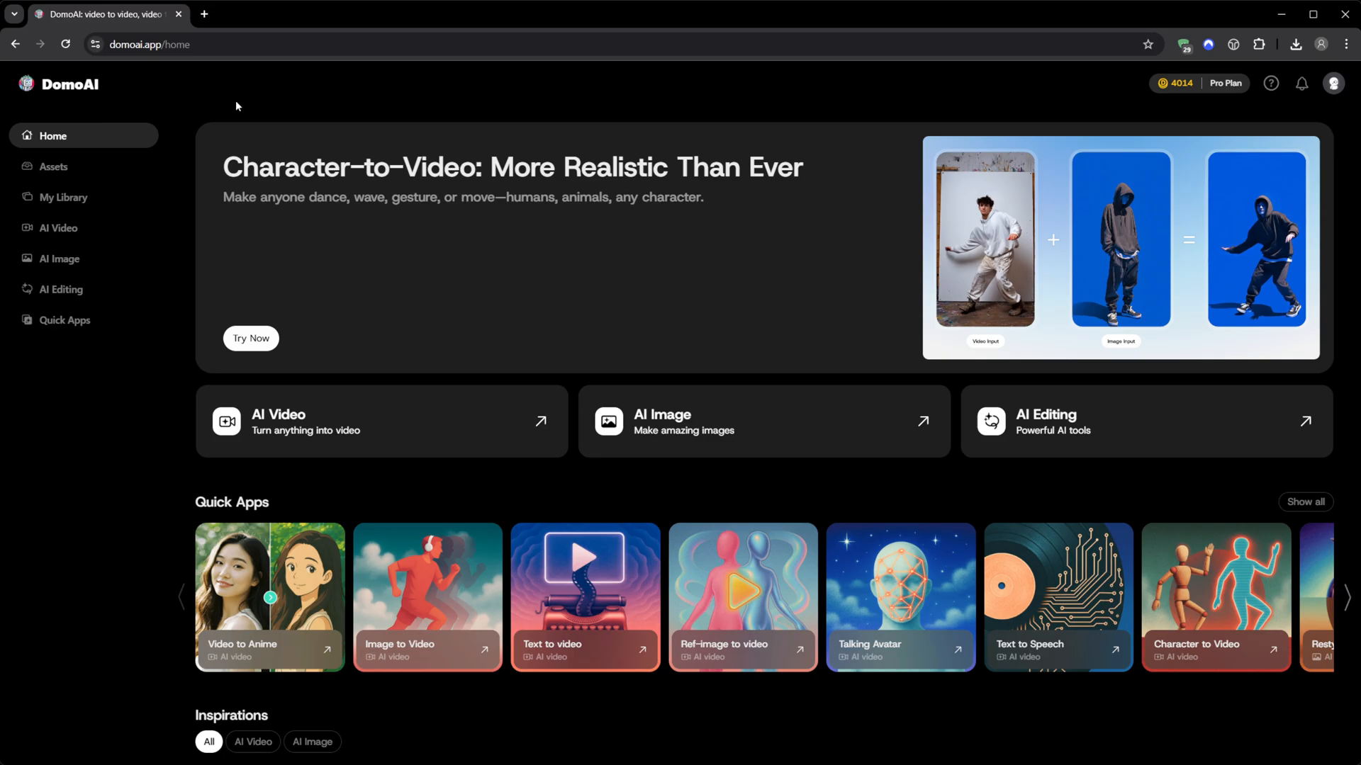
Scroll the home page down through Quick Apps and Inspirations, then back to the top
{"action": "scroll", "scroll_direction": "down", "scroll_amount": 3}
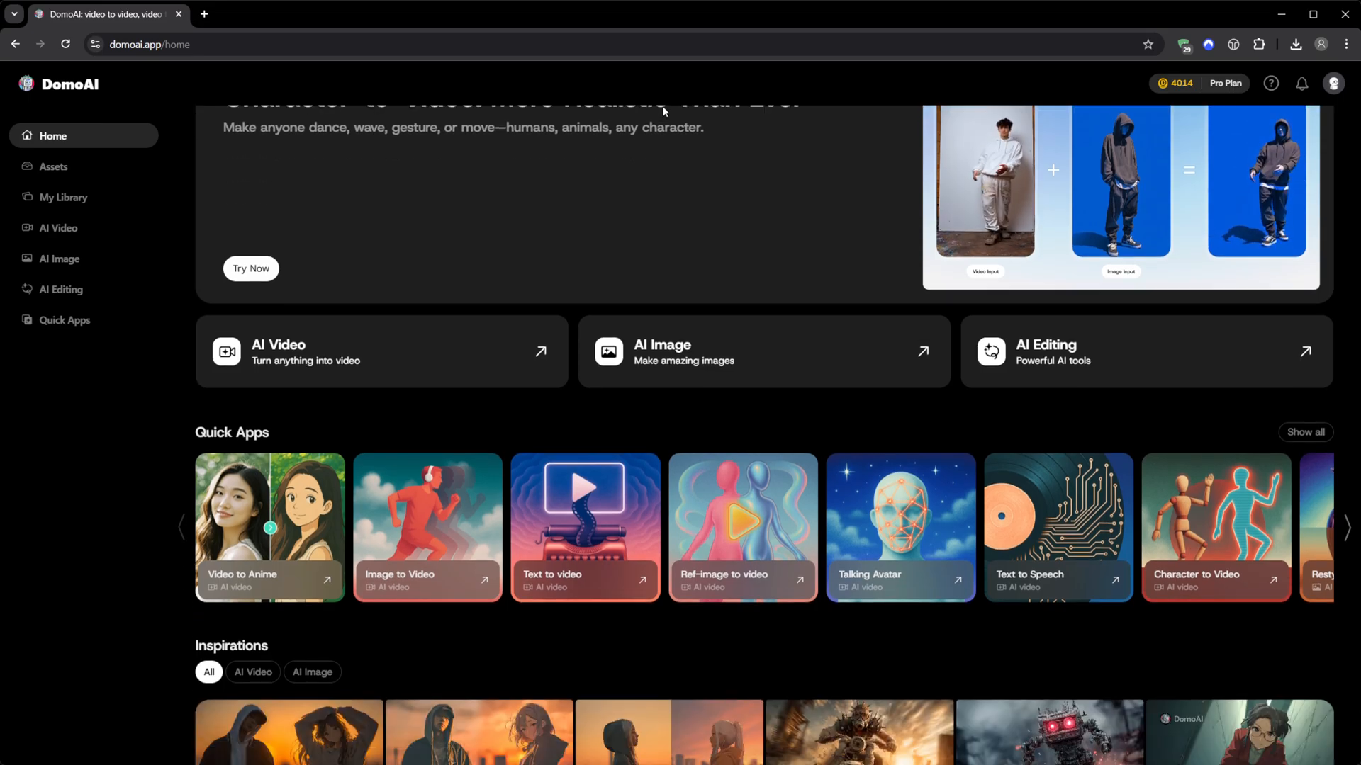
{"action": "scroll", "scroll_direction": "down", "scroll_amount": 3}
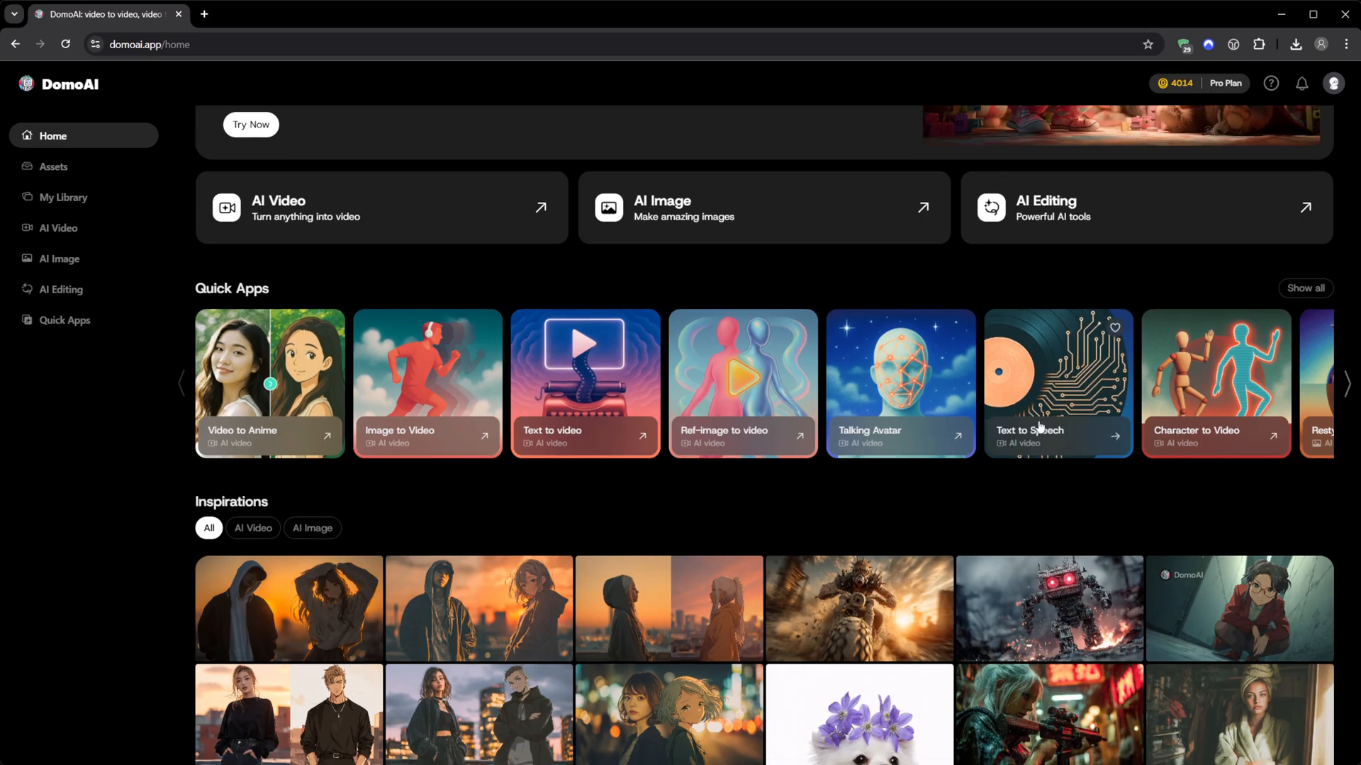
{"action": "scroll", "scroll_direction": "down", "scroll_amount": 3}
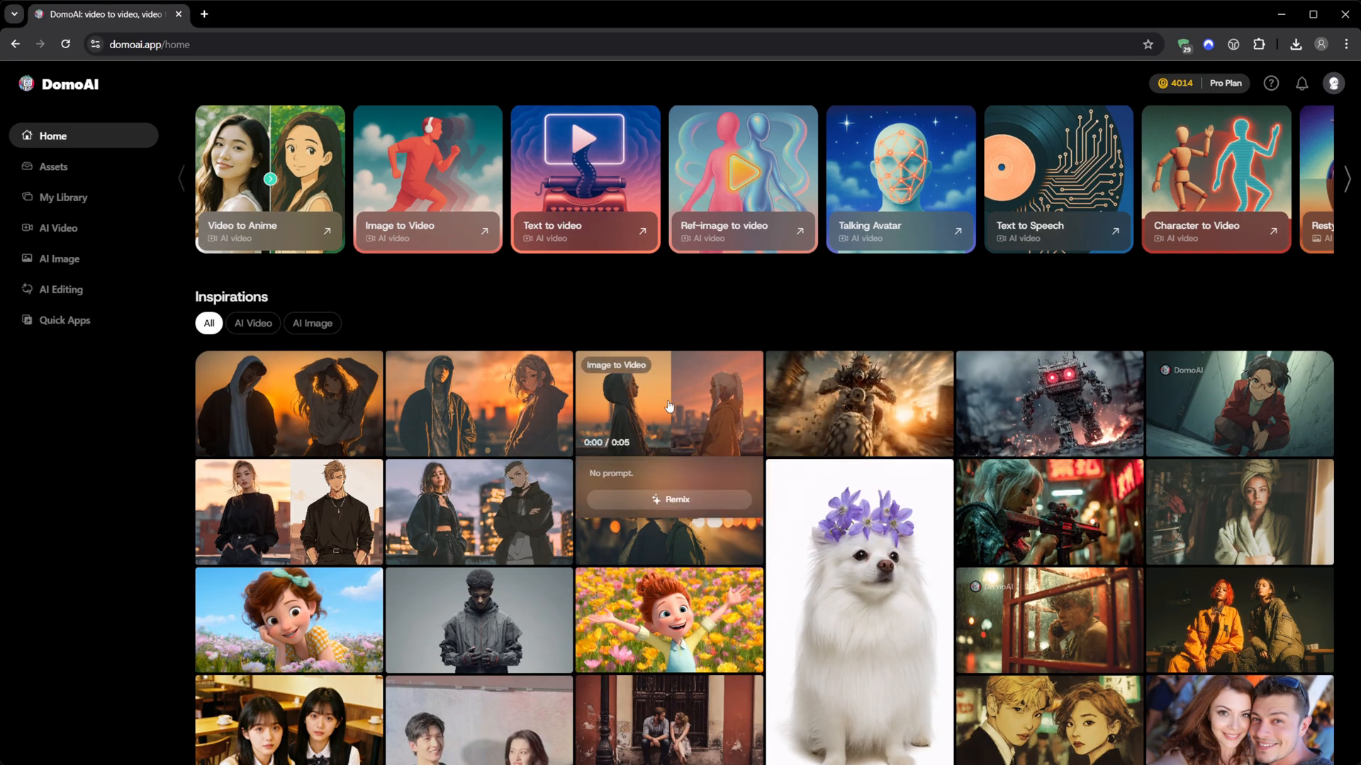
{"action": "scroll", "scroll_direction": "down", "scroll_amount": 3}
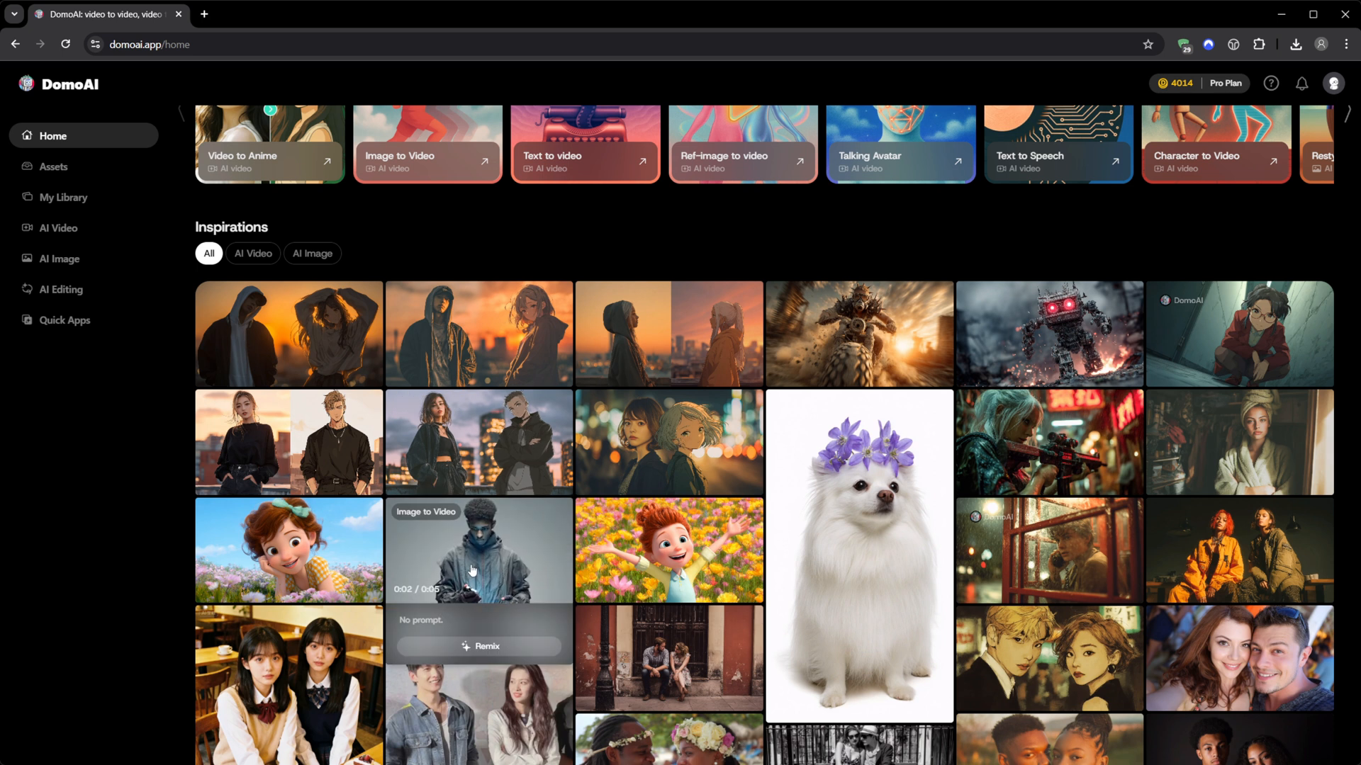
{"action": "scroll", "scroll_direction": "up", "scroll_amount": 3}
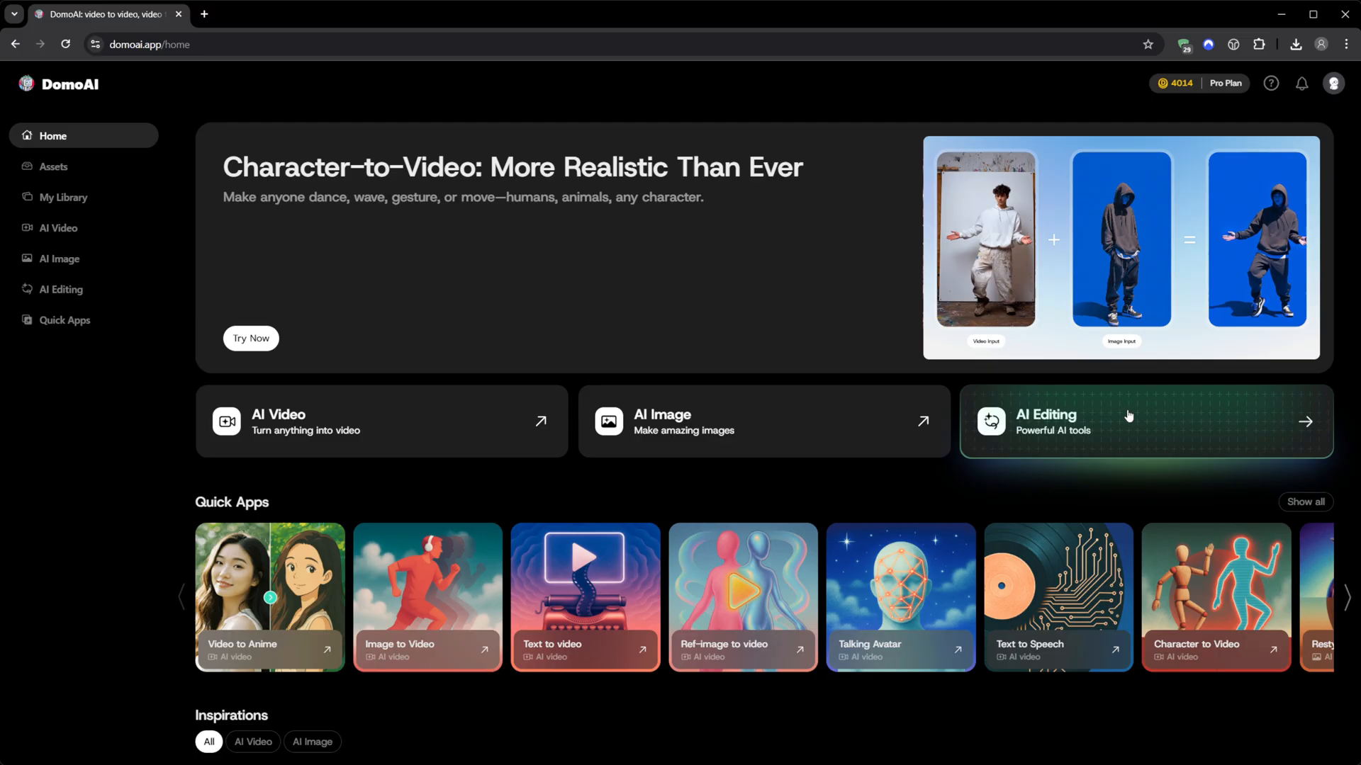
{"action": "mouse_move", "coordinate": [880, 458]}
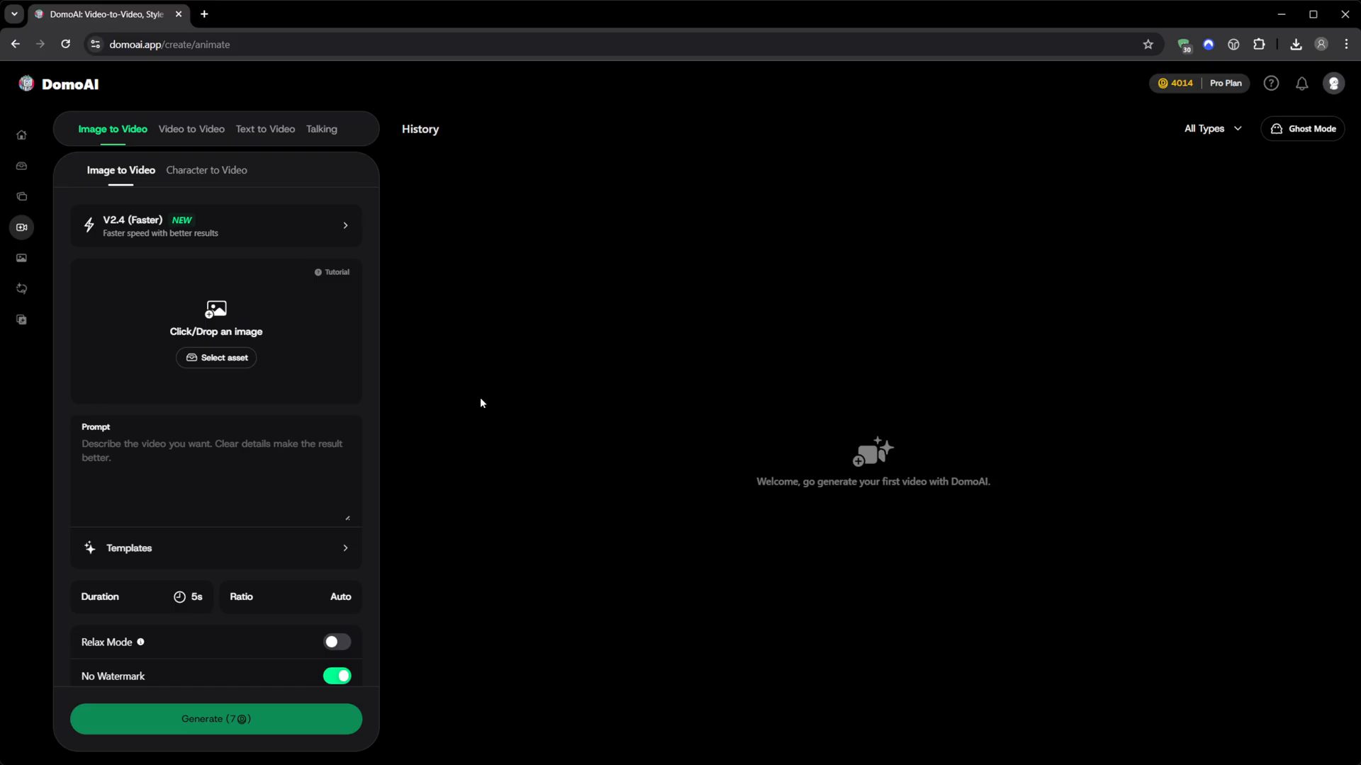
{"action": "mouse_move", "coordinate": [1138, 737]}
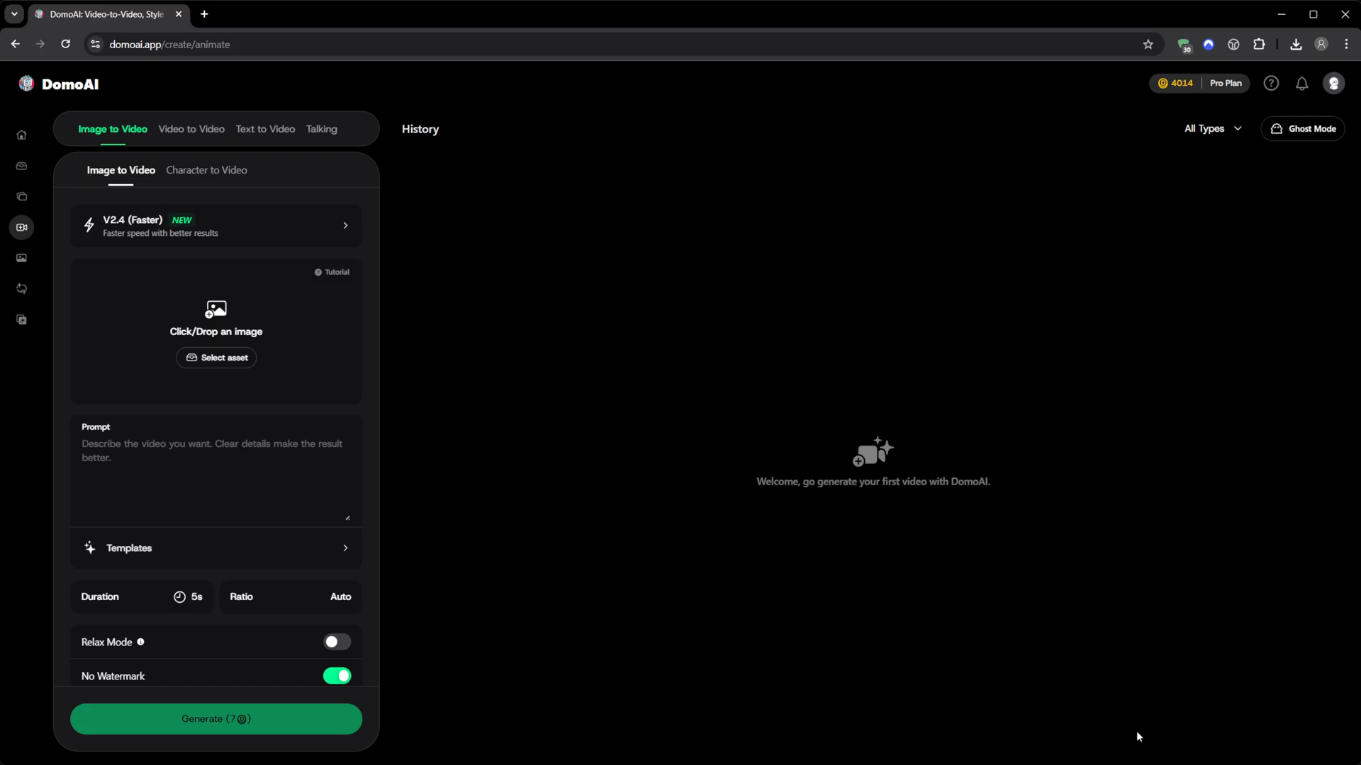
Preview the Character to Video, Text to Video and Talking modes, landing on Character to Video
{"action": "left_click", "coordinate": [207, 170]}
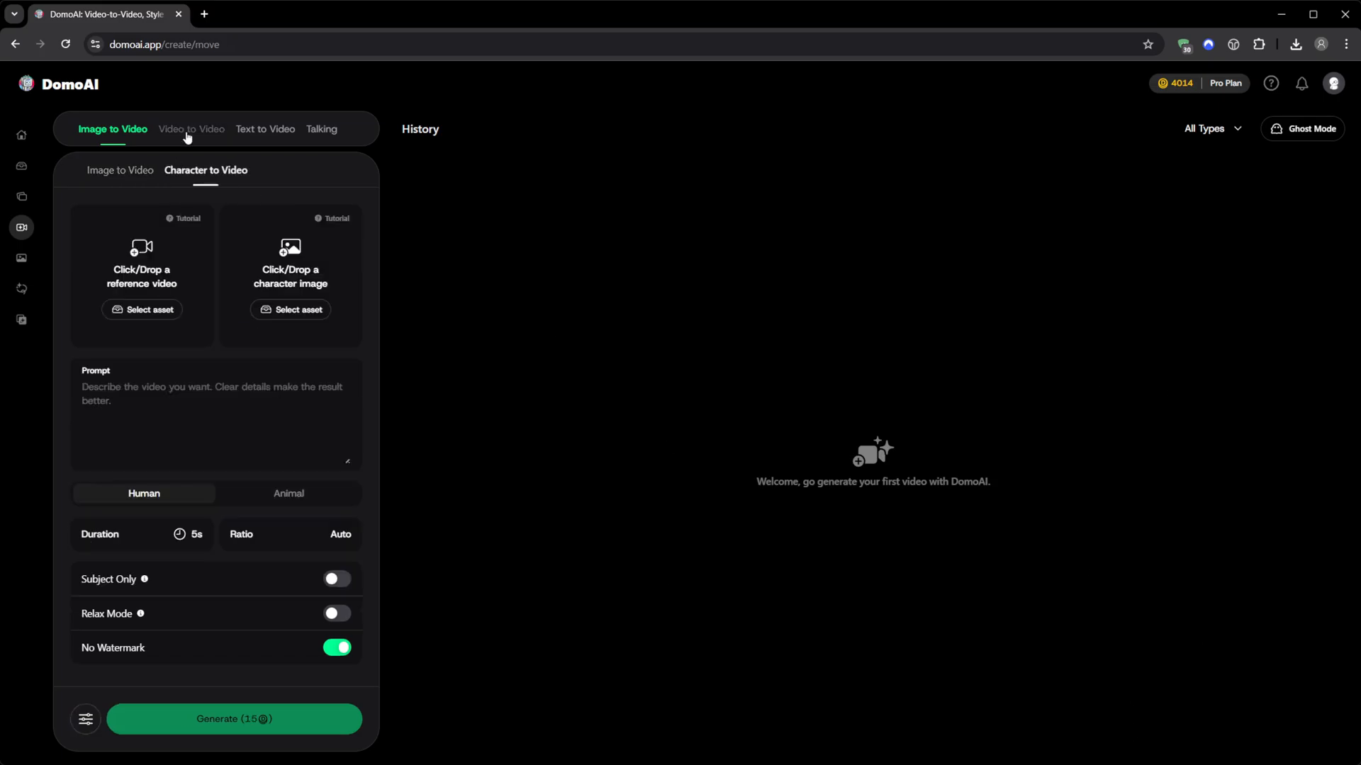
{"action": "left_click", "coordinate": [265, 129]}
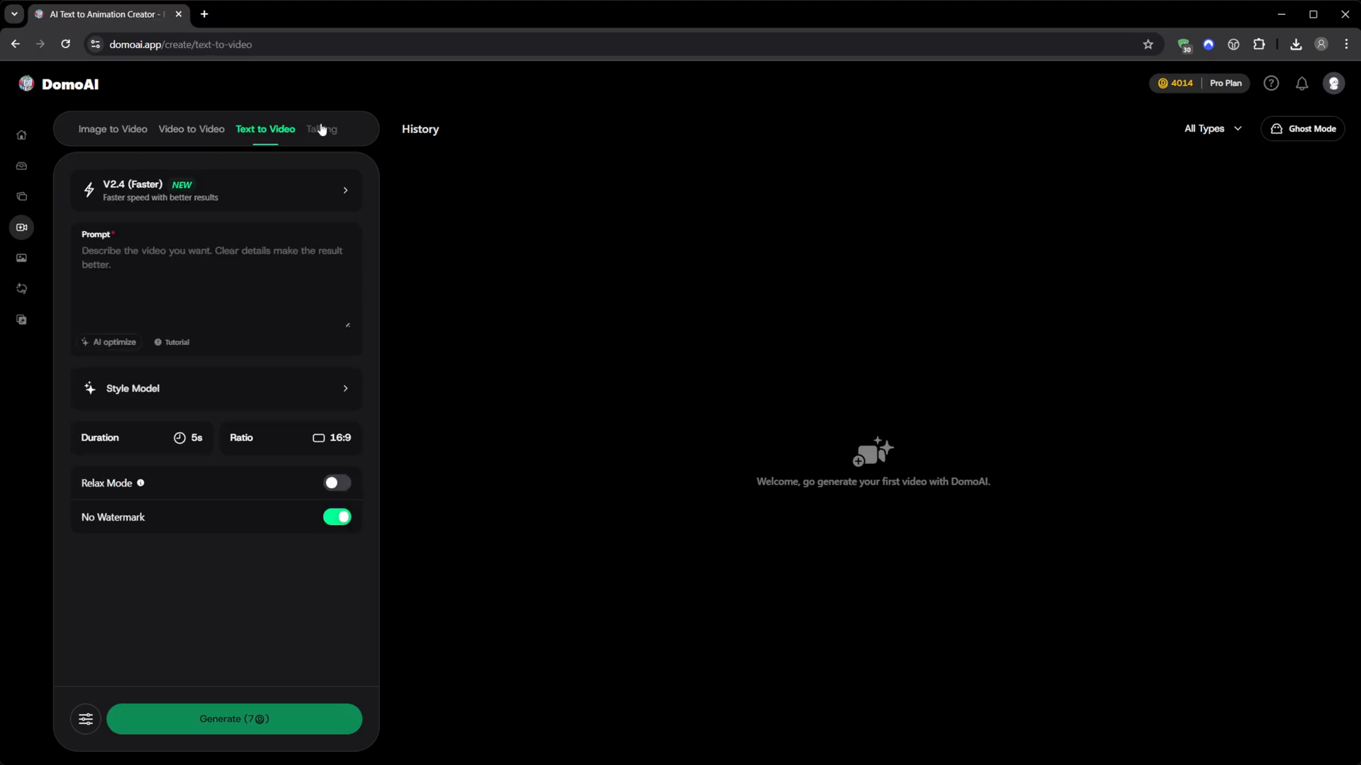
{"action": "left_click", "coordinate": [322, 129]}
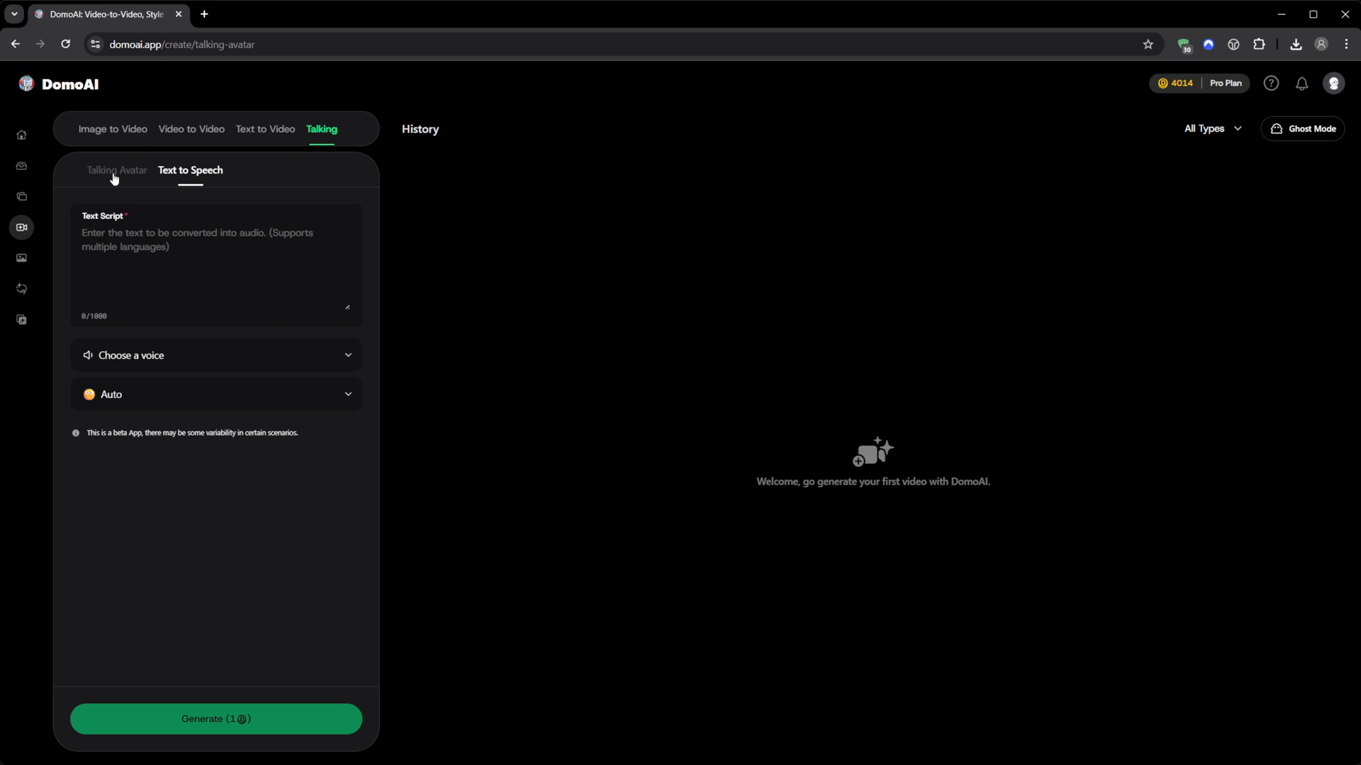
{"action": "left_click", "coordinate": [265, 129]}
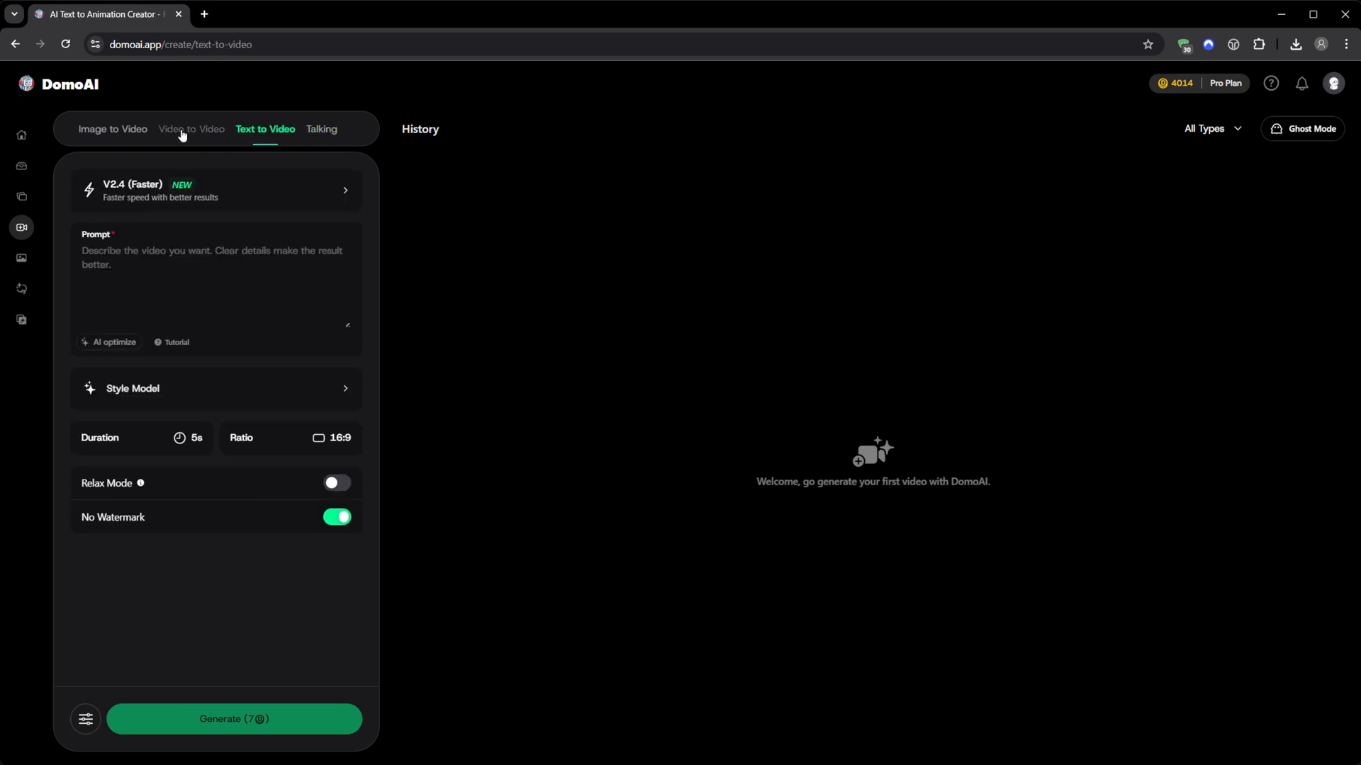
{"action": "left_click", "coordinate": [113, 129]}
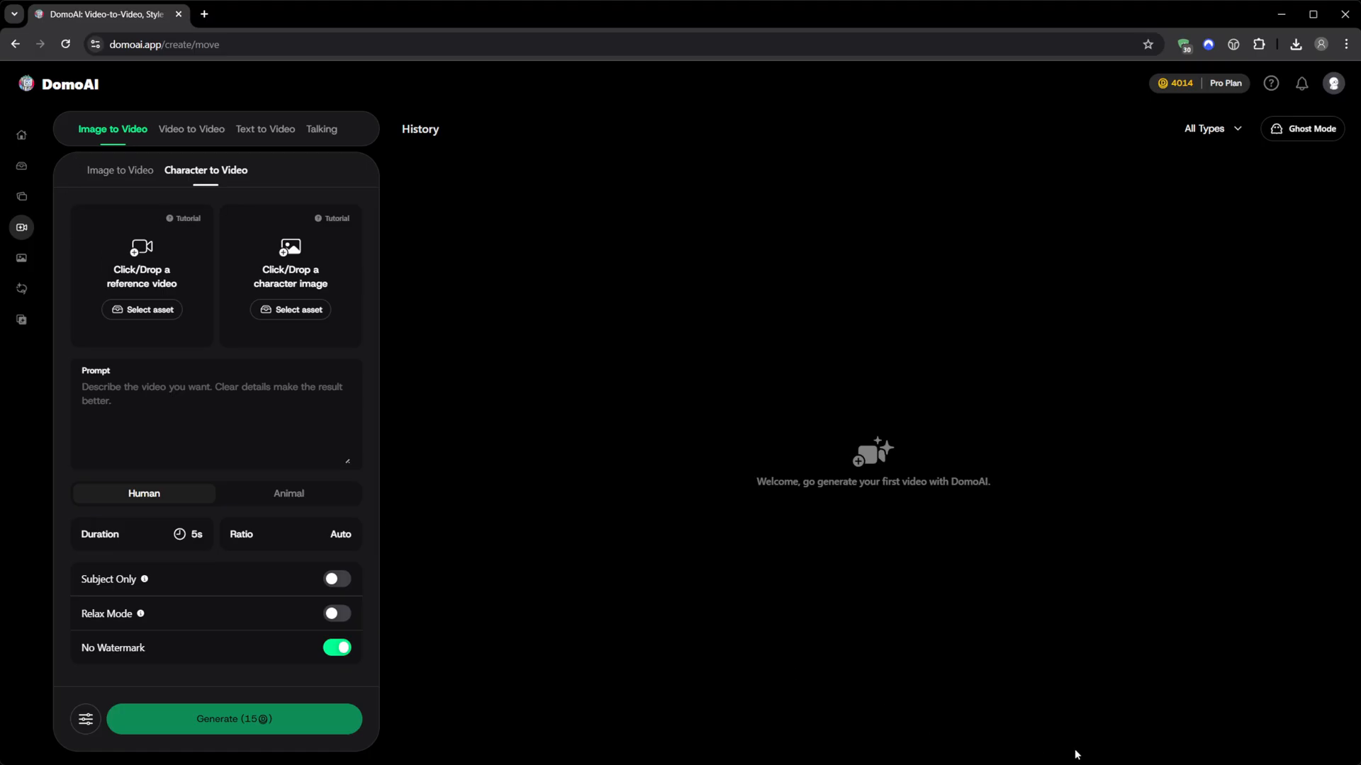
{"action": "mouse_move", "coordinate": [146, 209]}
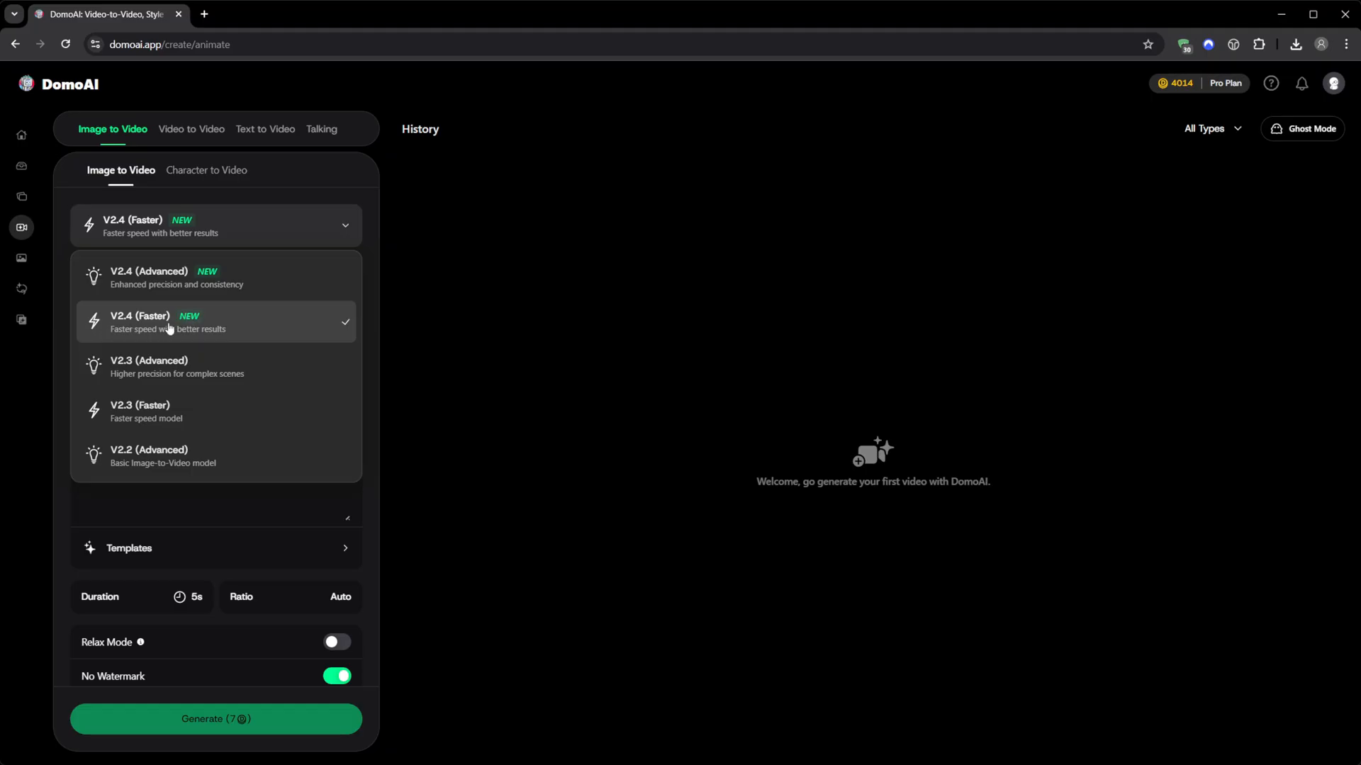
{"action": "mouse_move", "coordinate": [152, 329]}
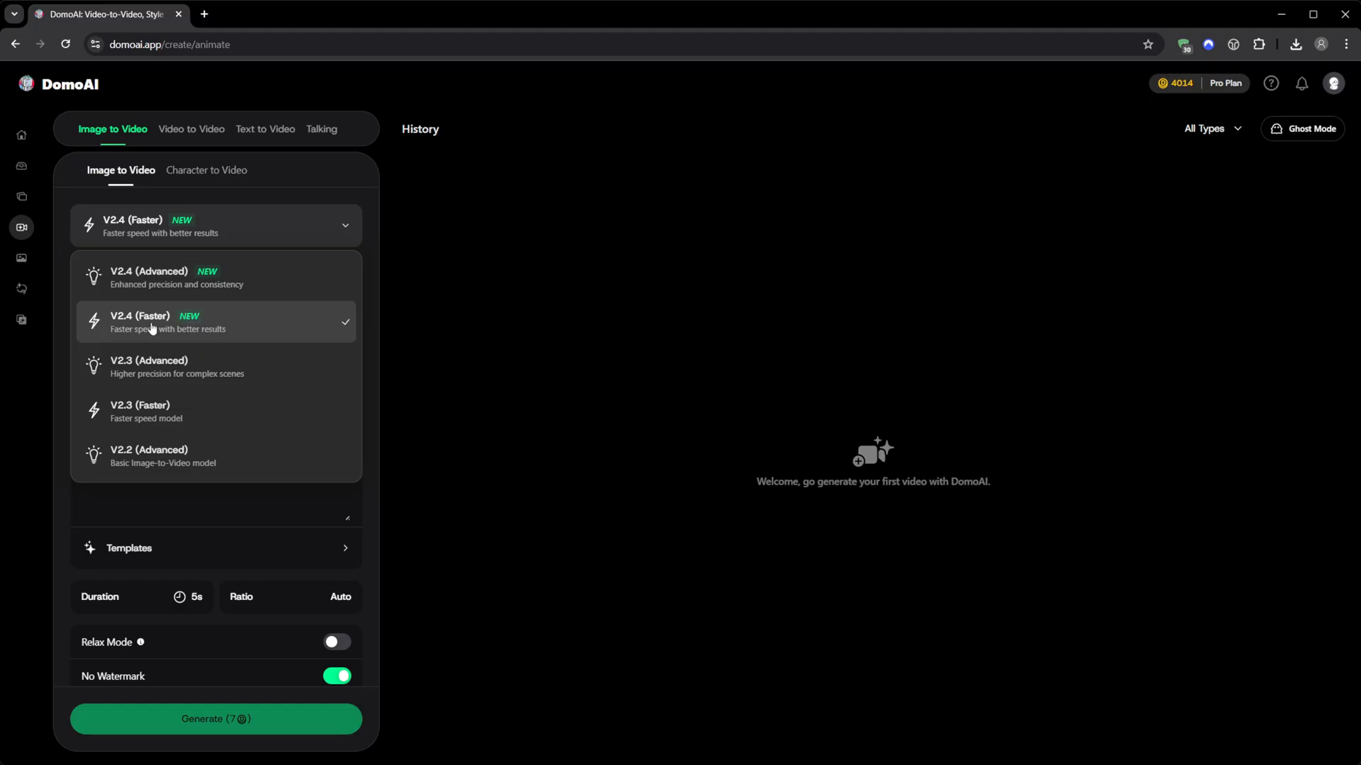
{"action": "mouse_move", "coordinate": [147, 277]}
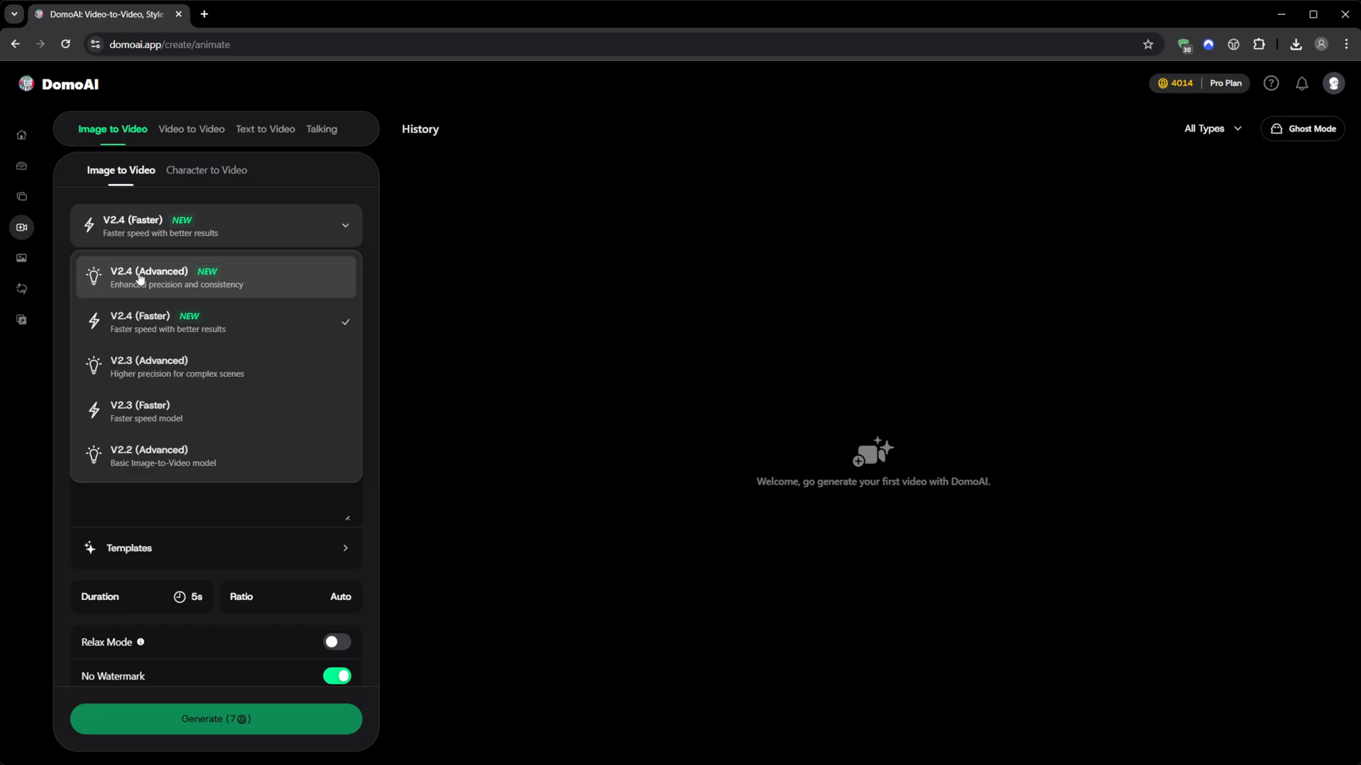
{"action": "mouse_move", "coordinate": [425, 310]}
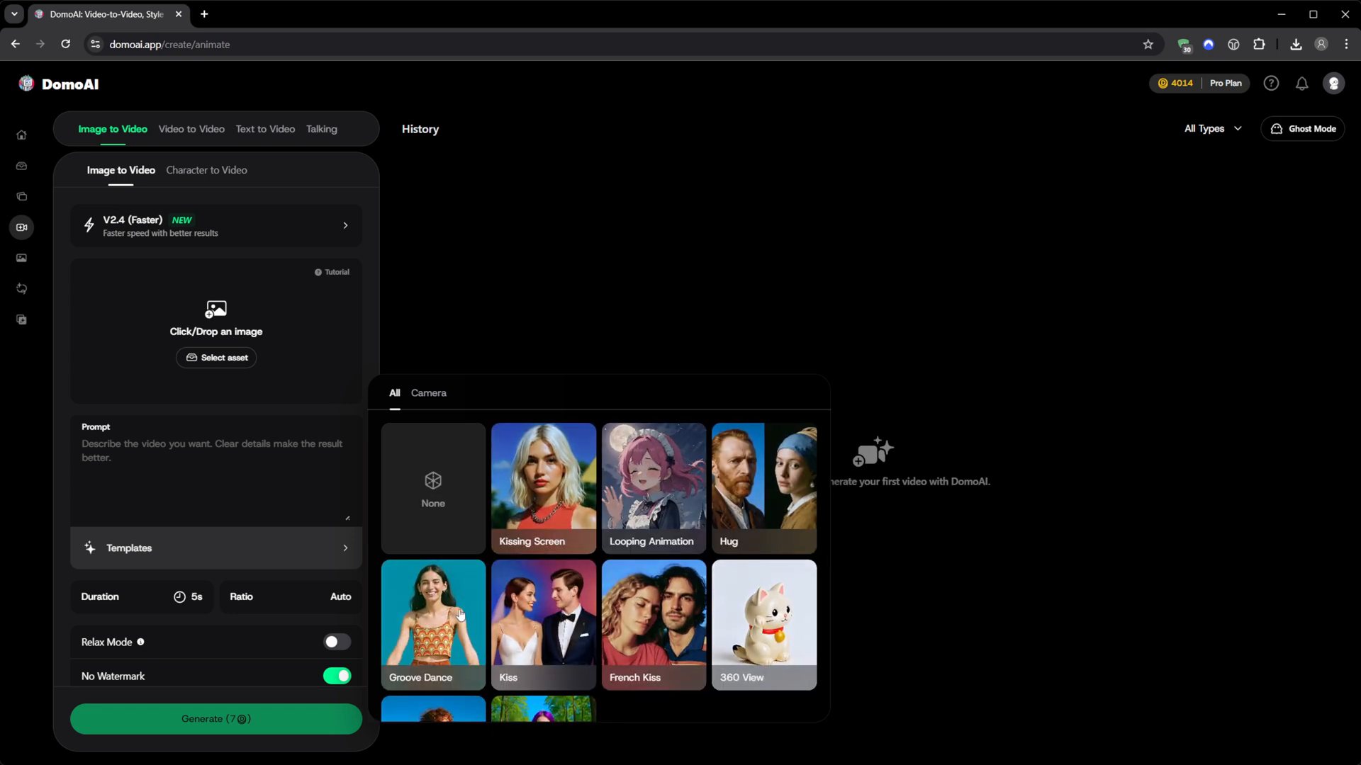
Review the templates, duration and ratio menus, then switch Relax Mode on
{"action": "scroll", "scroll_direction": "down", "scroll_amount": 3}
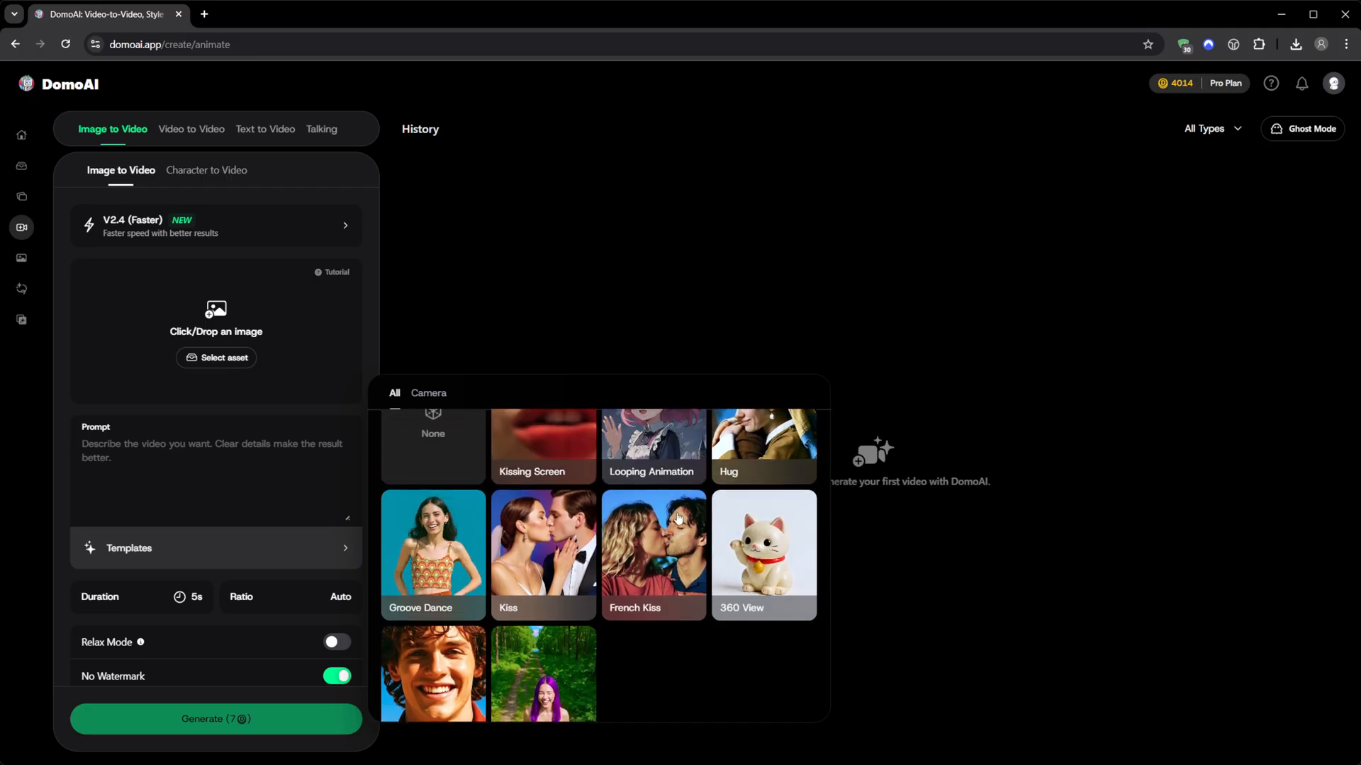
{"action": "left_click", "coordinate": [215, 548]}
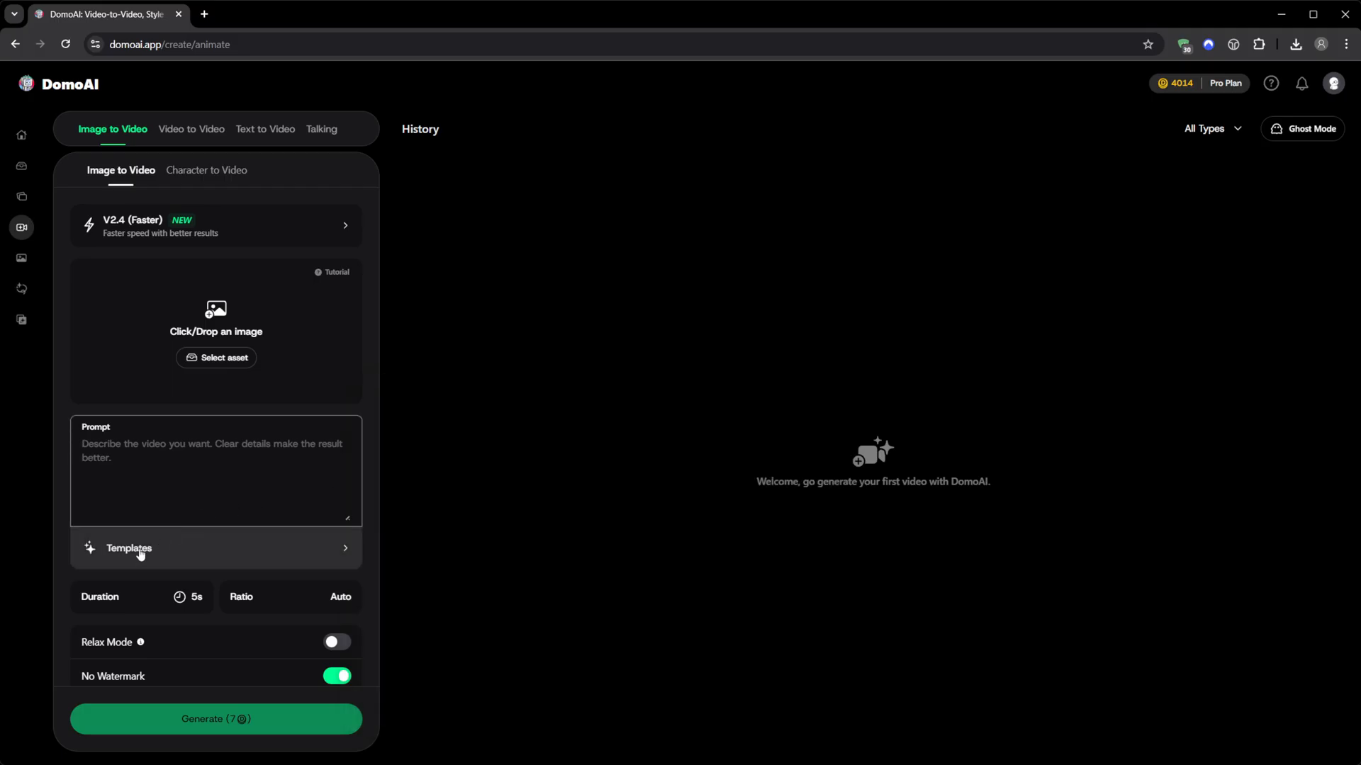
{"action": "left_click", "coordinate": [140, 597]}
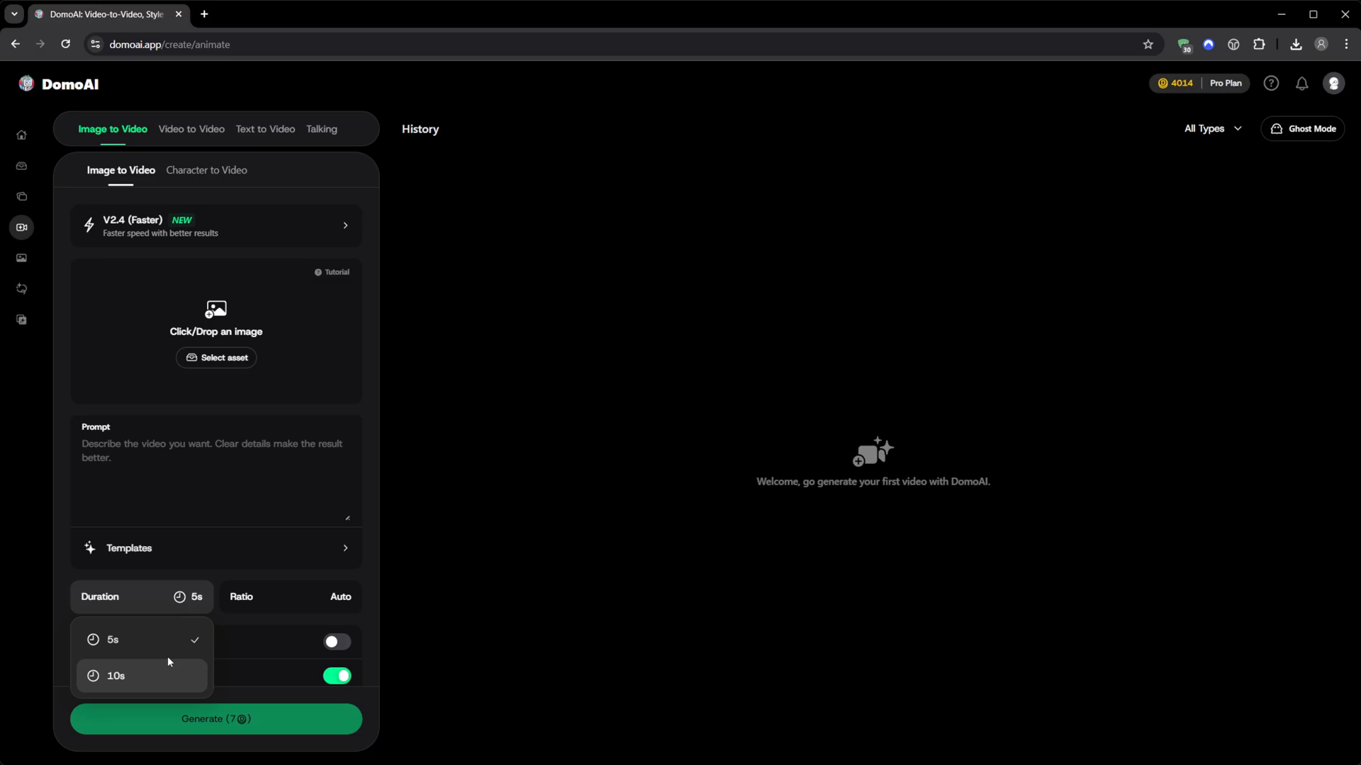
{"action": "left_click", "coordinate": [289, 596]}
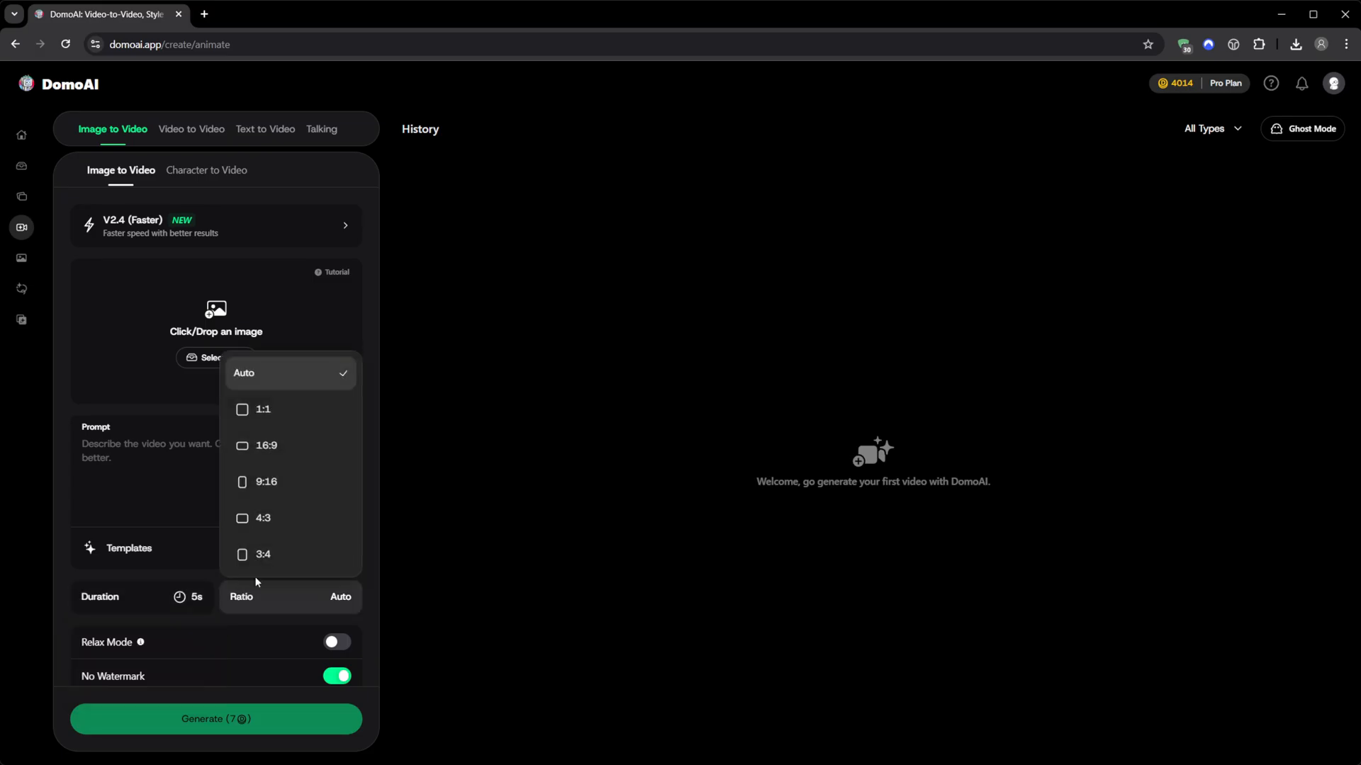
{"action": "mouse_move", "coordinate": [265, 482]}
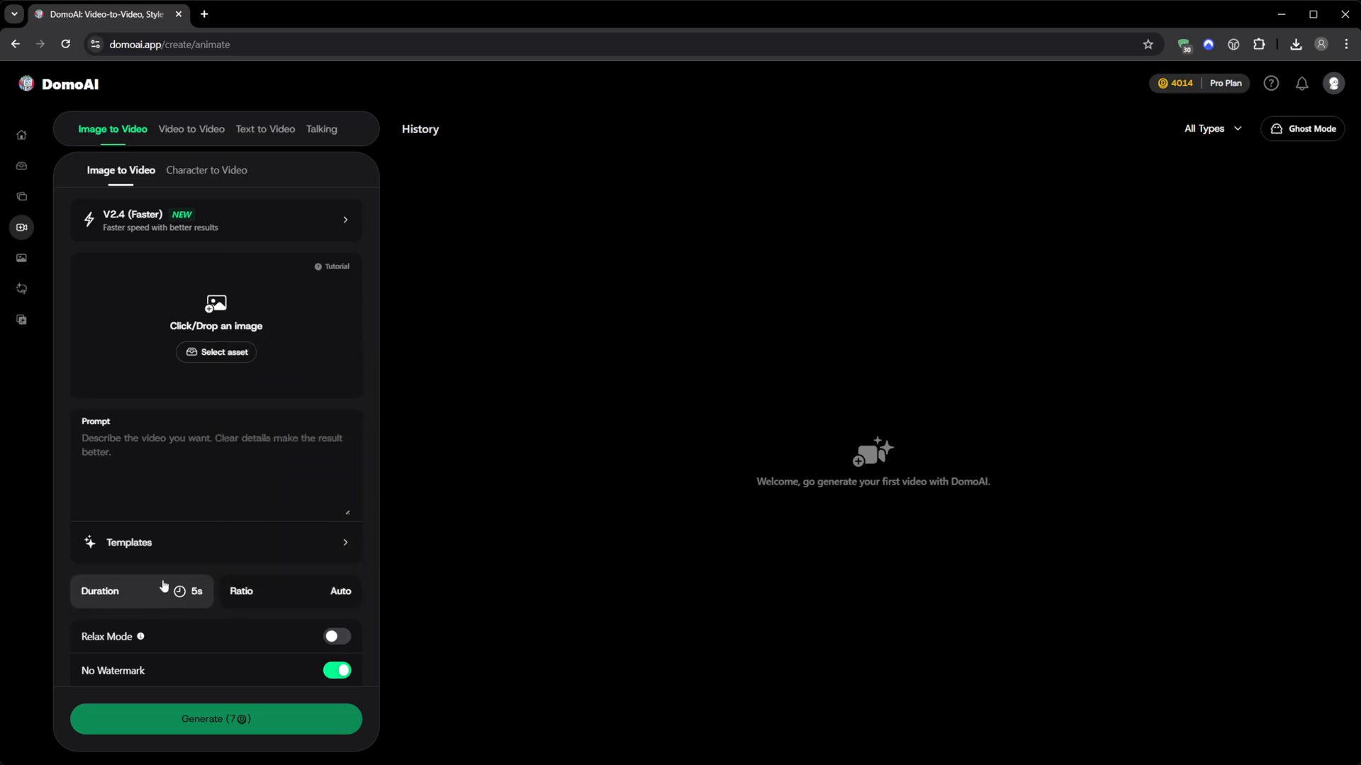
{"action": "left_click", "coordinate": [337, 637]}
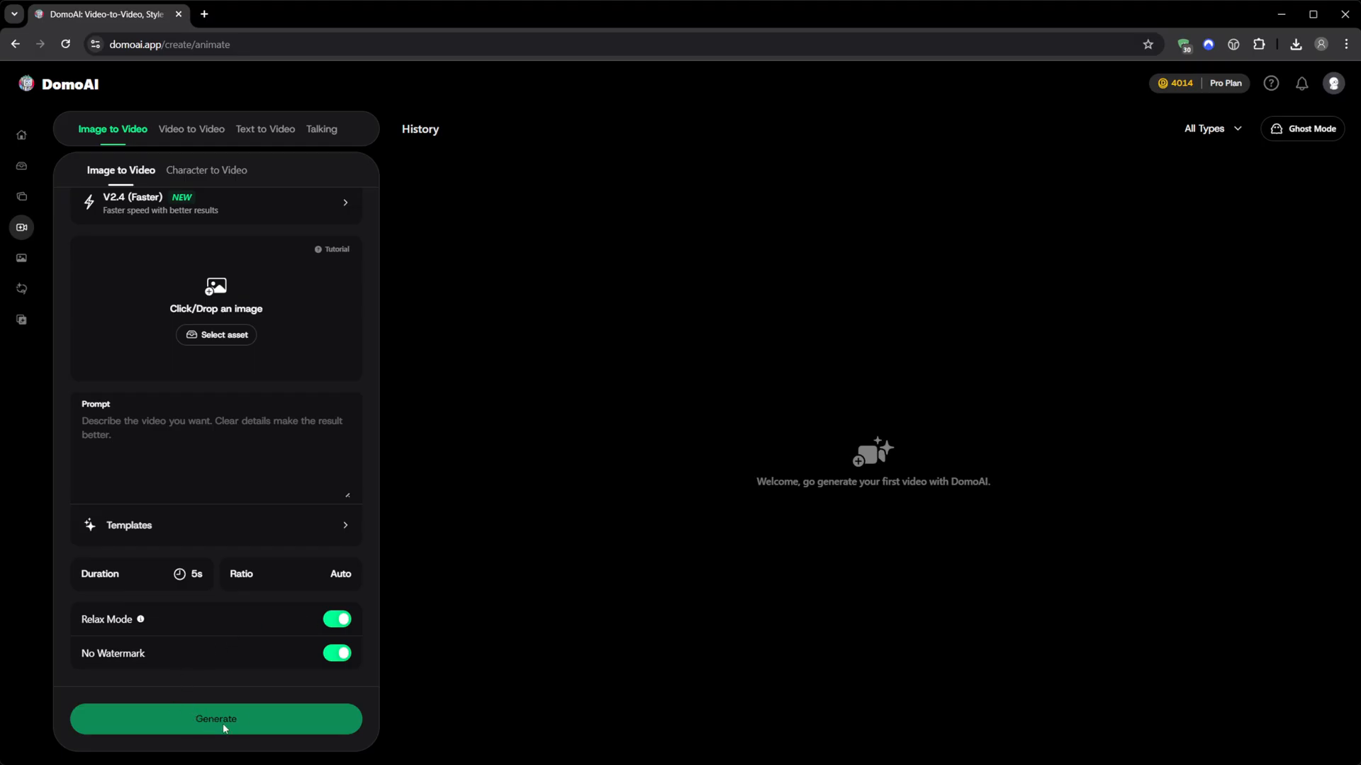
Generate the 9:16 New York skyline with Statue of Liberty video from the uploaded image
{"action": "left_click", "coordinate": [337, 619]}
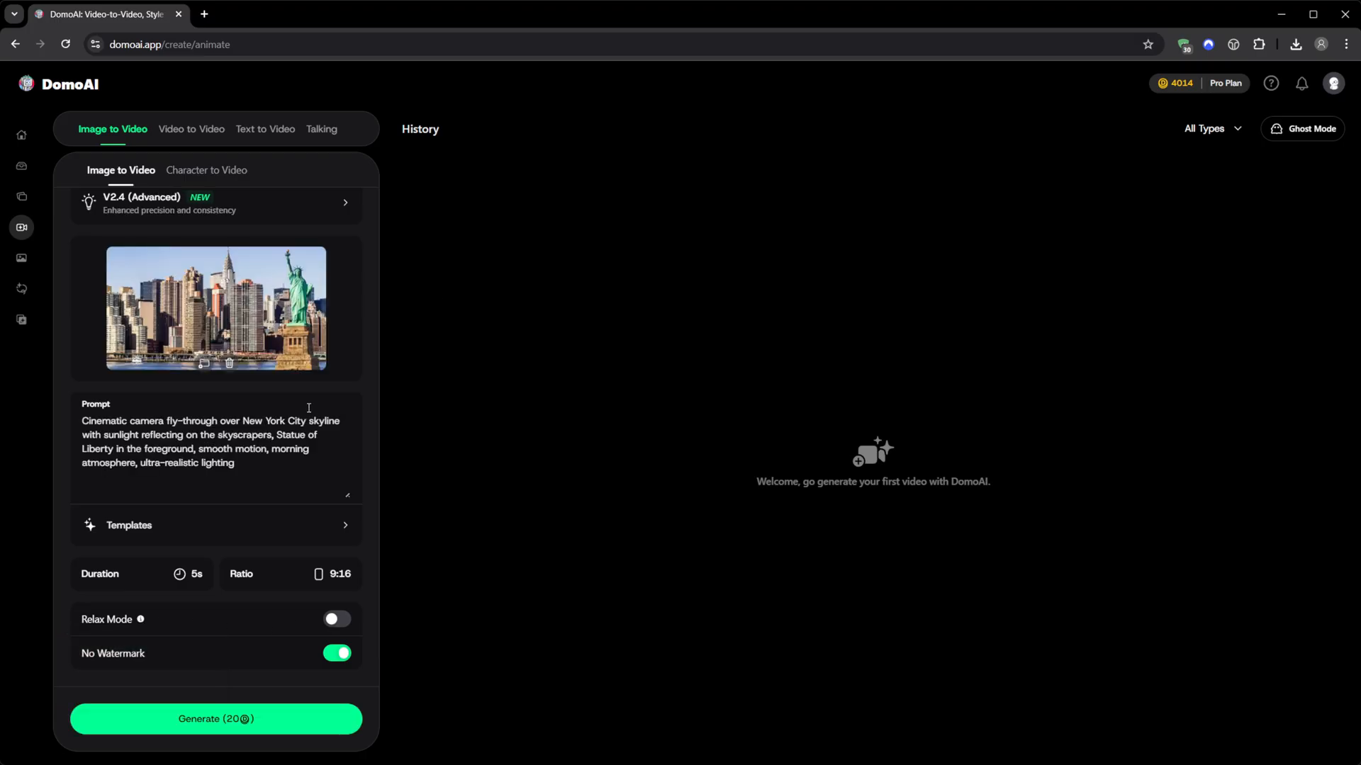
{"action": "left_click", "coordinate": [216, 718]}
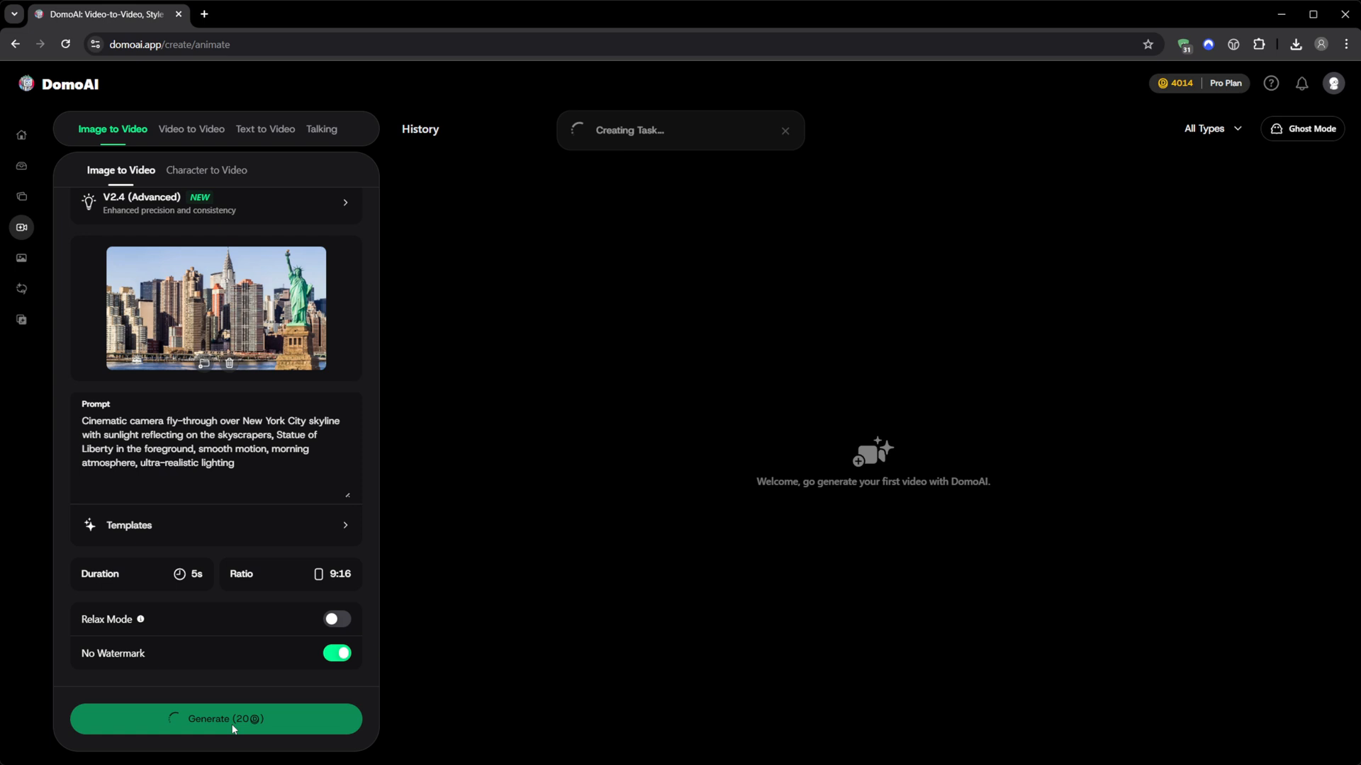
{"action": "left_click", "coordinate": [215, 718]}
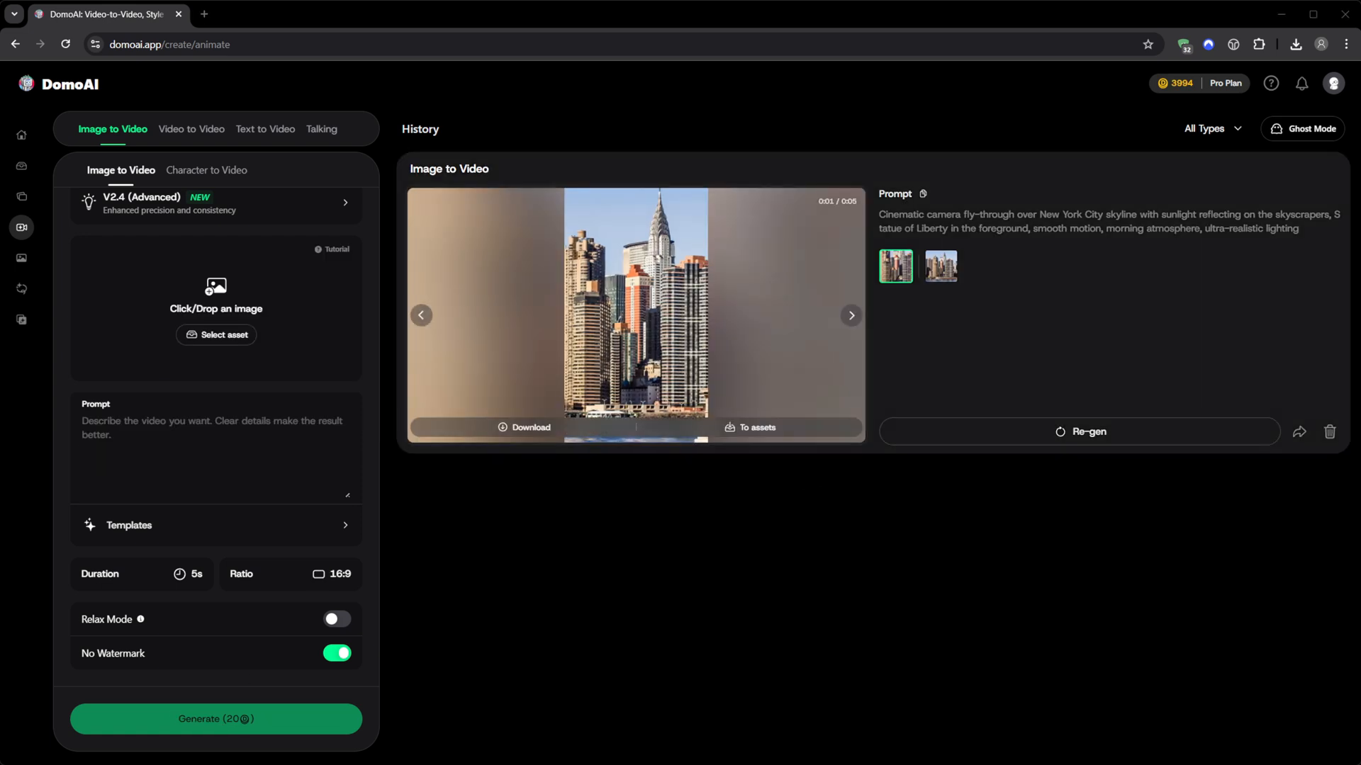
Enlarge and play the generated skyline clip, then dismiss the preview
{"action": "left_click", "coordinate": [635, 314]}
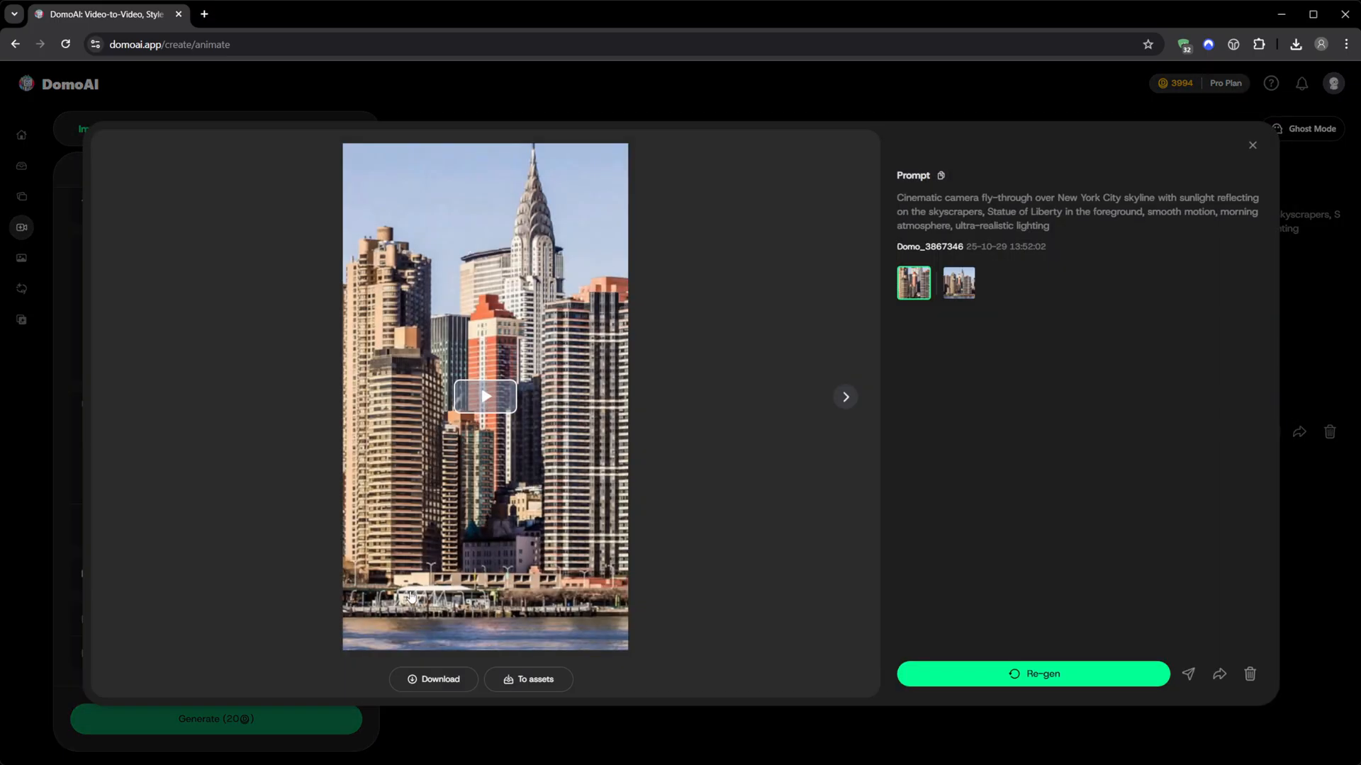
{"action": "left_click", "coordinate": [485, 397]}
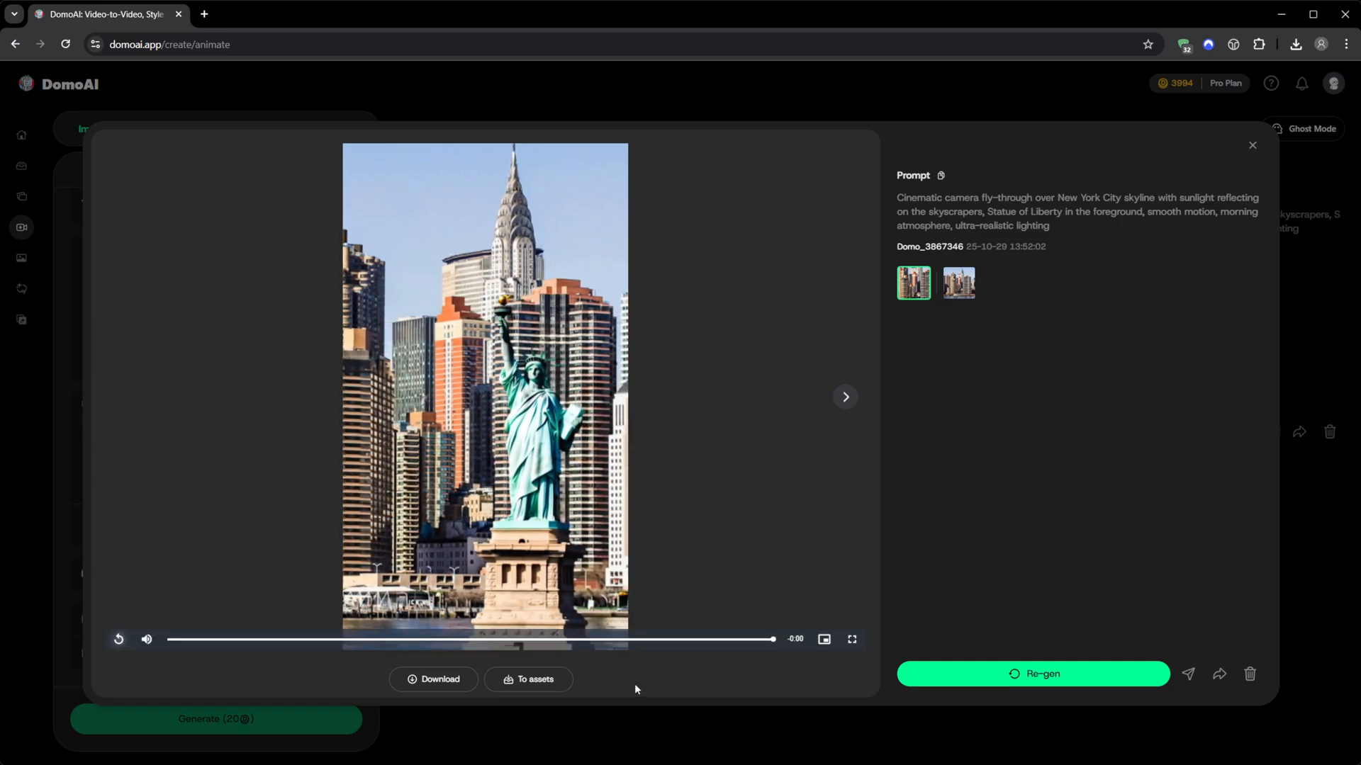
{"action": "left_click", "coordinate": [1251, 144]}
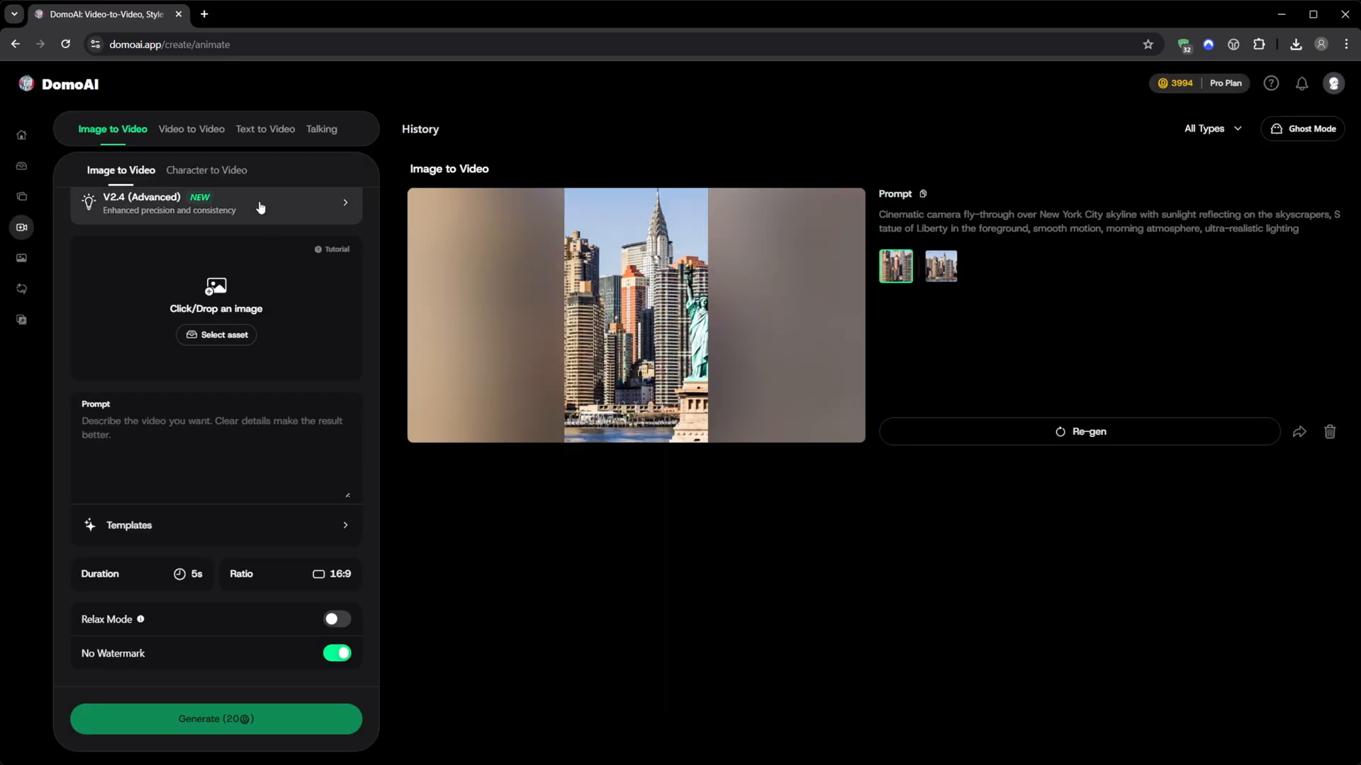
In Character to Video, toggle Subject Only on and back off for the bearded businessman clip
{"action": "left_click", "coordinate": [205, 170]}
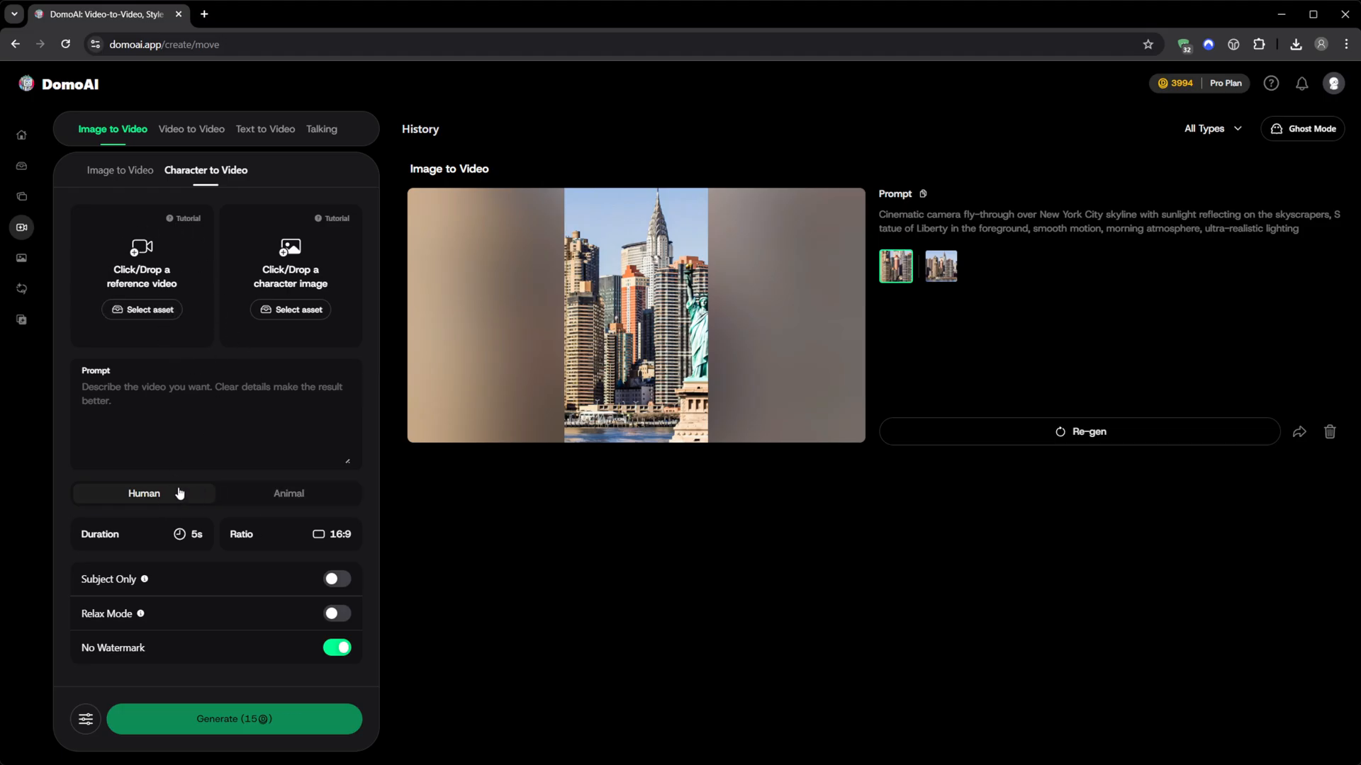
{"action": "left_click", "coordinate": [142, 535]}
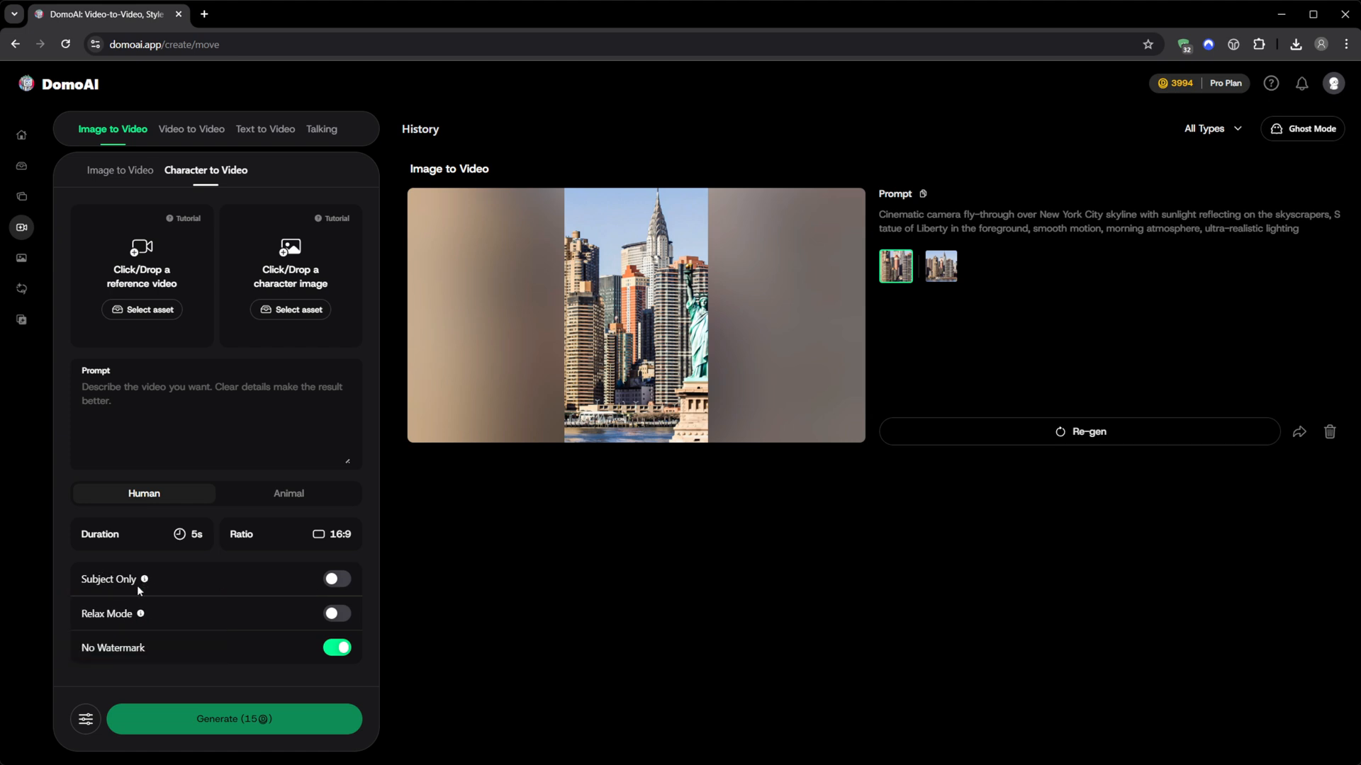
{"action": "left_click", "coordinate": [336, 578]}
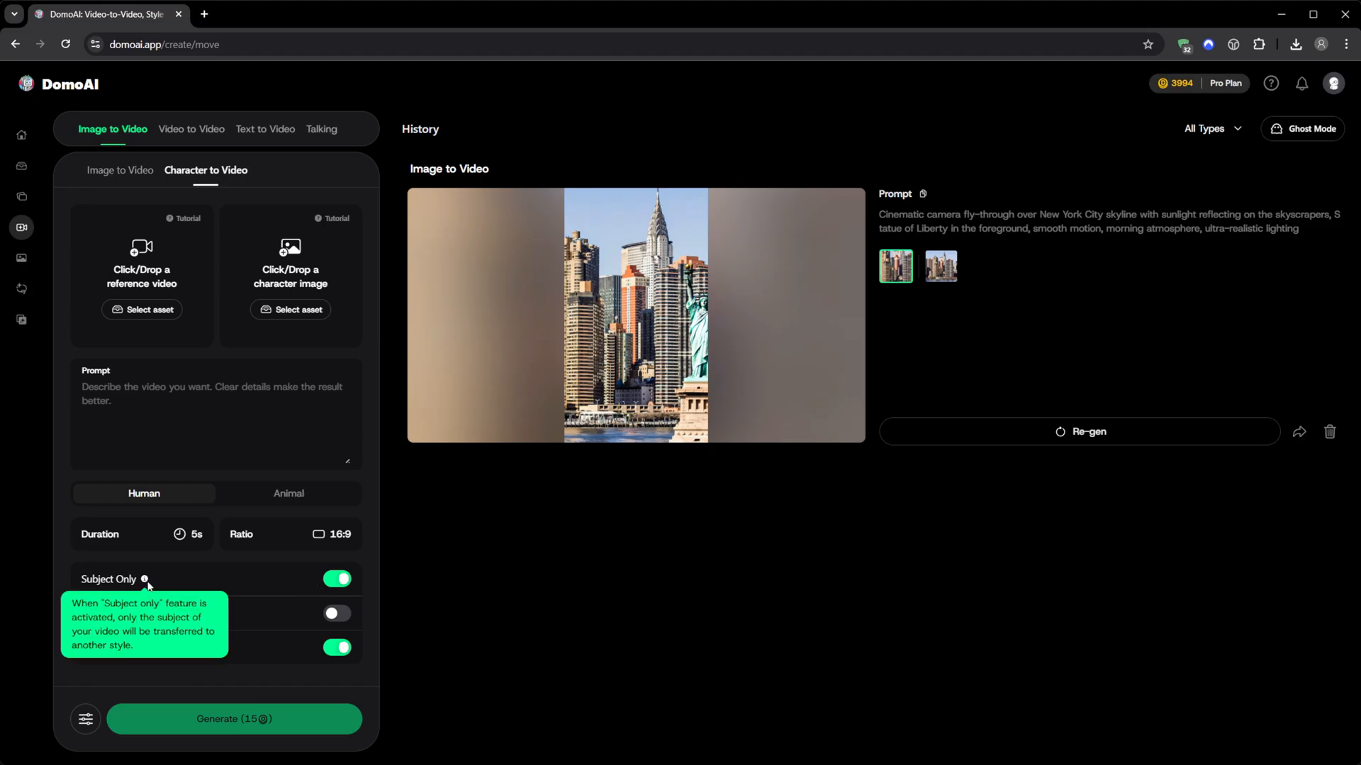
{"action": "left_click", "coordinate": [289, 534]}
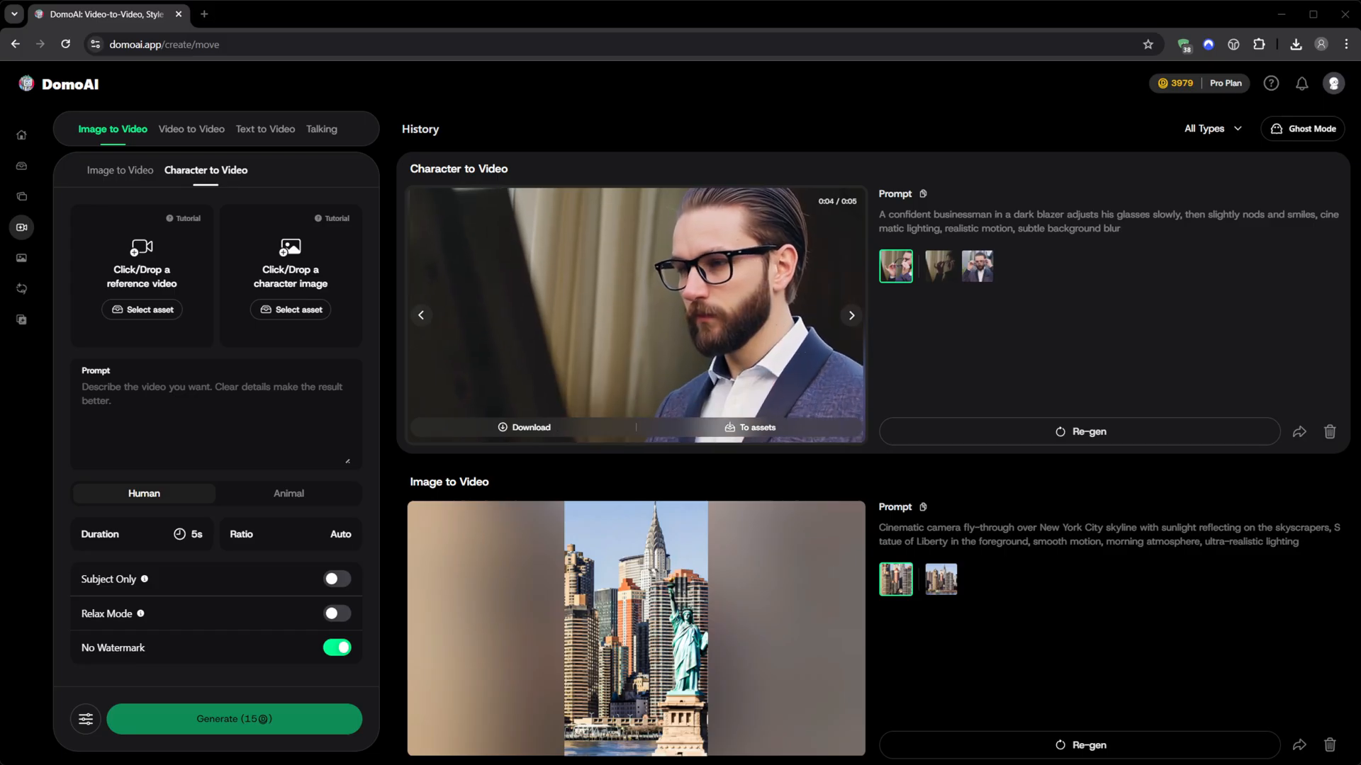
In Video to Video, browse the style models and Illustration styles to pick the PS2 game look
{"action": "left_click", "coordinate": [191, 129]}
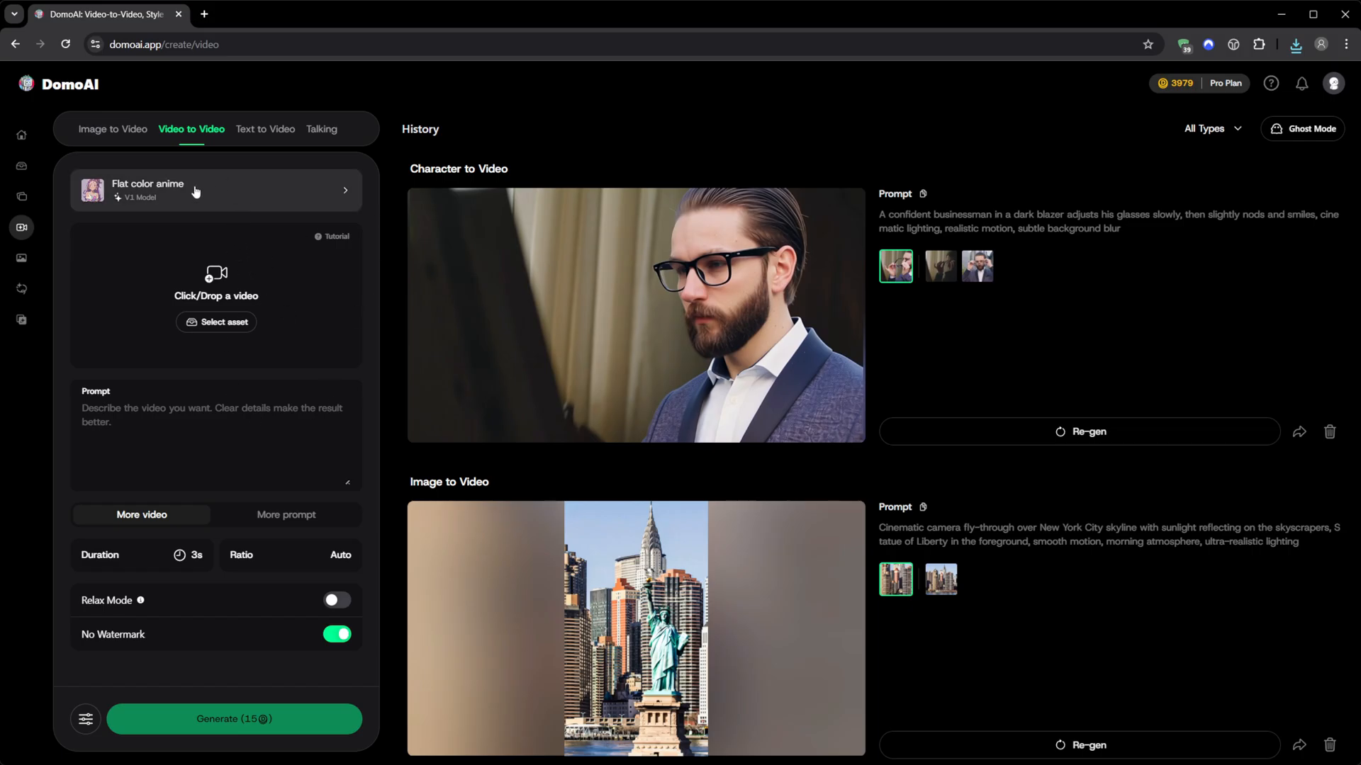
{"action": "left_click", "coordinate": [215, 190]}
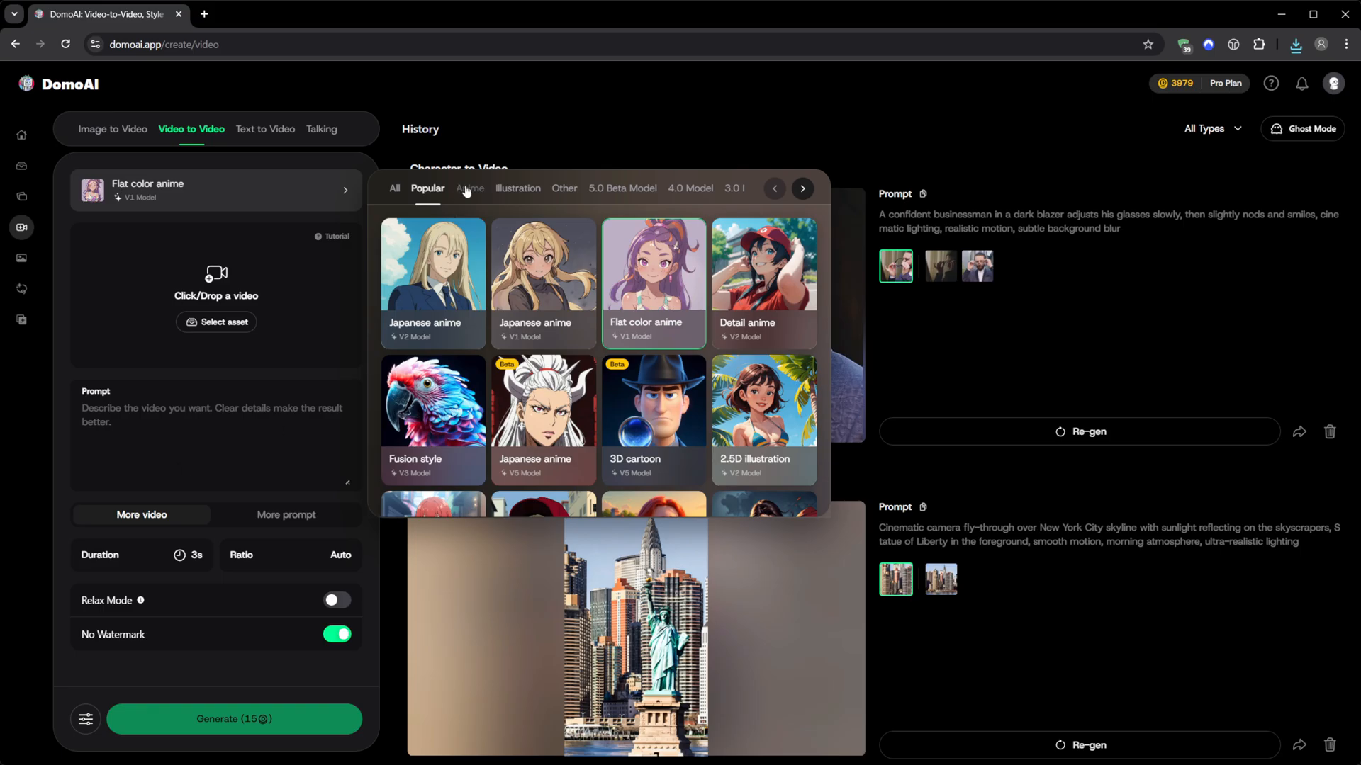
{"action": "scroll", "scroll_direction": "down", "scroll_amount": 3}
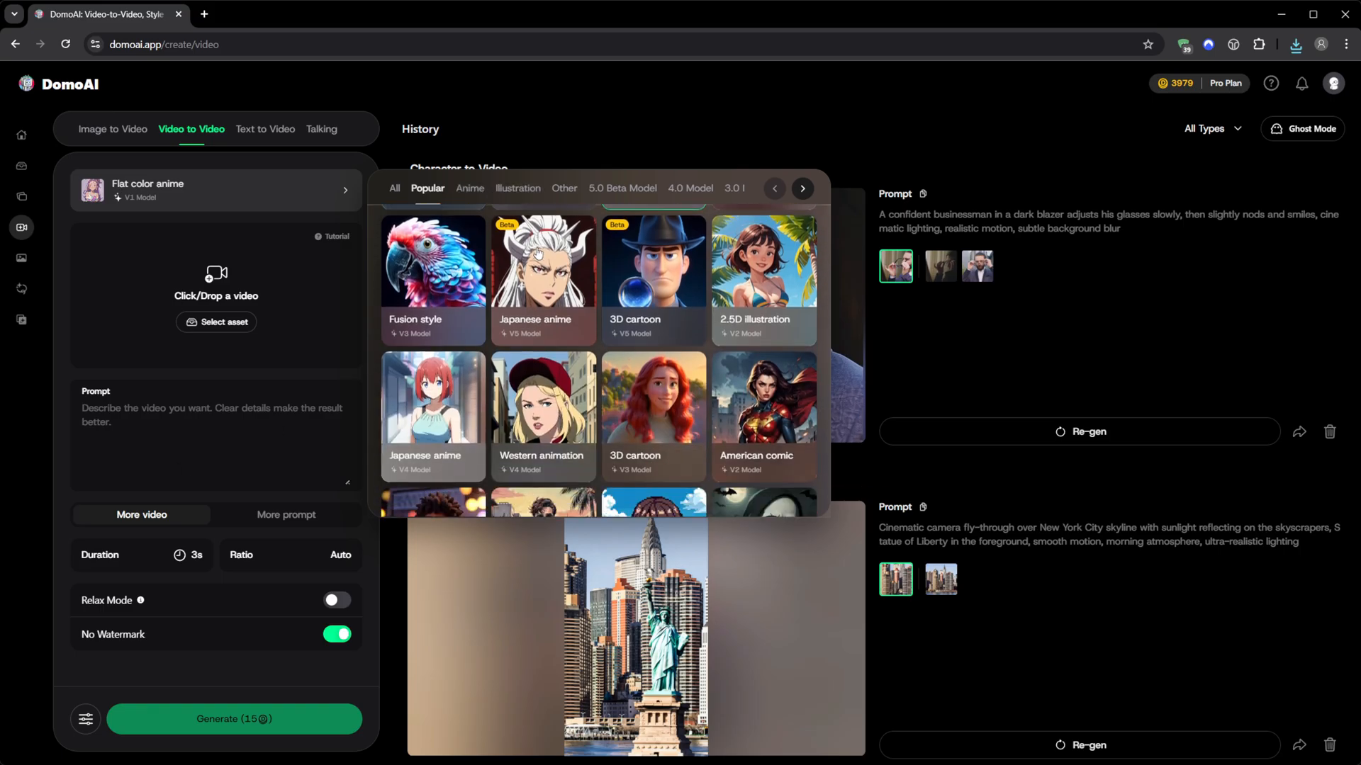
{"action": "left_click", "coordinate": [517, 189]}
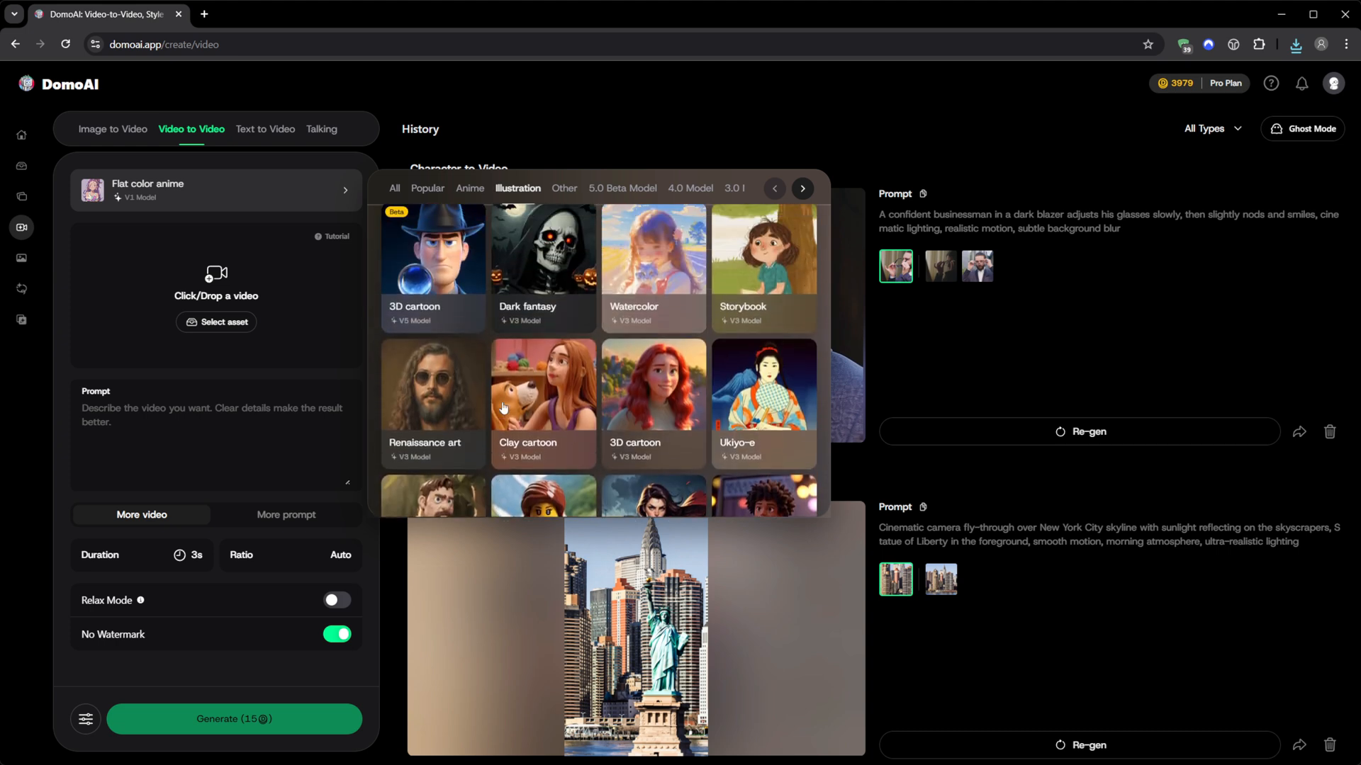
{"action": "scroll", "scroll_direction": "down", "scroll_amount": 3}
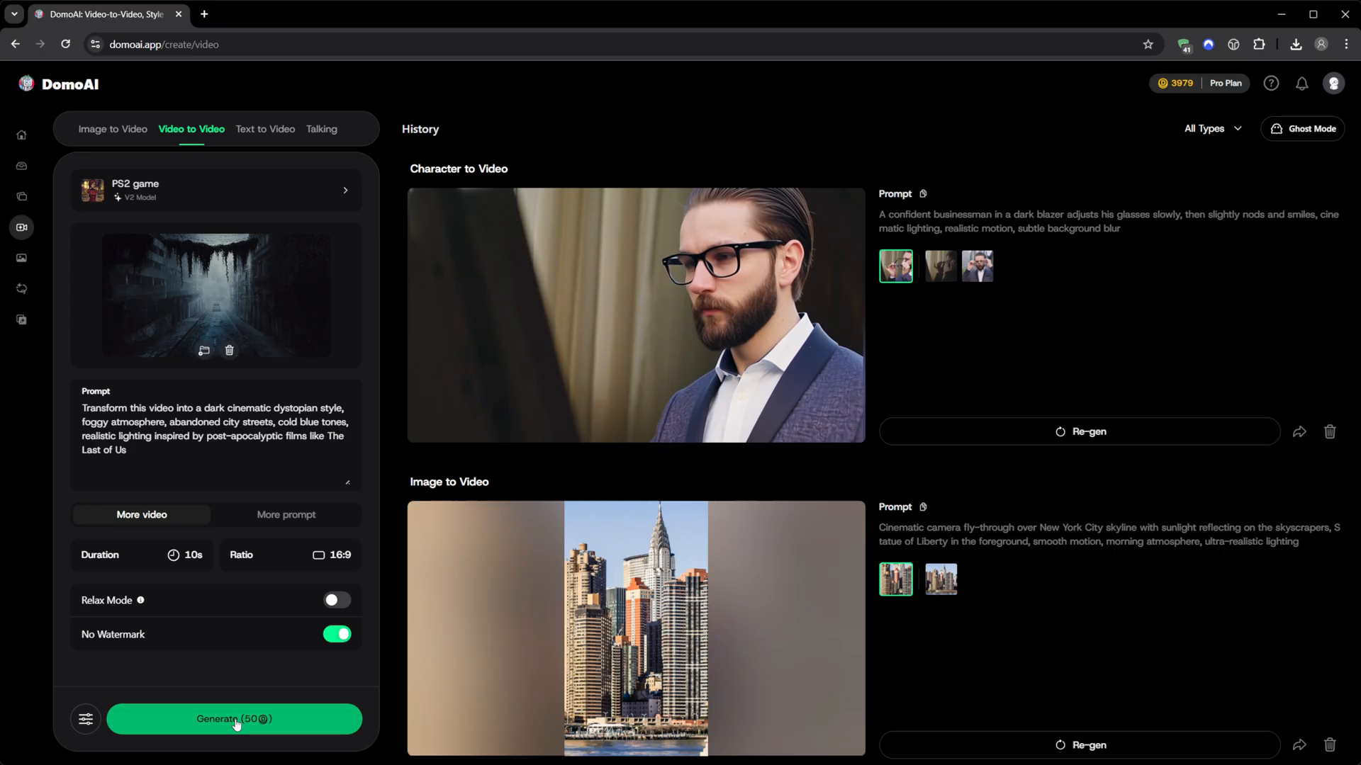
Generate the foggy cold-blue dystopian city clip and play it in the preview
{"action": "left_click", "coordinate": [234, 719]}
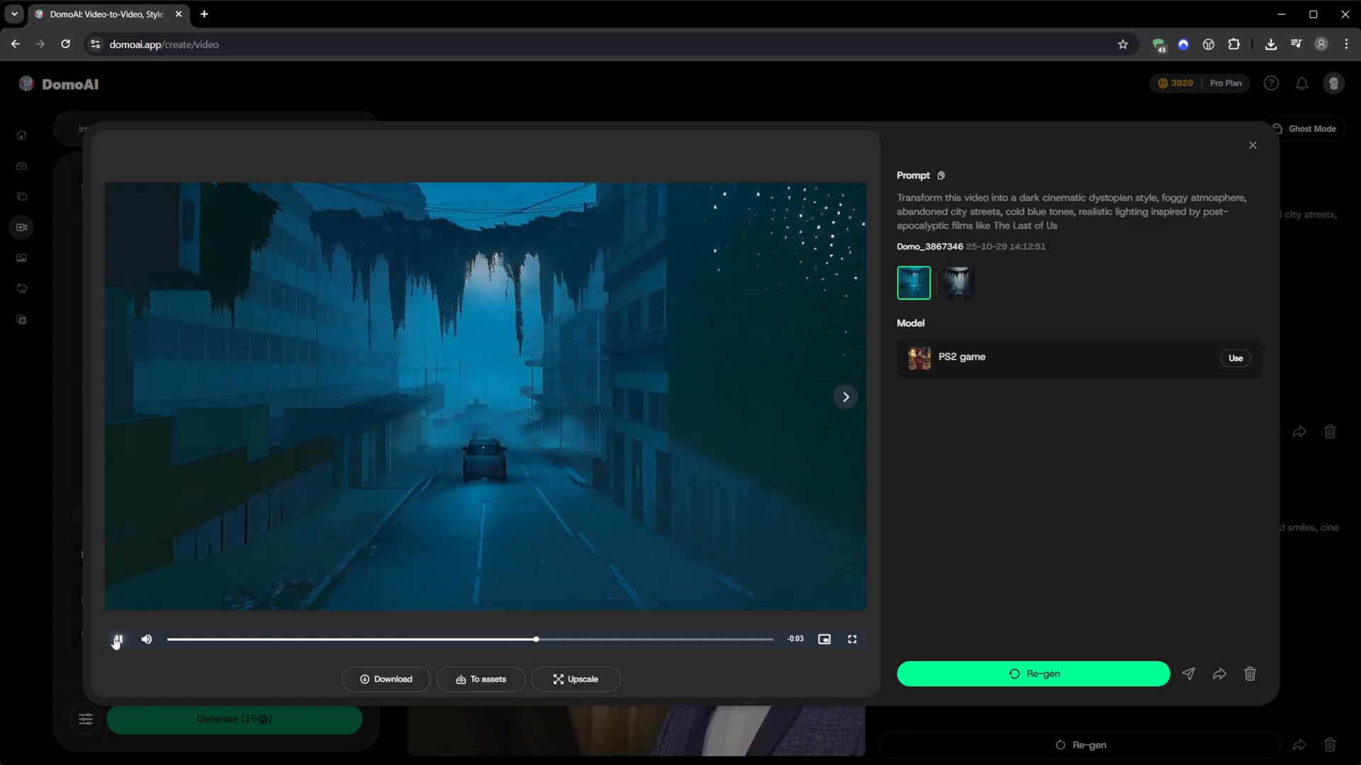
{"action": "left_click", "coordinate": [117, 639]}
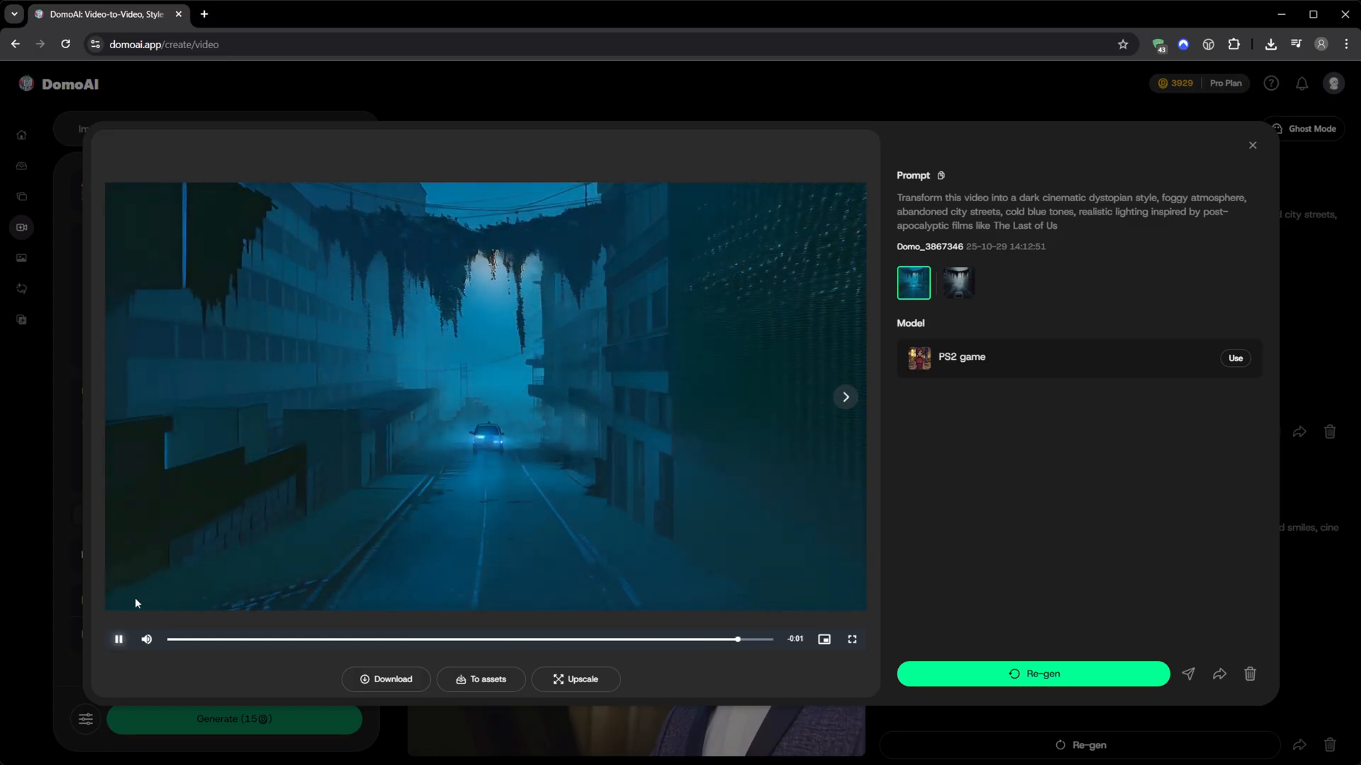
{"action": "left_click", "coordinate": [1252, 145]}
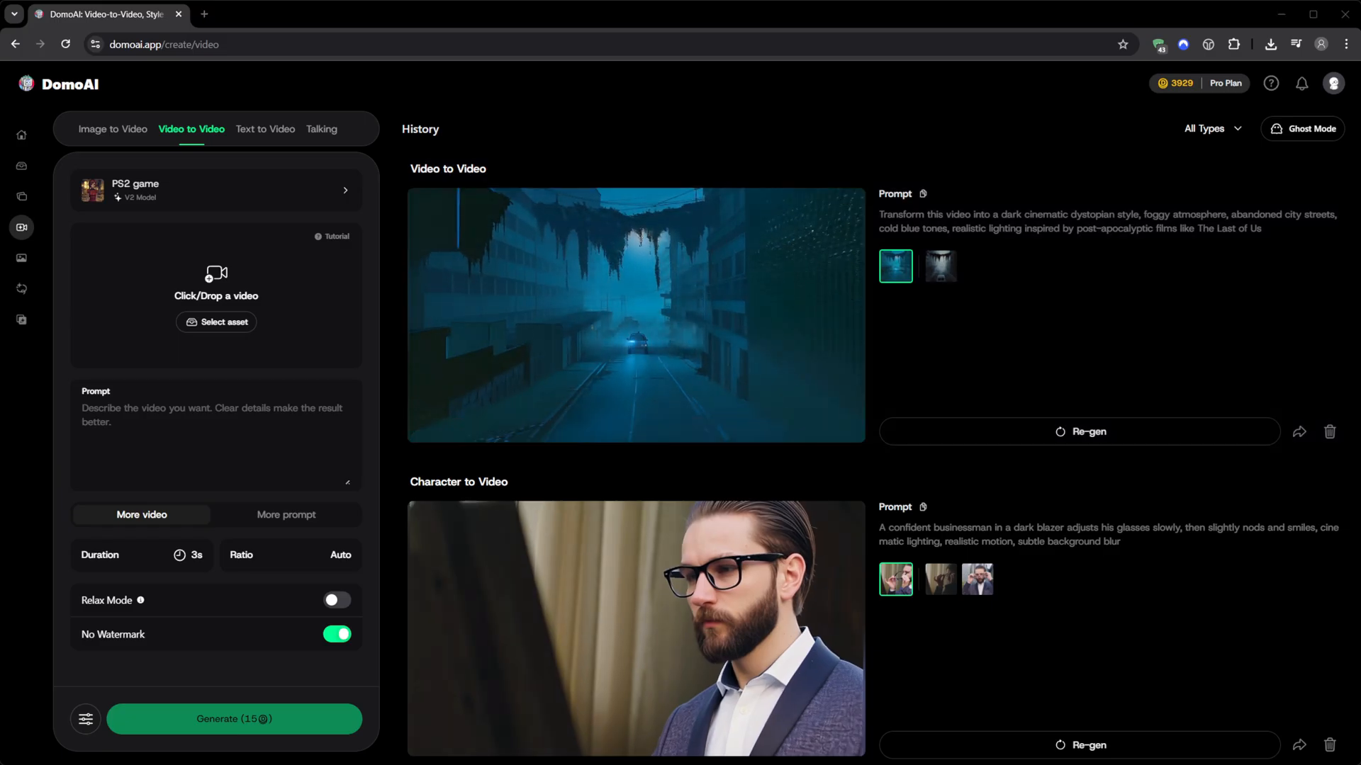
Enter the glowing neon butterfly in a cyberpunk alley prompt and AI-optimize it
{"action": "left_click", "coordinate": [265, 129]}
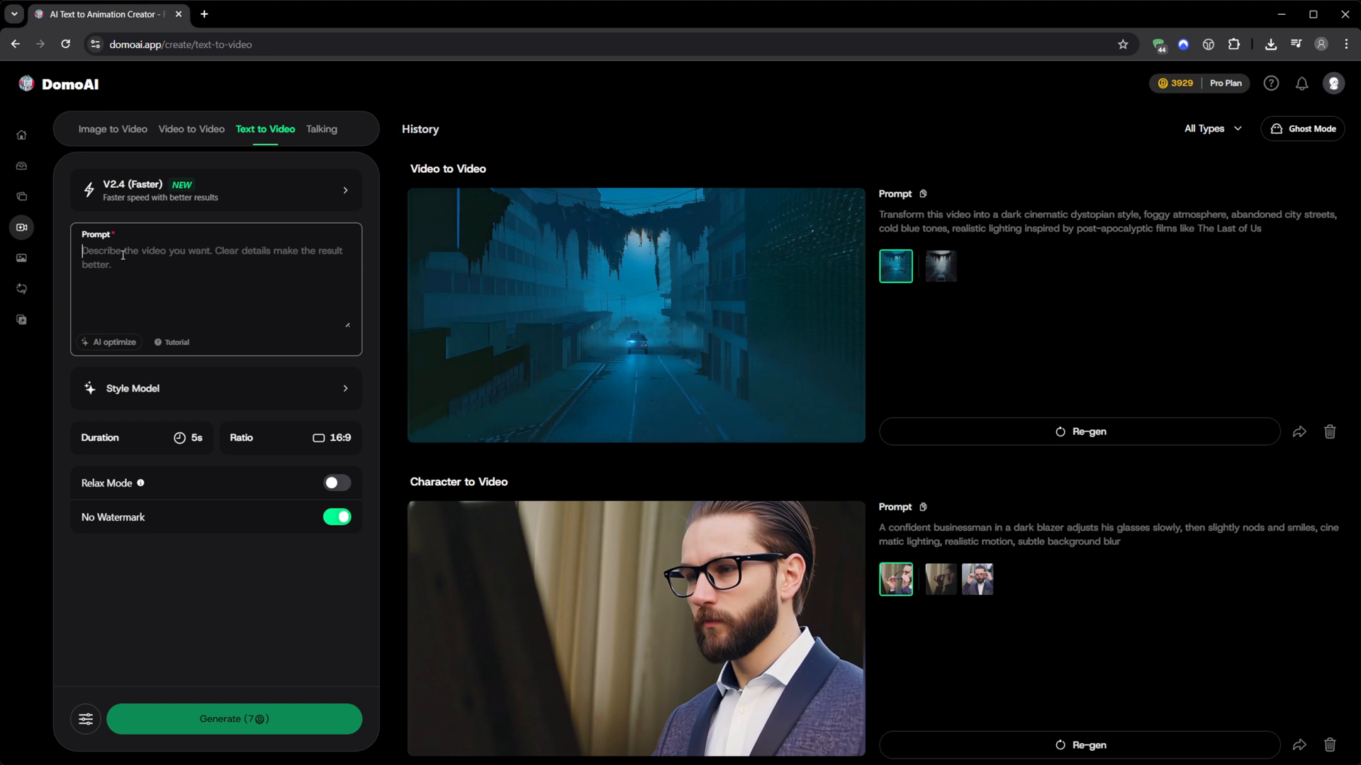
{"action": "type", "text": "A glowing neon butterfly flying through a futuristic cyberpunk alley filled with holographic signs, light rain reflections, and cinematic lighting, 9:16 vertical composition"}
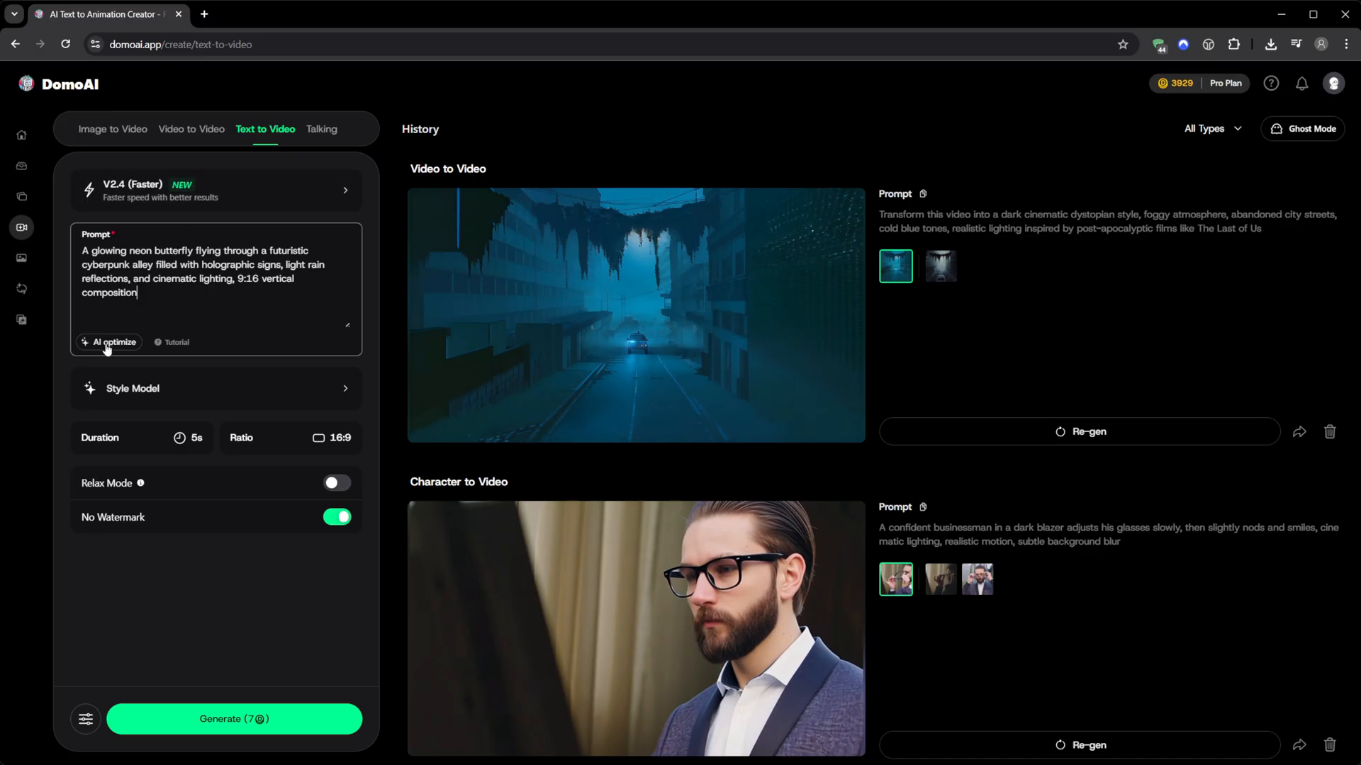
{"action": "left_click", "coordinate": [108, 341]}
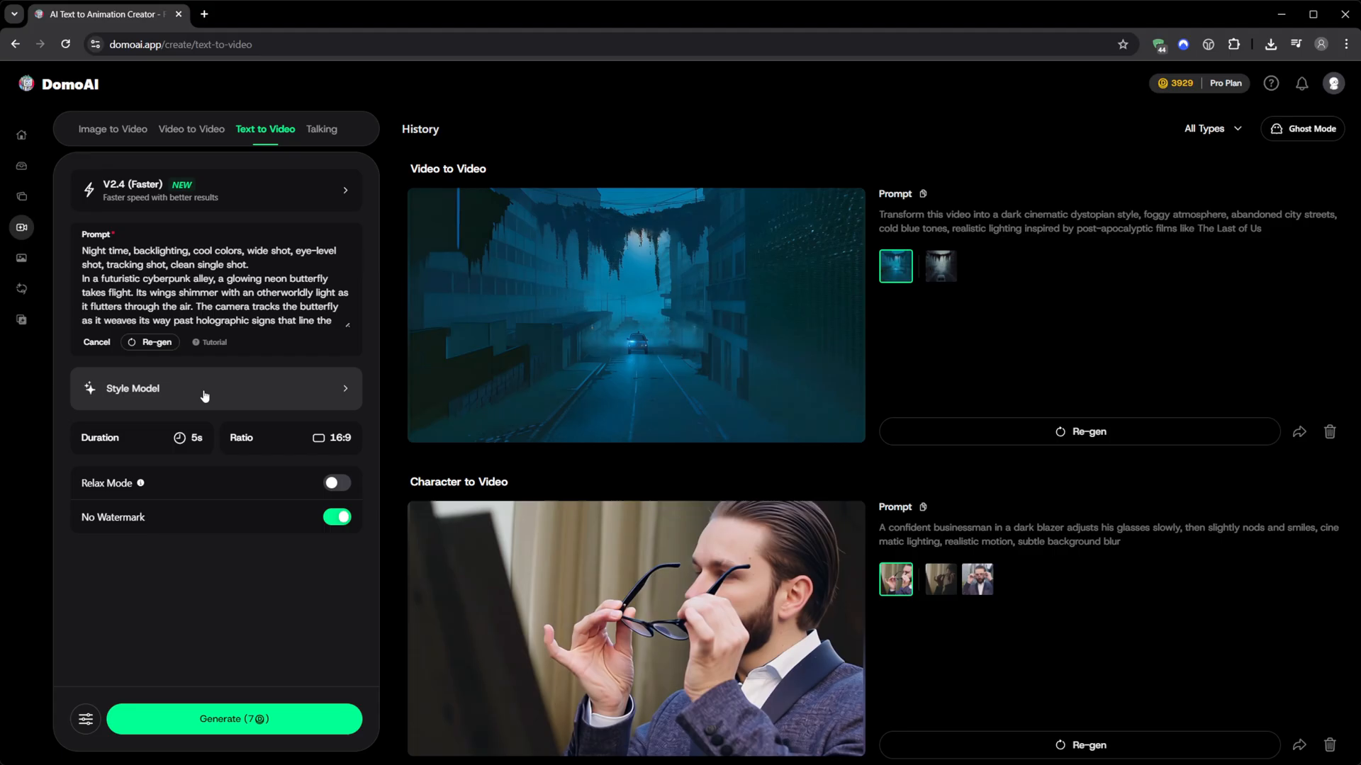
Choose the Realistic style and the V2.4 Advanced model version
{"action": "left_click", "coordinate": [214, 388]}
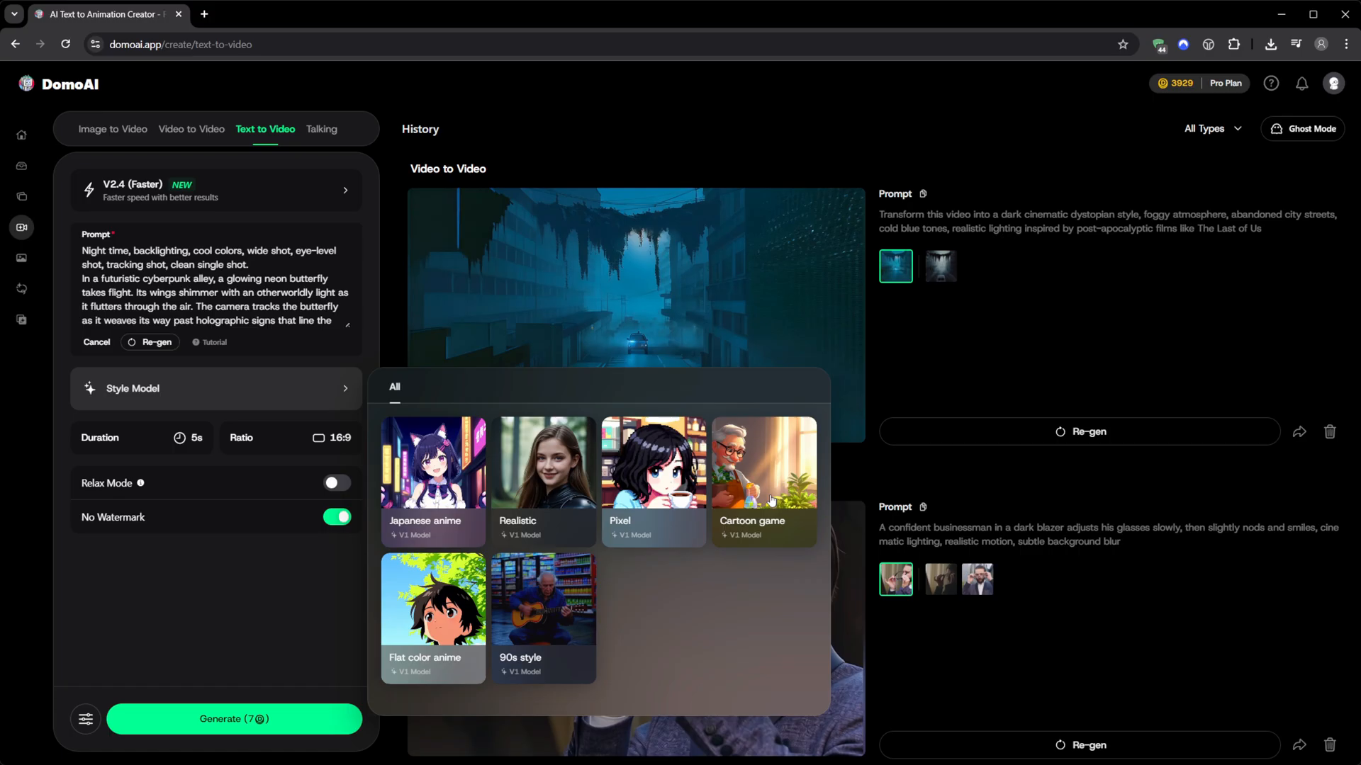
{"action": "left_click", "coordinate": [541, 459]}
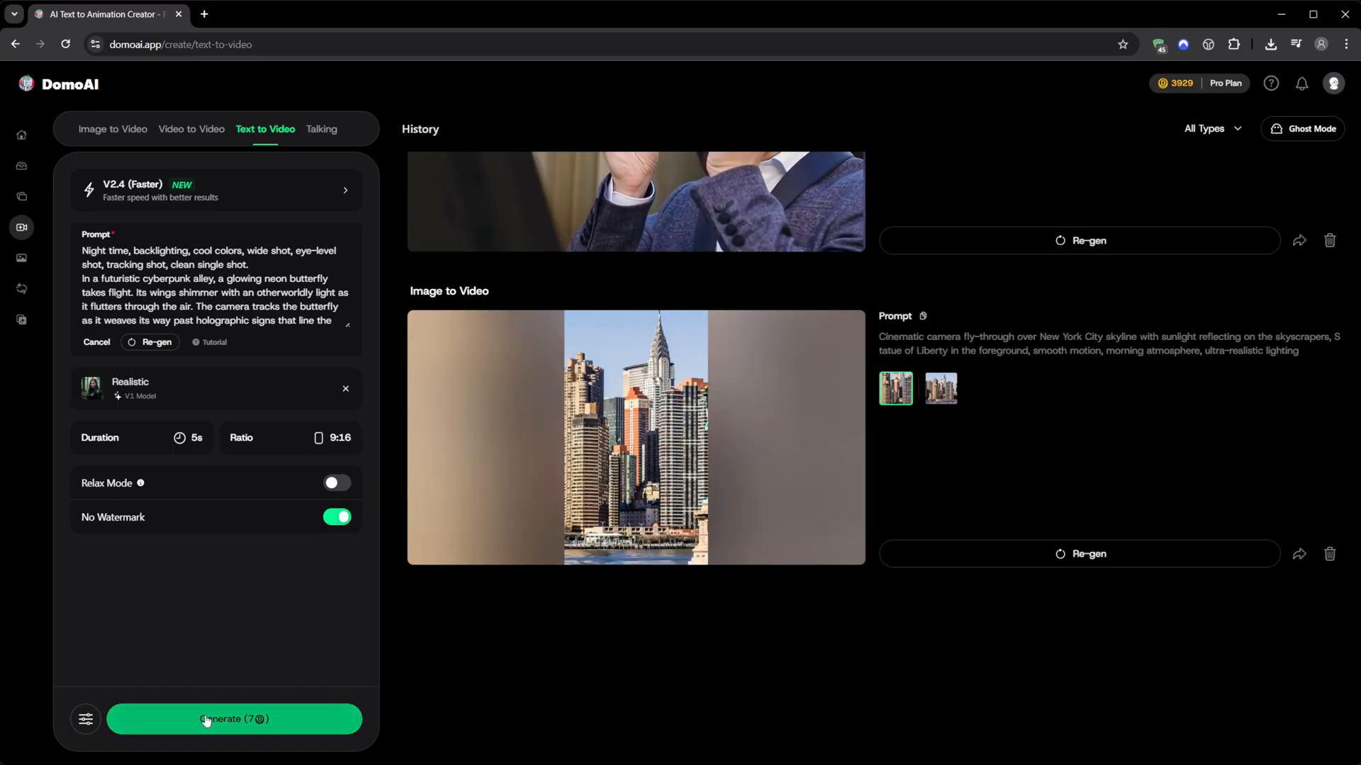
{"action": "left_click", "coordinate": [216, 190]}
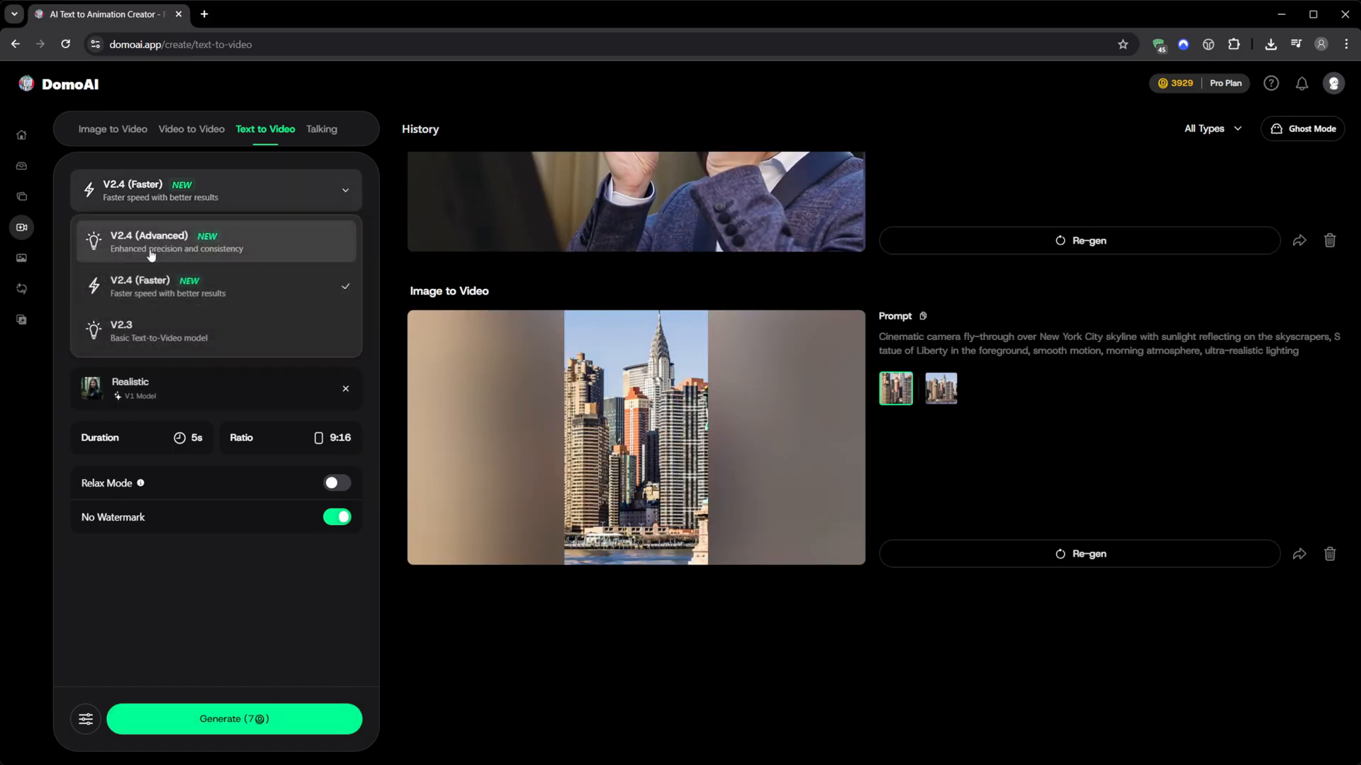
{"action": "left_click", "coordinate": [149, 241]}
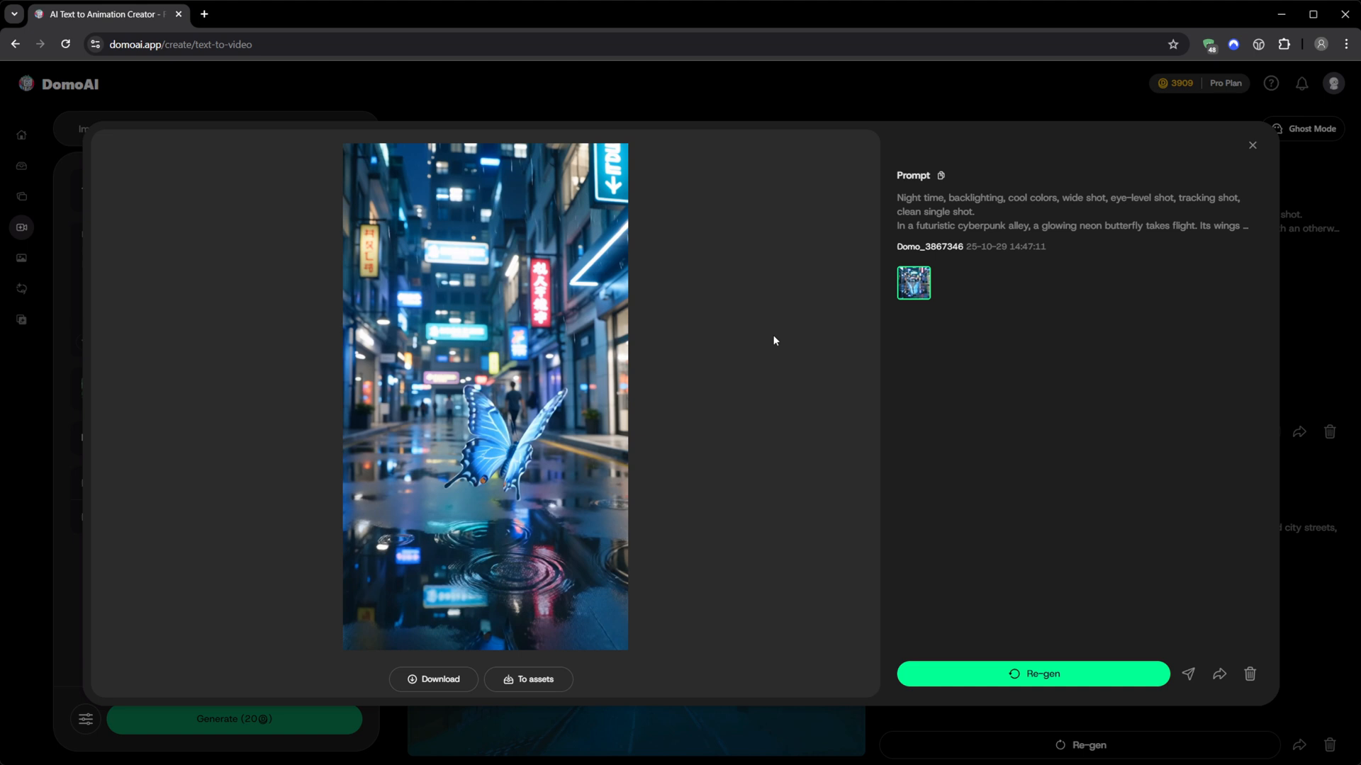
Create the talking avatar clip of the smiling man with auto ratio, then dismiss its preview
{"action": "left_click", "coordinate": [484, 395]}
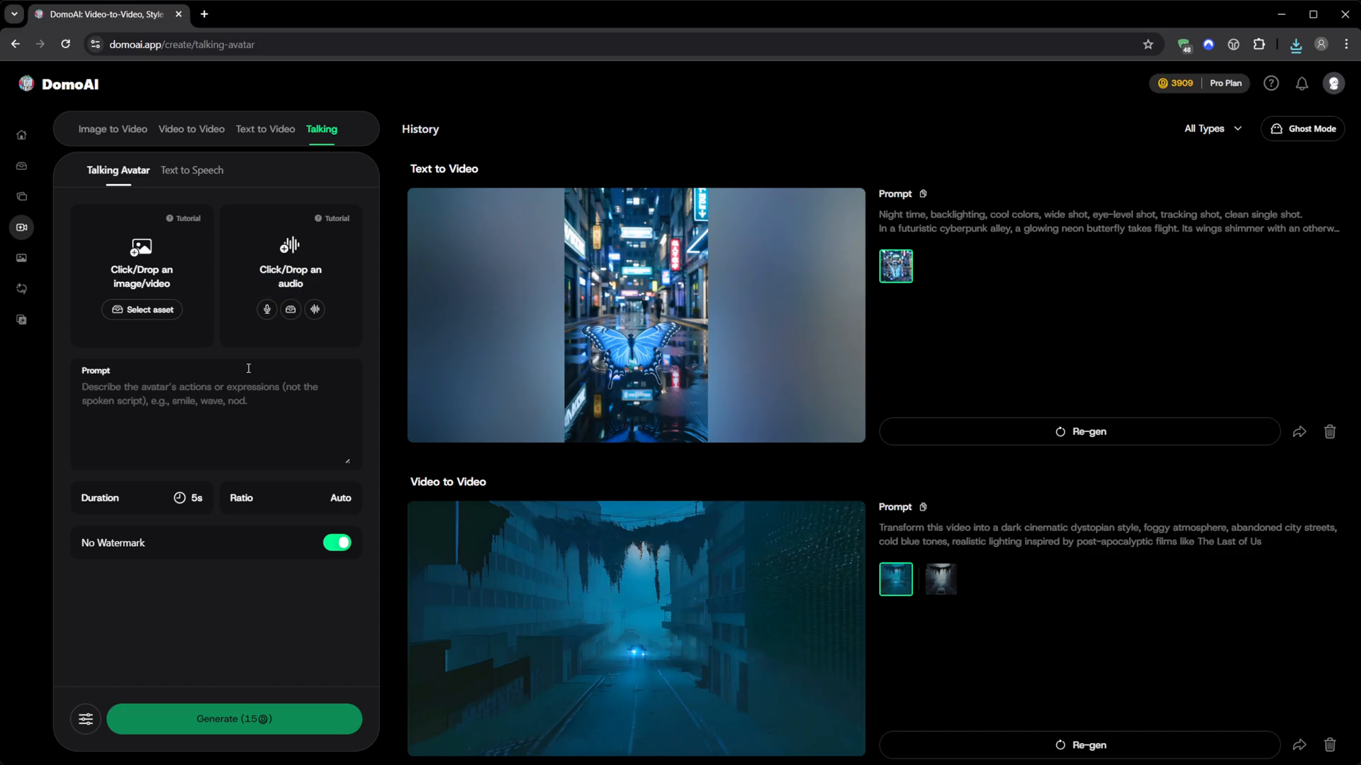
{"action": "mouse_move", "coordinate": [132, 276]}
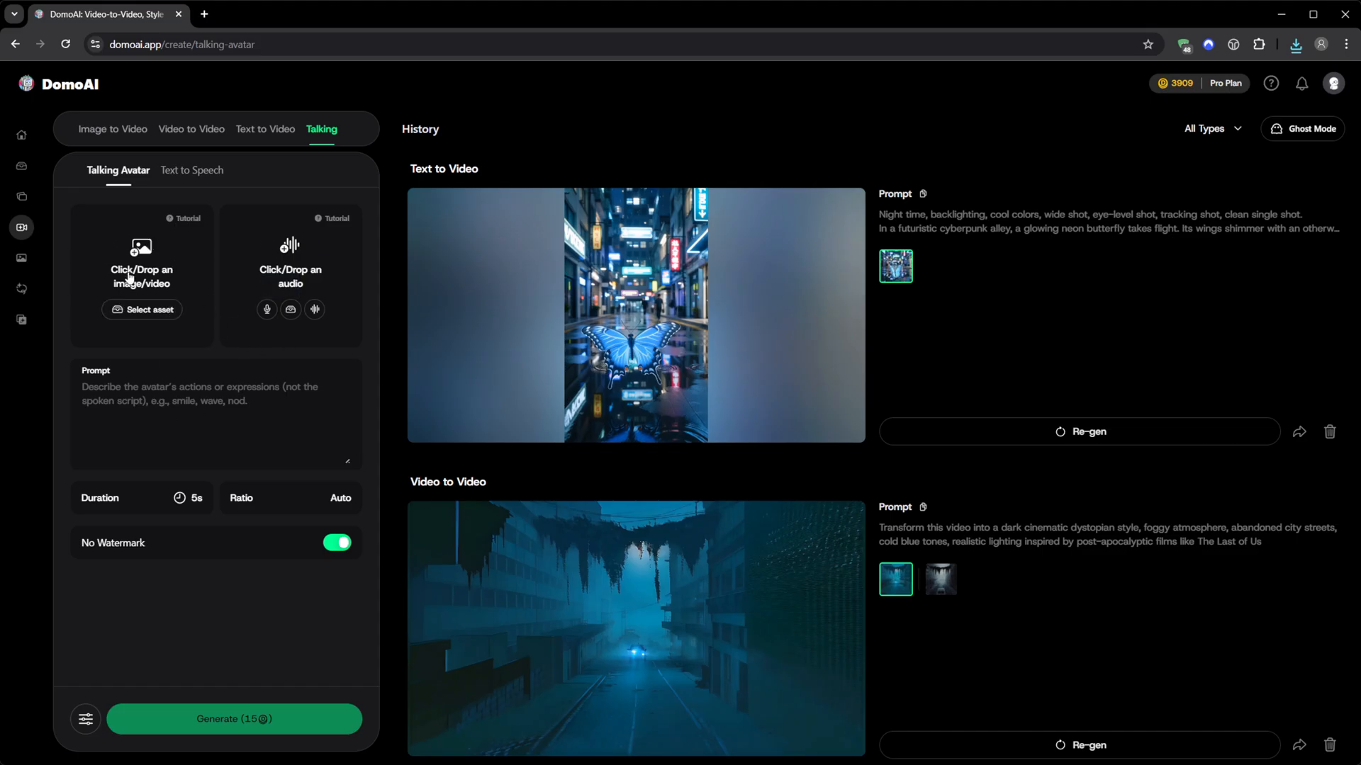
{"action": "mouse_move", "coordinate": [129, 233]}
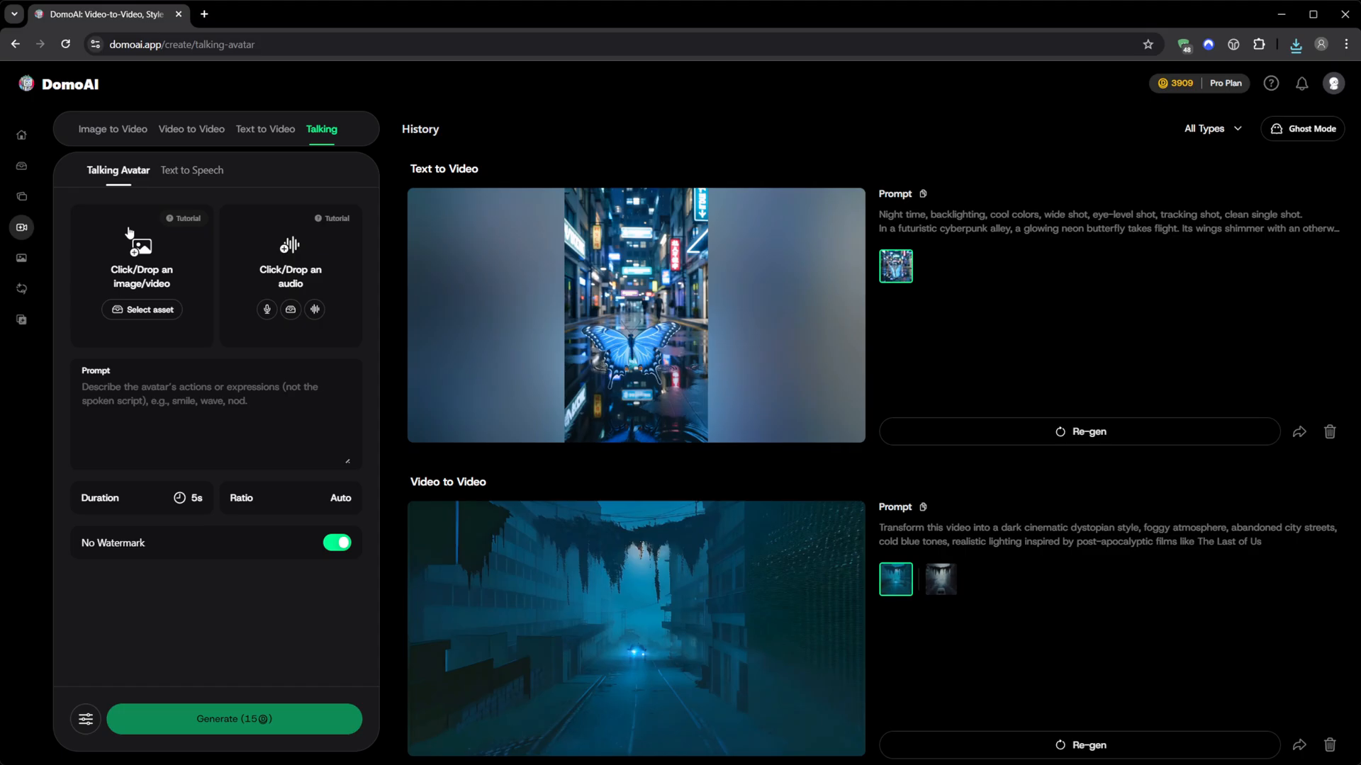
{"action": "mouse_move", "coordinate": [142, 309]}
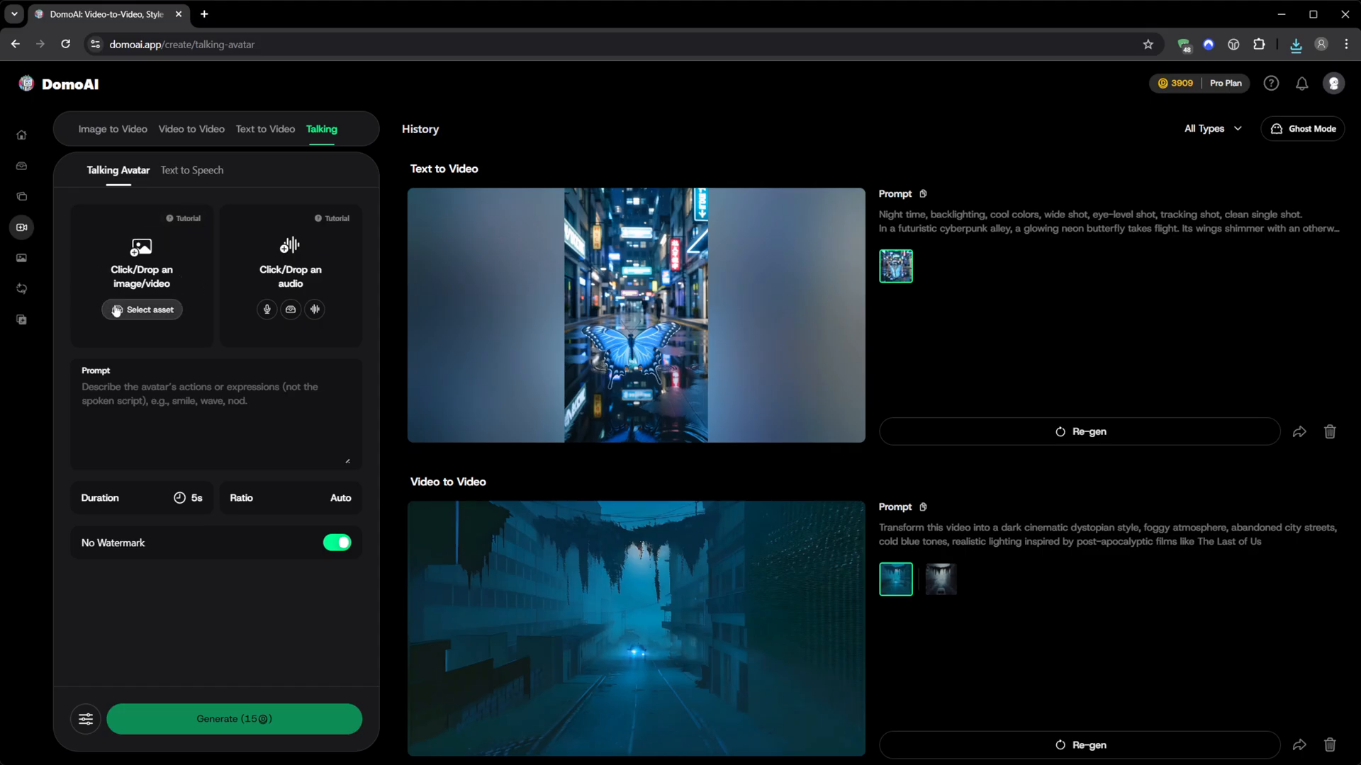
{"action": "mouse_move", "coordinate": [304, 339]}
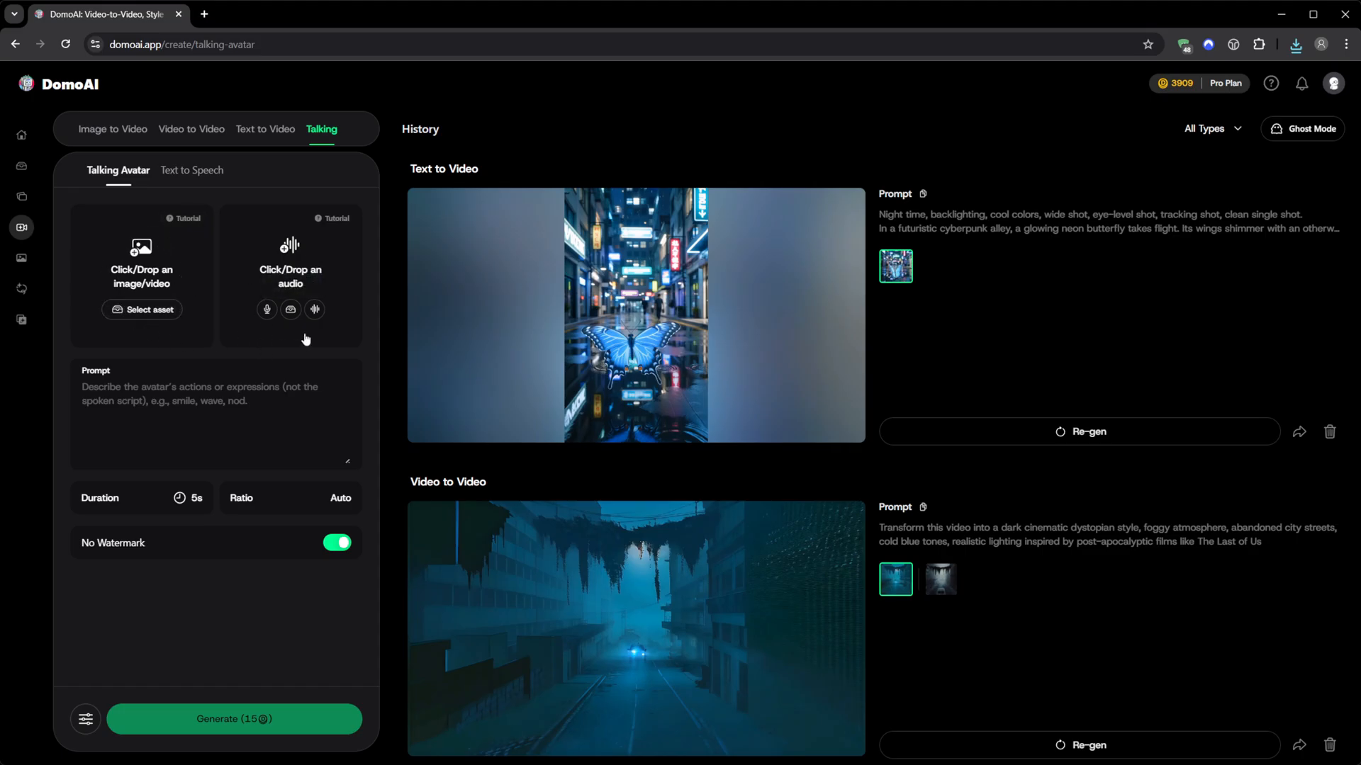
{"action": "mouse_move", "coordinate": [234, 311]}
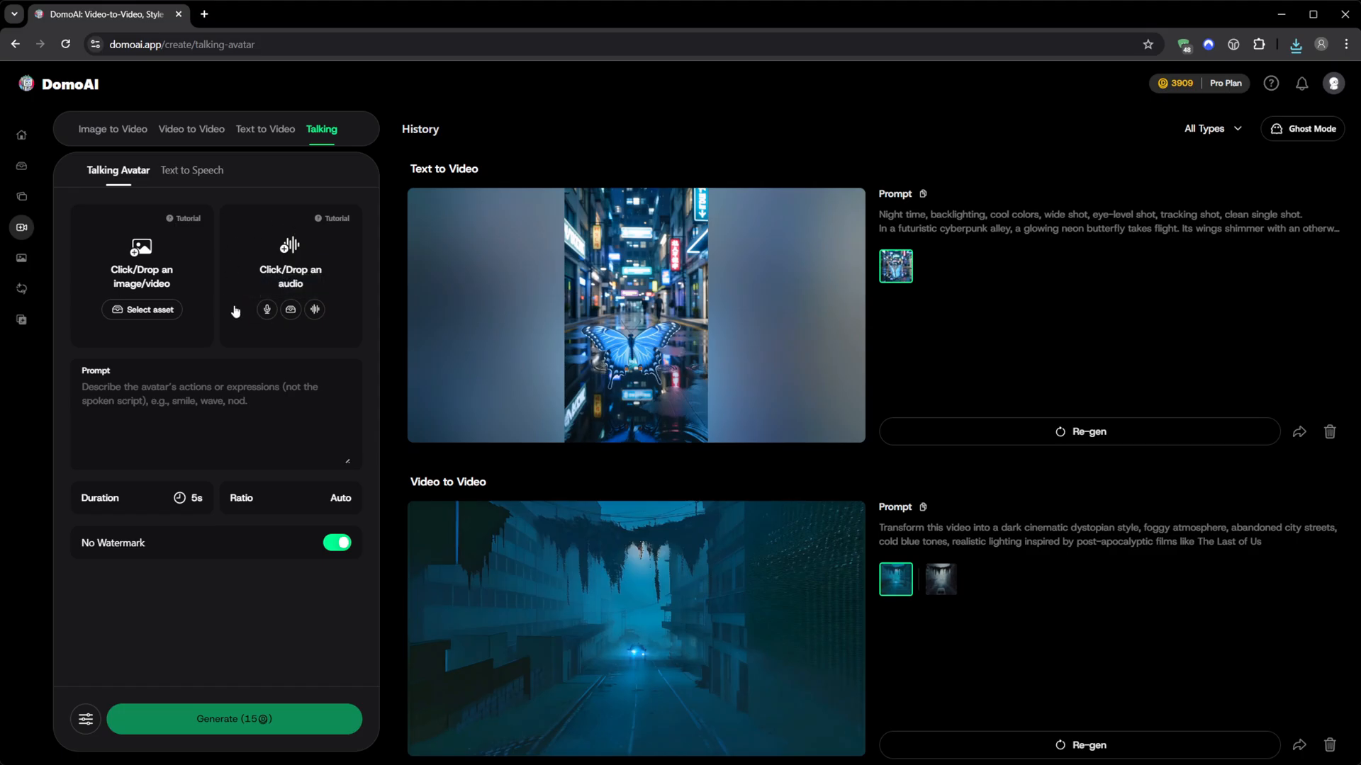
{"action": "mouse_move", "coordinate": [134, 401]}
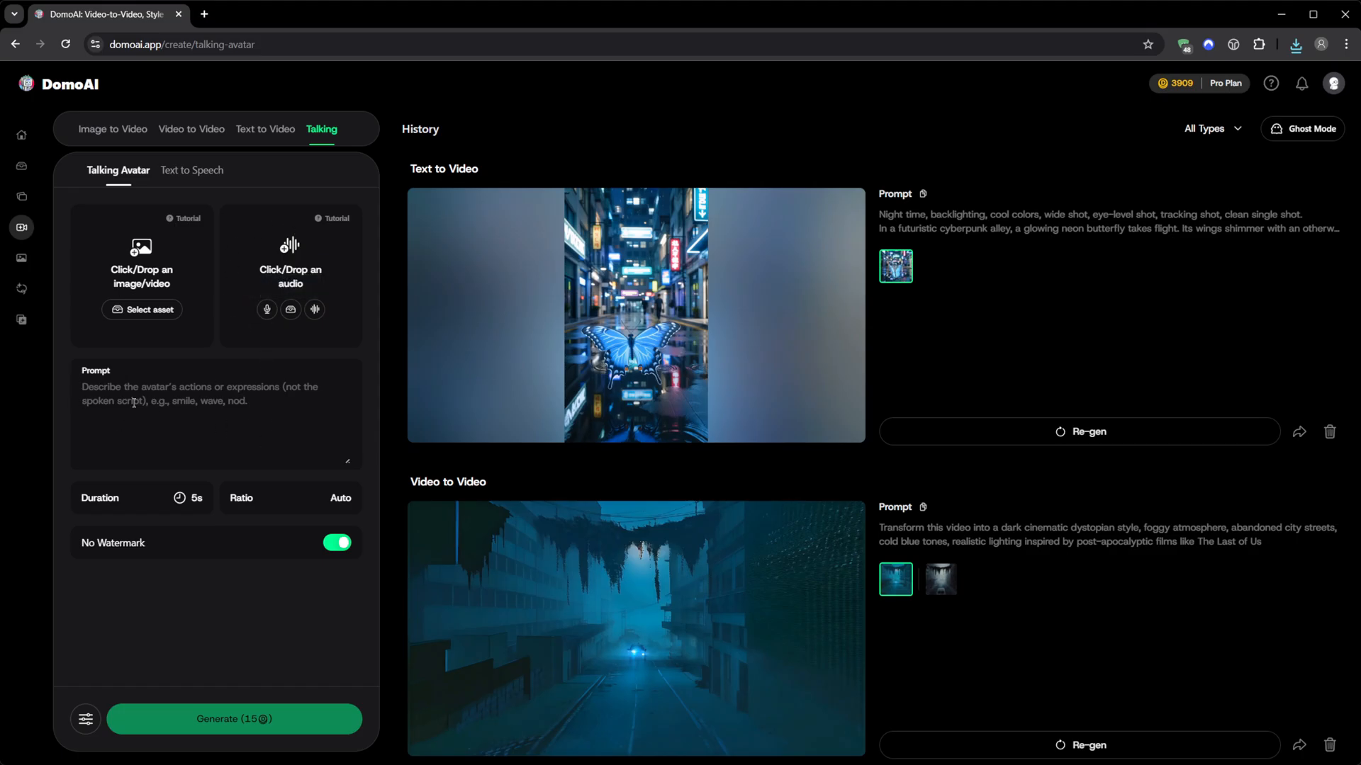
{"action": "left_click", "coordinate": [142, 497]}
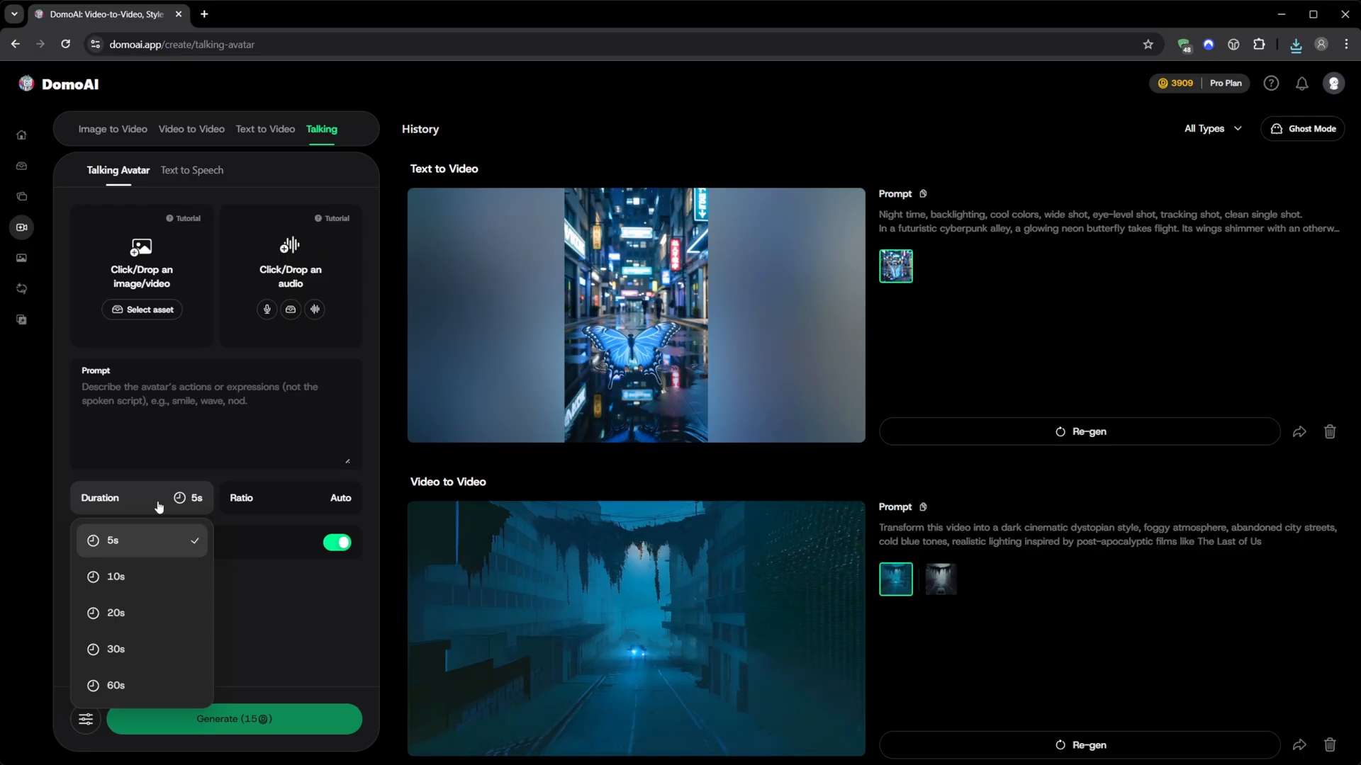
{"action": "mouse_move", "coordinate": [148, 624]}
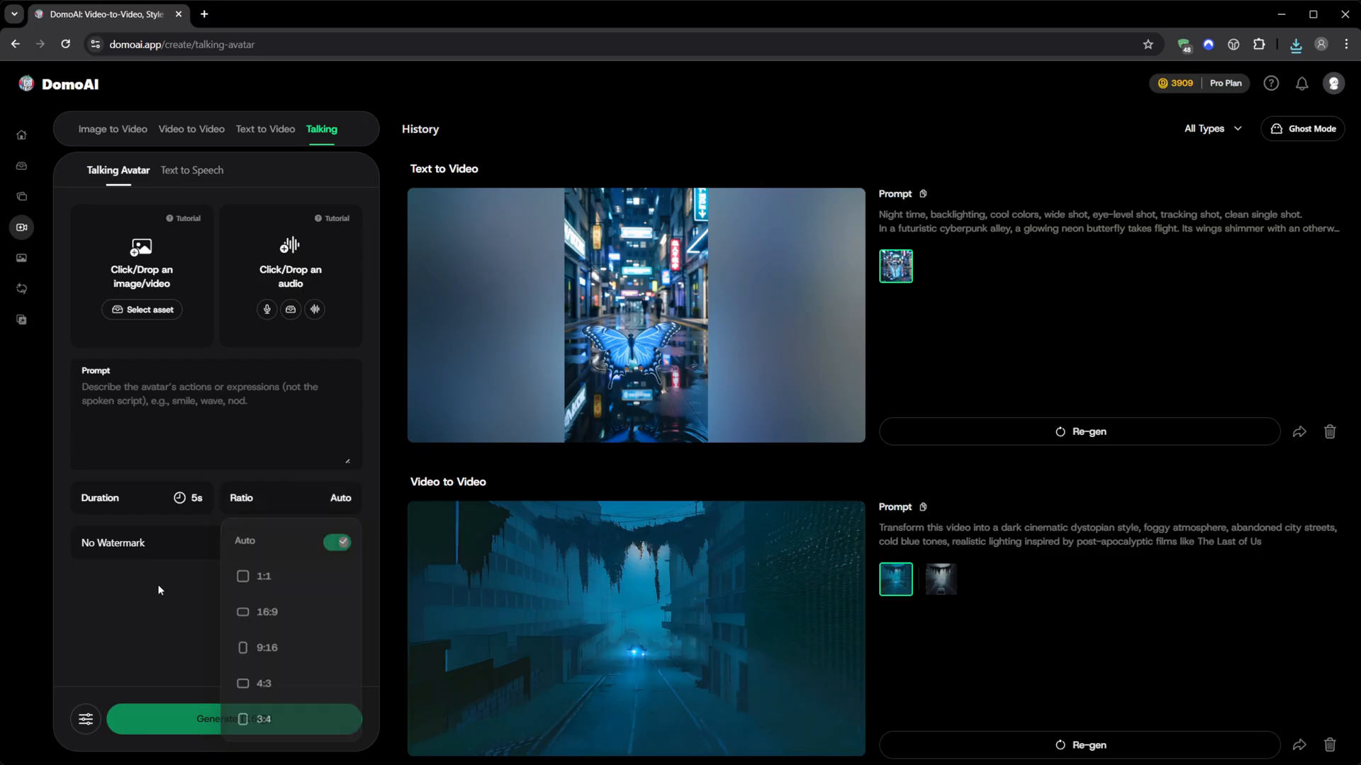
{"action": "left_click", "coordinate": [338, 543]}
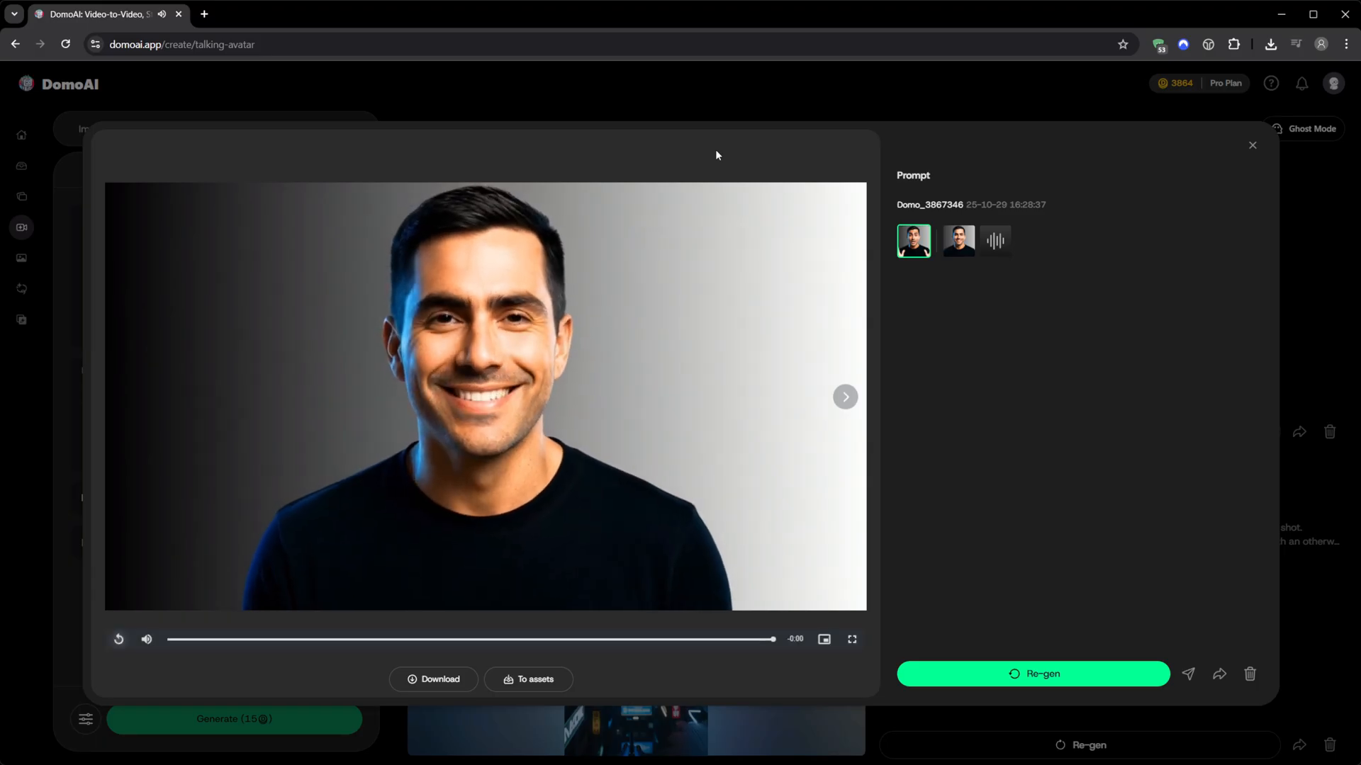
{"action": "left_click", "coordinate": [1252, 145]}
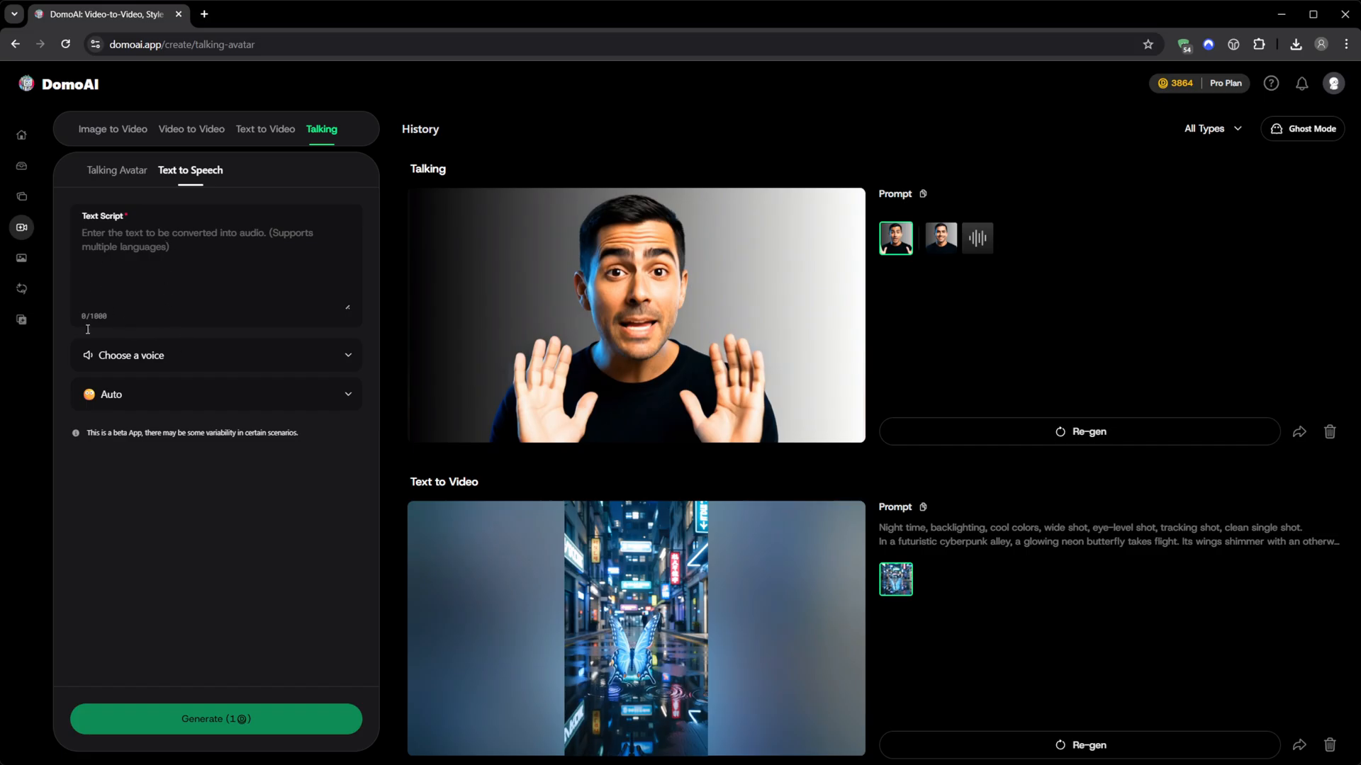
Look at the Add your own voice form for a custom voice, then dismiss it
{"action": "left_click", "coordinate": [215, 354]}
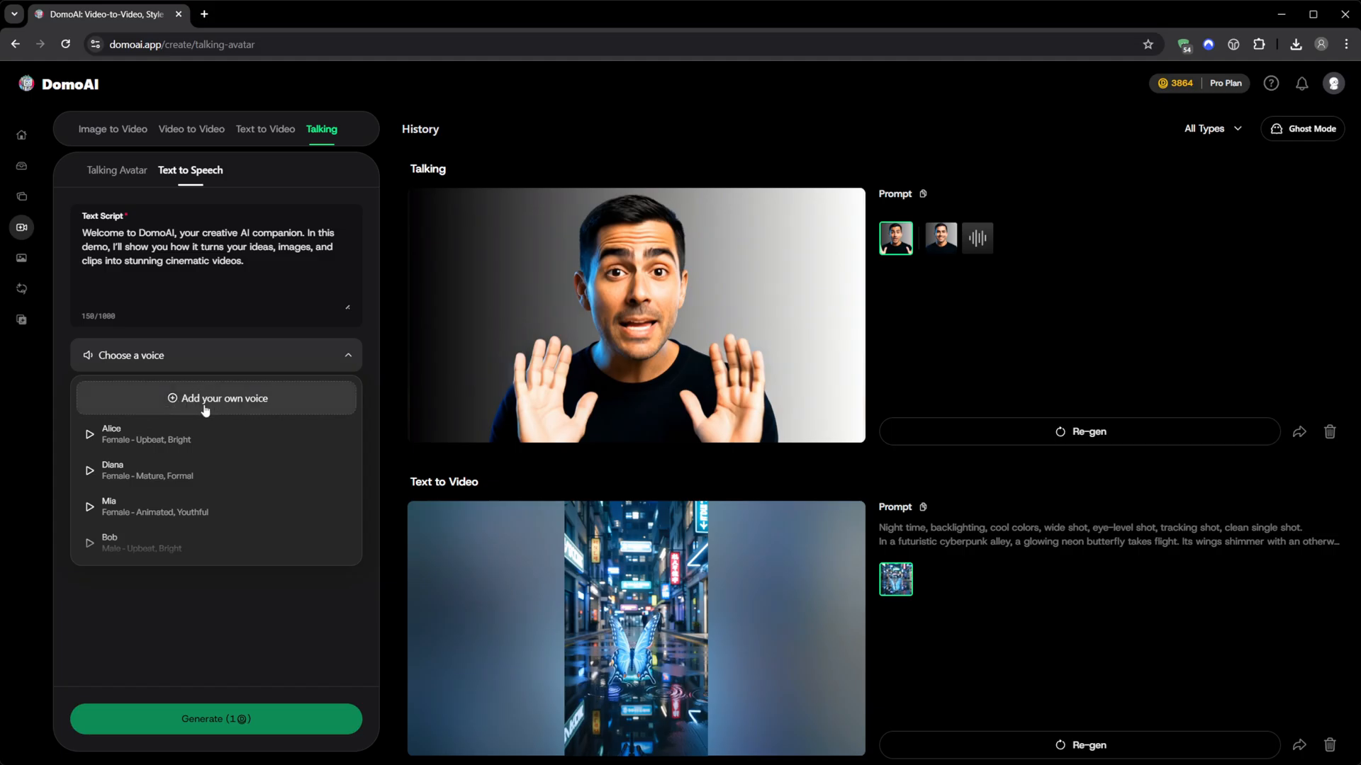
{"action": "left_click", "coordinate": [217, 398]}
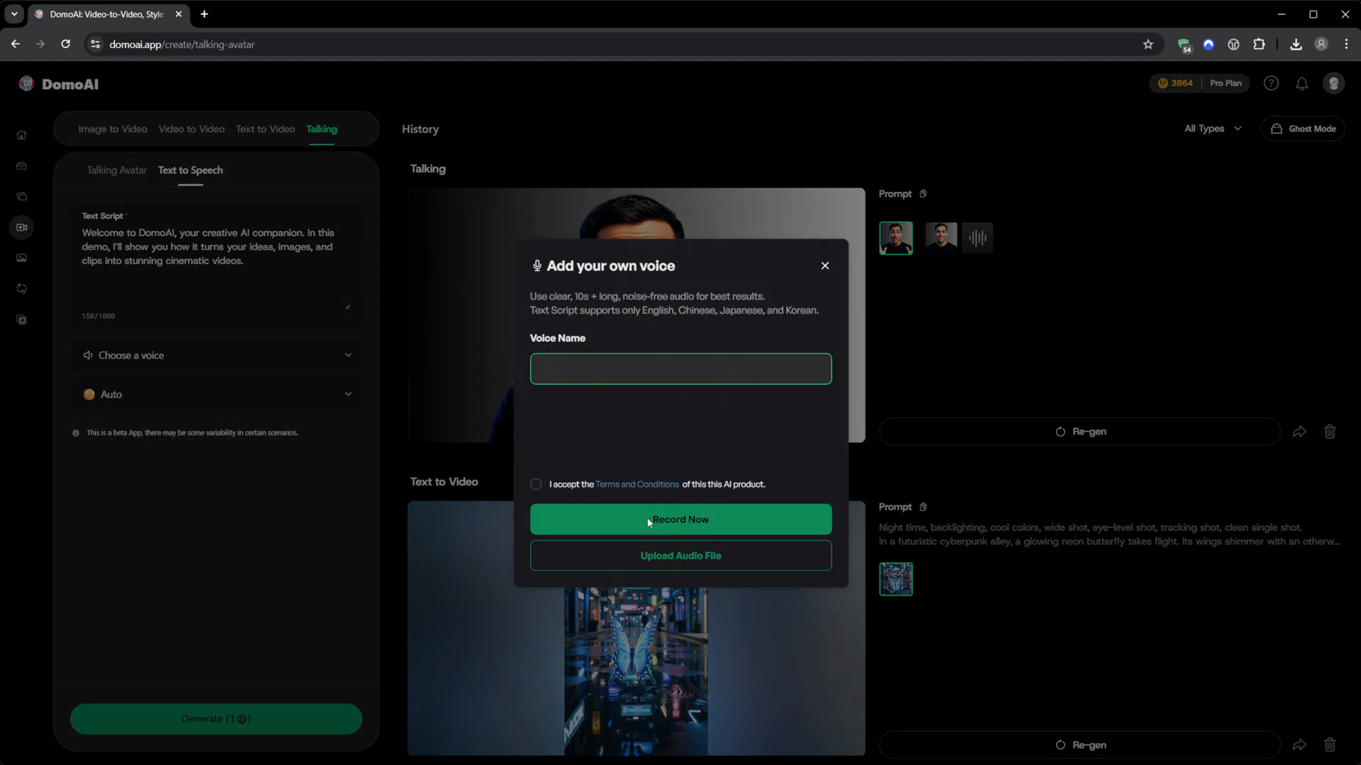
{"action": "left_click", "coordinate": [679, 369]}
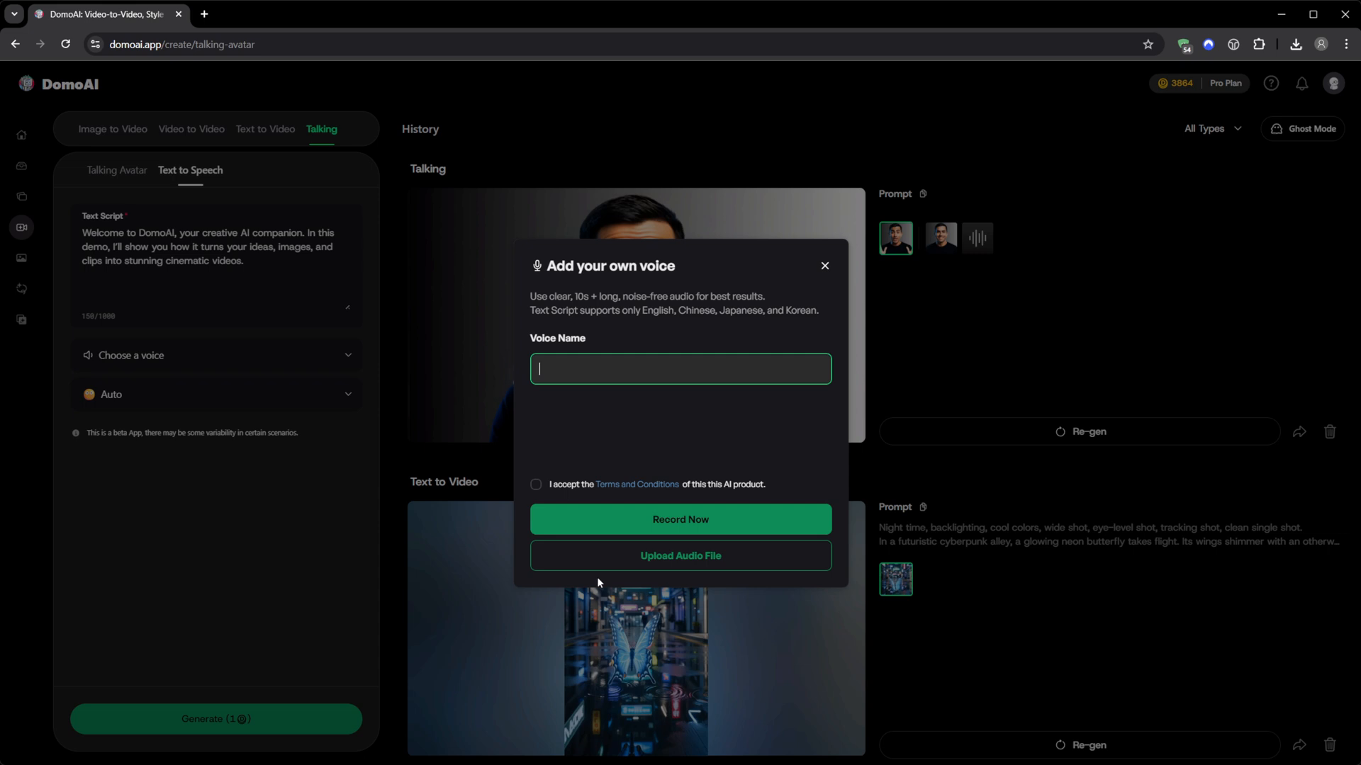
{"action": "left_click", "coordinate": [822, 265]}
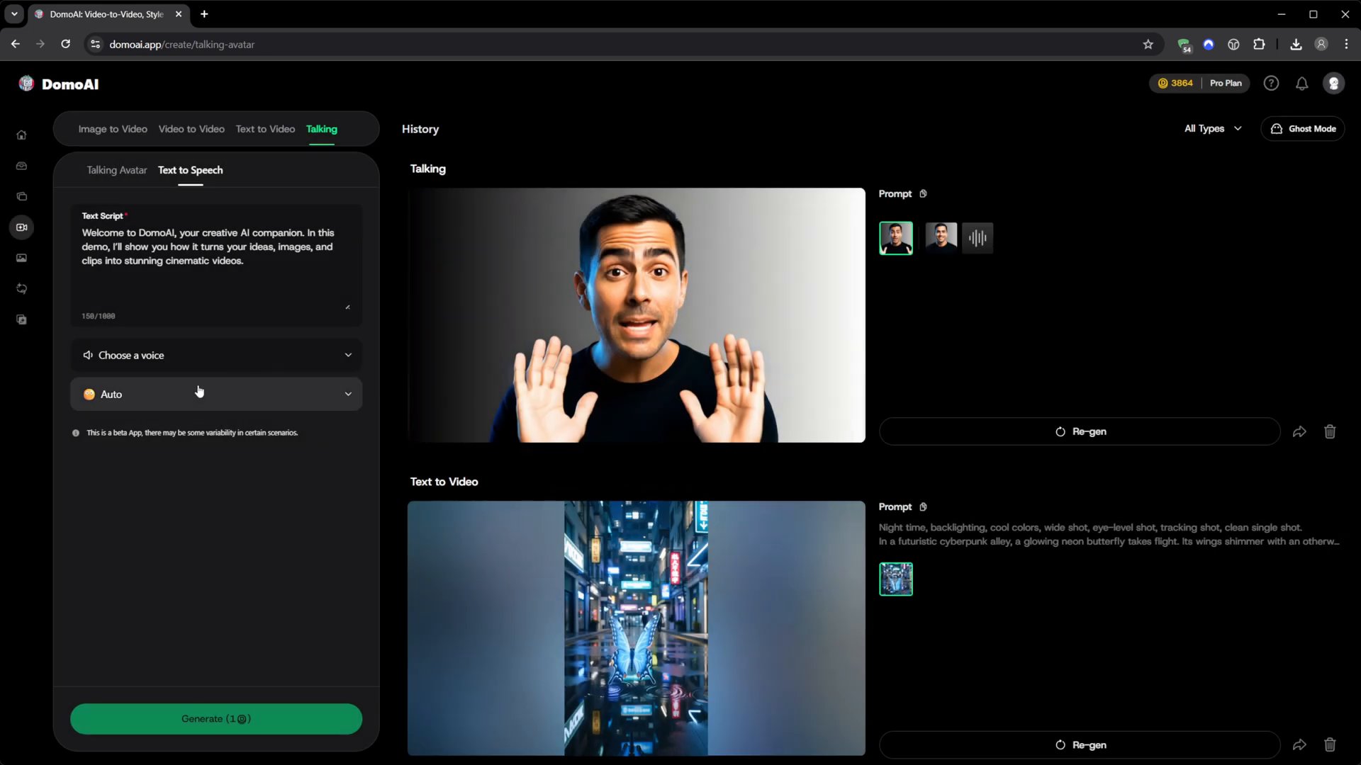
Check the emotion list, choose the Alice voice and generate speech from the welcome script
{"action": "left_click", "coordinate": [215, 394]}
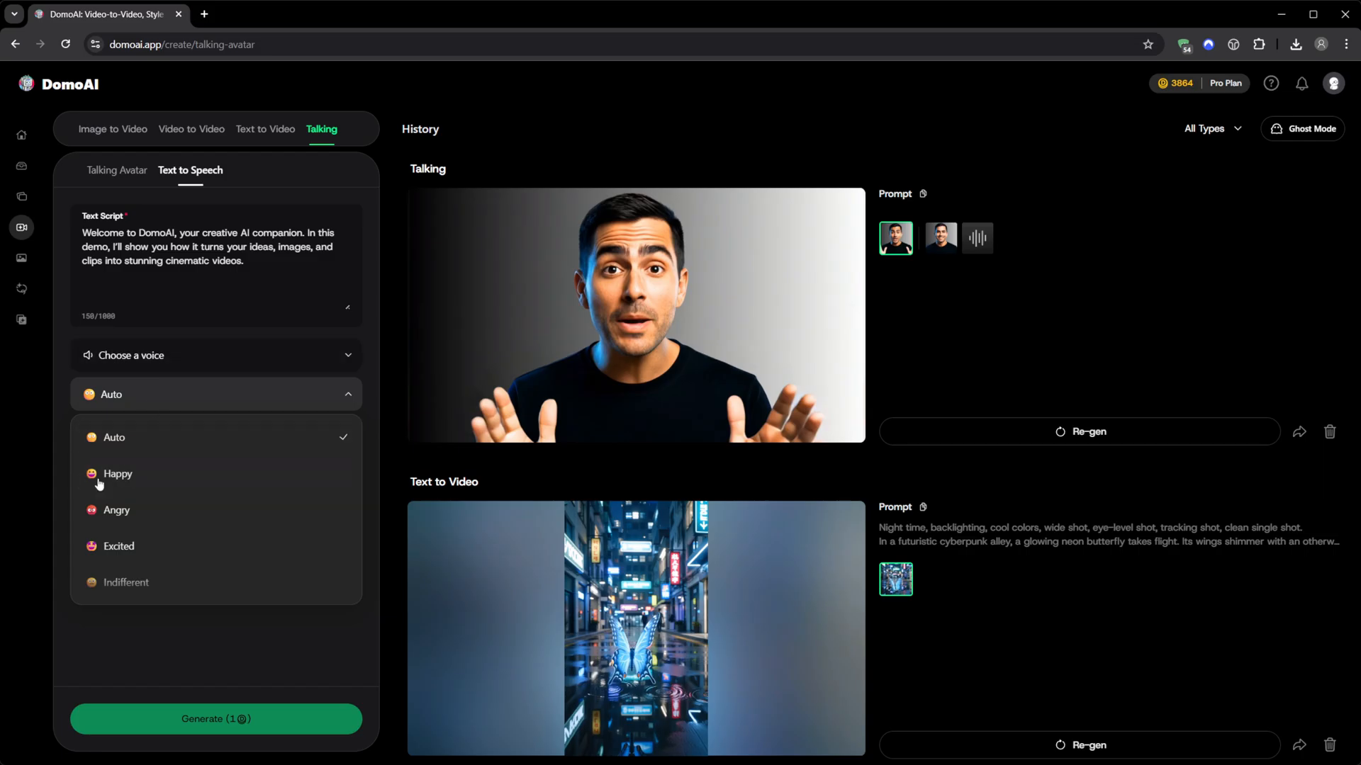
{"action": "scroll", "scroll_direction": "down", "scroll_amount": 3}
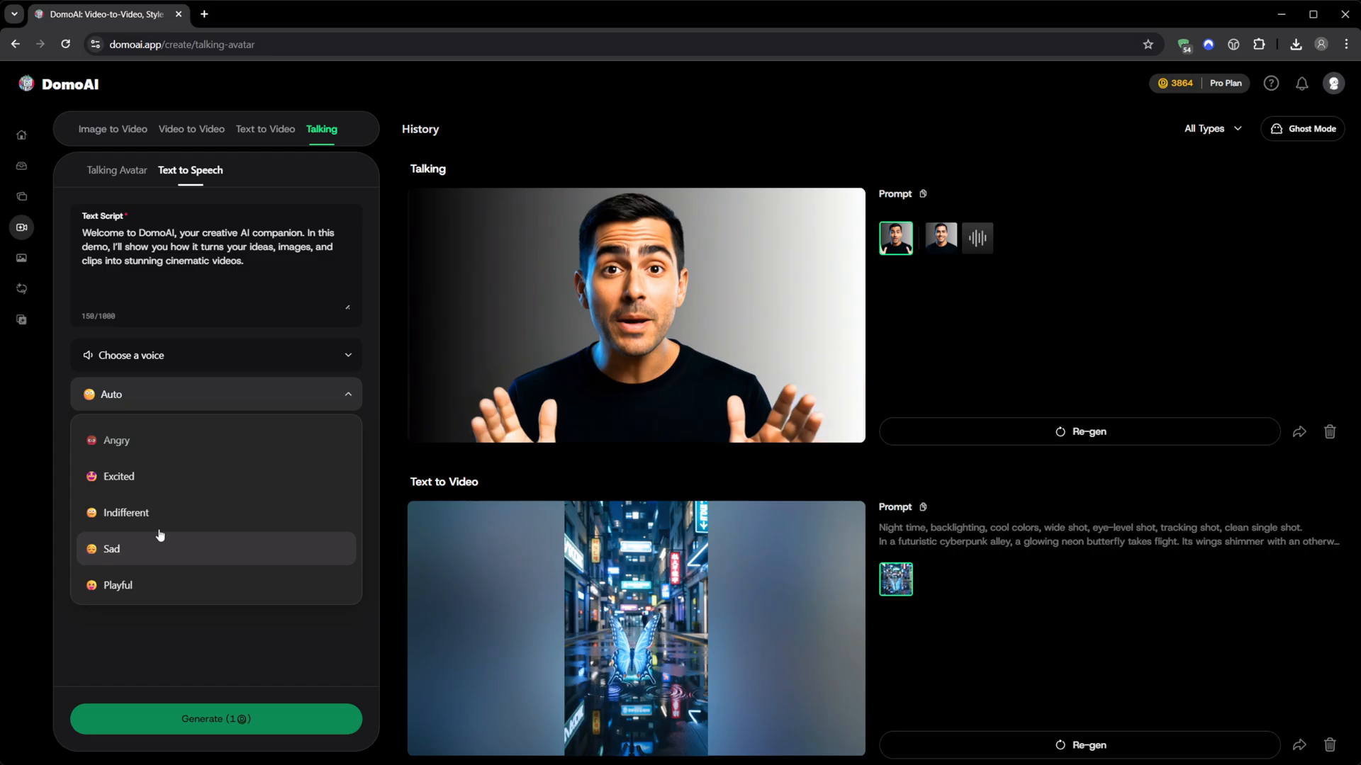
{"action": "left_click", "coordinate": [216, 394]}
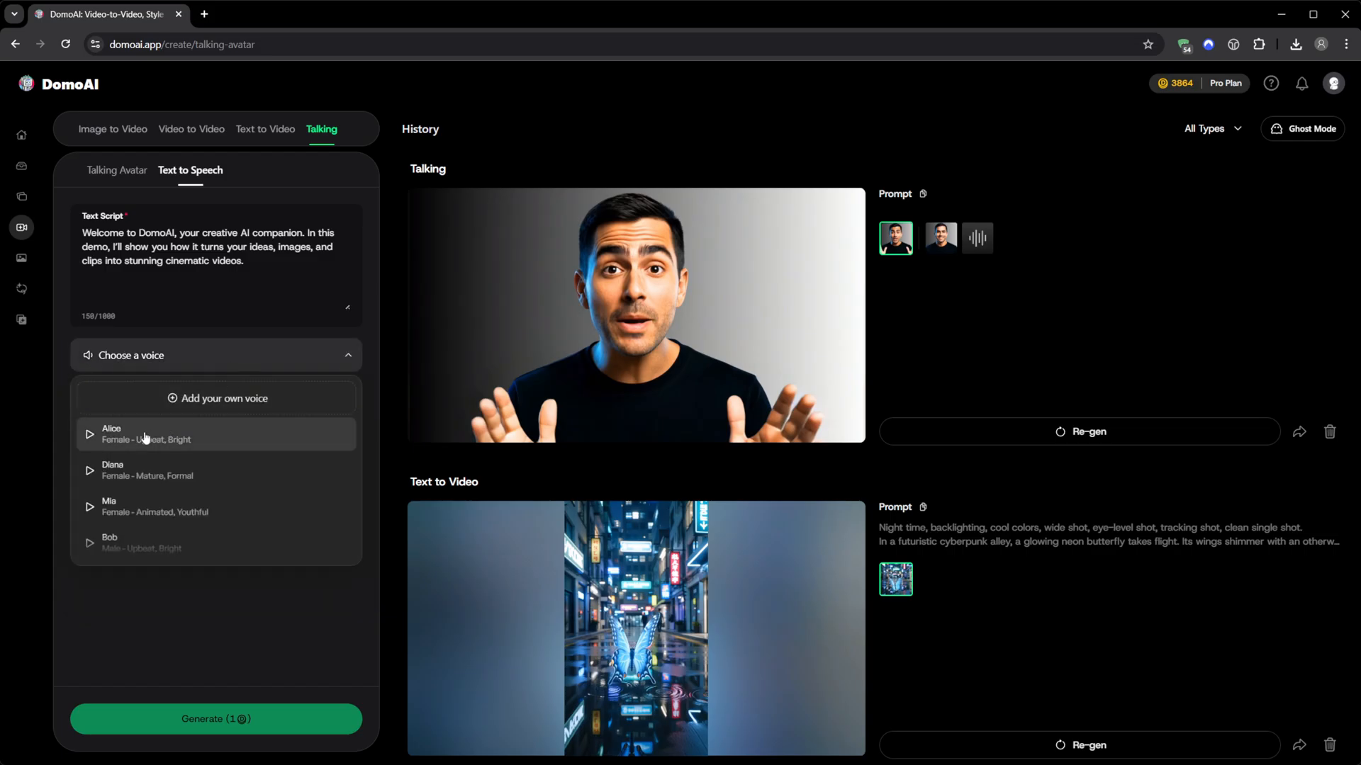
{"action": "left_click", "coordinate": [111, 434]}
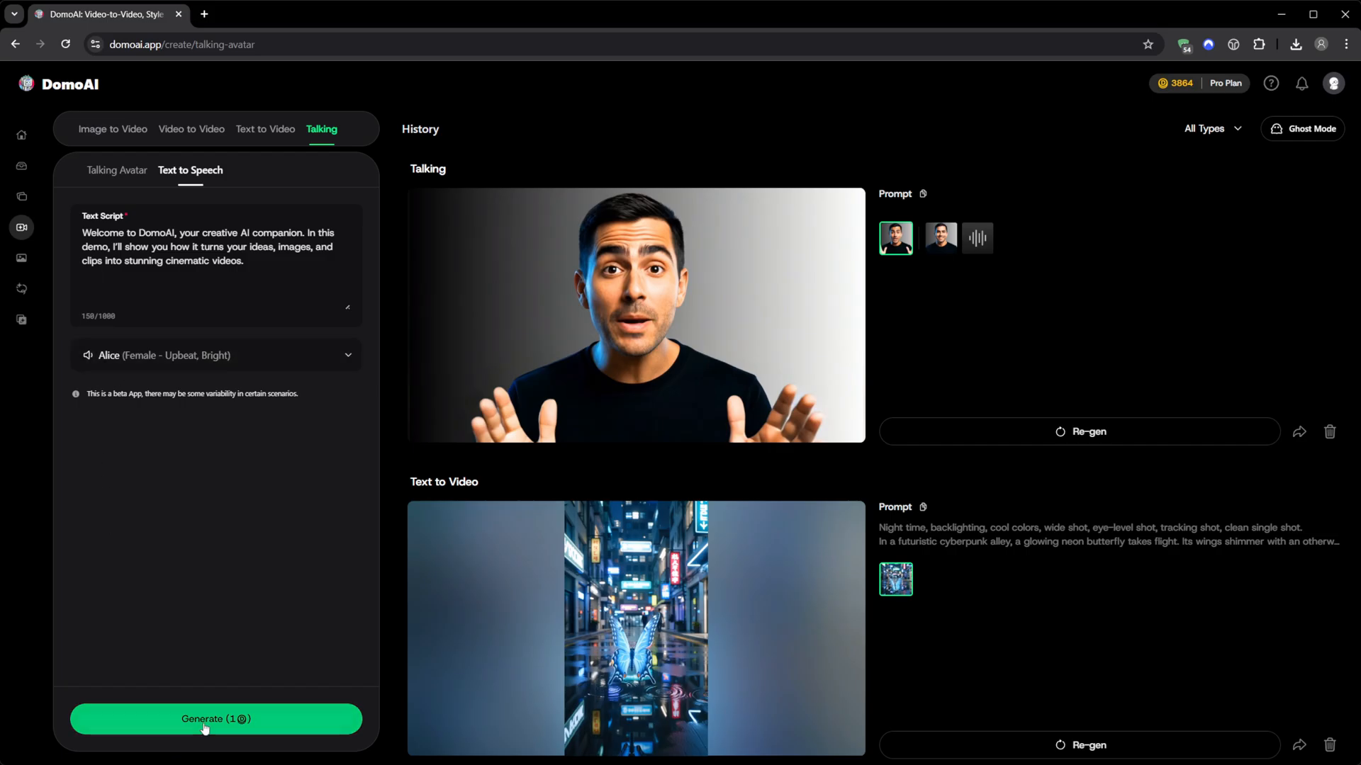
{"action": "left_click", "coordinate": [215, 719]}
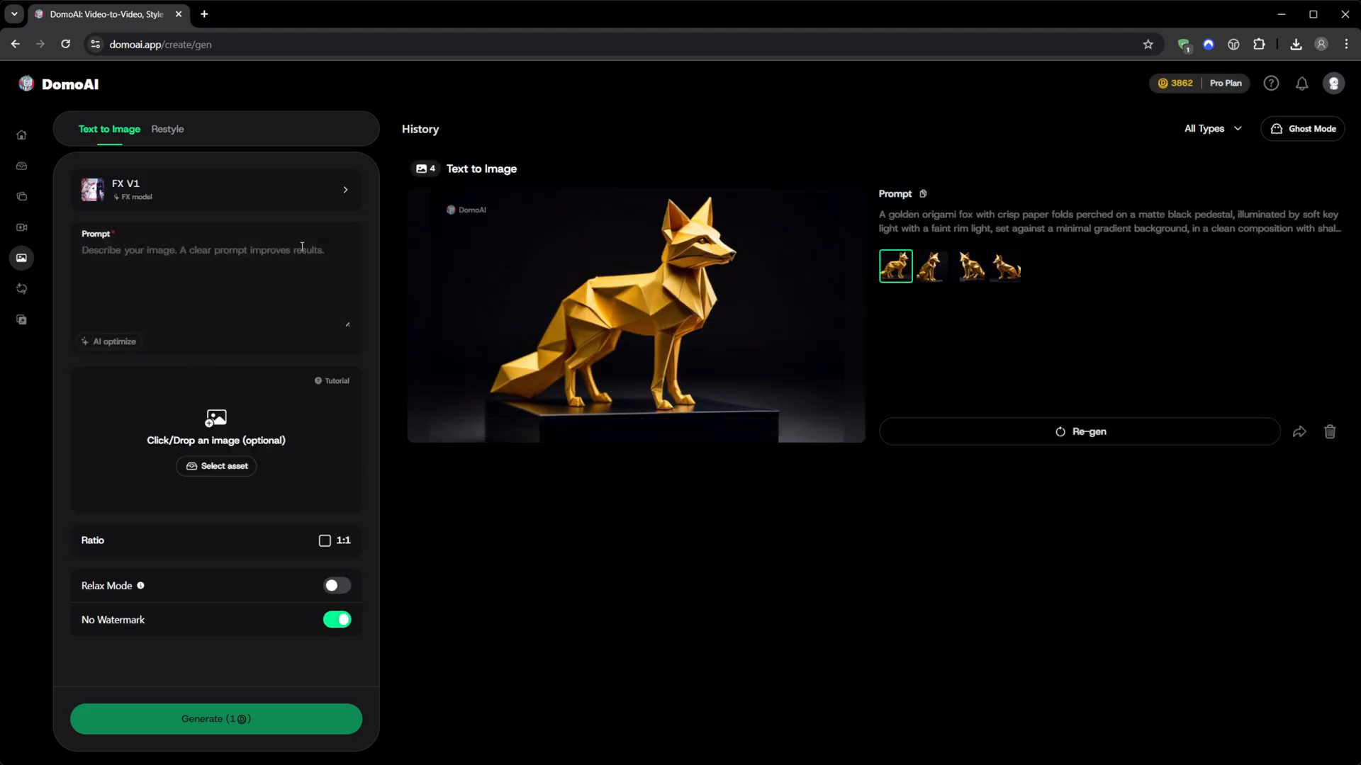
{"action": "mouse_move", "coordinate": [138, 423]}
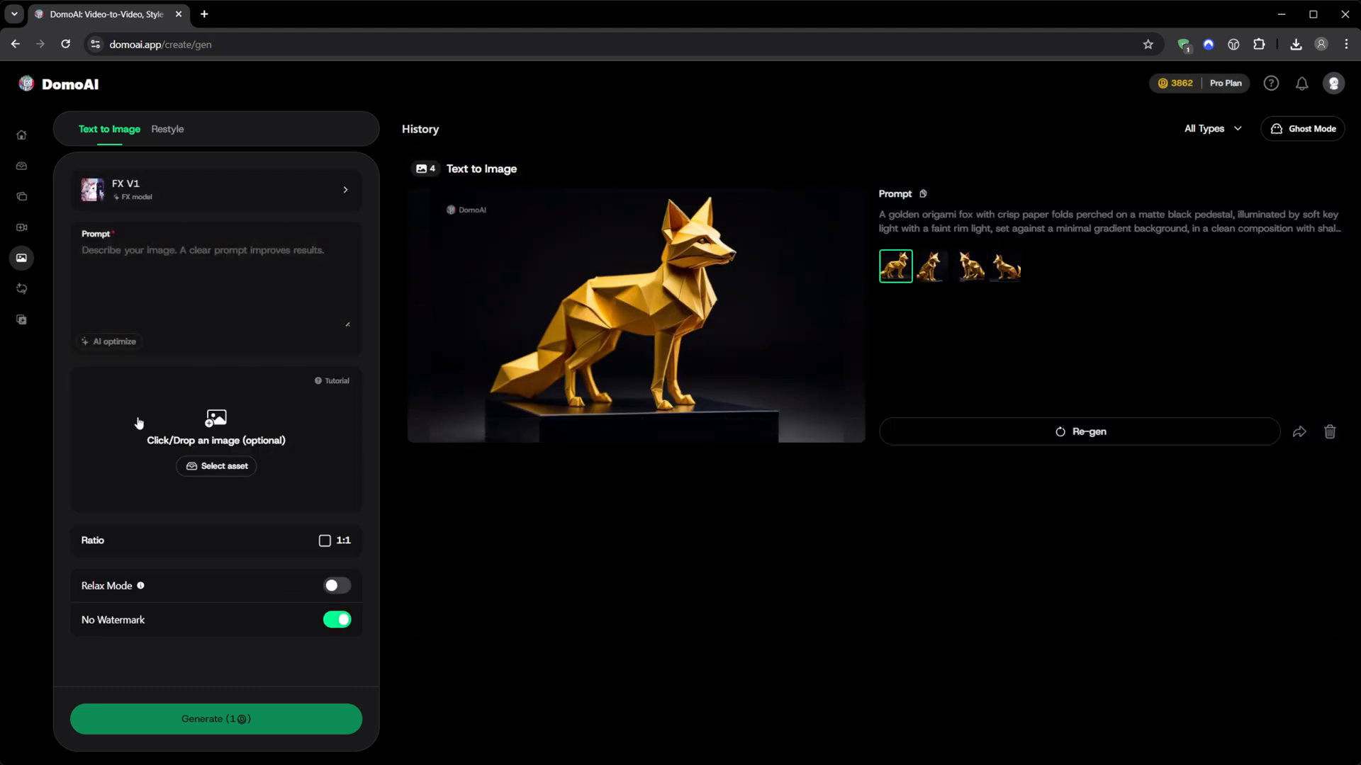
Generate the futuristic AI creator image with the Enhanced realistic model at 16:9
{"action": "left_click", "coordinate": [216, 188]}
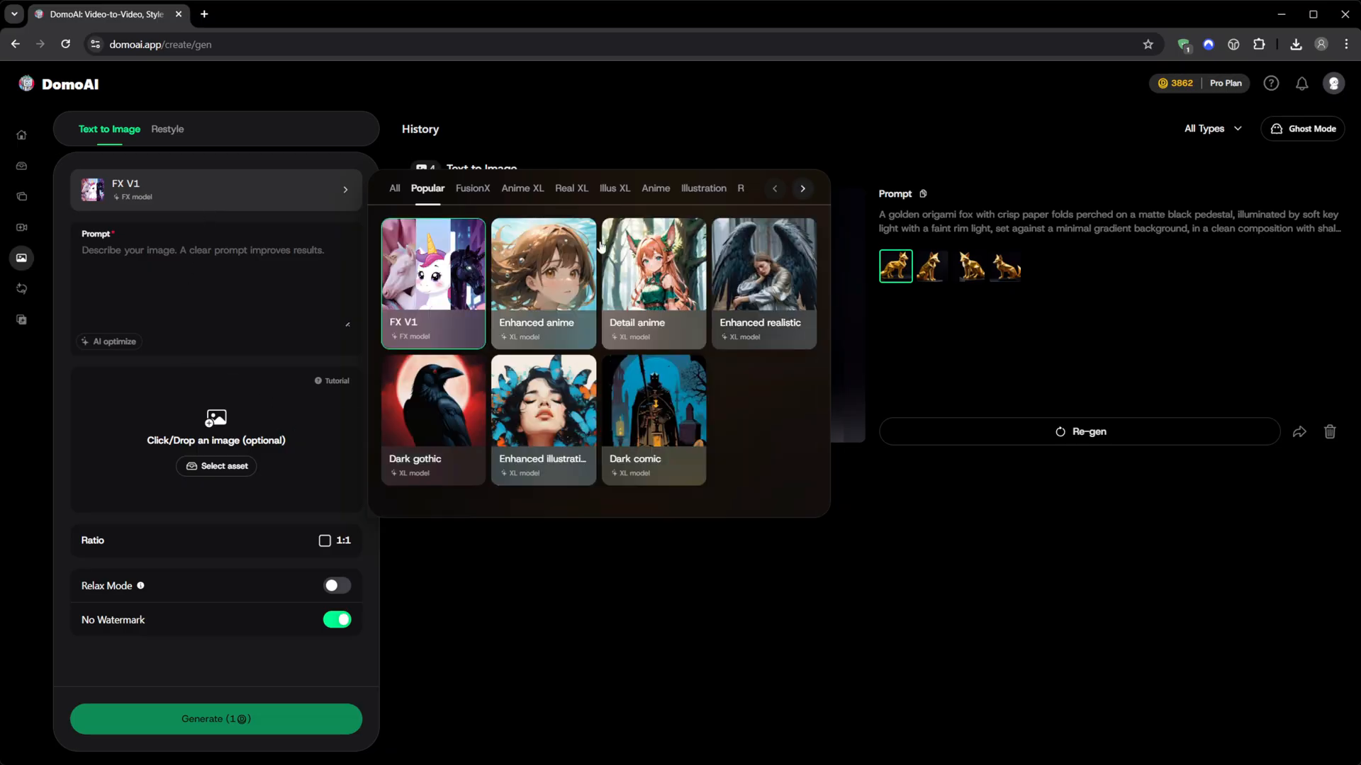
{"action": "mouse_move", "coordinate": [567, 328]}
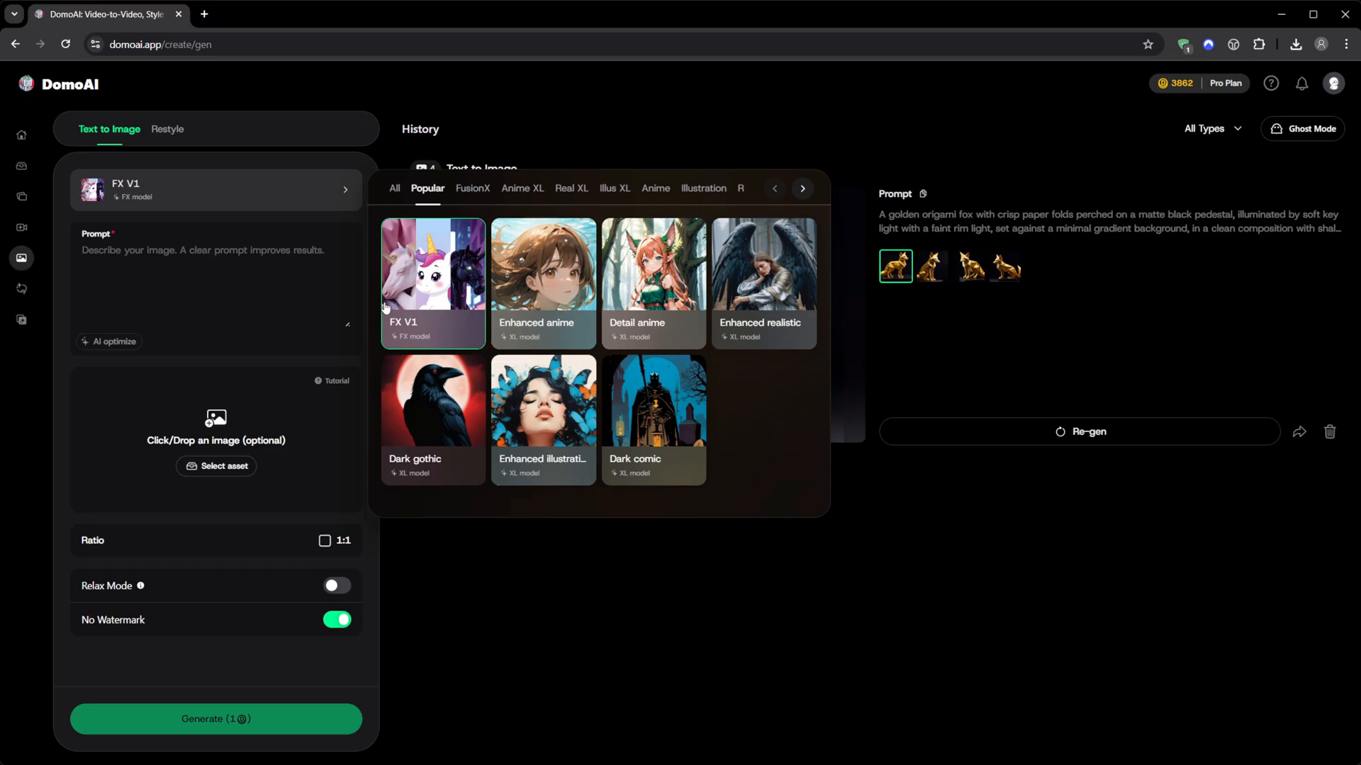
{"action": "mouse_move", "coordinate": [525, 341]}
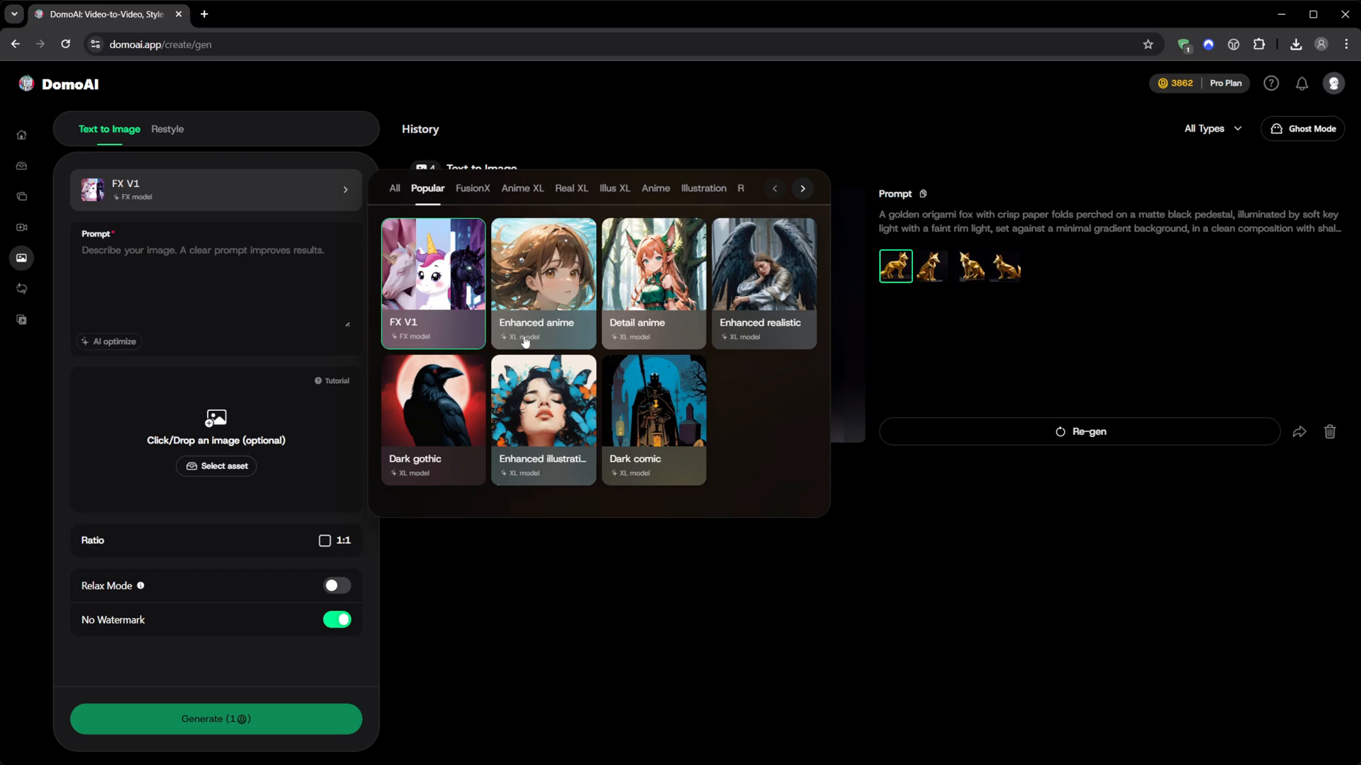
{"action": "left_click", "coordinate": [762, 286]}
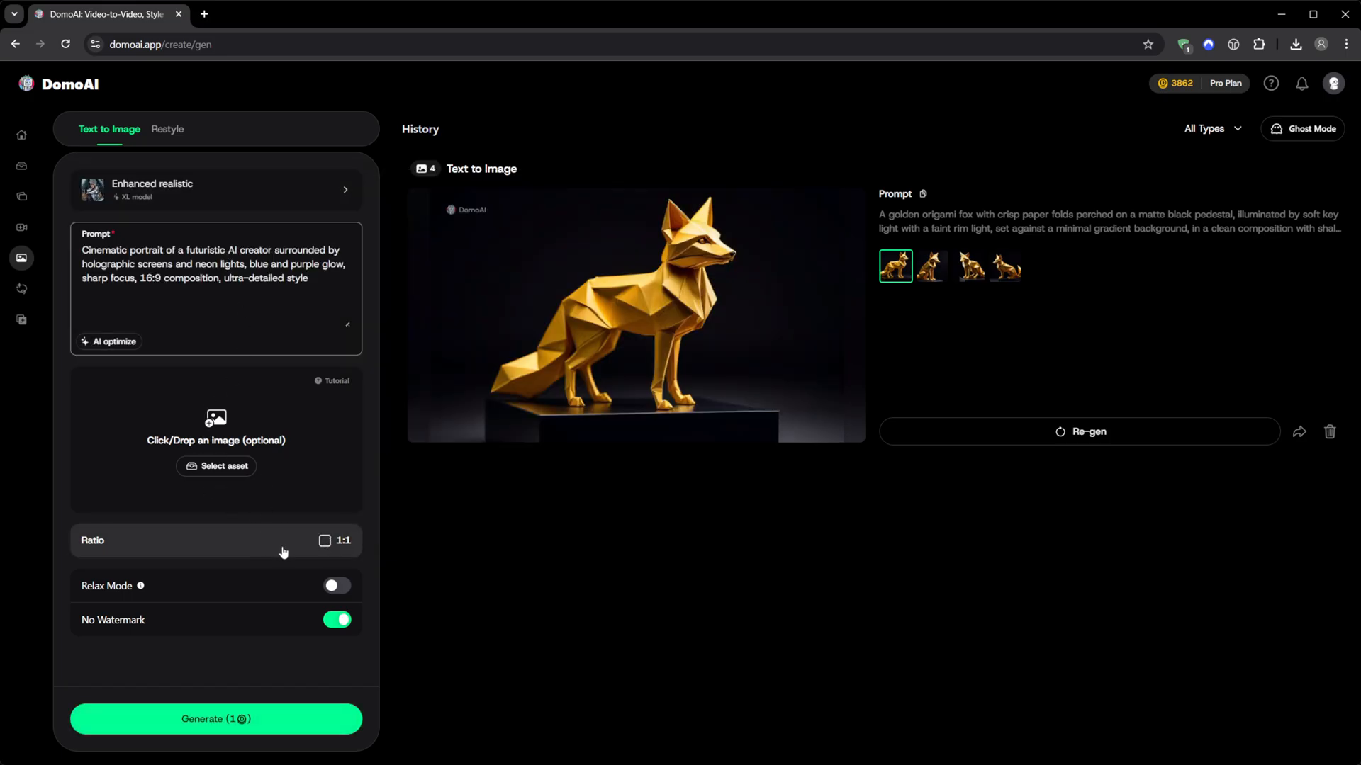
{"action": "left_click", "coordinate": [215, 540]}
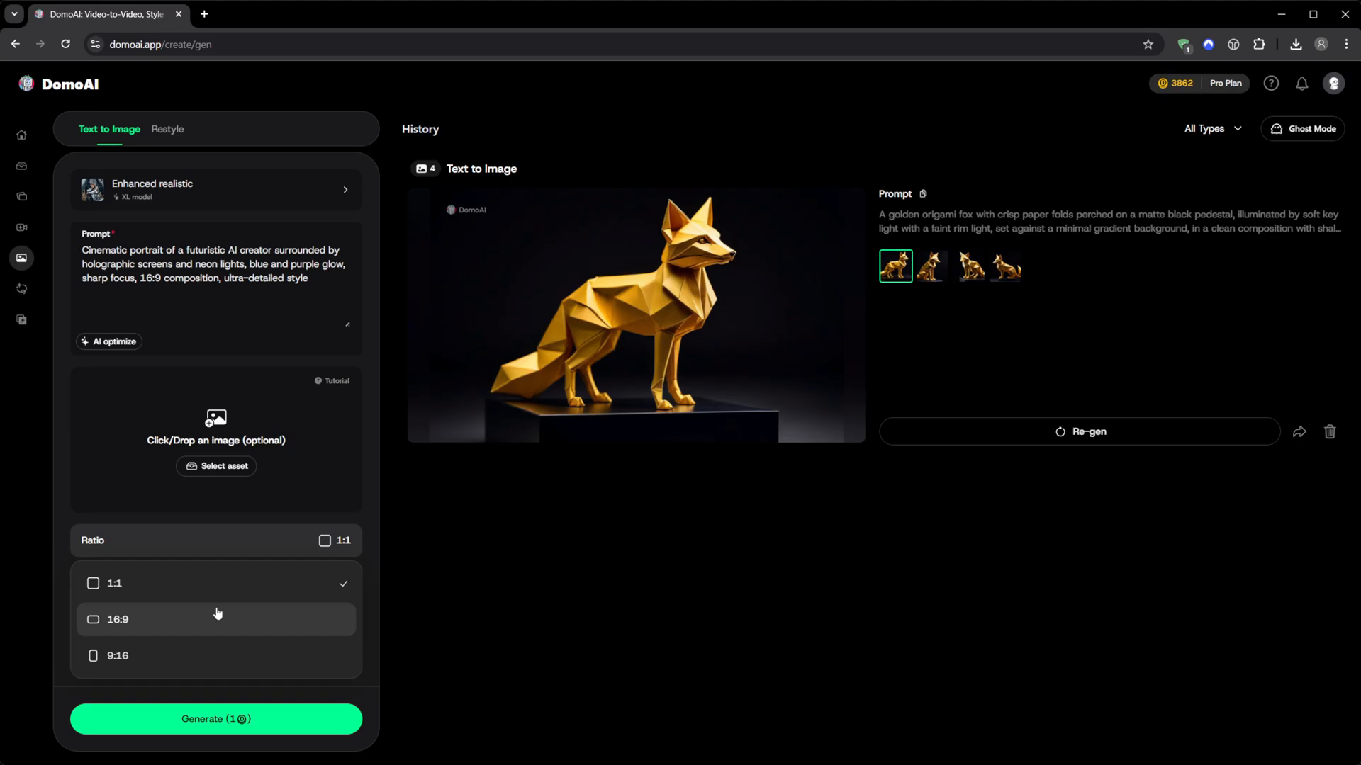
{"action": "left_click", "coordinate": [118, 620]}
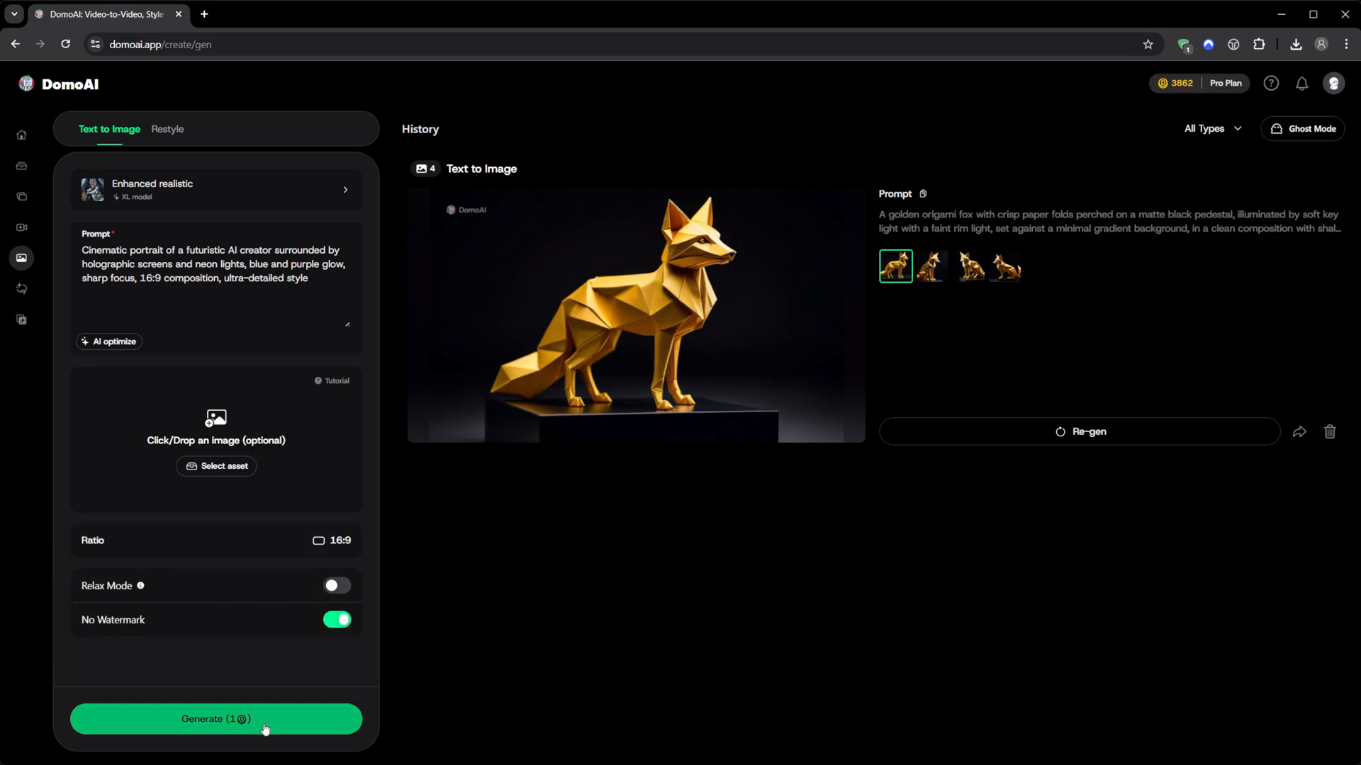
{"action": "left_click", "coordinate": [215, 718]}
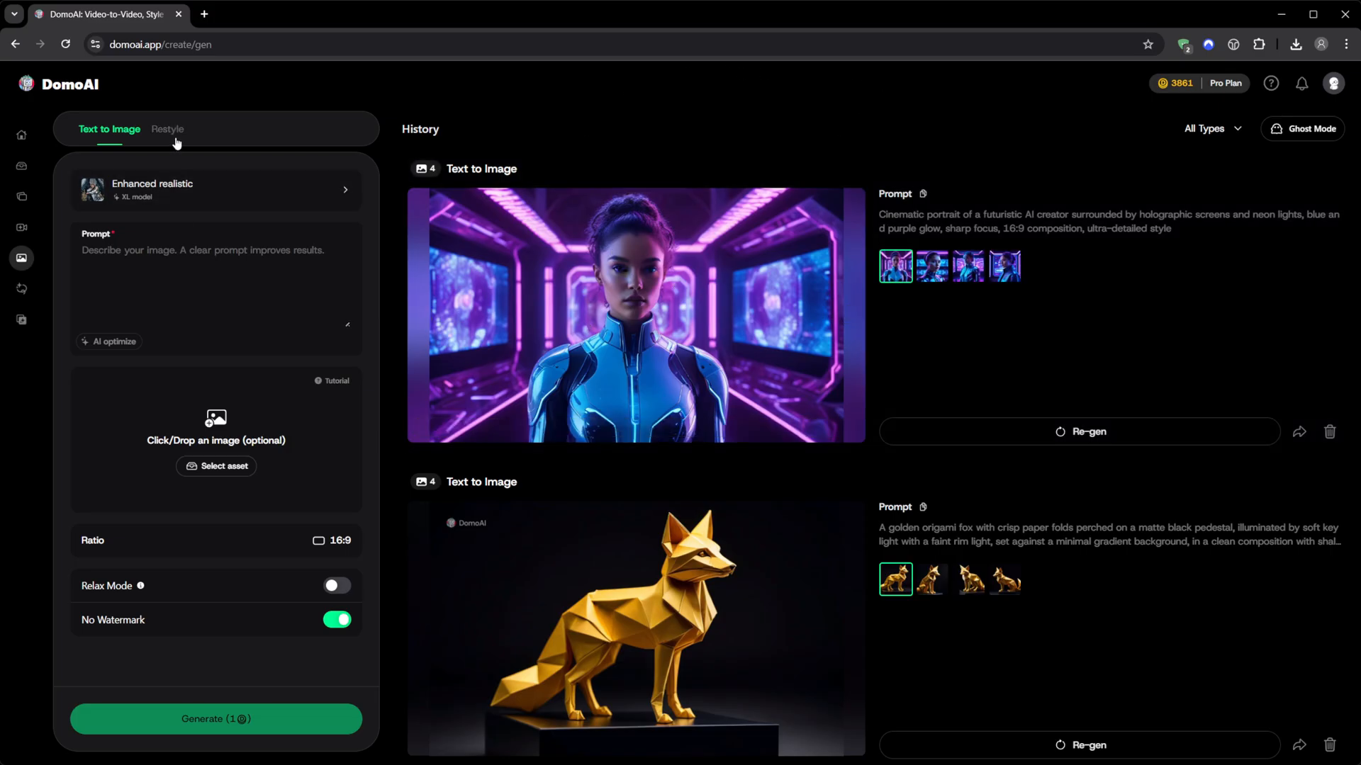
{"action": "left_click", "coordinate": [167, 129]}
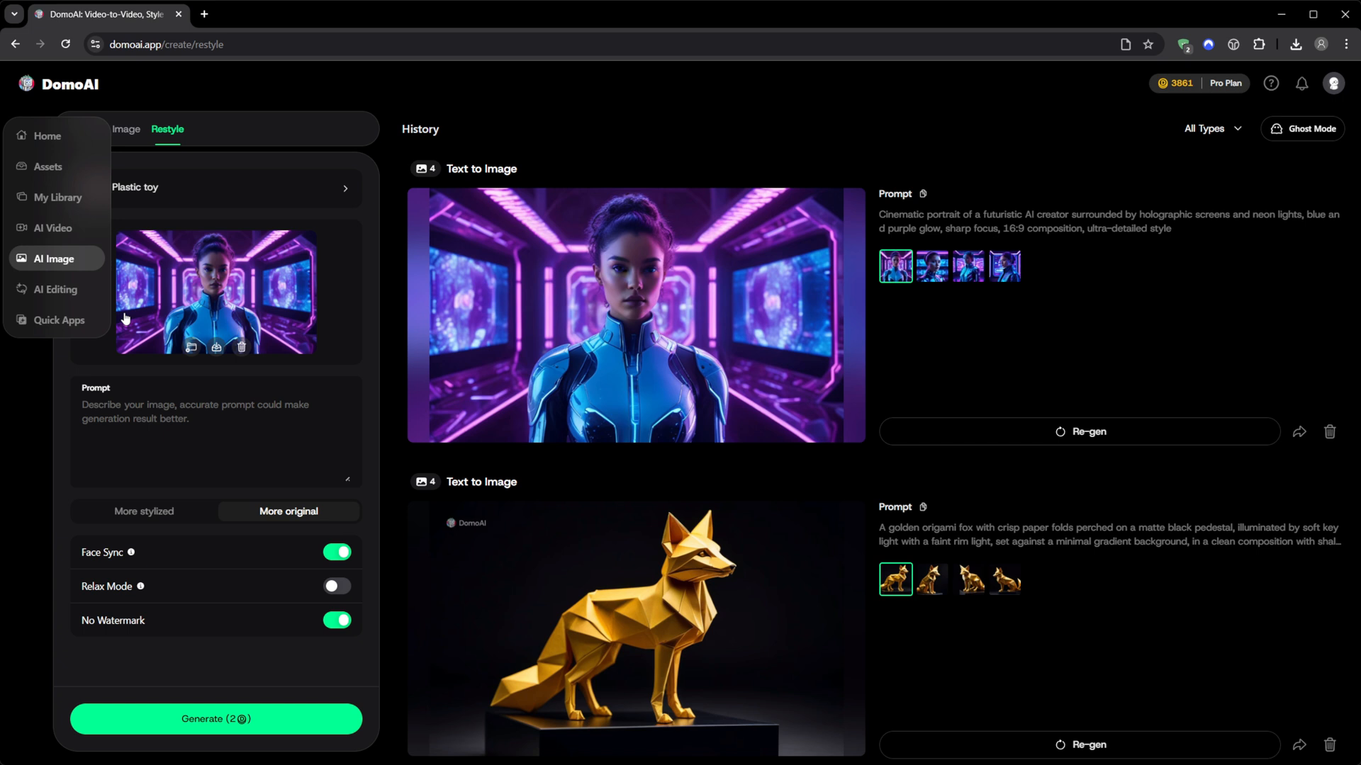
Choose the 3D cartoon style from the Popular restyle styles for the neon portrait
{"action": "left_click", "coordinate": [215, 188]}
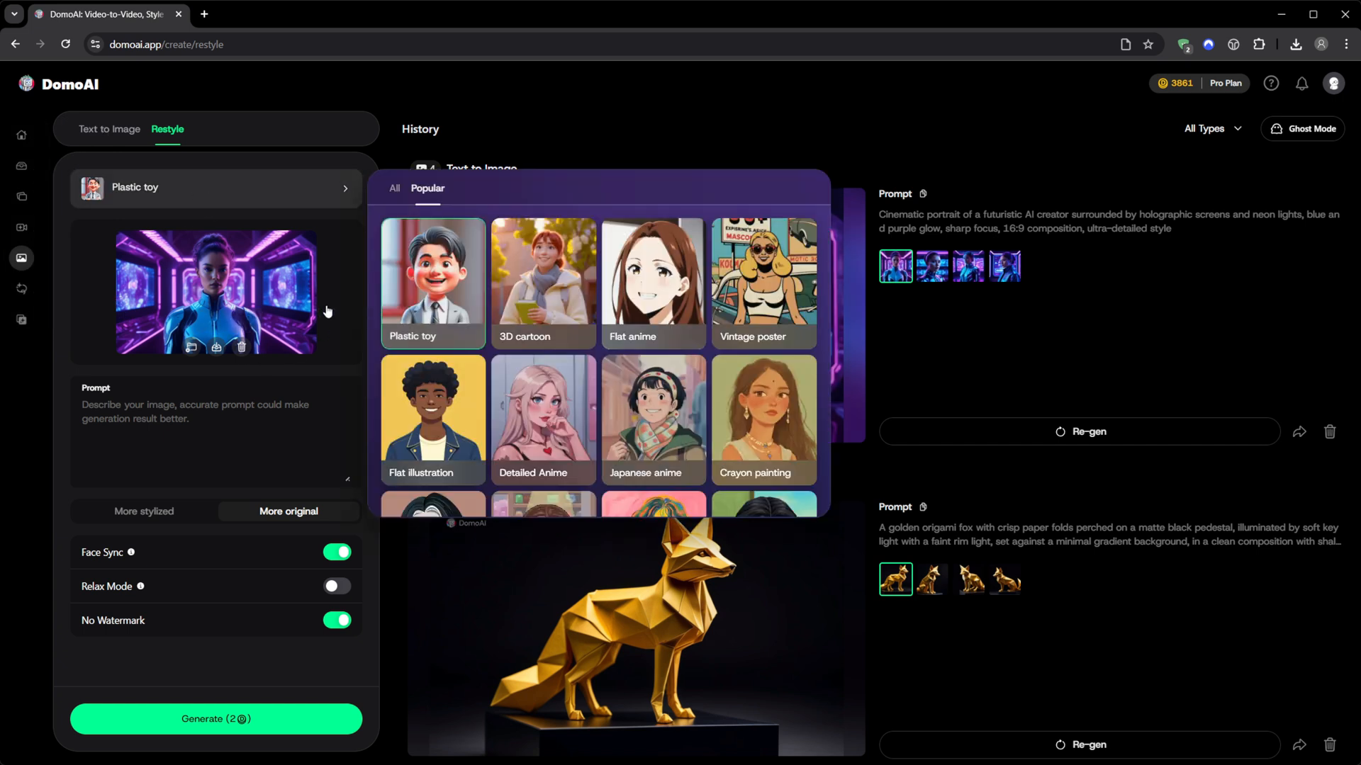
{"action": "mouse_move", "coordinate": [515, 260]}
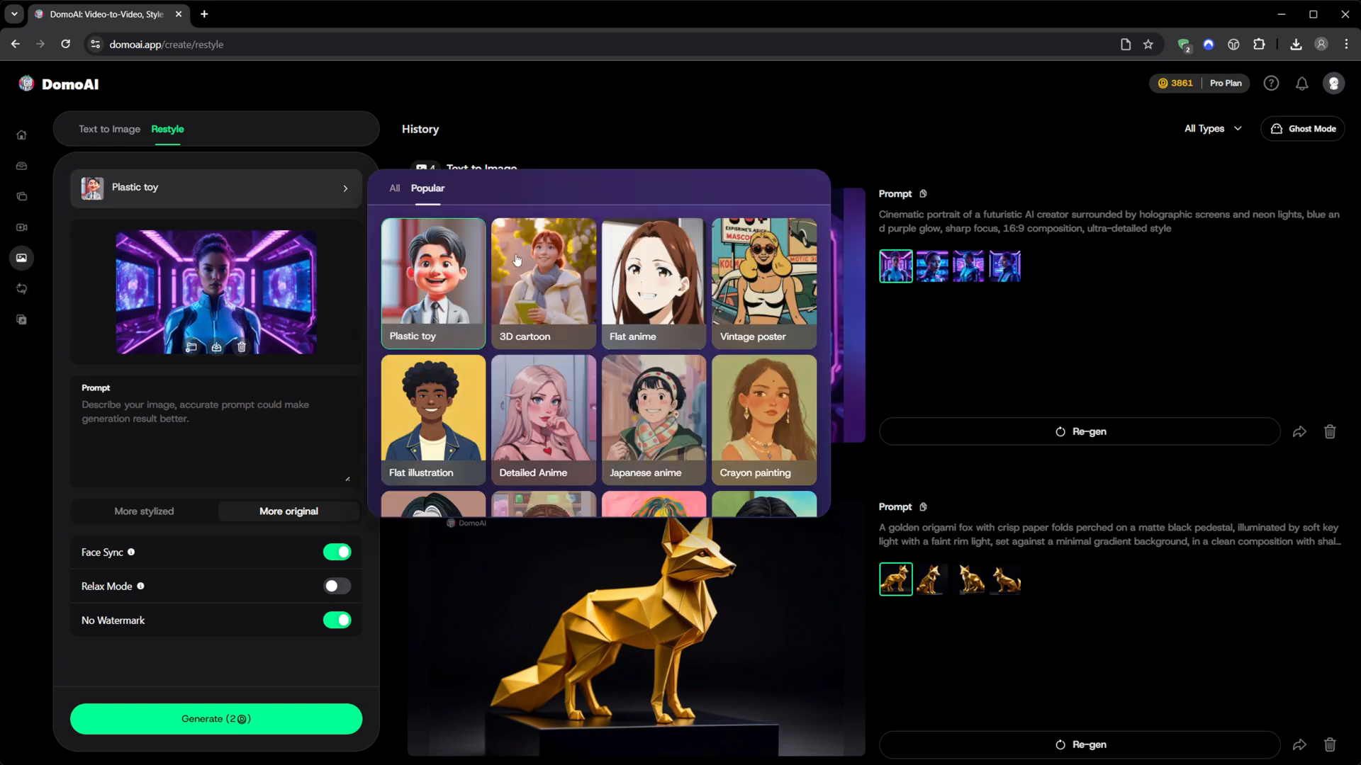
{"action": "scroll", "scroll_direction": "down", "scroll_amount": 3}
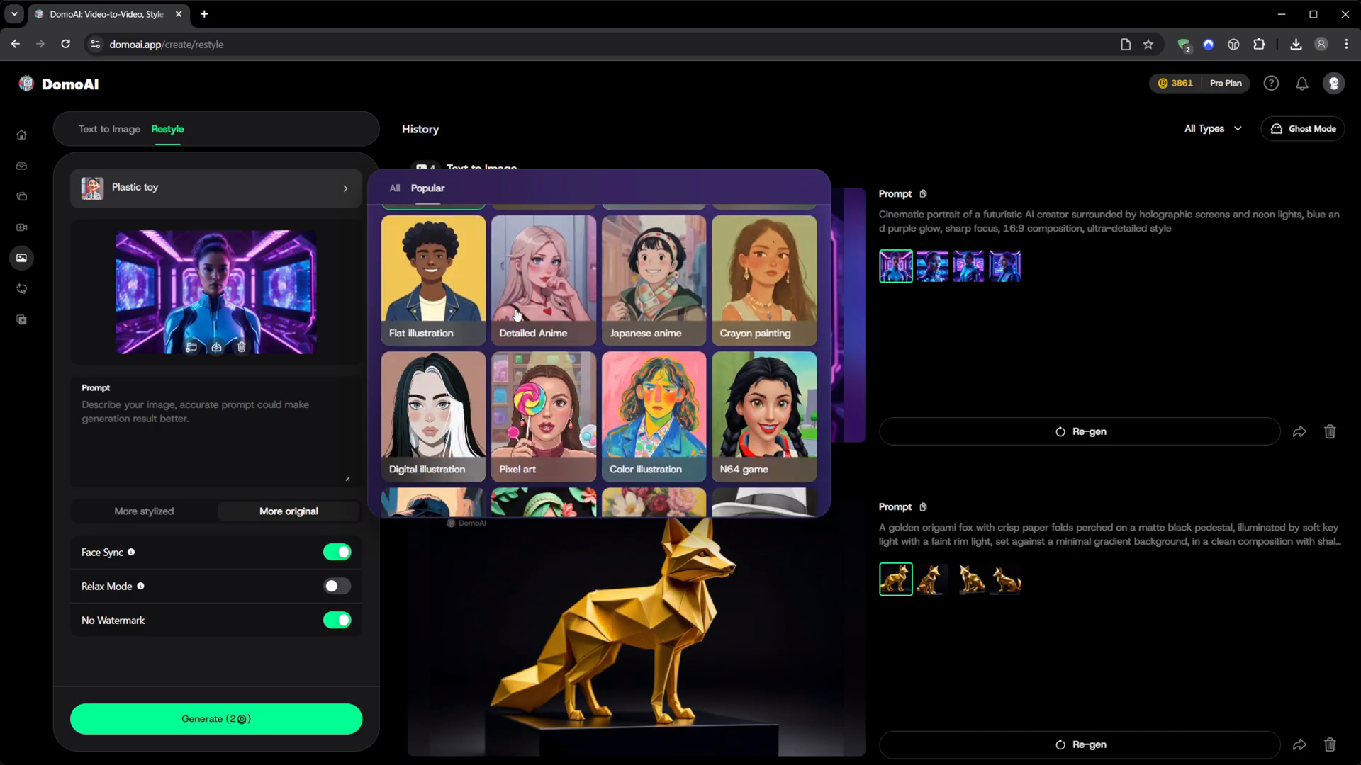
{"action": "scroll", "scroll_direction": "down", "scroll_amount": 3}
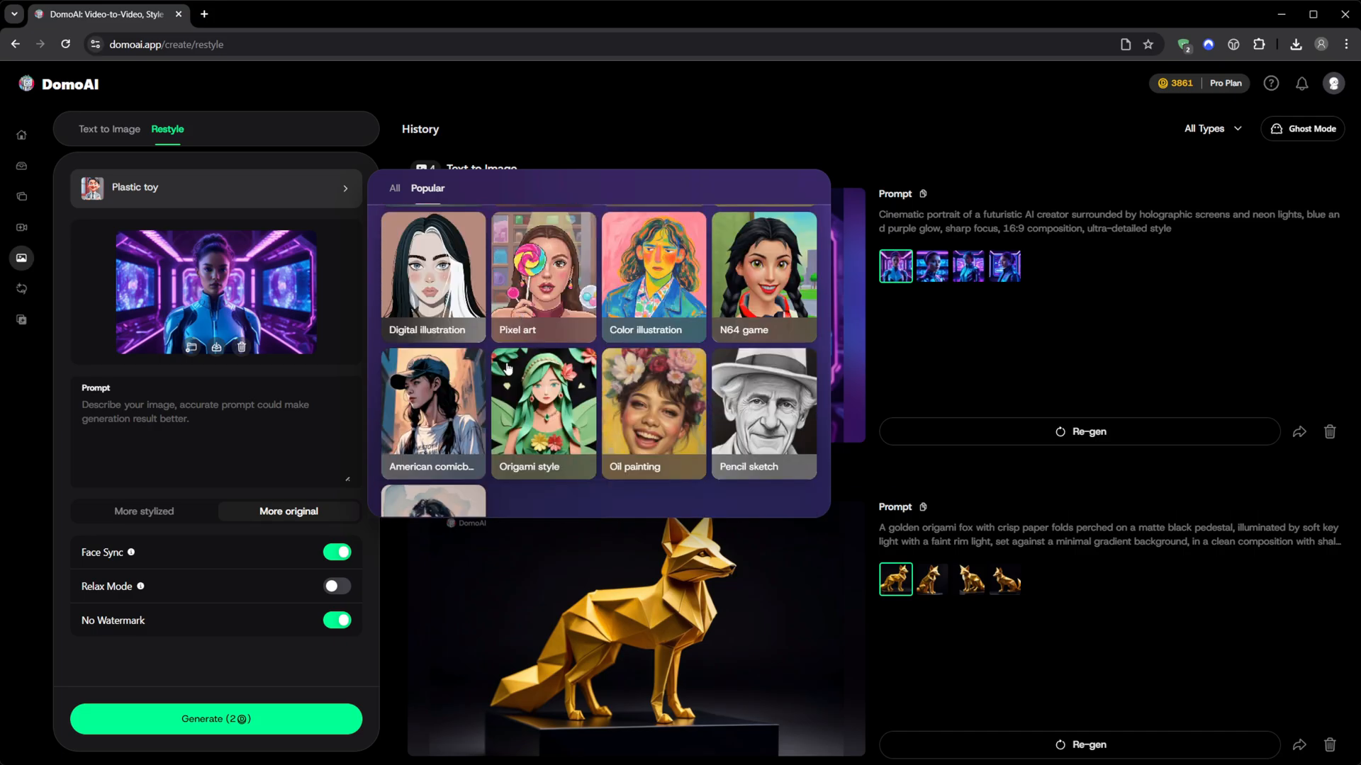
{"action": "scroll", "scroll_direction": "down", "scroll_amount": 3}
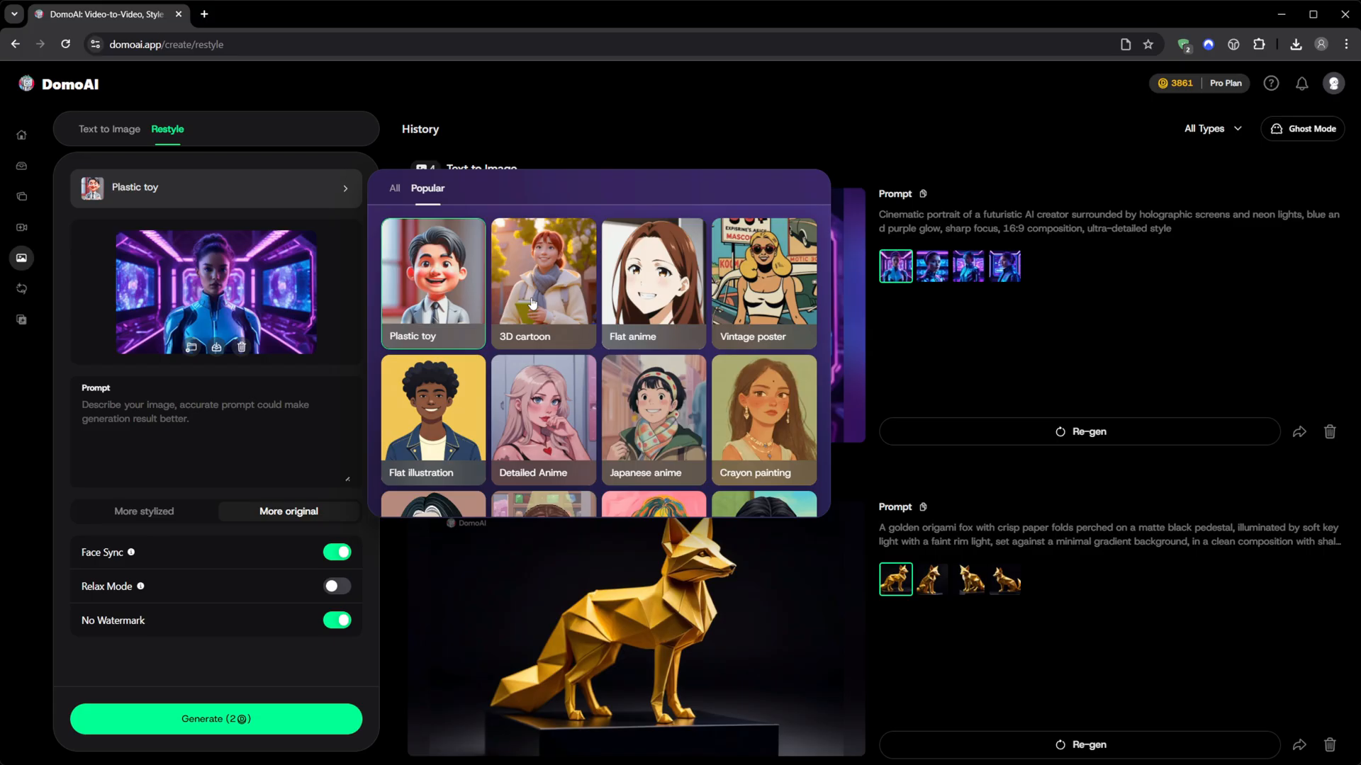
{"action": "left_click", "coordinate": [543, 282]}
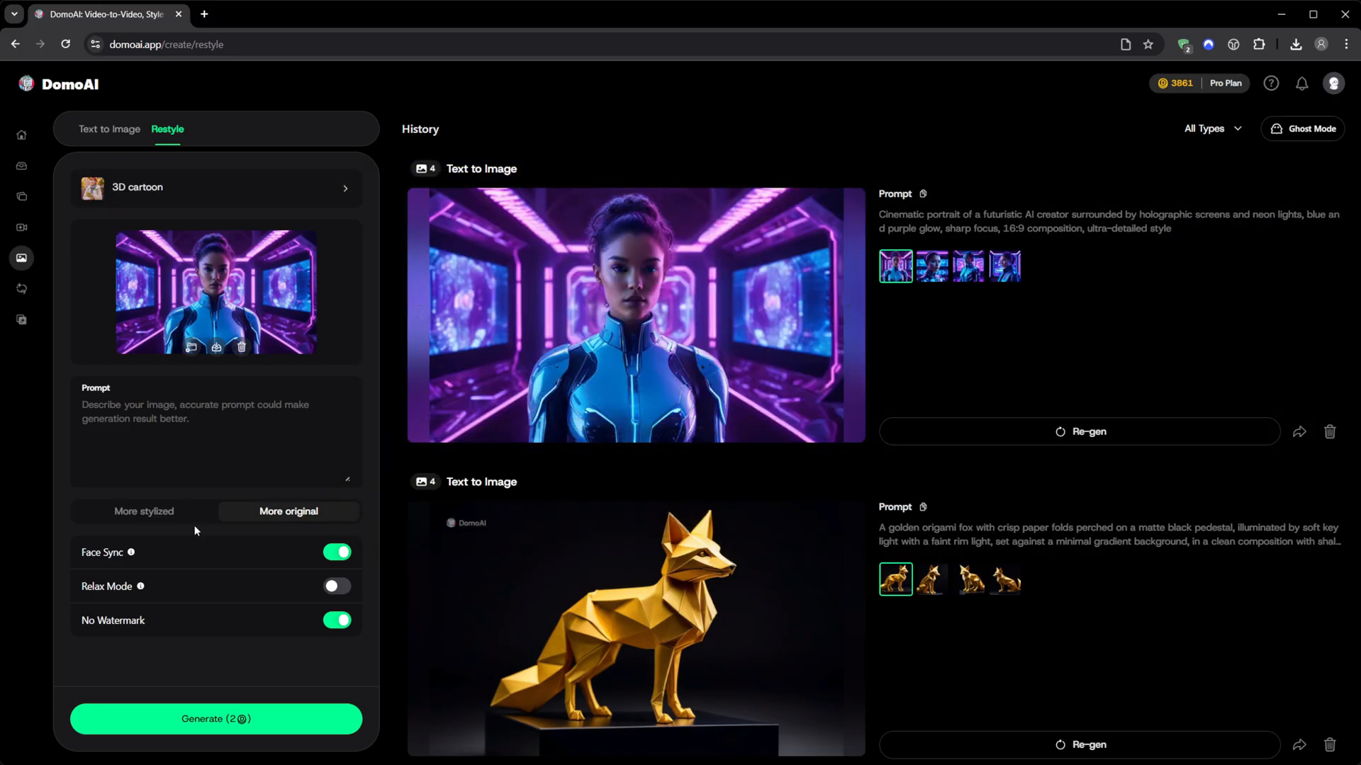
{"action": "mouse_move", "coordinate": [337, 551]}
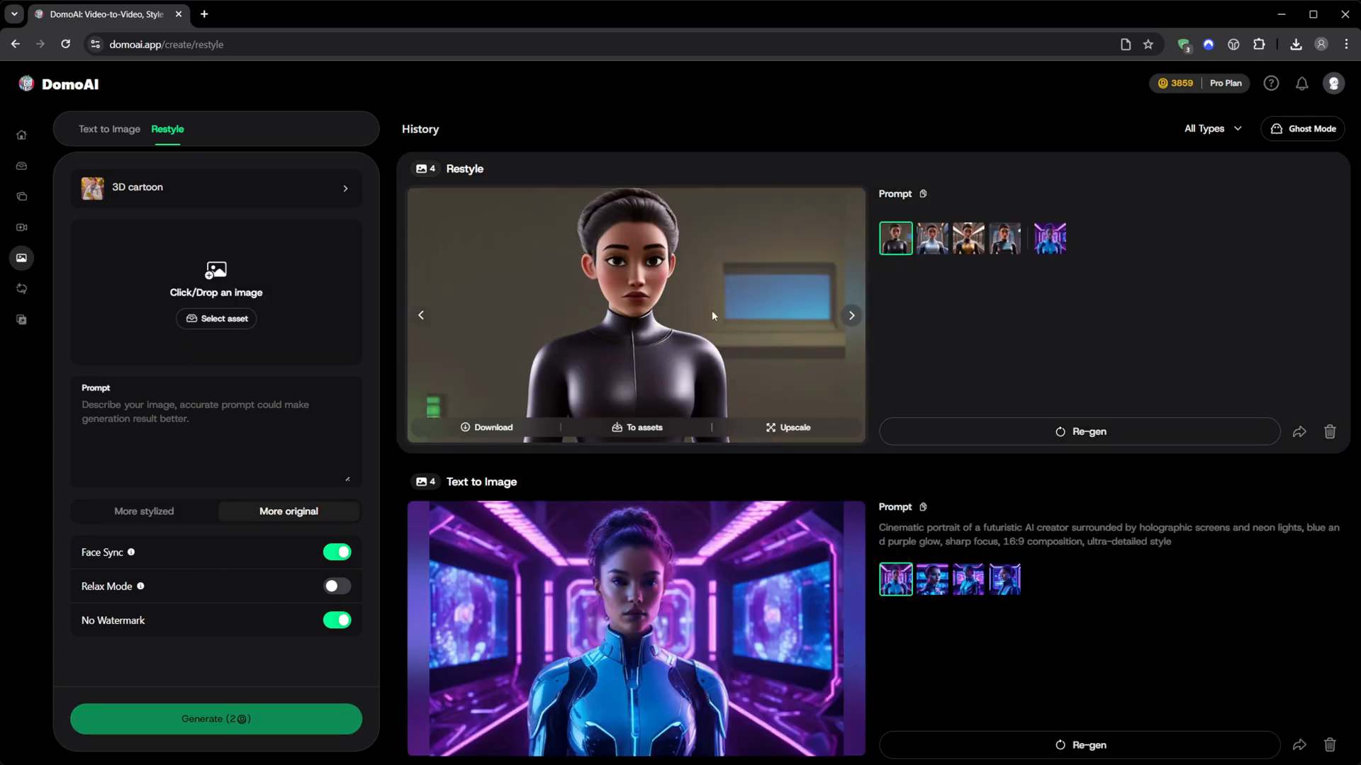
Upscale the portrait to 4K (4096px), compare before/after detail and preview the upscaled video
{"action": "left_click", "coordinate": [21, 288]}
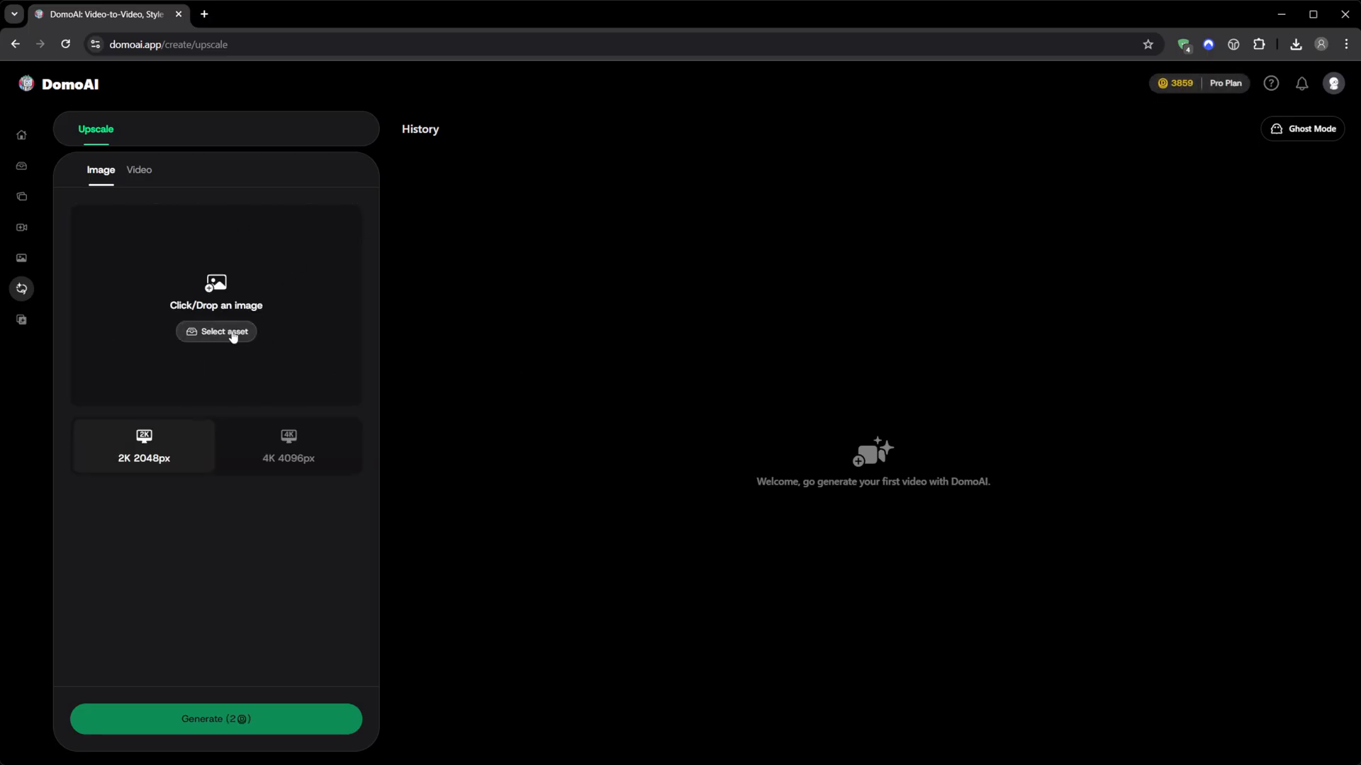
{"action": "mouse_move", "coordinate": [220, 342]}
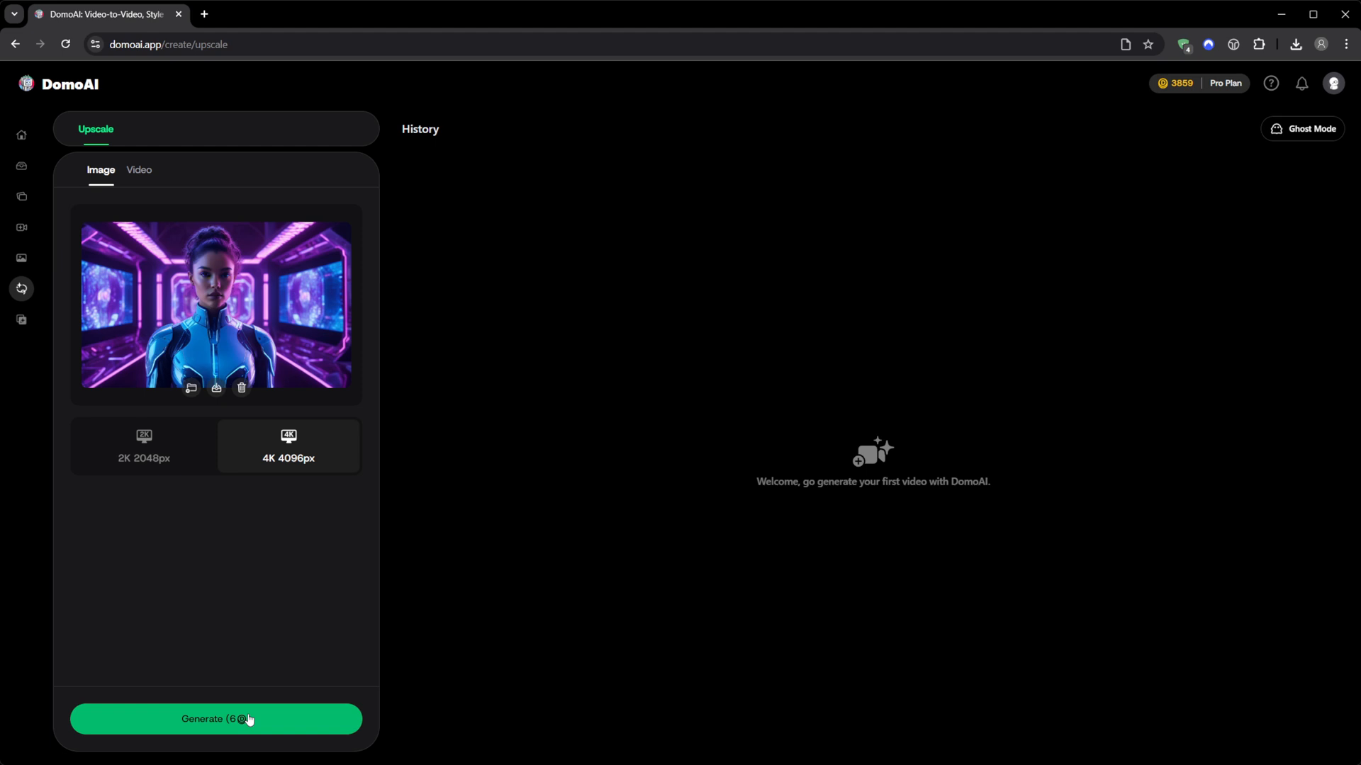
{"action": "left_click", "coordinate": [139, 170]}
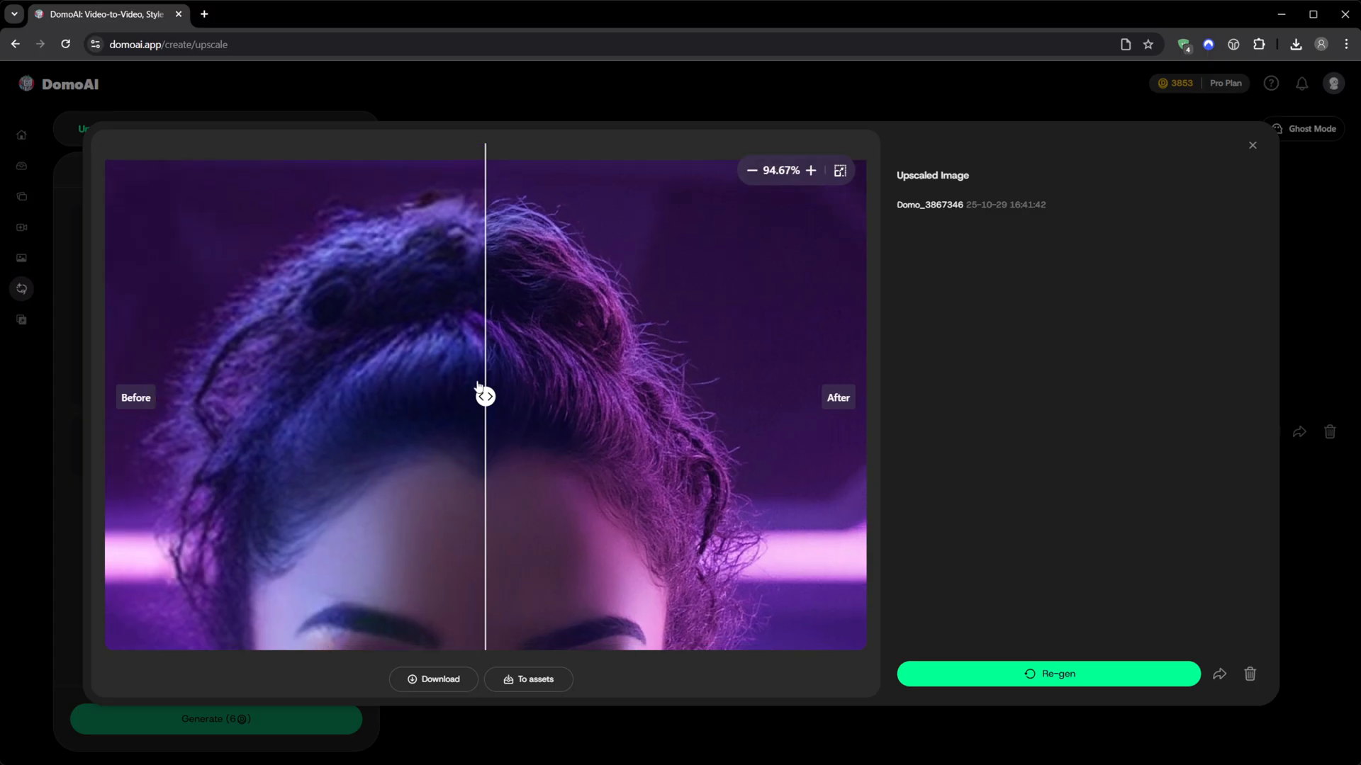
{"action": "left_click_drag", "start_coordinate": [485, 397], "coordinate": [250, 397]}
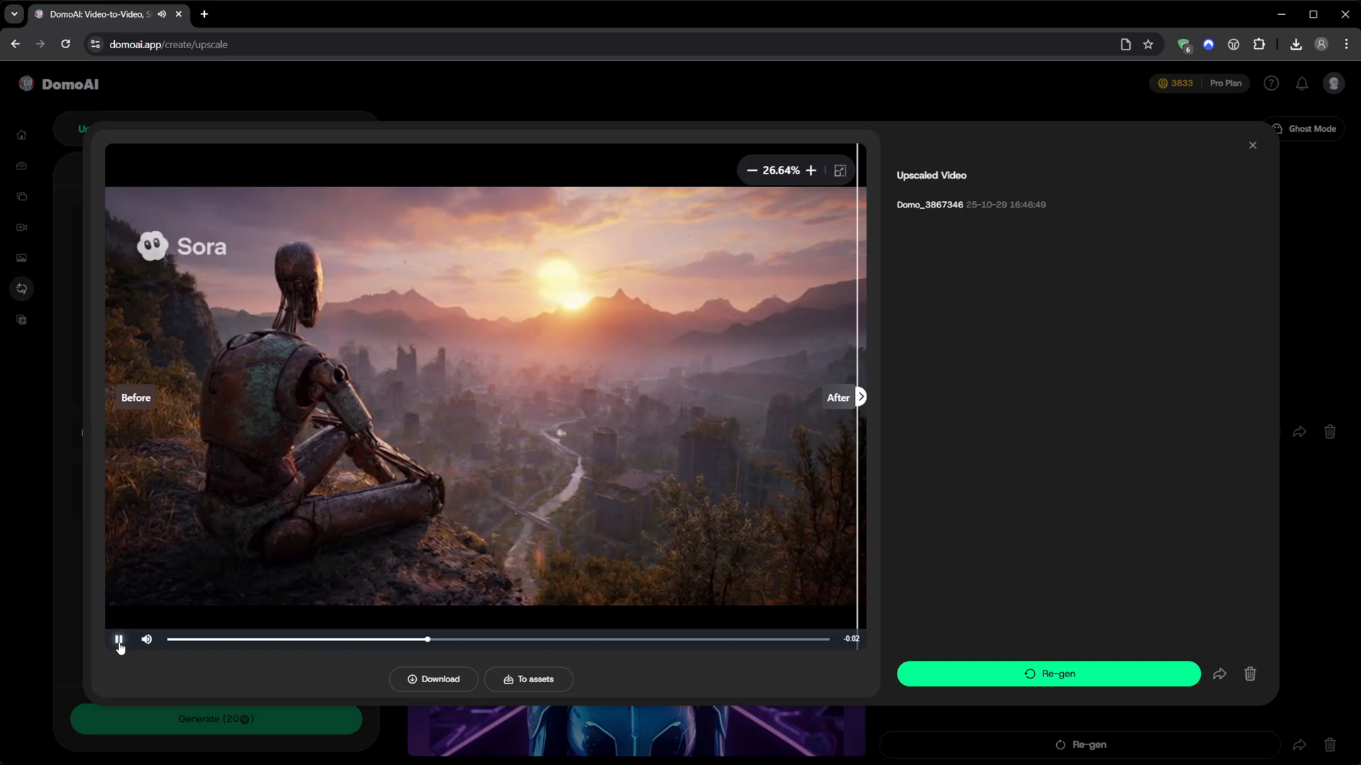
{"action": "left_click", "coordinate": [118, 639]}
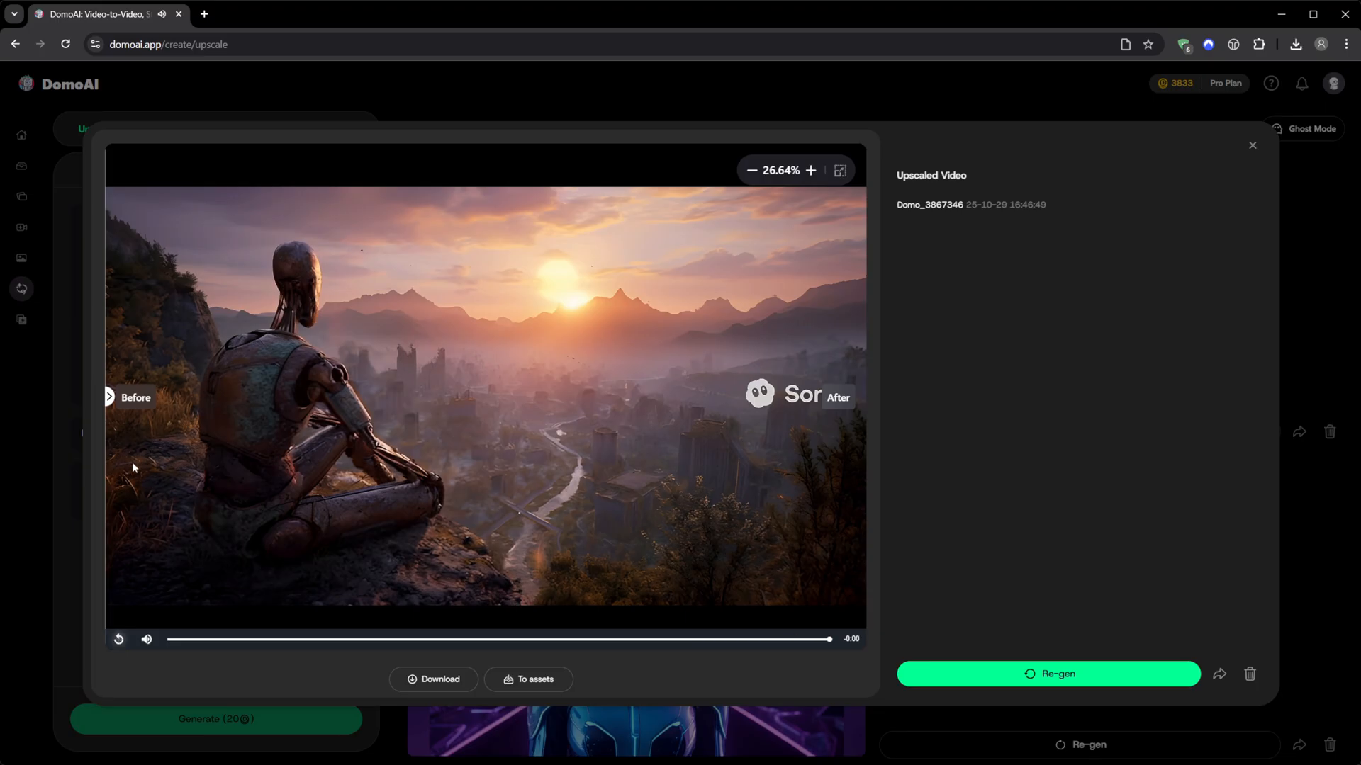
{"action": "left_click", "coordinate": [1251, 144]}
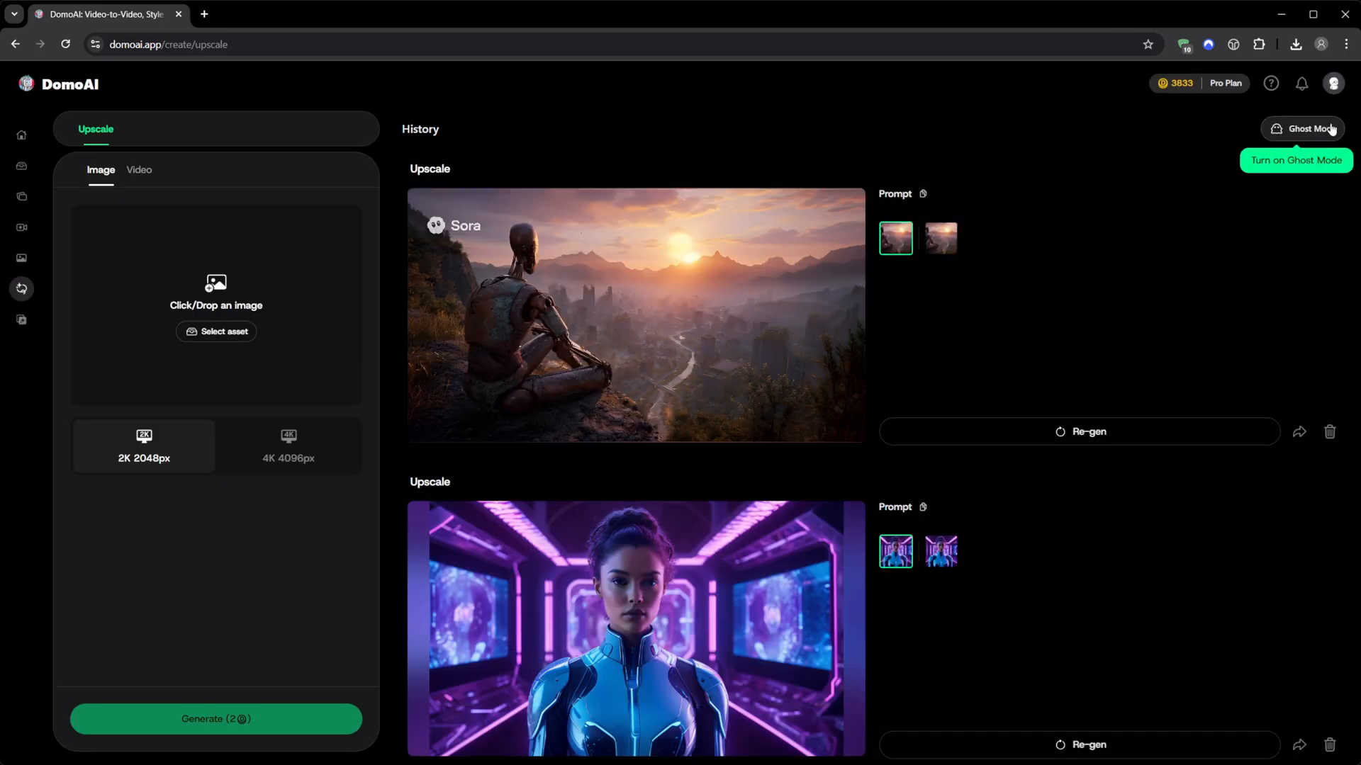
Switch Ghost Mode on, then exit it with confirmation, discarding the session data
{"action": "left_click", "coordinate": [1304, 129]}
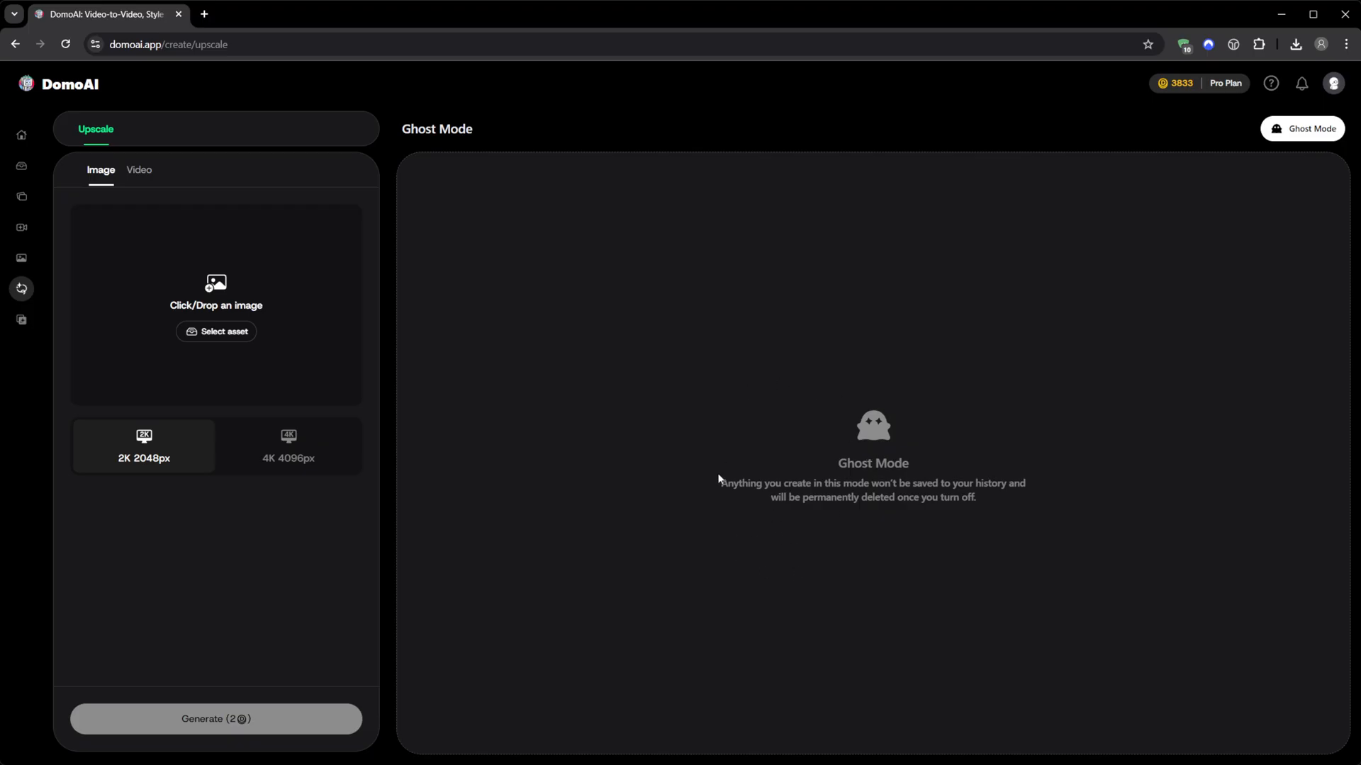
{"action": "left_click_drag", "start_coordinate": [718, 483], "coordinate": [977, 497]}
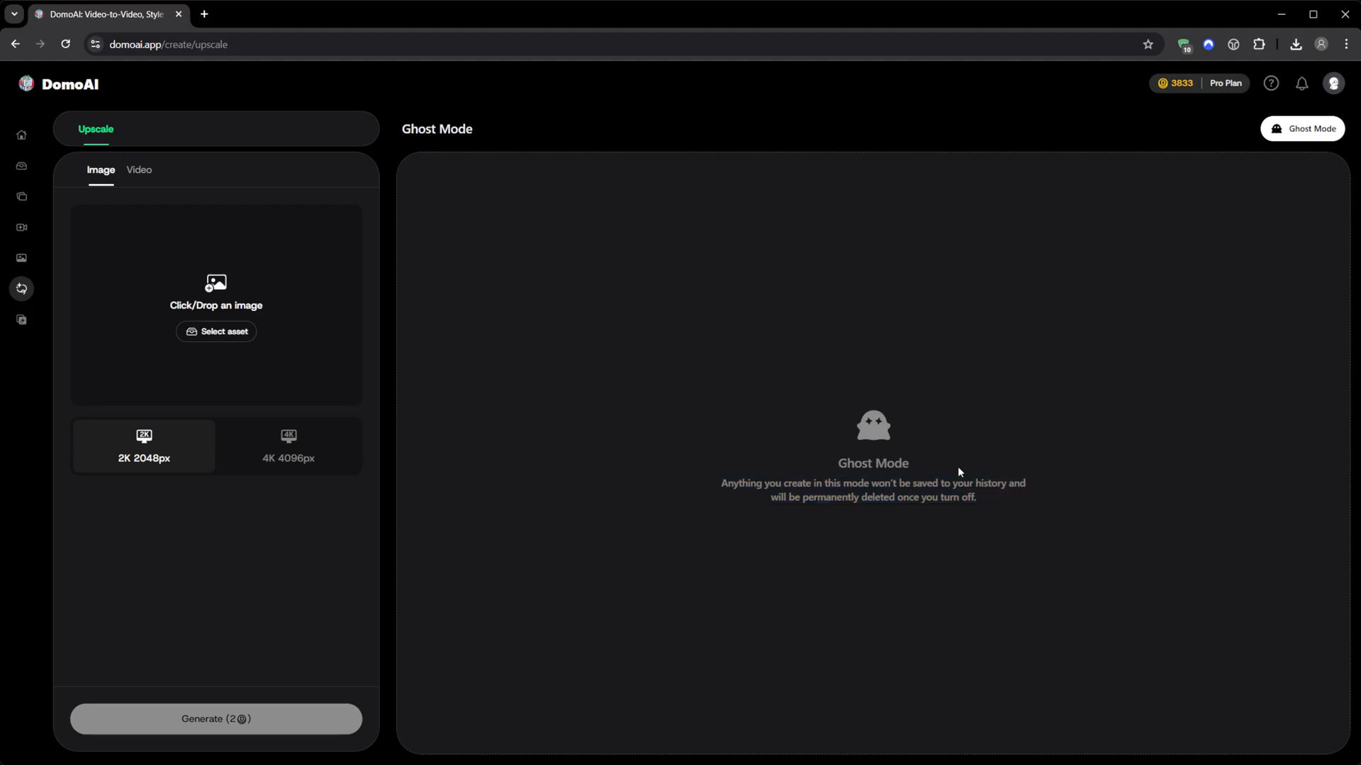
{"action": "mouse_move", "coordinate": [866, 472]}
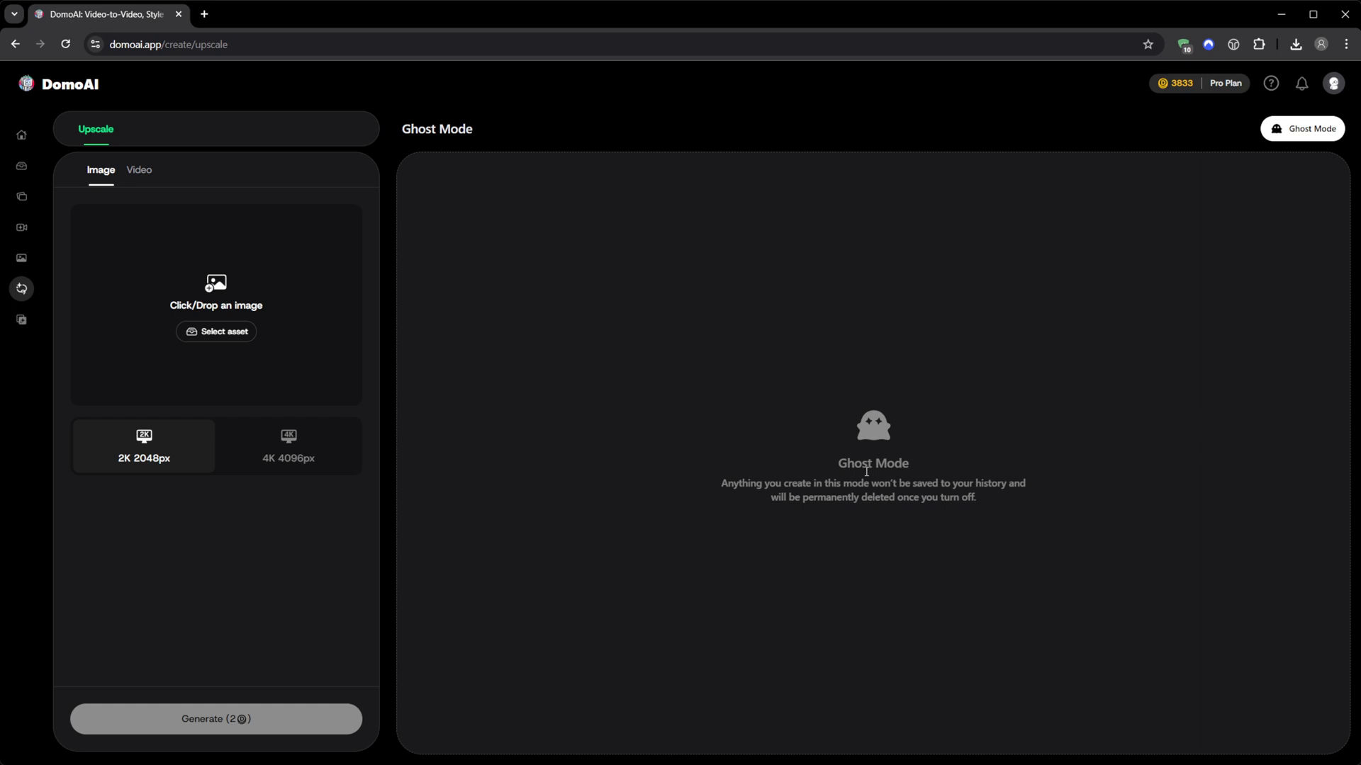
{"action": "left_click", "coordinate": [1301, 129]}
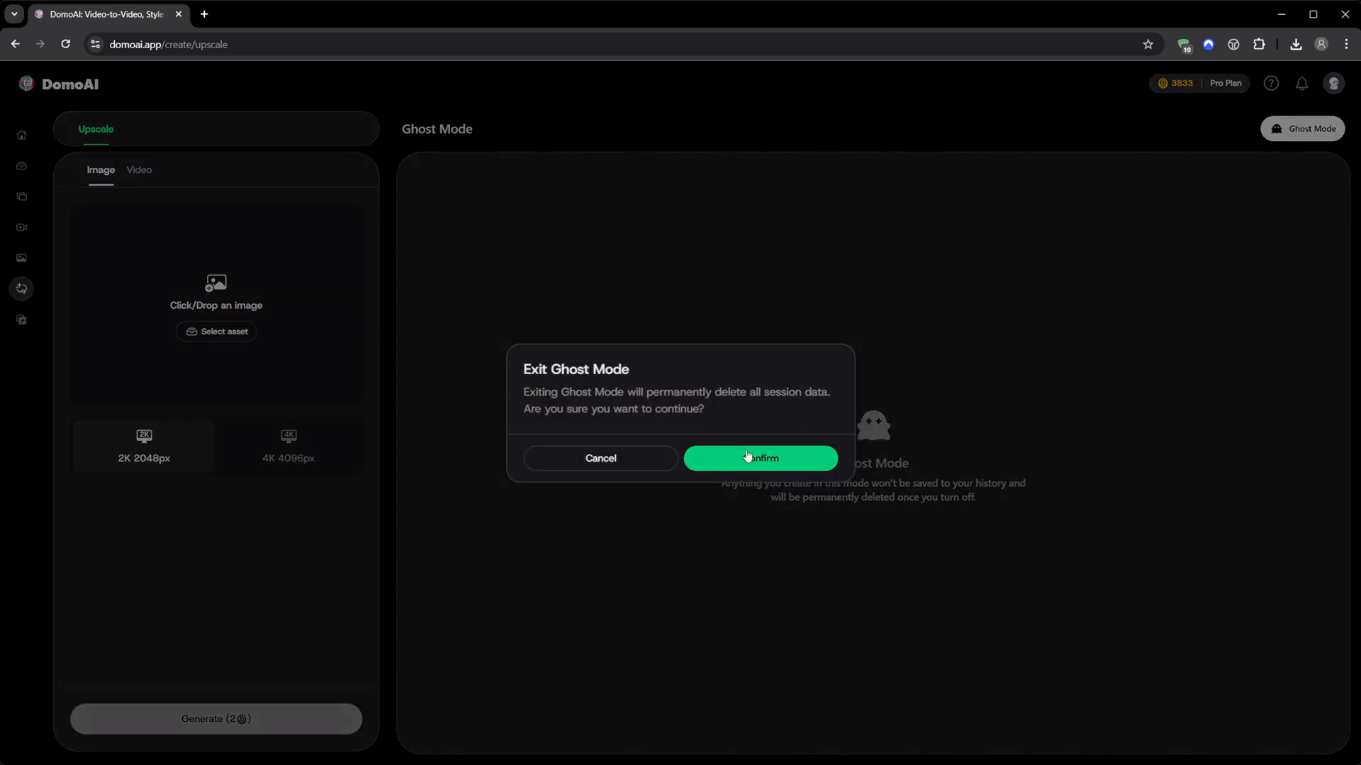
{"action": "left_click", "coordinate": [758, 458]}
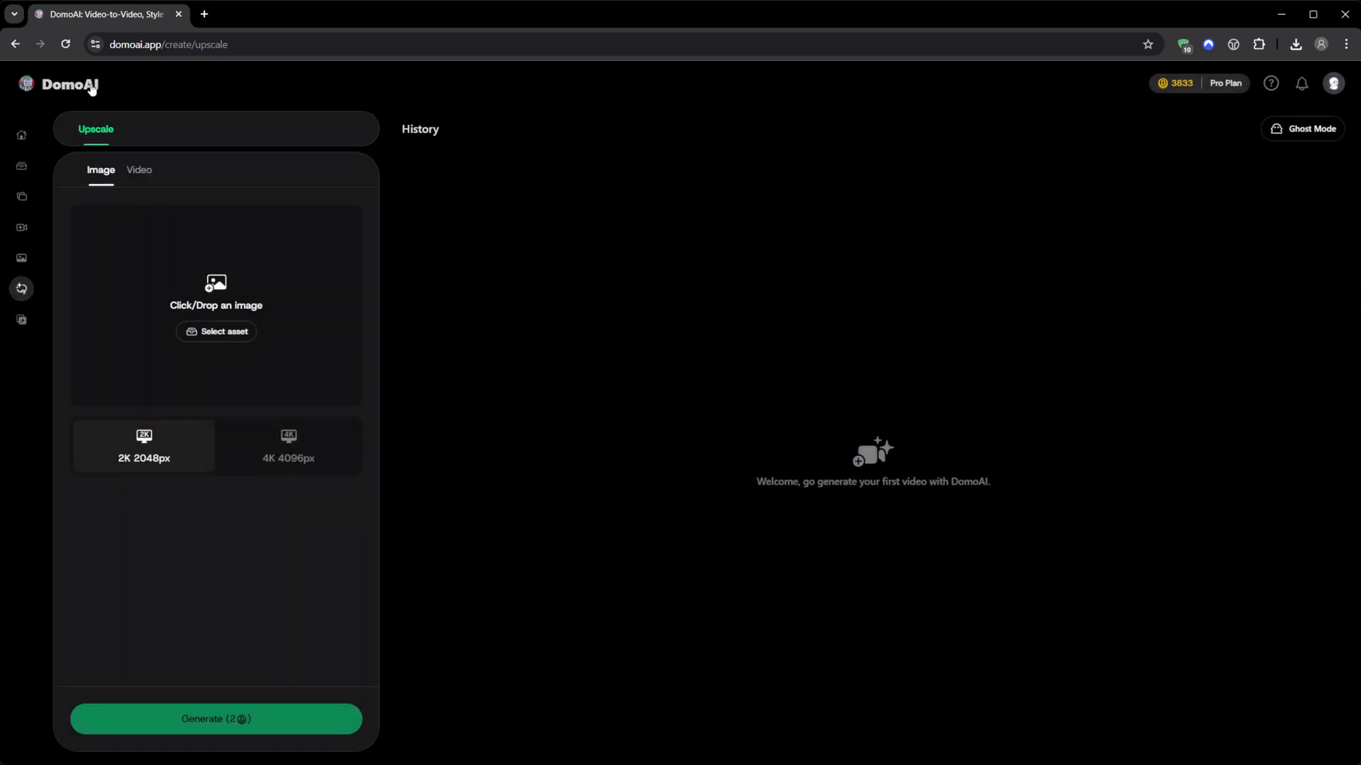
Return to the home page and scroll through the Inspirations gallery, opening an item and going back
{"action": "left_click", "coordinate": [68, 85]}
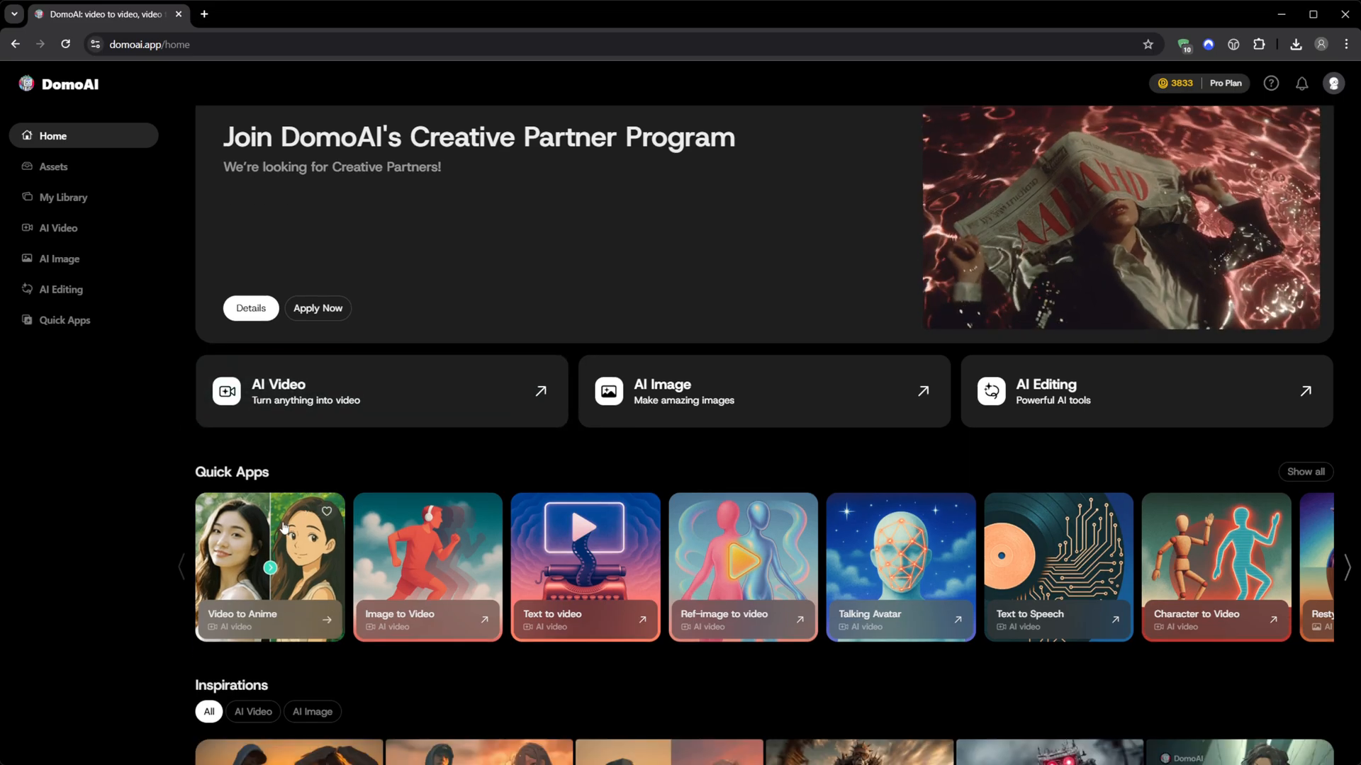
{"action": "scroll", "scroll_direction": "down", "scroll_amount": 3}
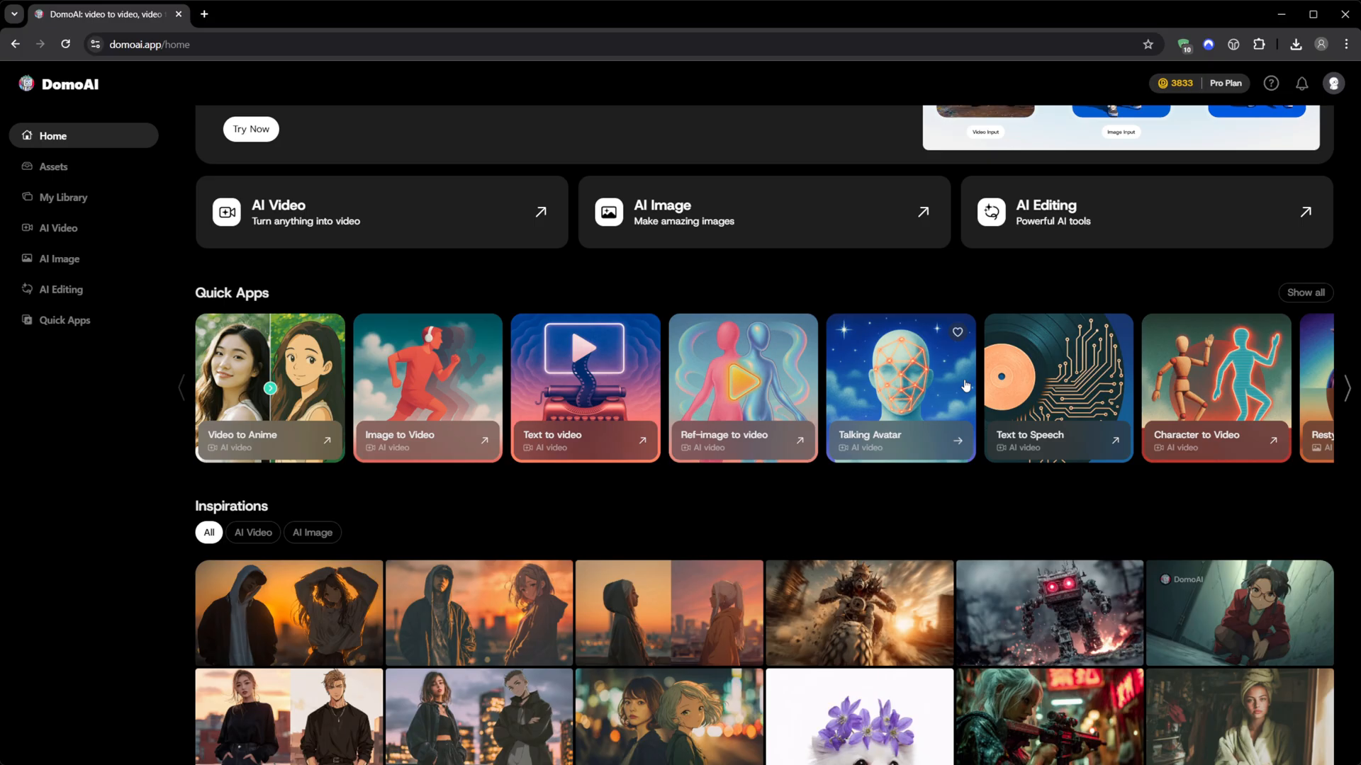
{"action": "scroll", "scroll_direction": "down", "scroll_amount": 3}
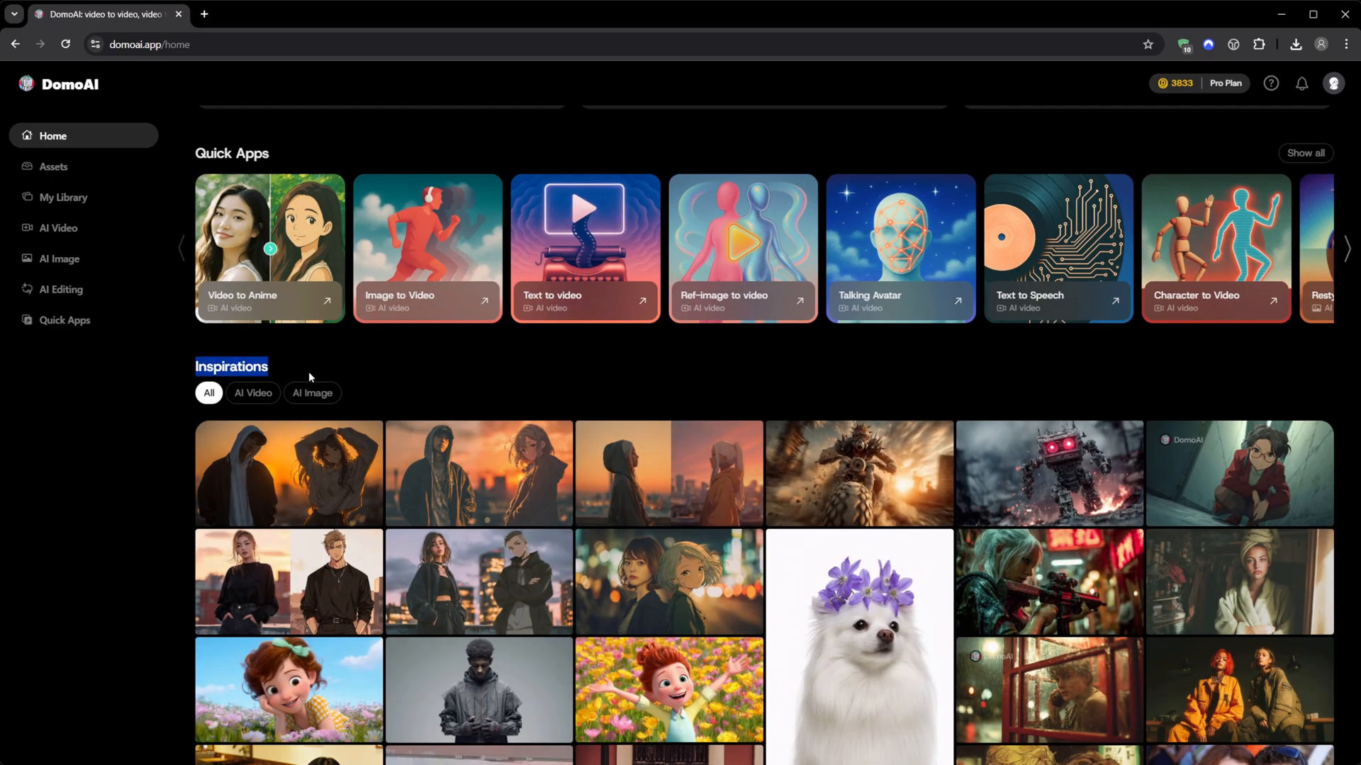
{"action": "scroll", "scroll_direction": "down", "scroll_amount": 3}
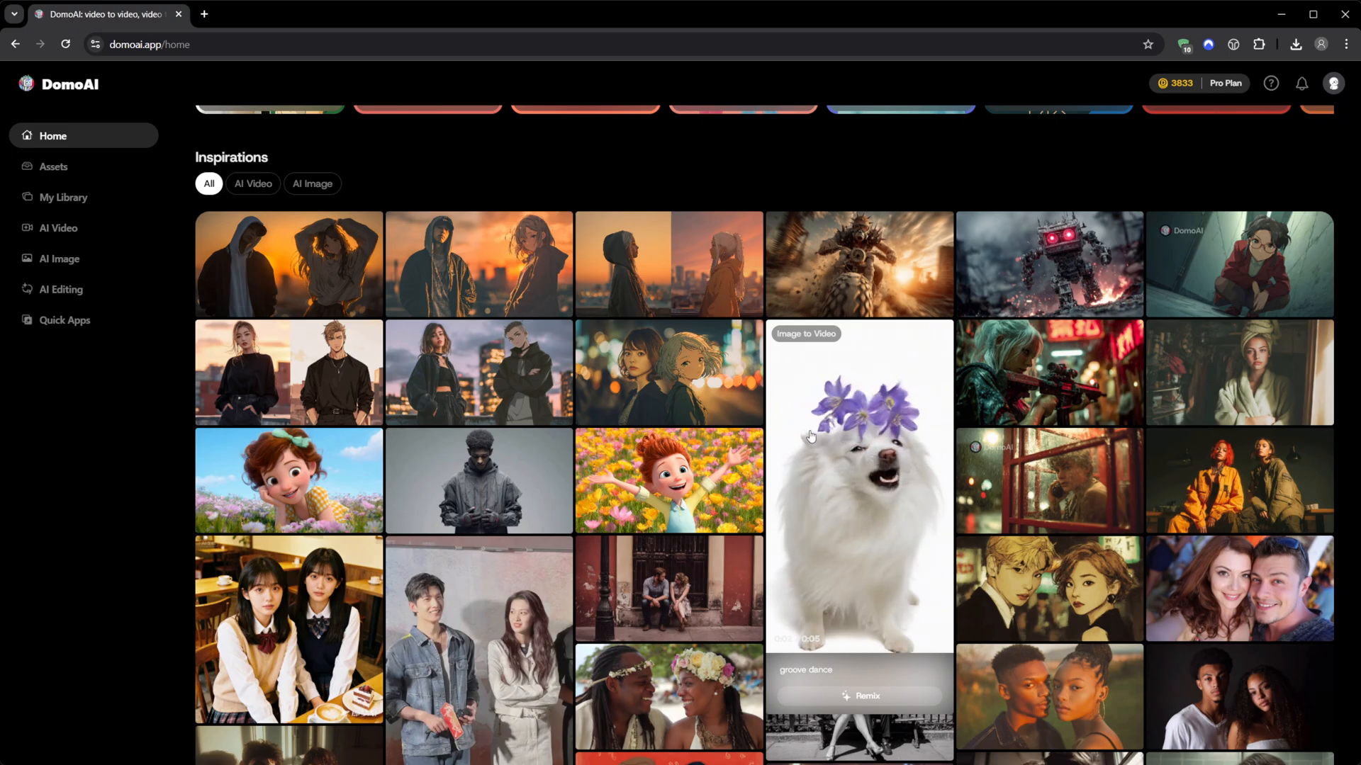
{"action": "scroll", "scroll_direction": "down", "scroll_amount": 3}
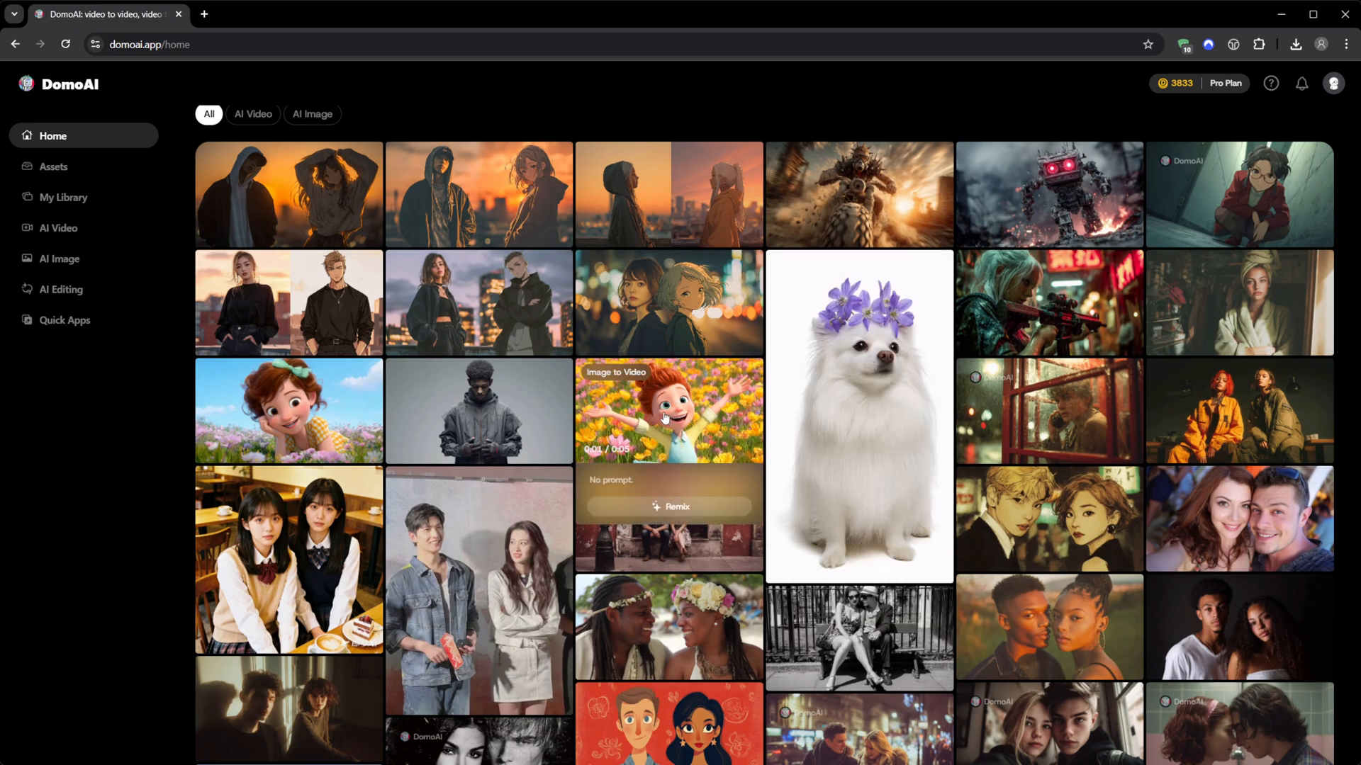
{"action": "mouse_move", "coordinate": [1047, 627]}
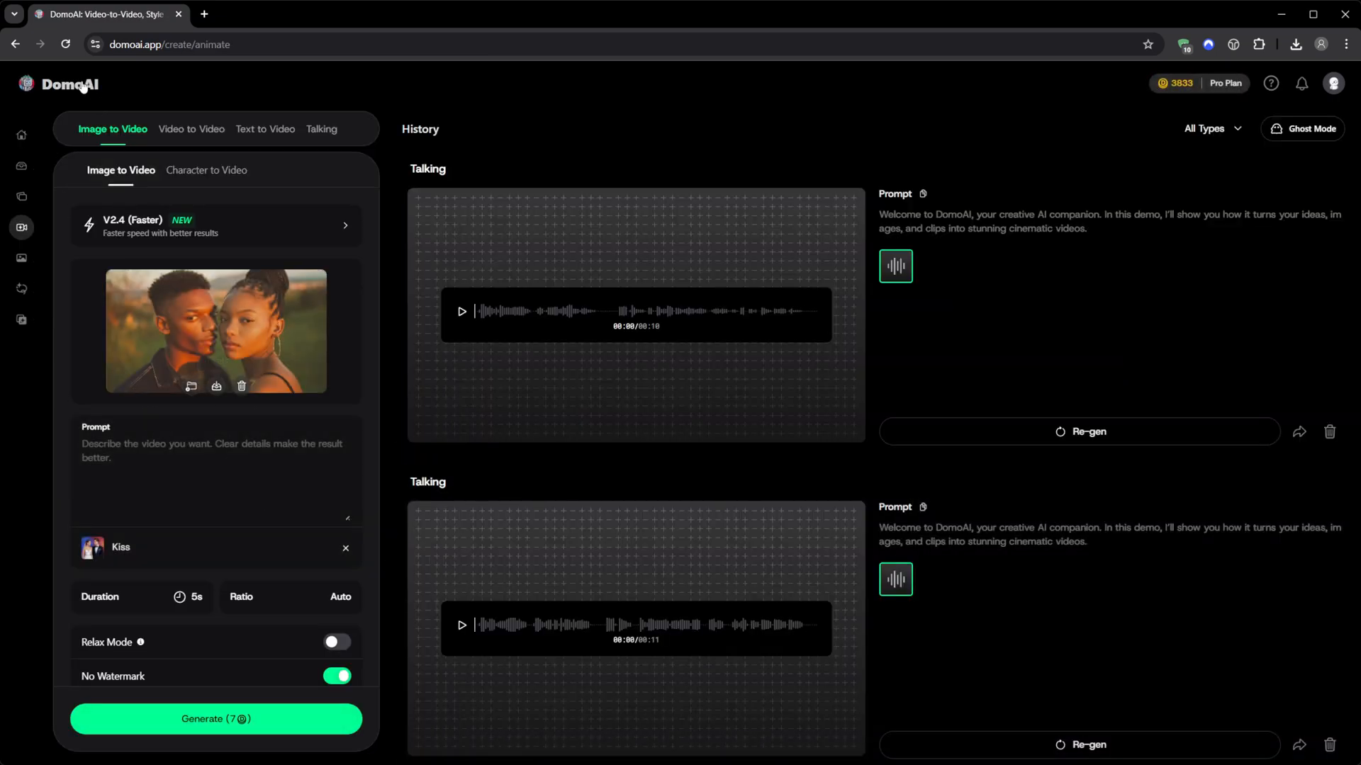
{"action": "left_click", "coordinate": [52, 136]}
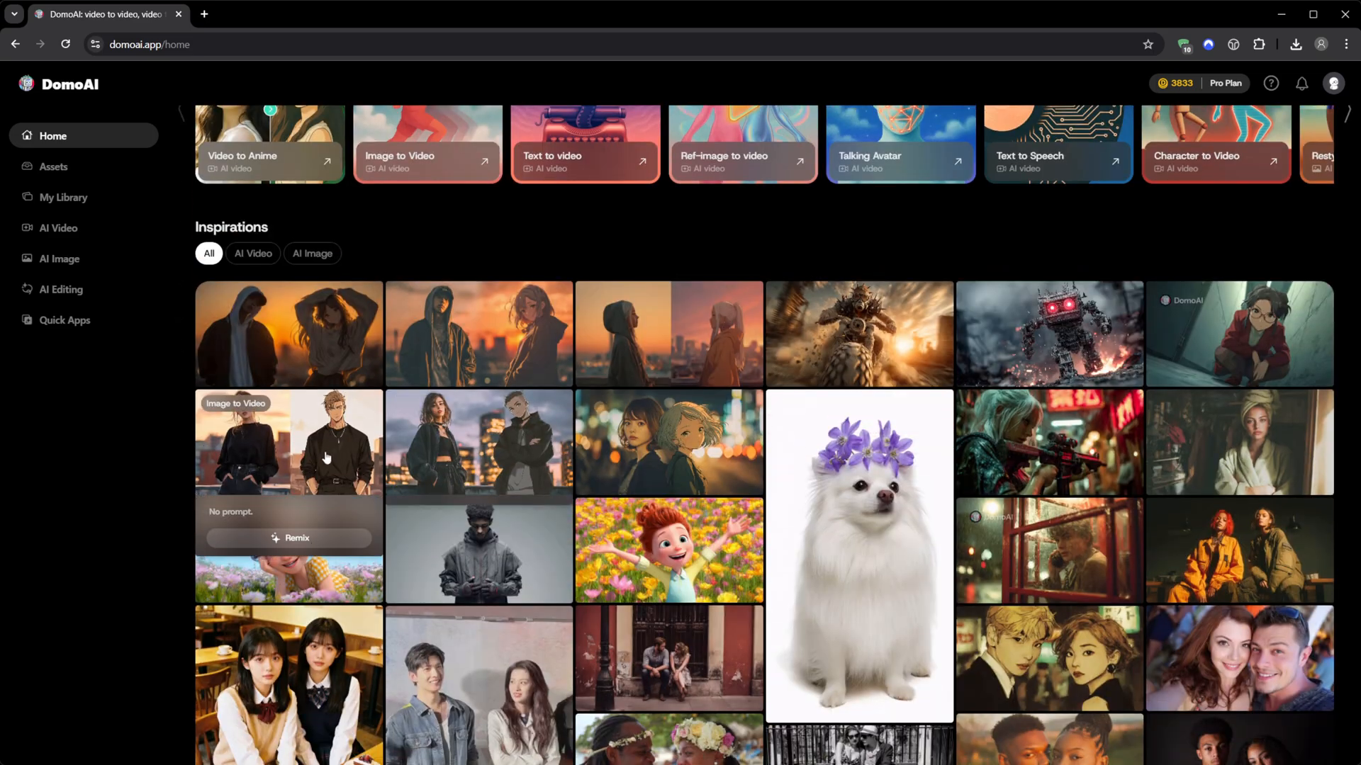
{"action": "scroll", "scroll_direction": "down", "scroll_amount": 3}
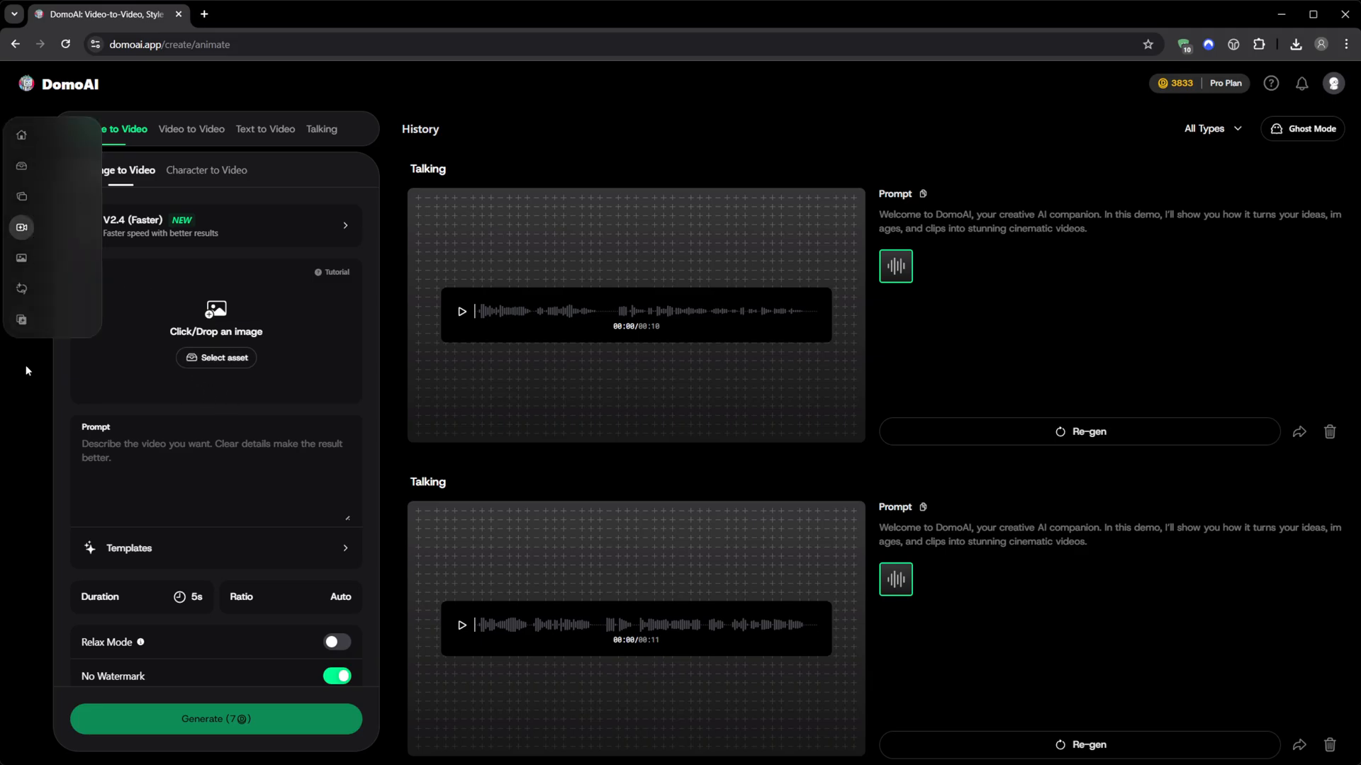
Glance at the video model versions, Duration and Text to Video form, then go back home
{"action": "left_click", "coordinate": [216, 225]}
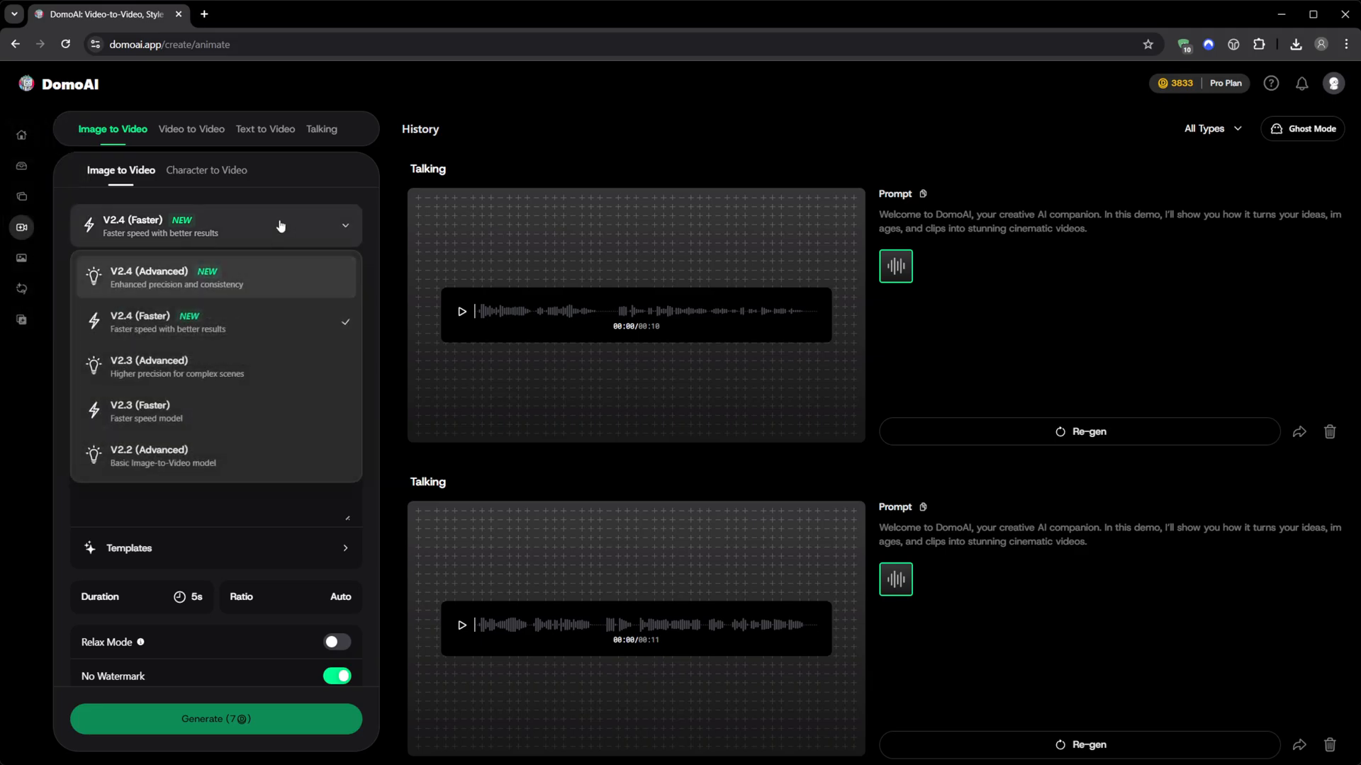
{"action": "left_click", "coordinate": [215, 225]}
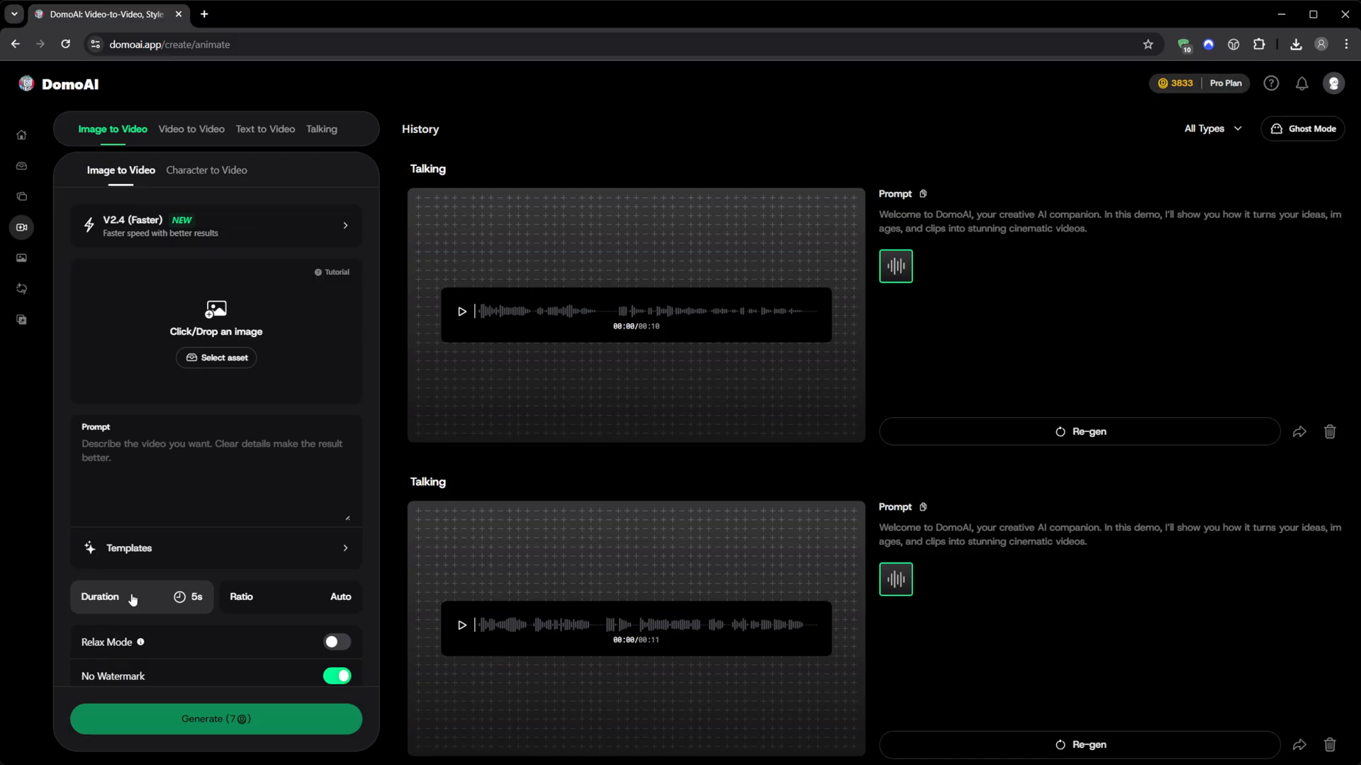
{"action": "left_click", "coordinate": [289, 596]}
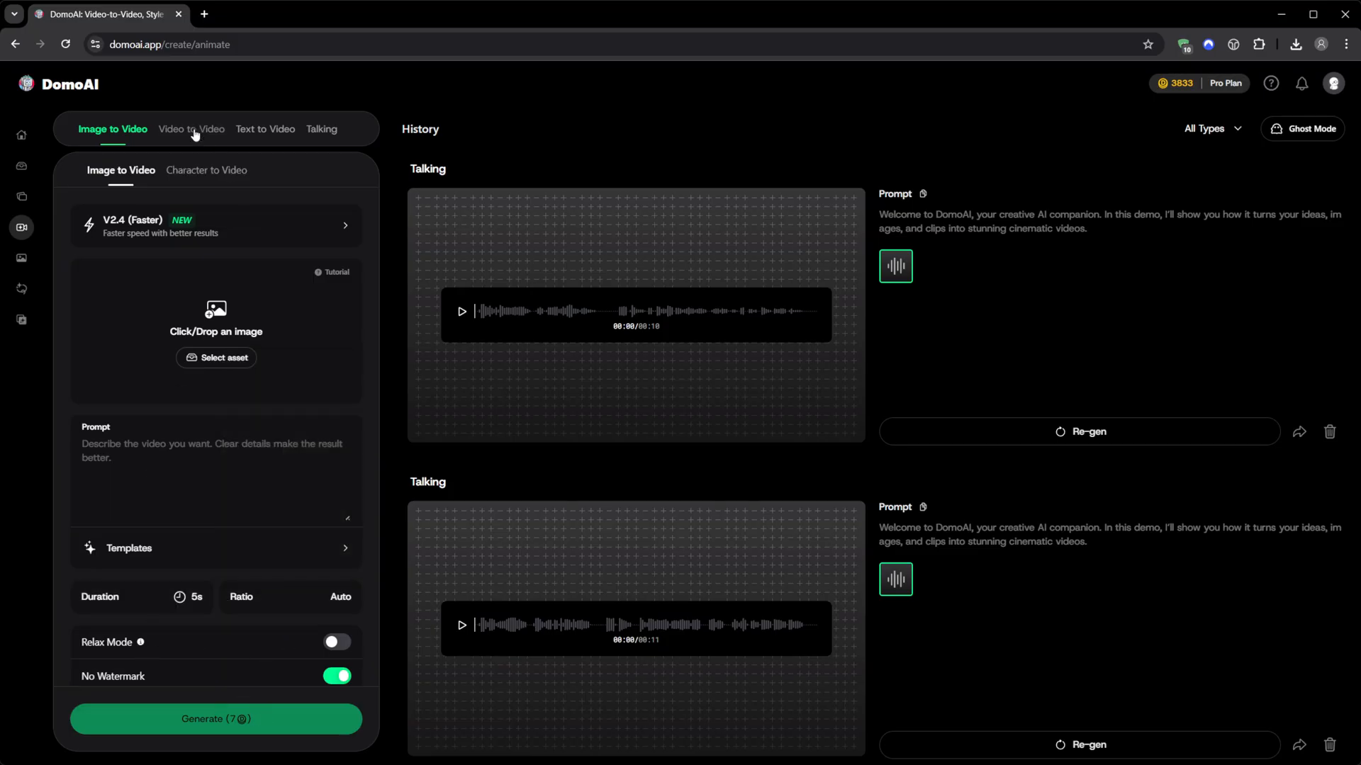
{"action": "left_click", "coordinate": [265, 129]}
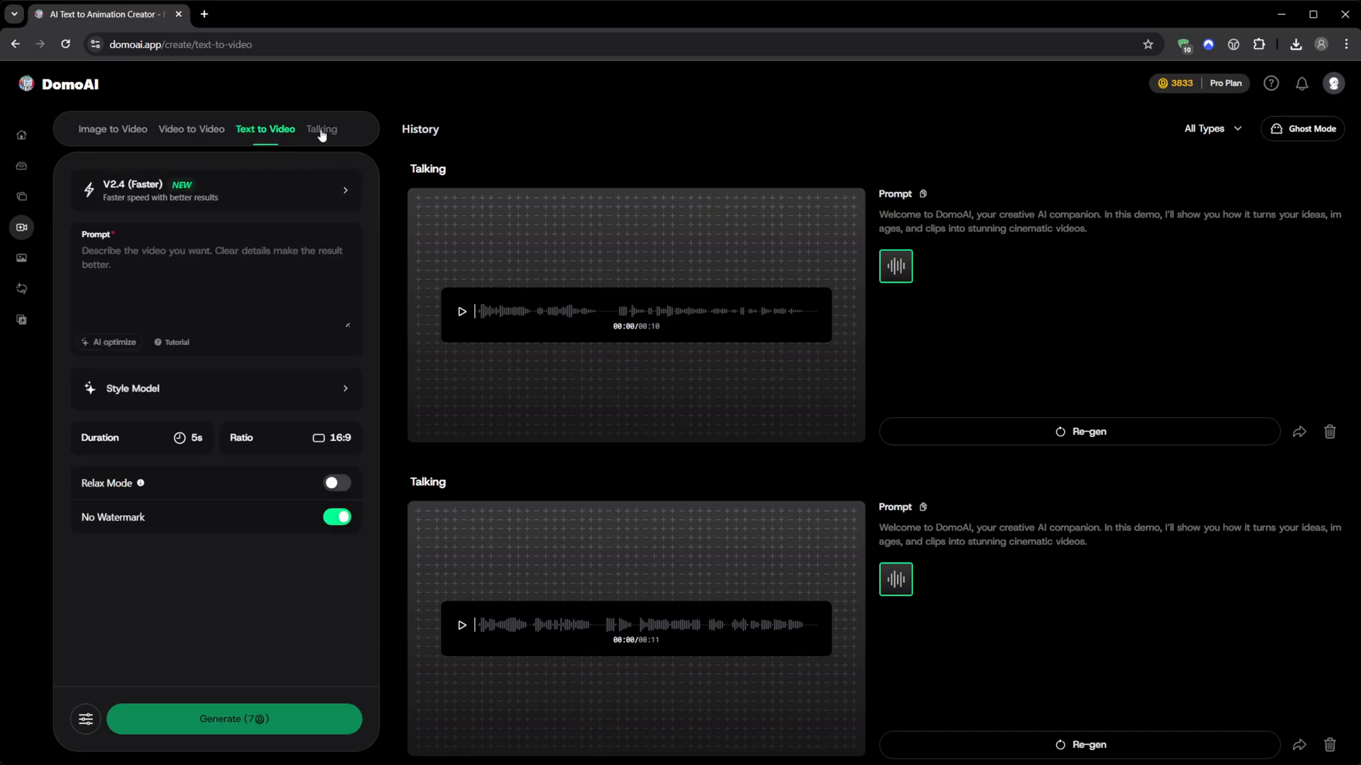
{"action": "left_click", "coordinate": [320, 129]}
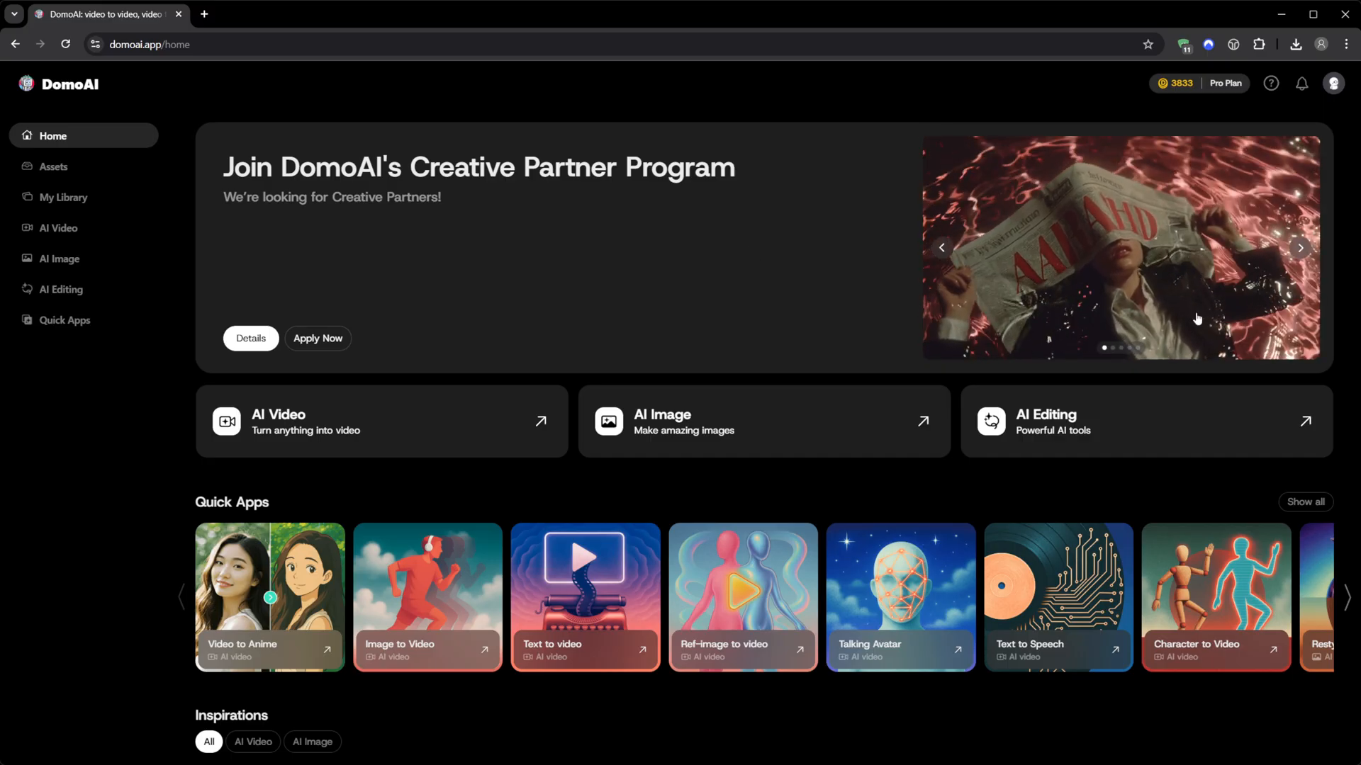
Scroll down the home page sections below the banner
{"action": "scroll", "scroll_direction": "down", "scroll_amount": 3}
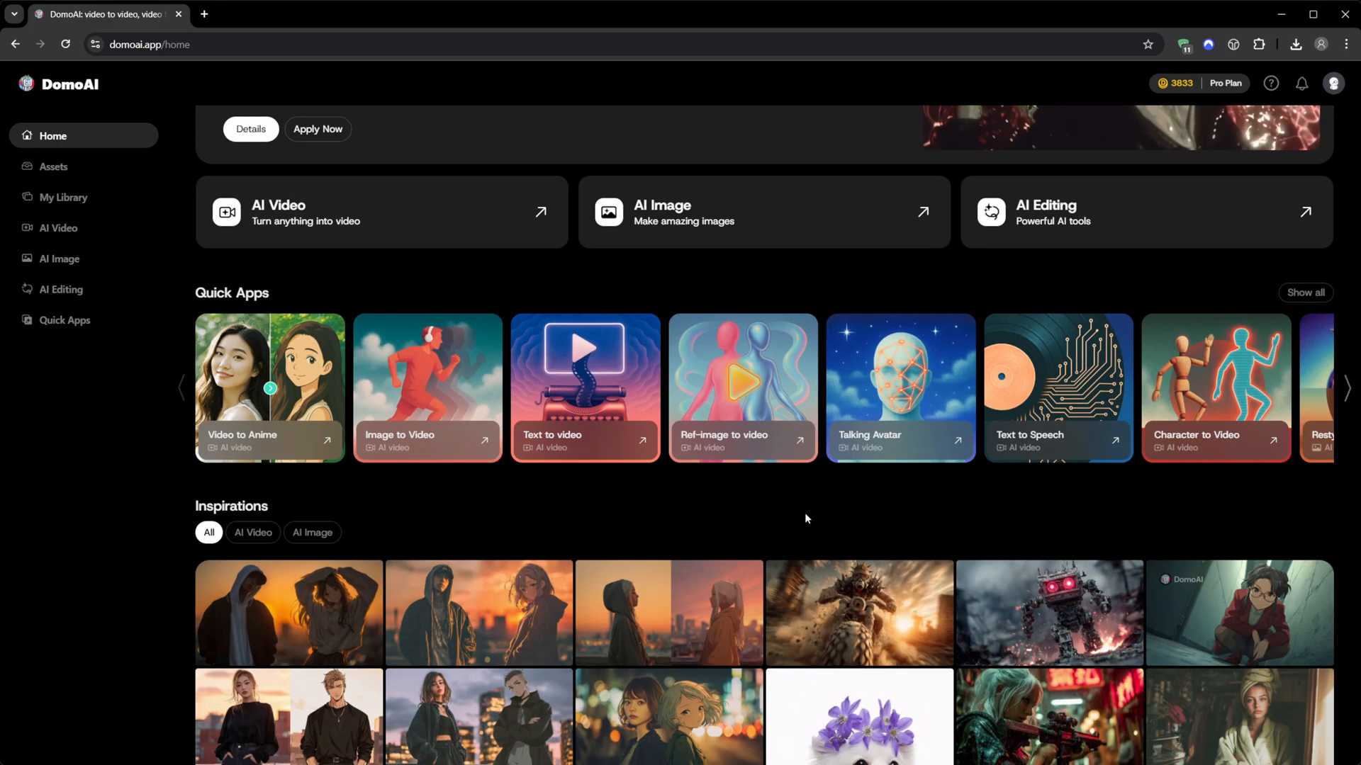
{"action": "scroll", "scroll_direction": "down", "scroll_amount": 3}
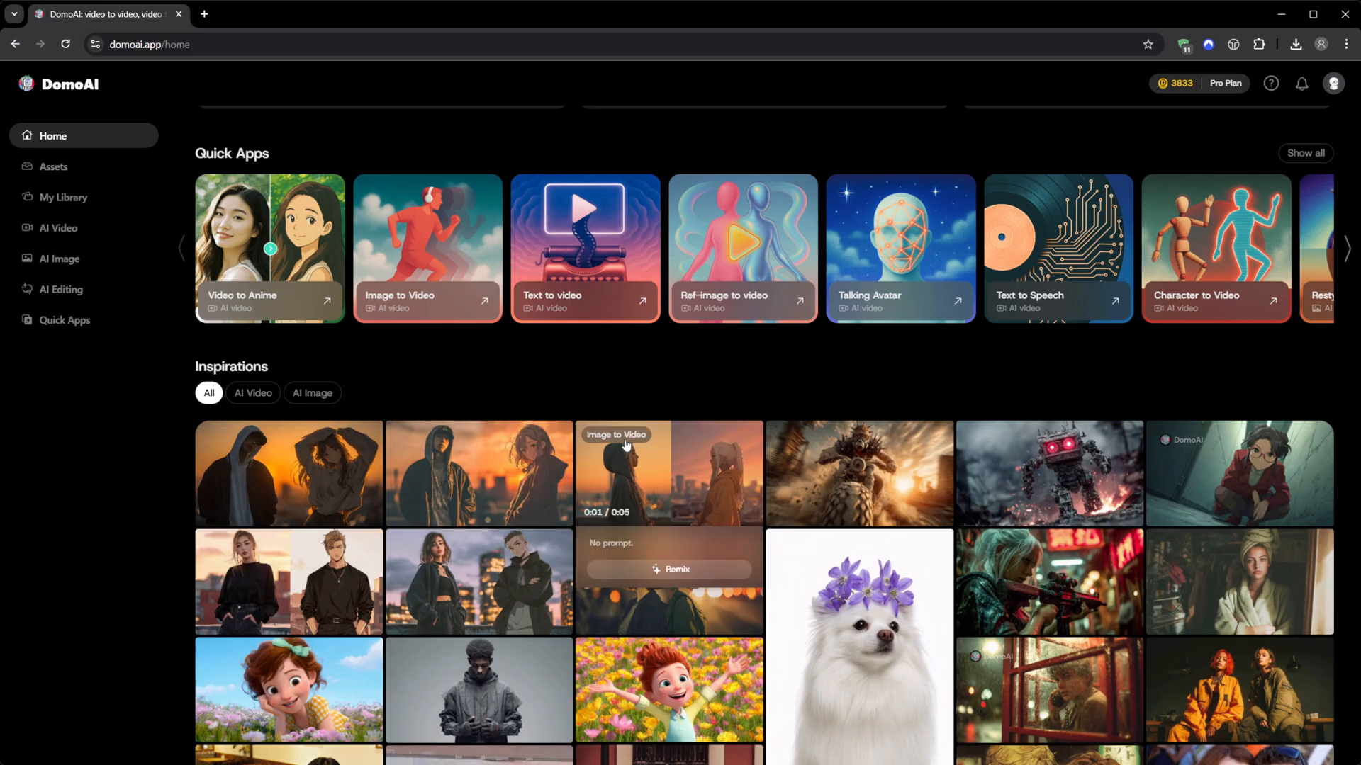
{"action": "scroll", "scroll_direction": "down", "scroll_amount": 3}
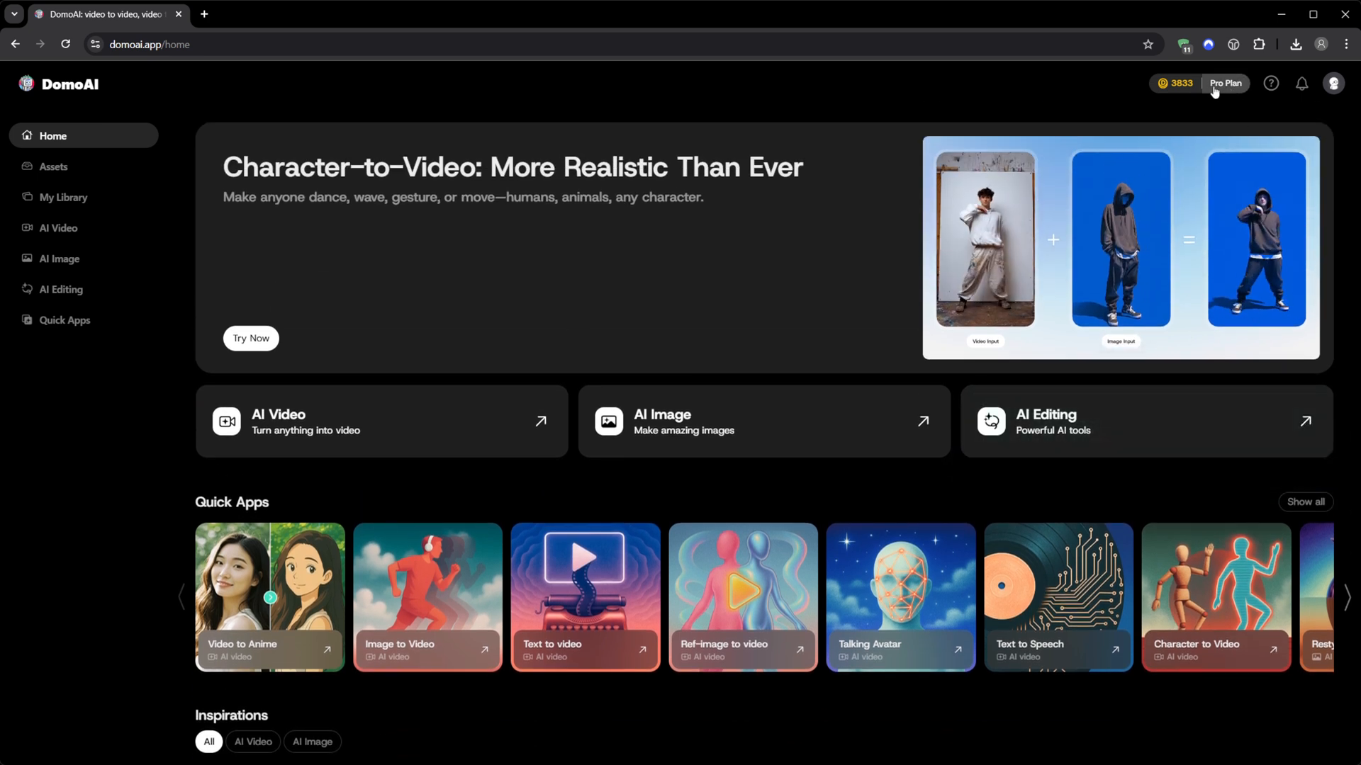
{"action": "left_click", "coordinate": [1177, 84]}
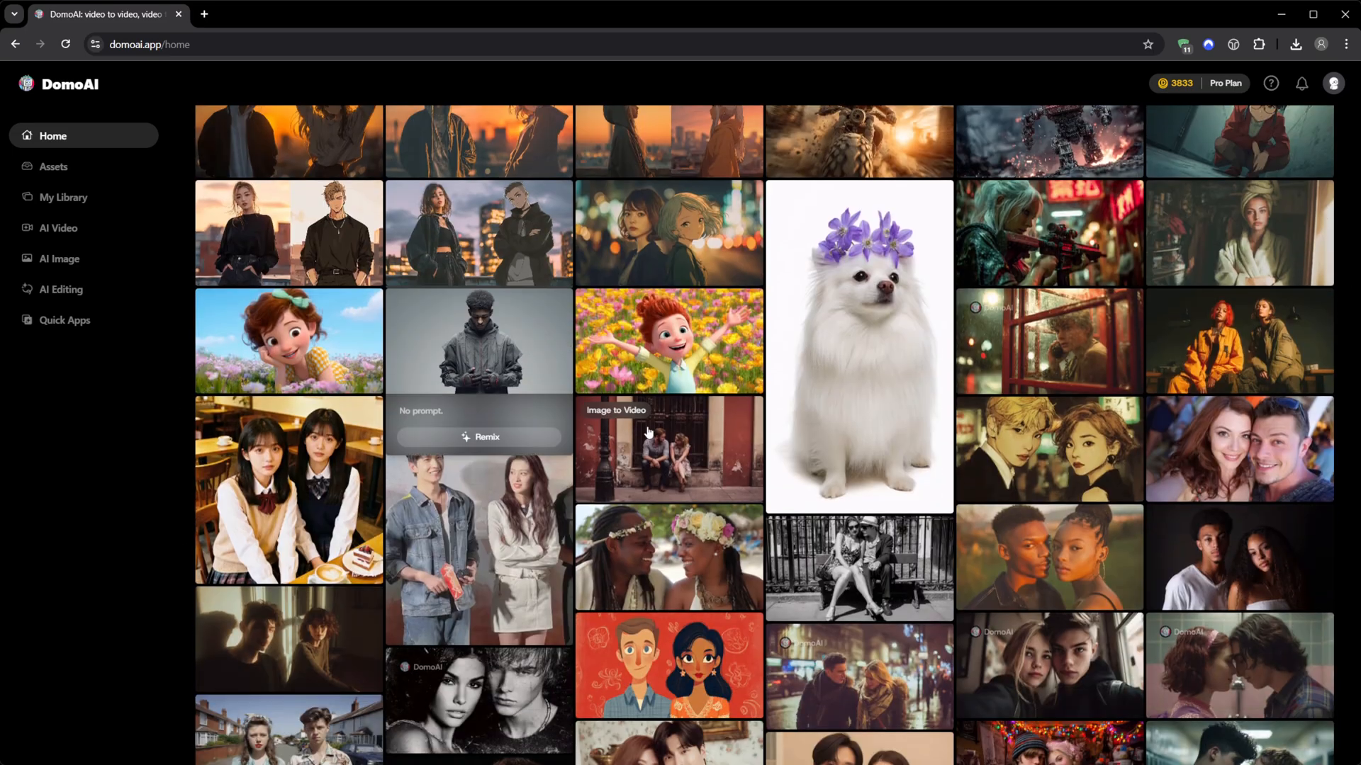
{"action": "scroll", "scroll_direction": "down", "scroll_amount": 3}
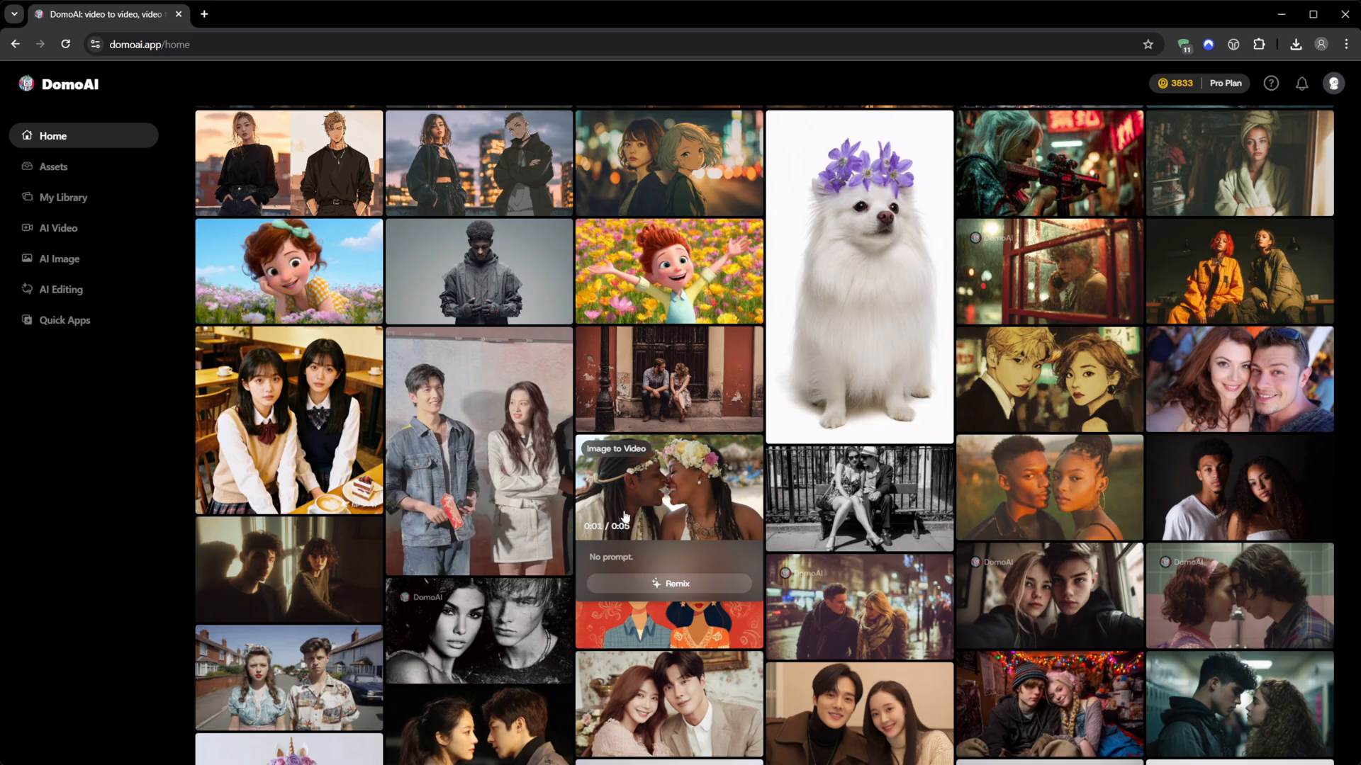
{"action": "scroll", "scroll_direction": "down", "scroll_amount": 3}
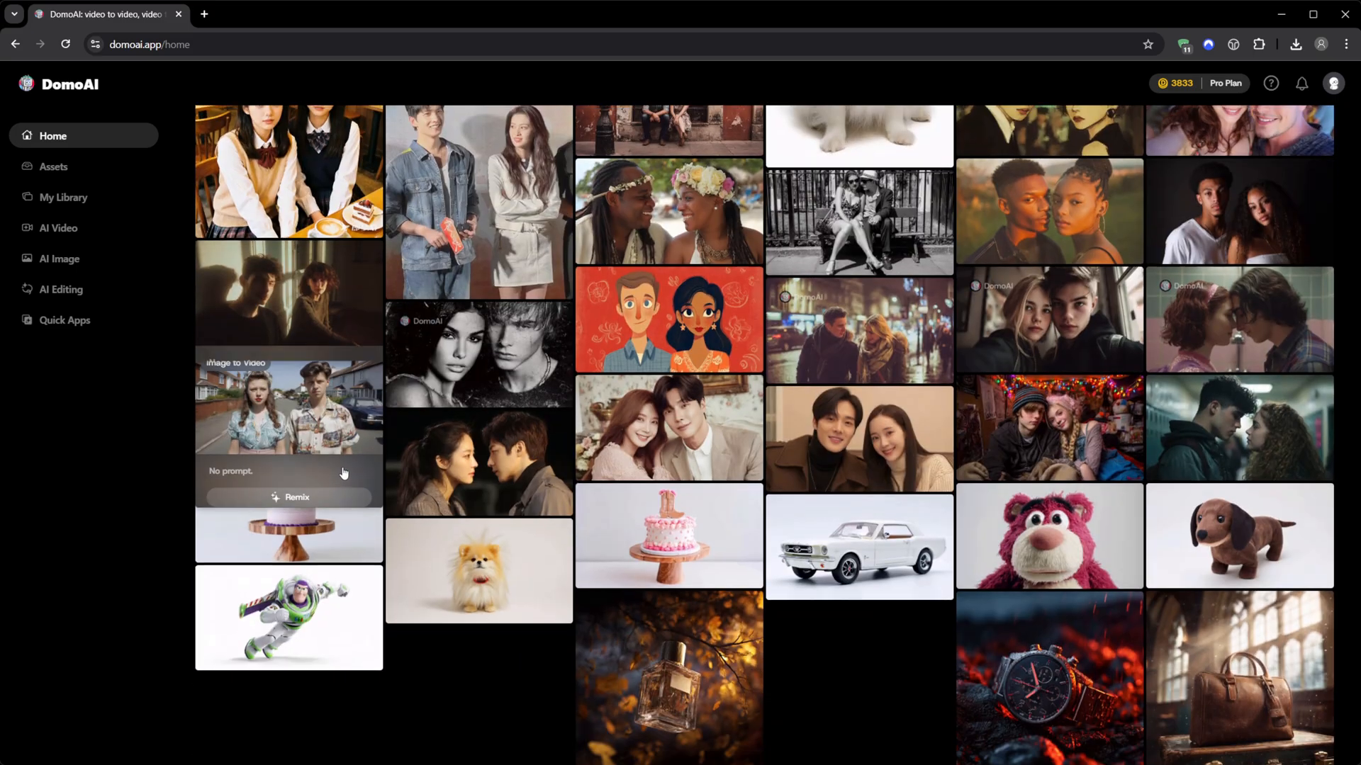
{"action": "scroll", "scroll_direction": "down", "scroll_amount": 3}
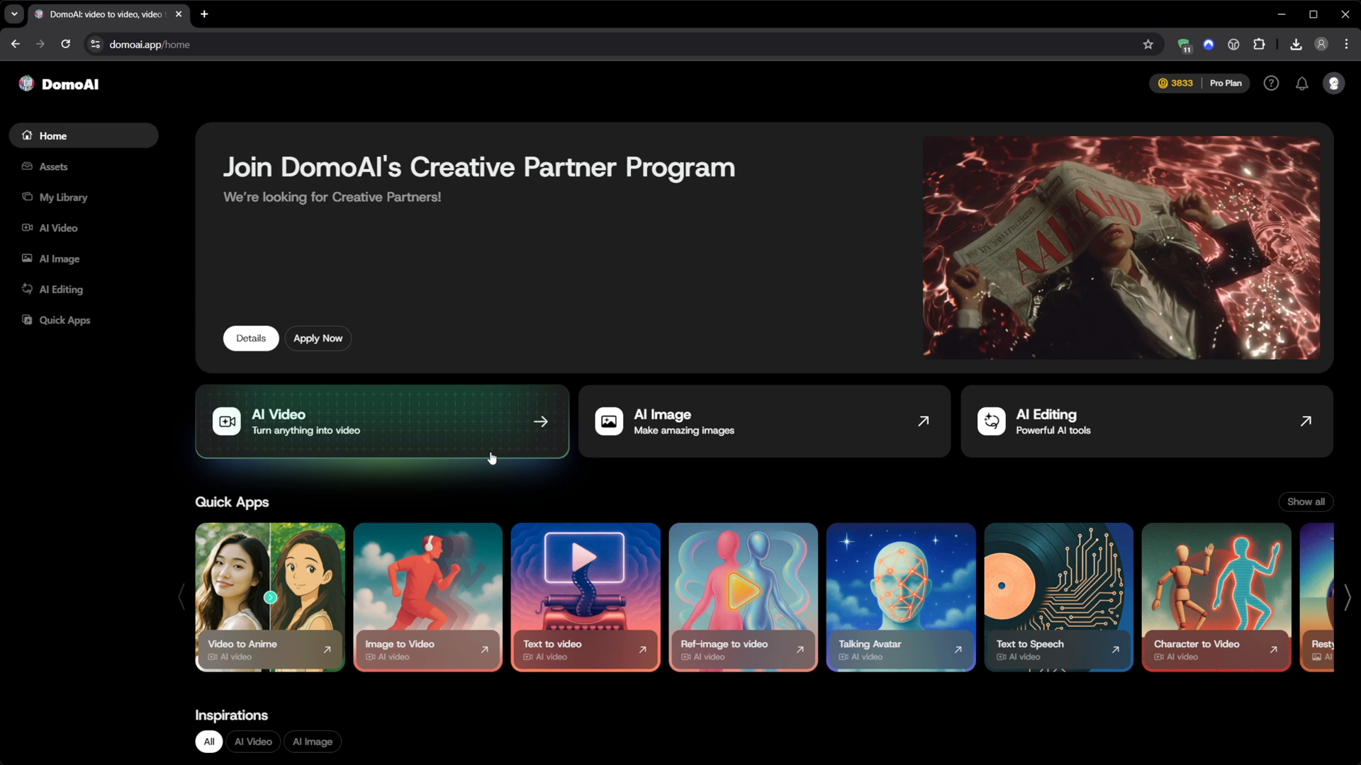
{"action": "mouse_move", "coordinate": [621, 434]}
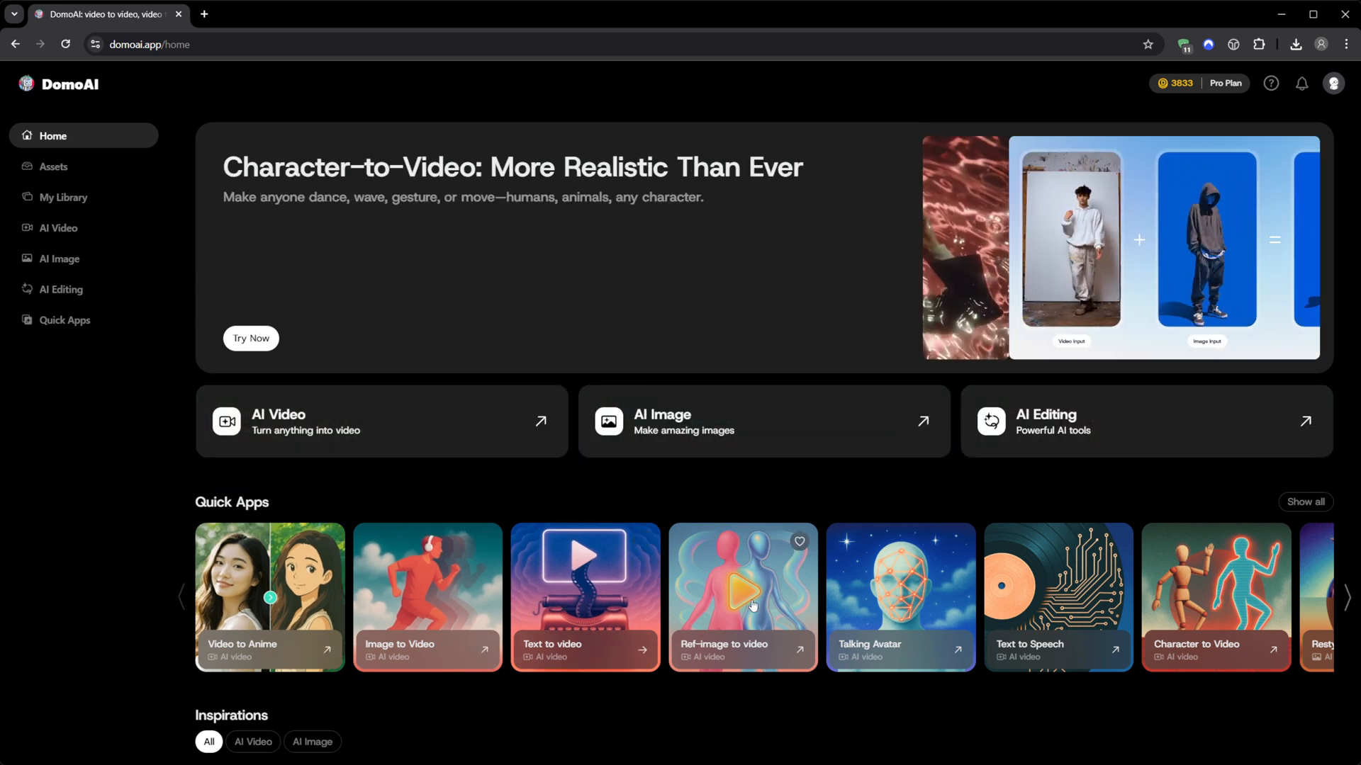
Page through the Quick Apps cards with the next arrow
{"action": "left_click", "coordinate": [1347, 596]}
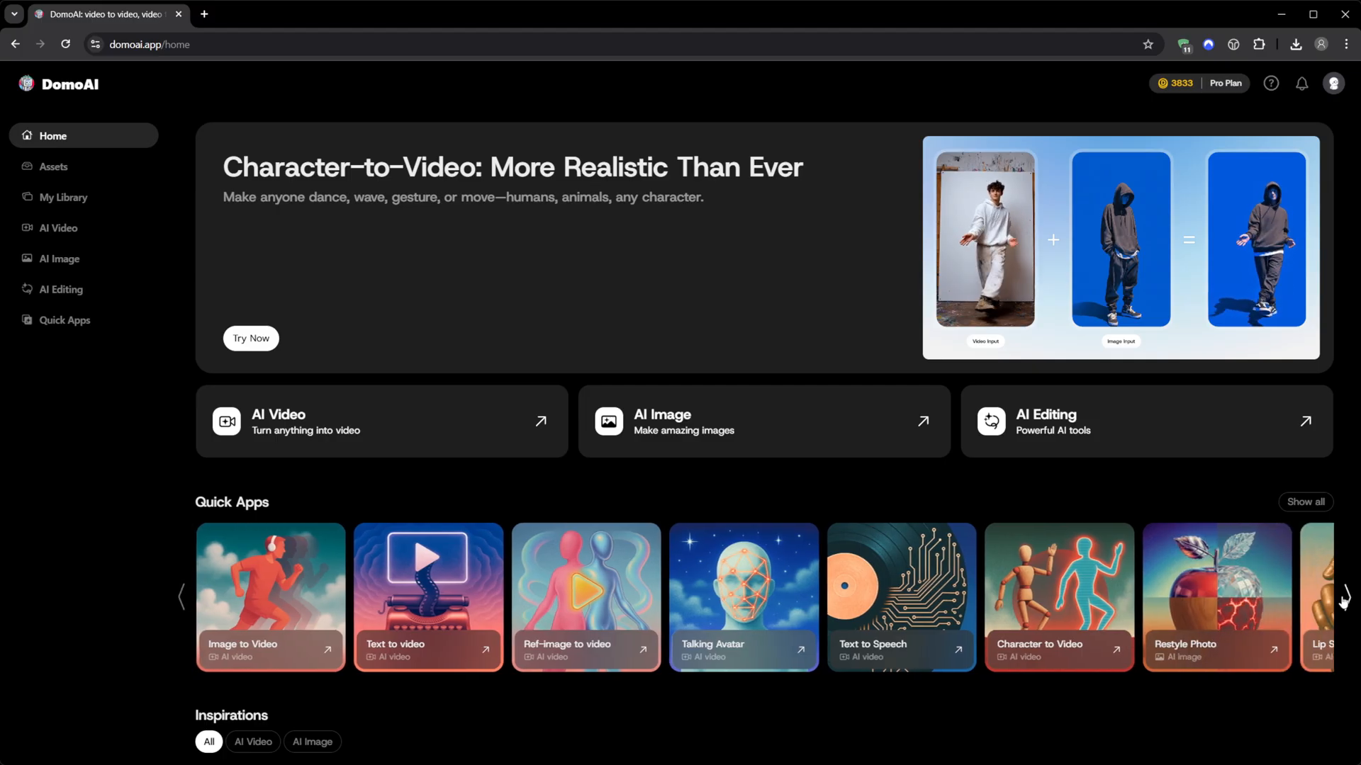
{"action": "left_click", "coordinate": [1341, 598]}
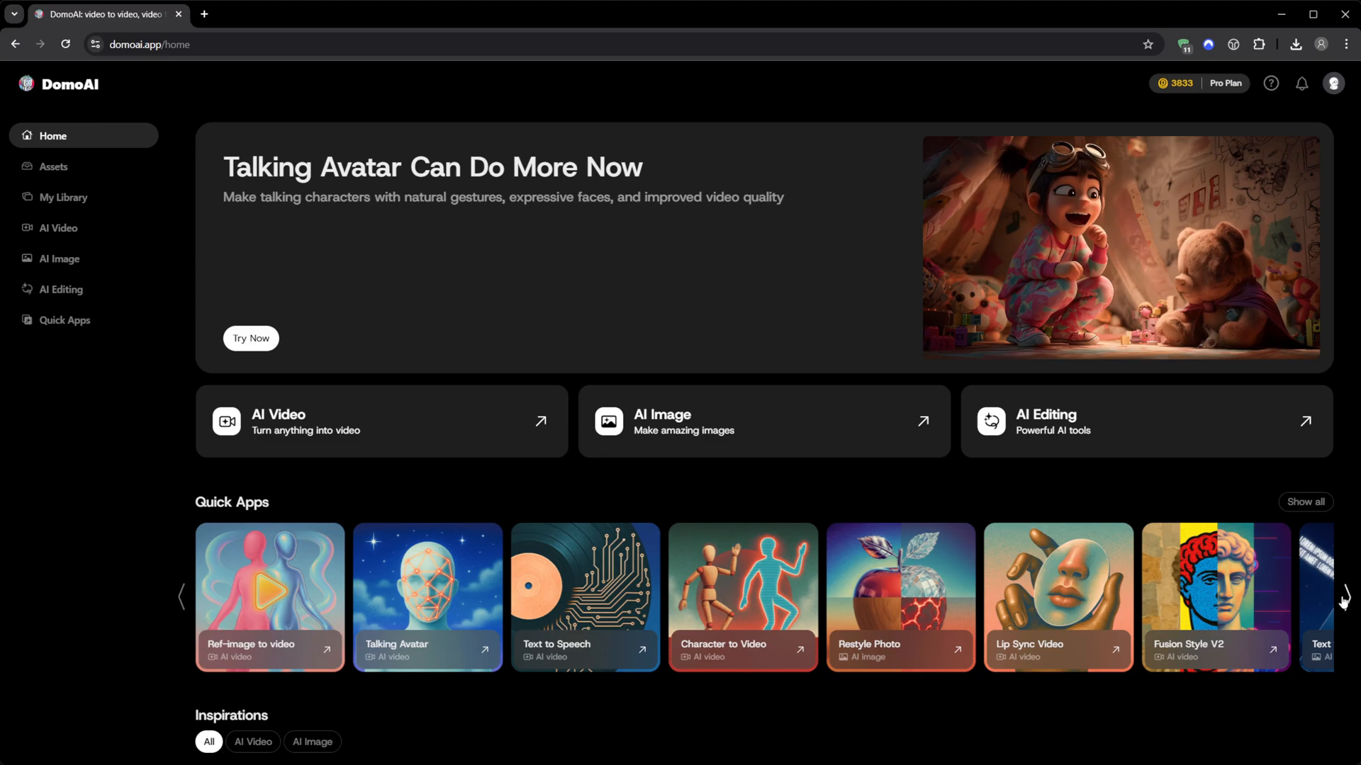
{"action": "left_click", "coordinate": [1341, 598]}
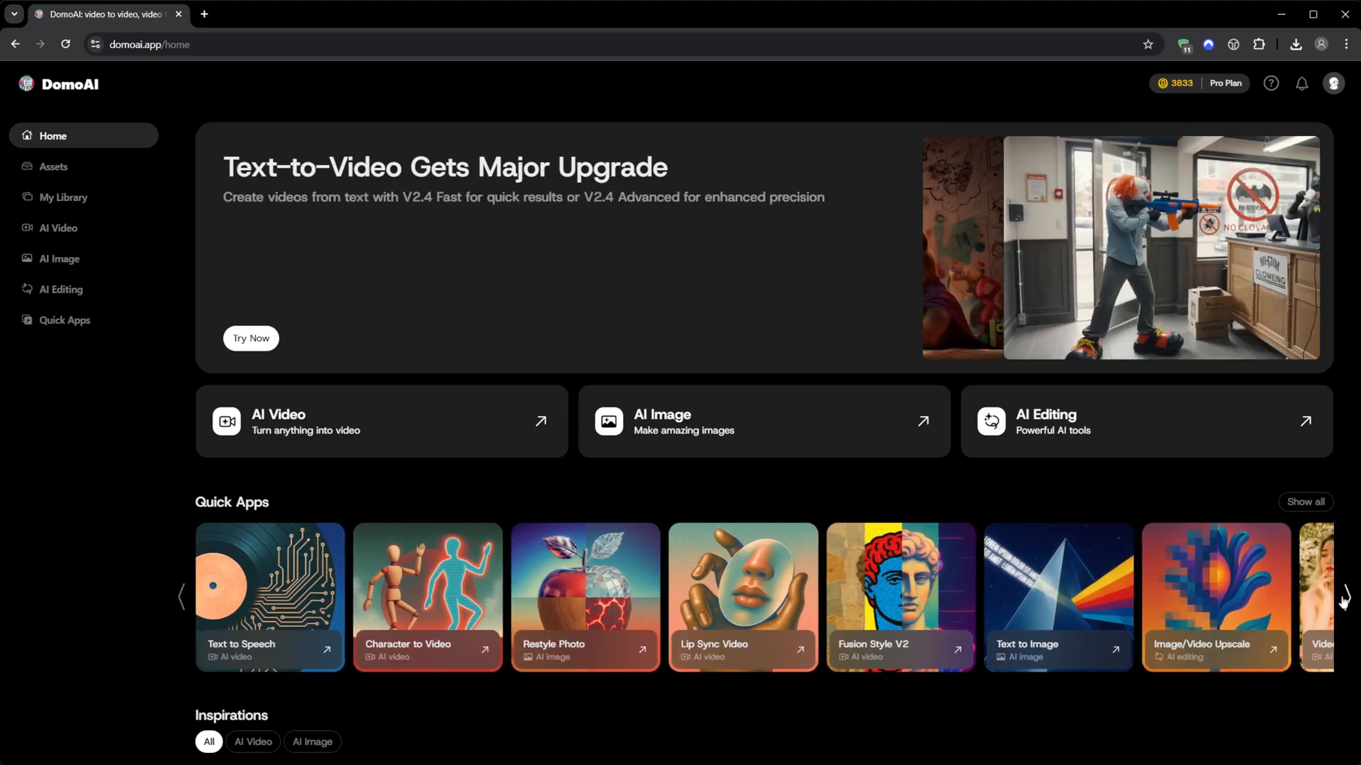
{"action": "left_click", "coordinate": [1342, 597]}
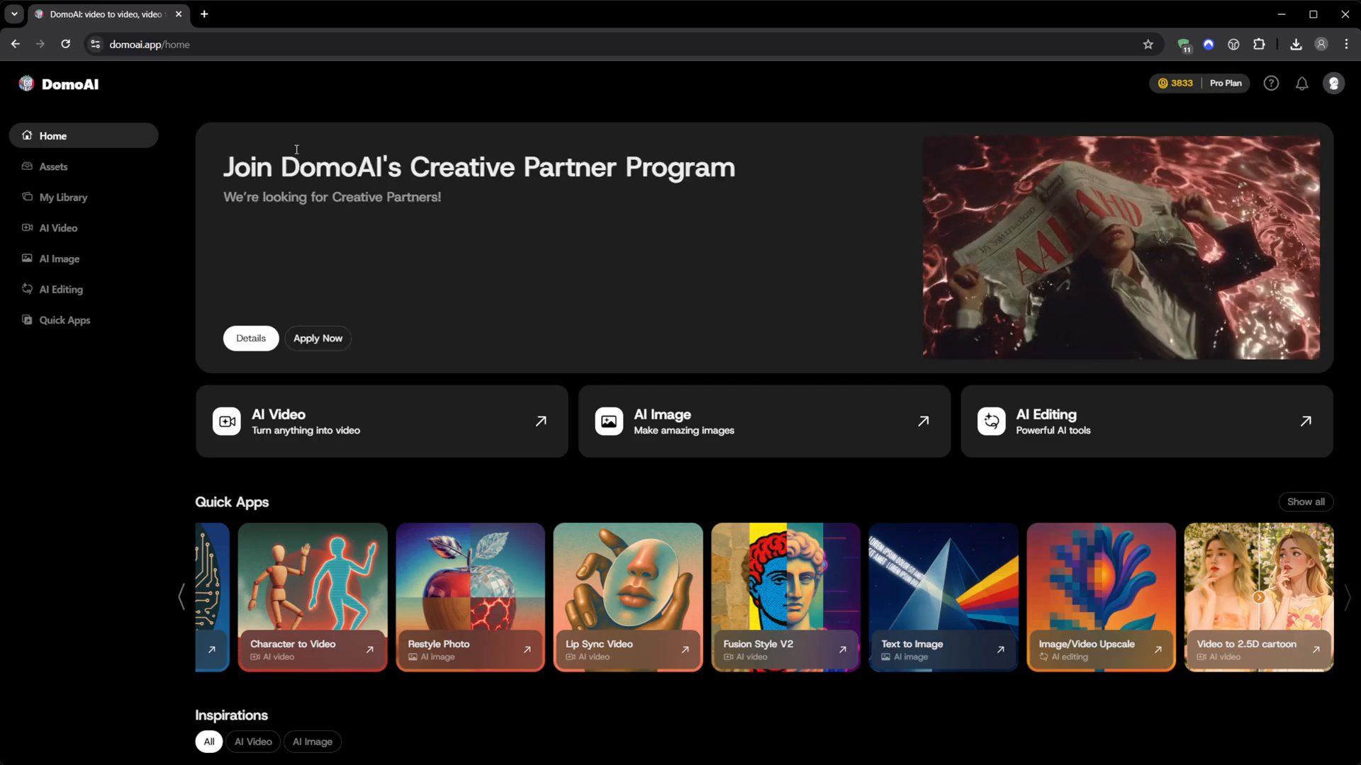
Advance the banner carousel past Talking Avatar to the Text-to-Video upgrade slide
{"action": "left_click", "coordinate": [1300, 248]}
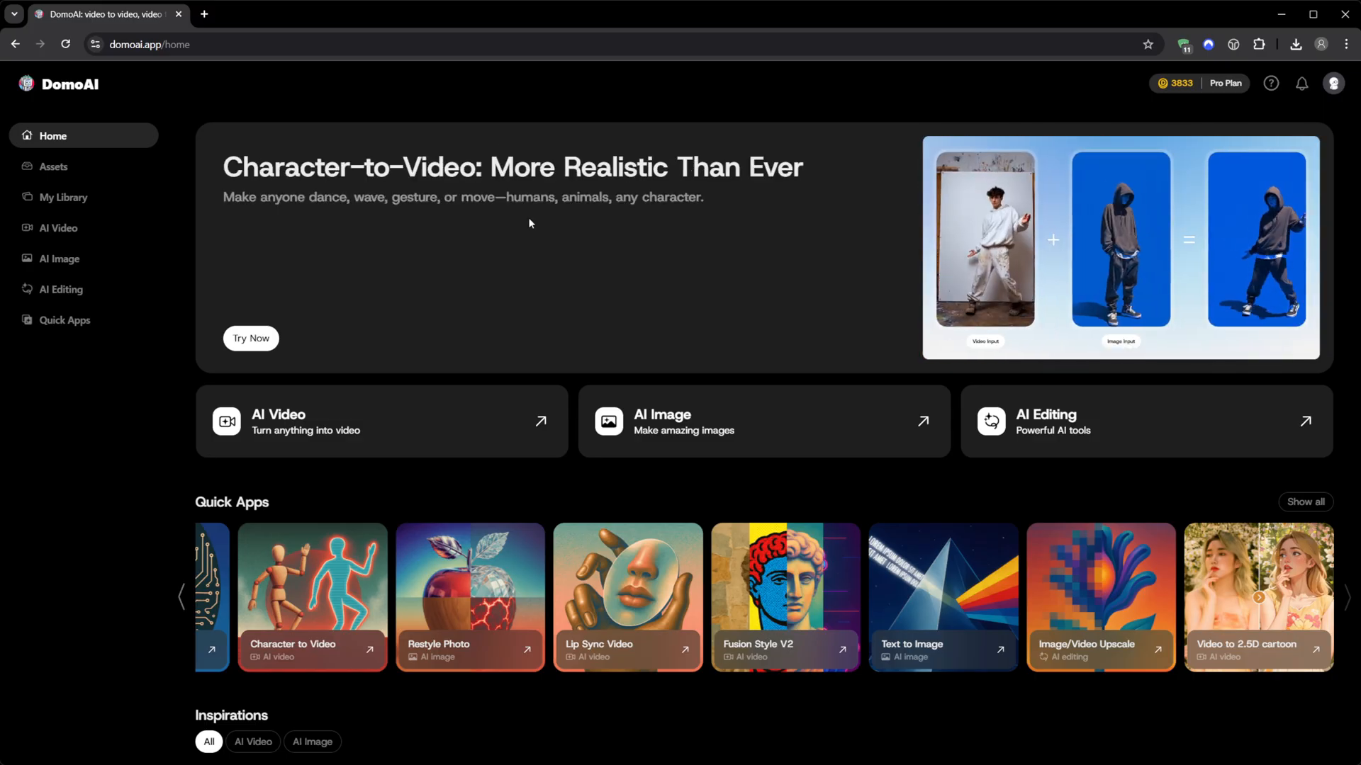
{"action": "left_click", "coordinate": [1304, 247]}
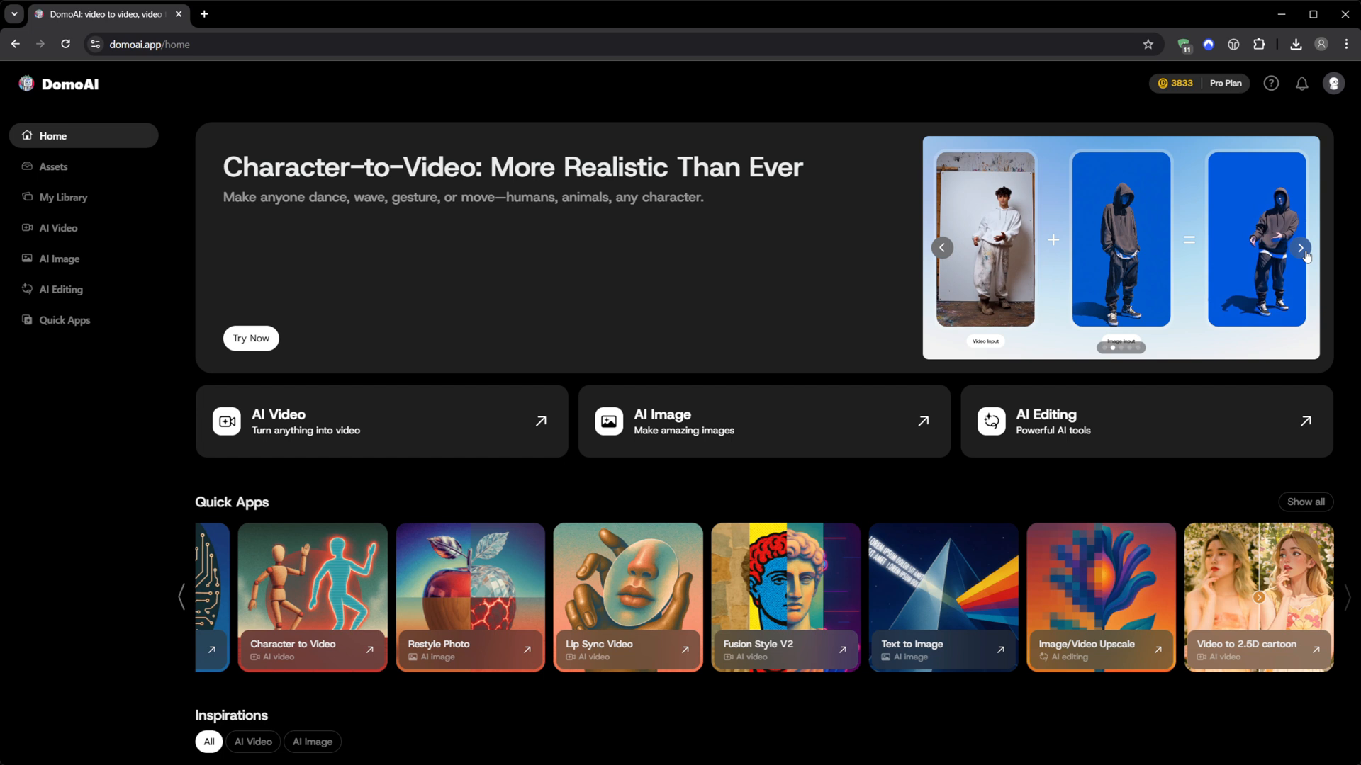
{"action": "left_click", "coordinate": [1304, 247]}
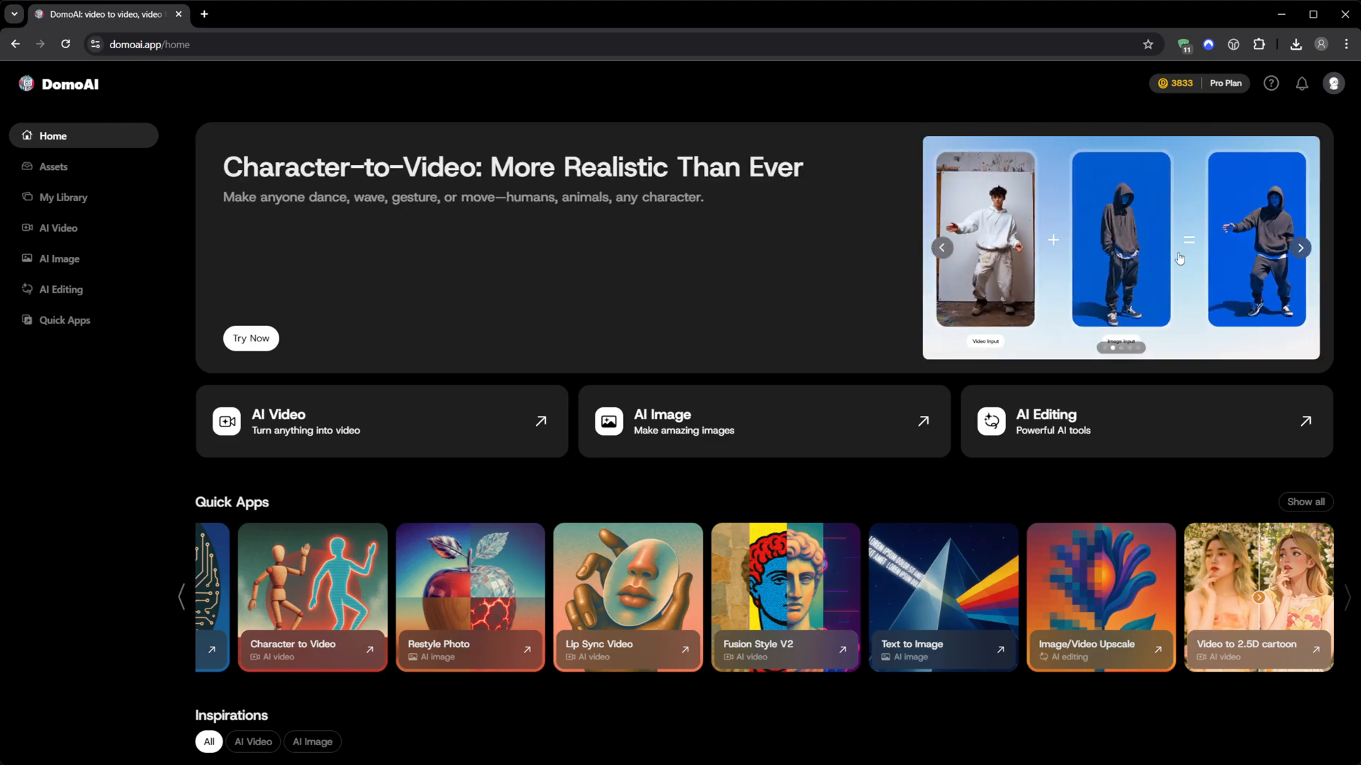
{"action": "left_click", "coordinate": [1298, 246]}
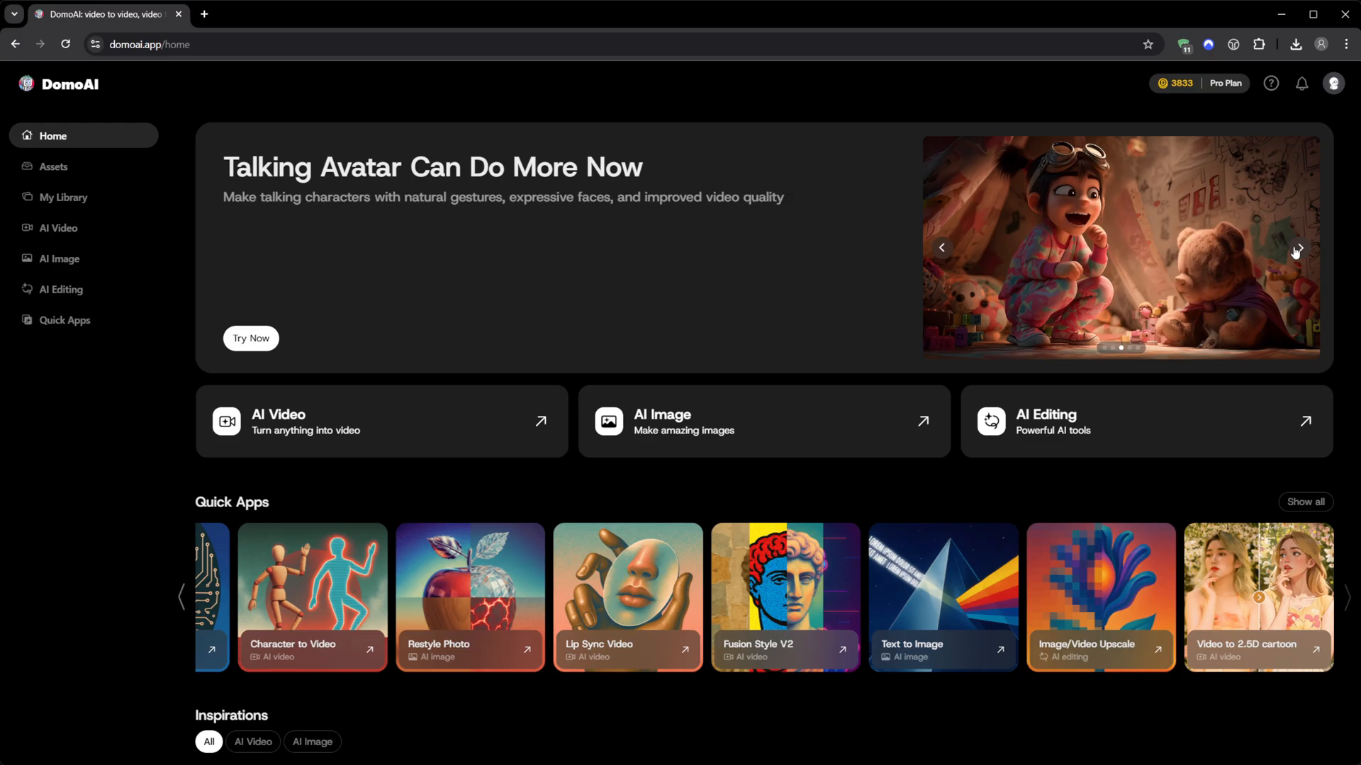
{"action": "left_click", "coordinate": [1294, 246]}
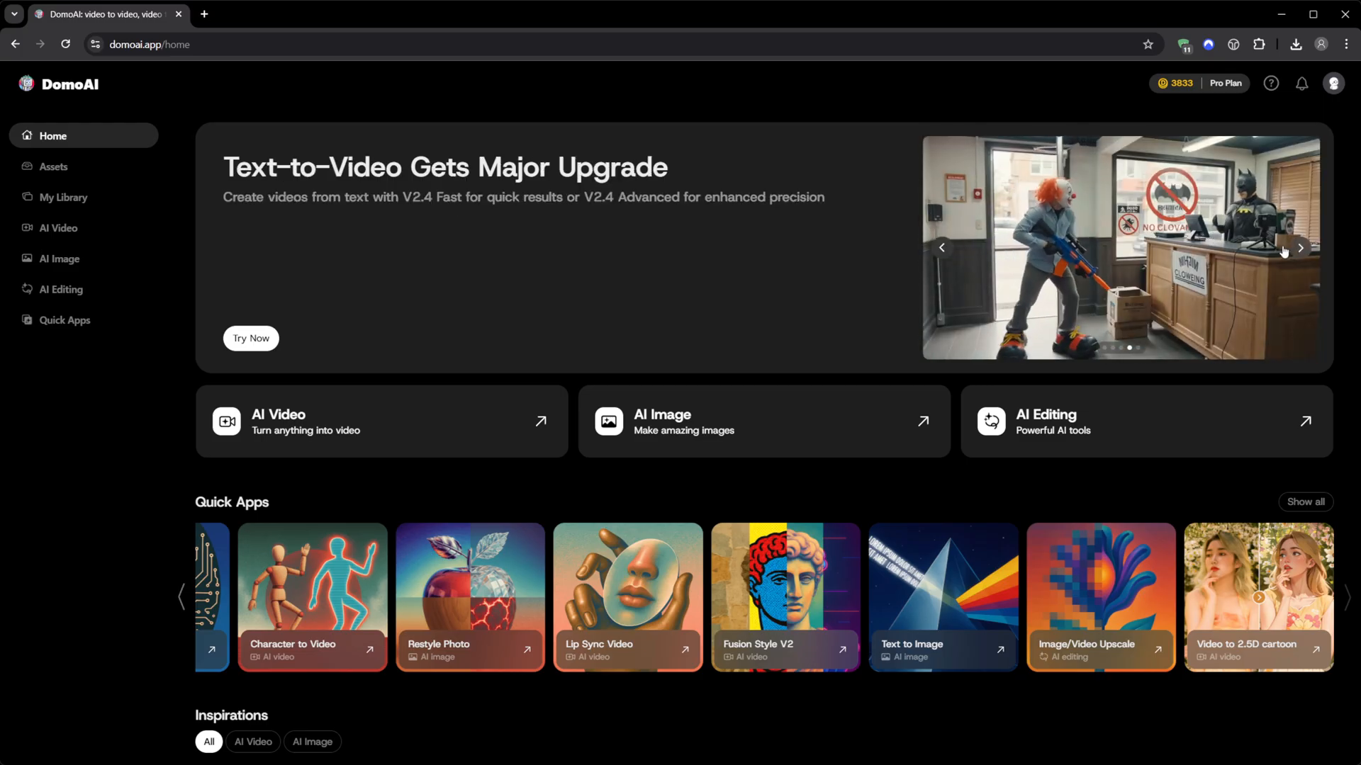
Scroll far down the Inspirations grid, previewing Image to Video, Text to Video and Talking clips
{"action": "scroll", "scroll_direction": "down", "scroll_amount": 3}
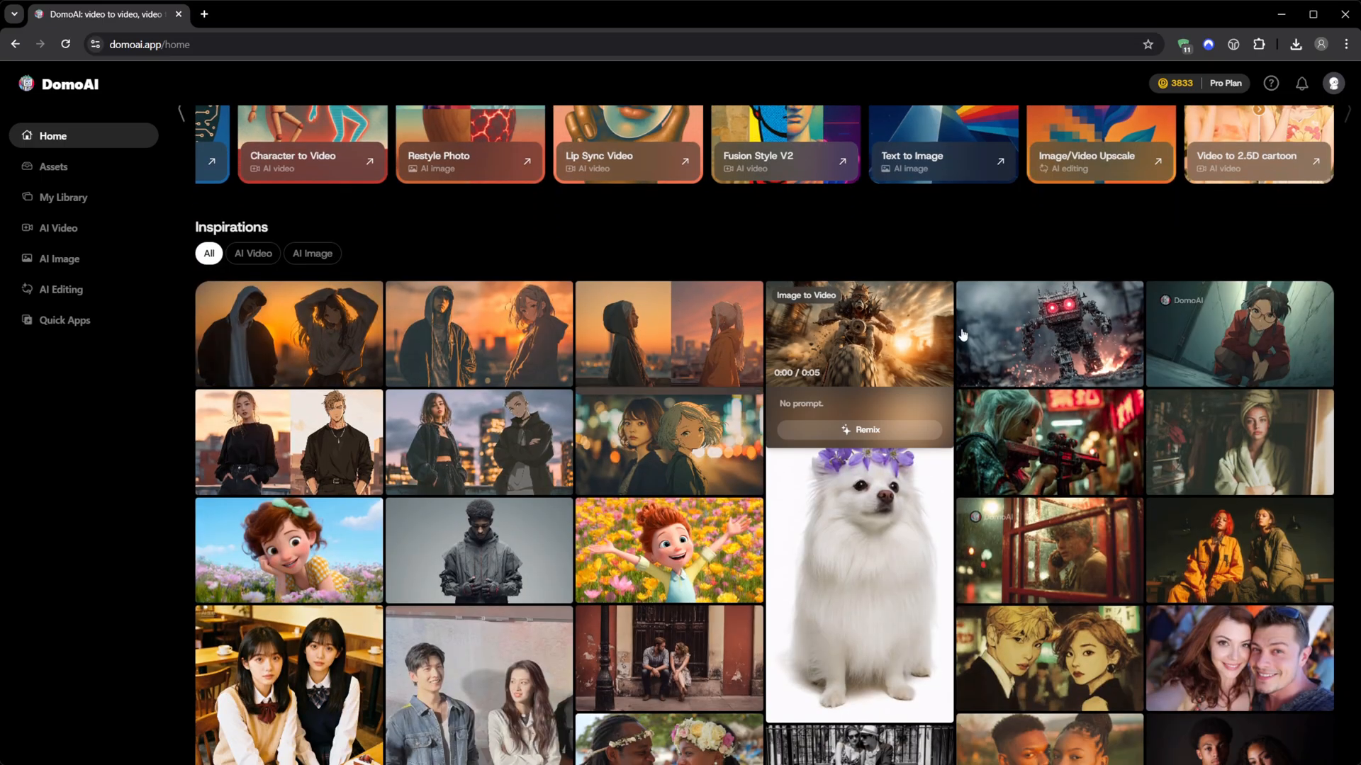
{"action": "scroll", "scroll_direction": "down", "scroll_amount": 3}
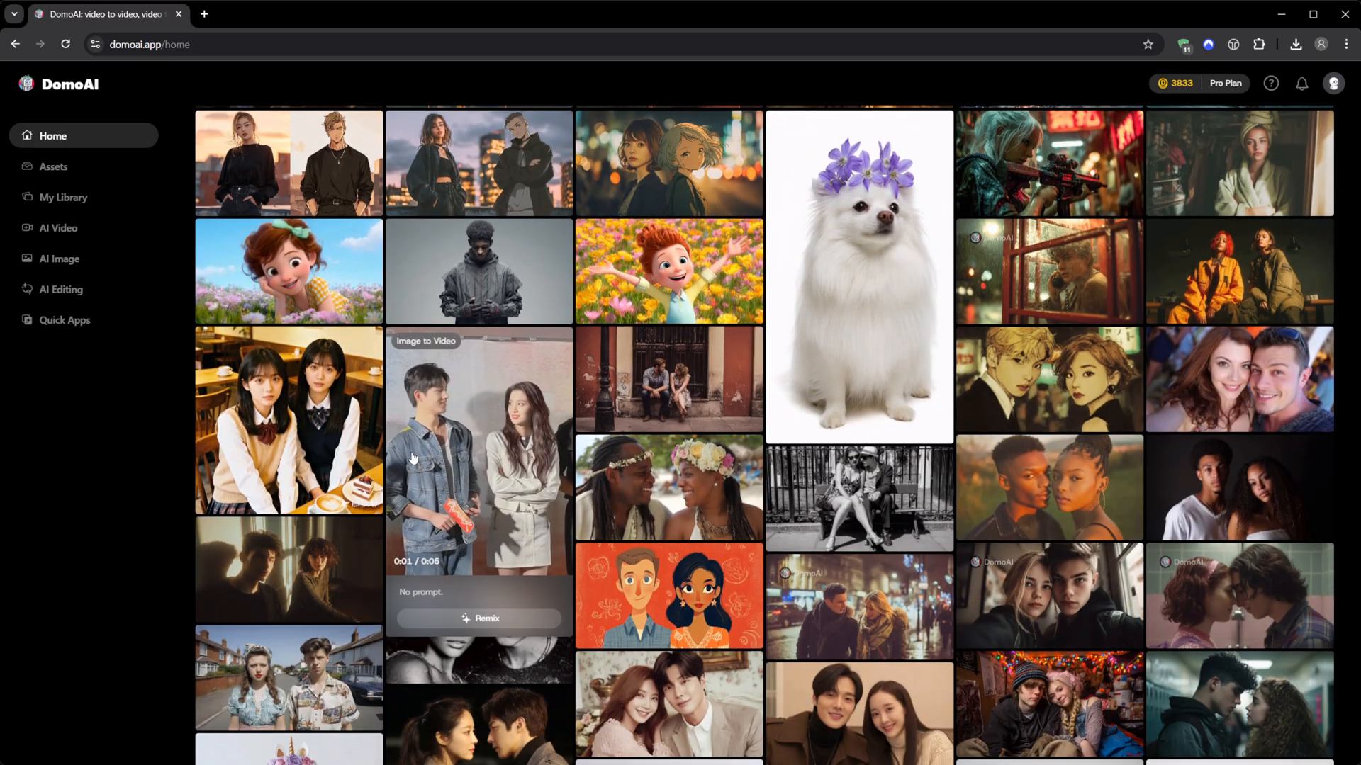
{"action": "scroll", "scroll_direction": "down", "scroll_amount": 3}
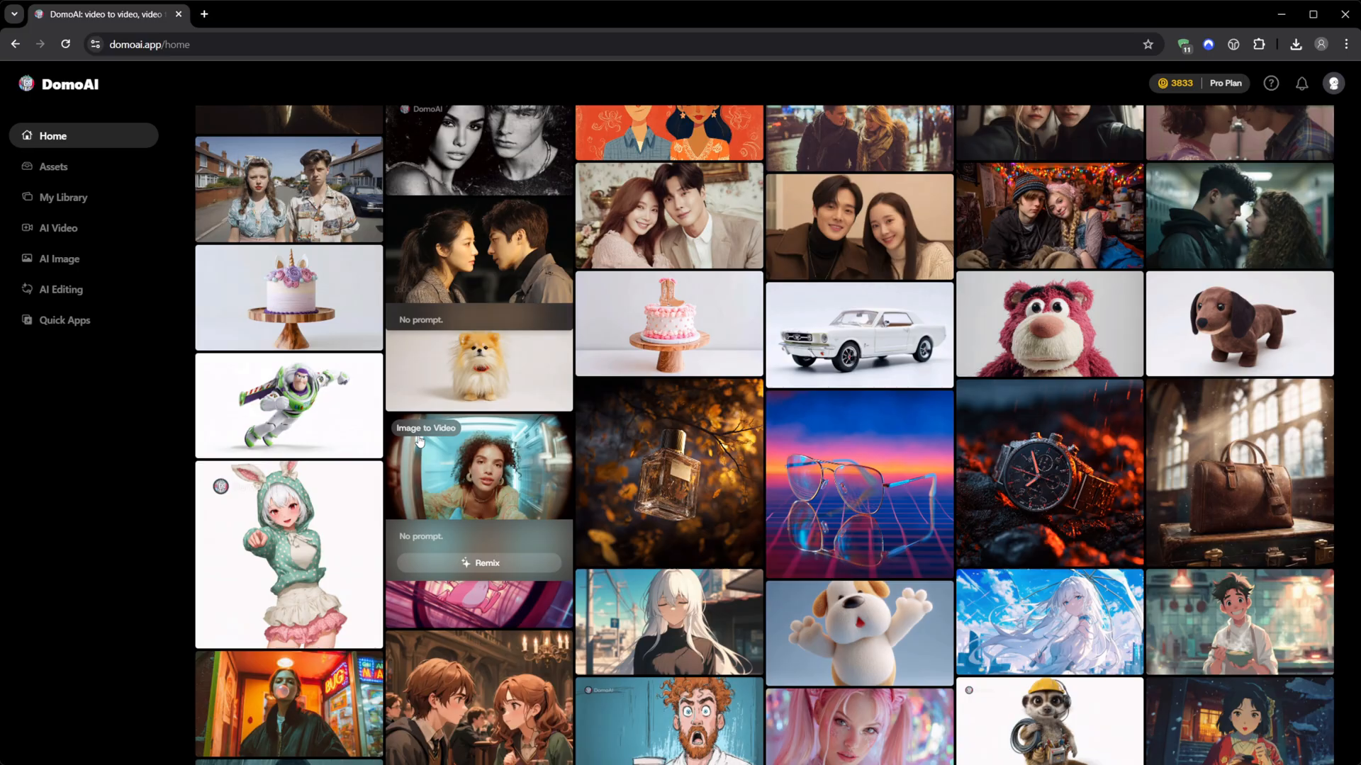
{"action": "scroll", "scroll_direction": "down", "scroll_amount": 3}
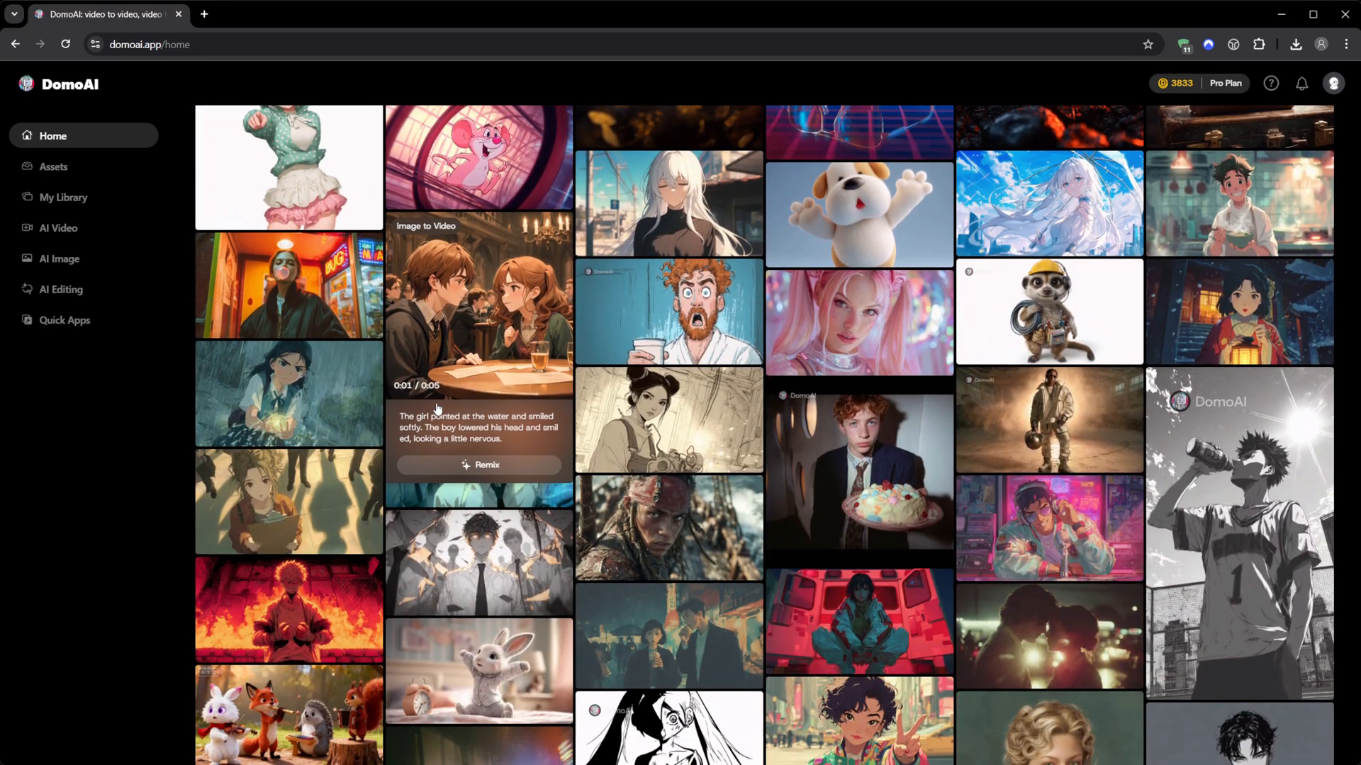
{"action": "scroll", "scroll_direction": "down", "scroll_amount": 3}
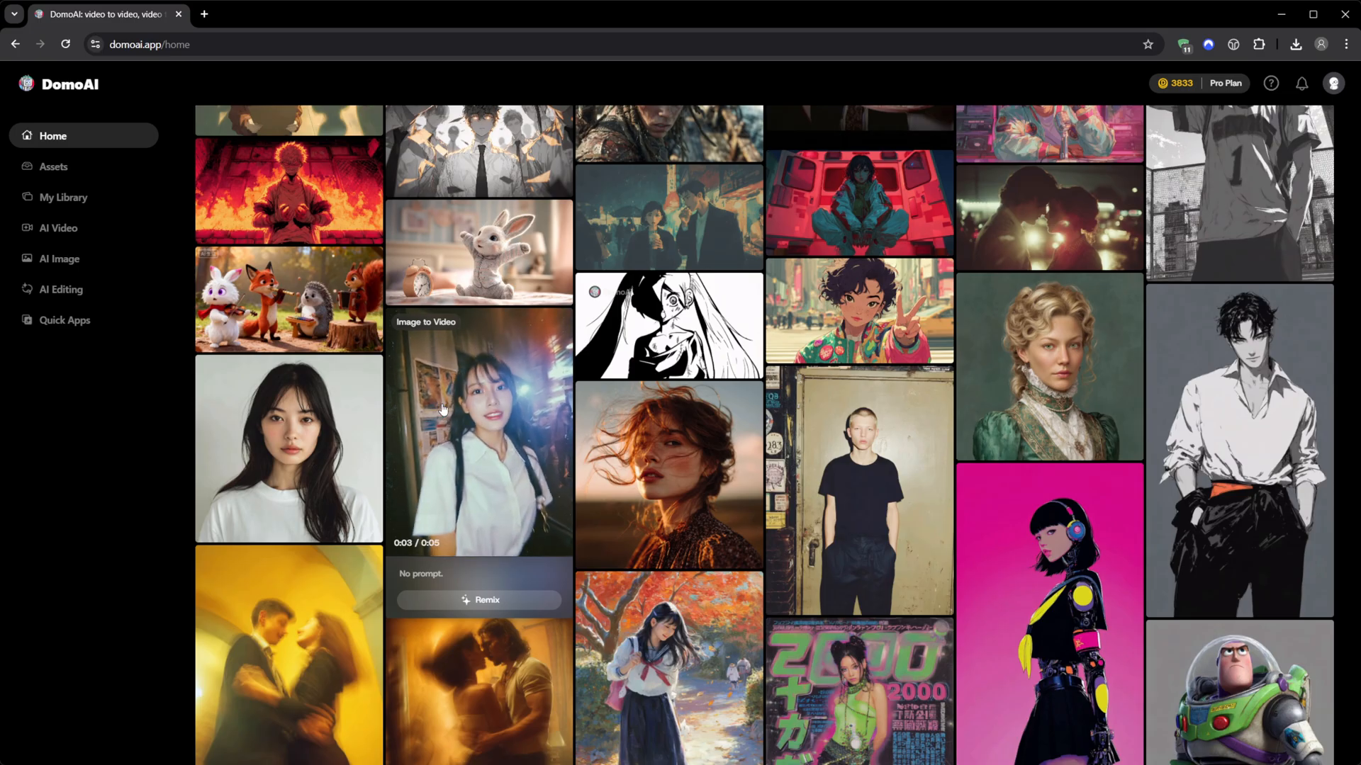
{"action": "scroll", "scroll_direction": "down", "scroll_amount": 3}
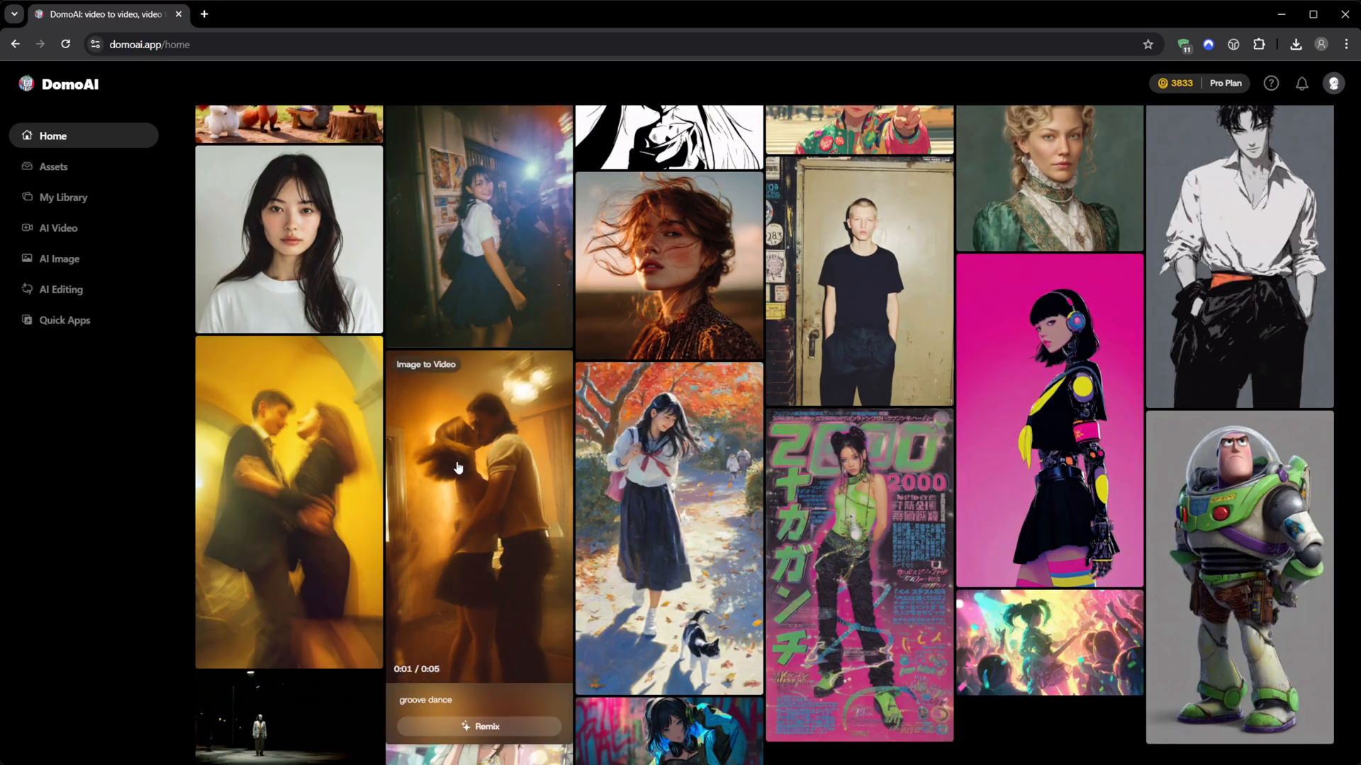
{"action": "scroll", "scroll_direction": "down", "scroll_amount": 3}
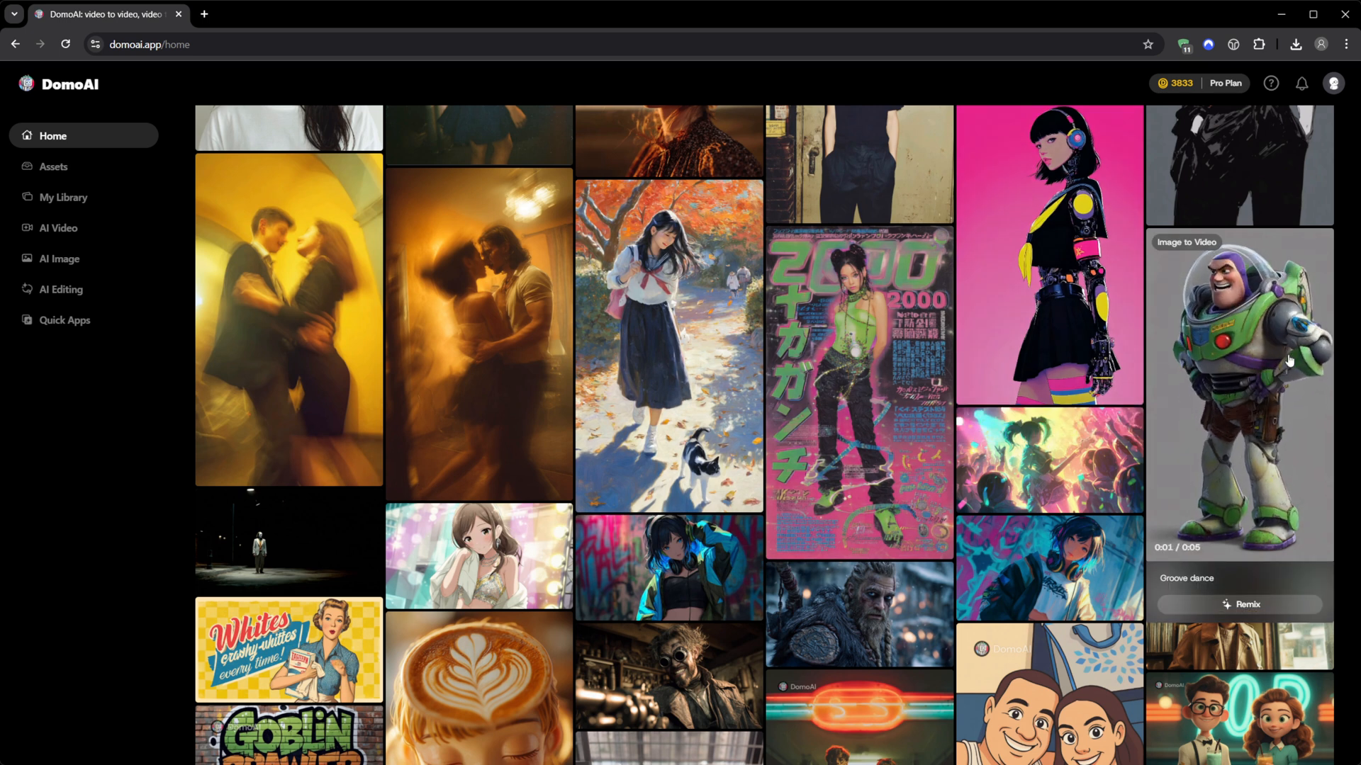
{"action": "scroll", "scroll_direction": "down", "scroll_amount": 3}
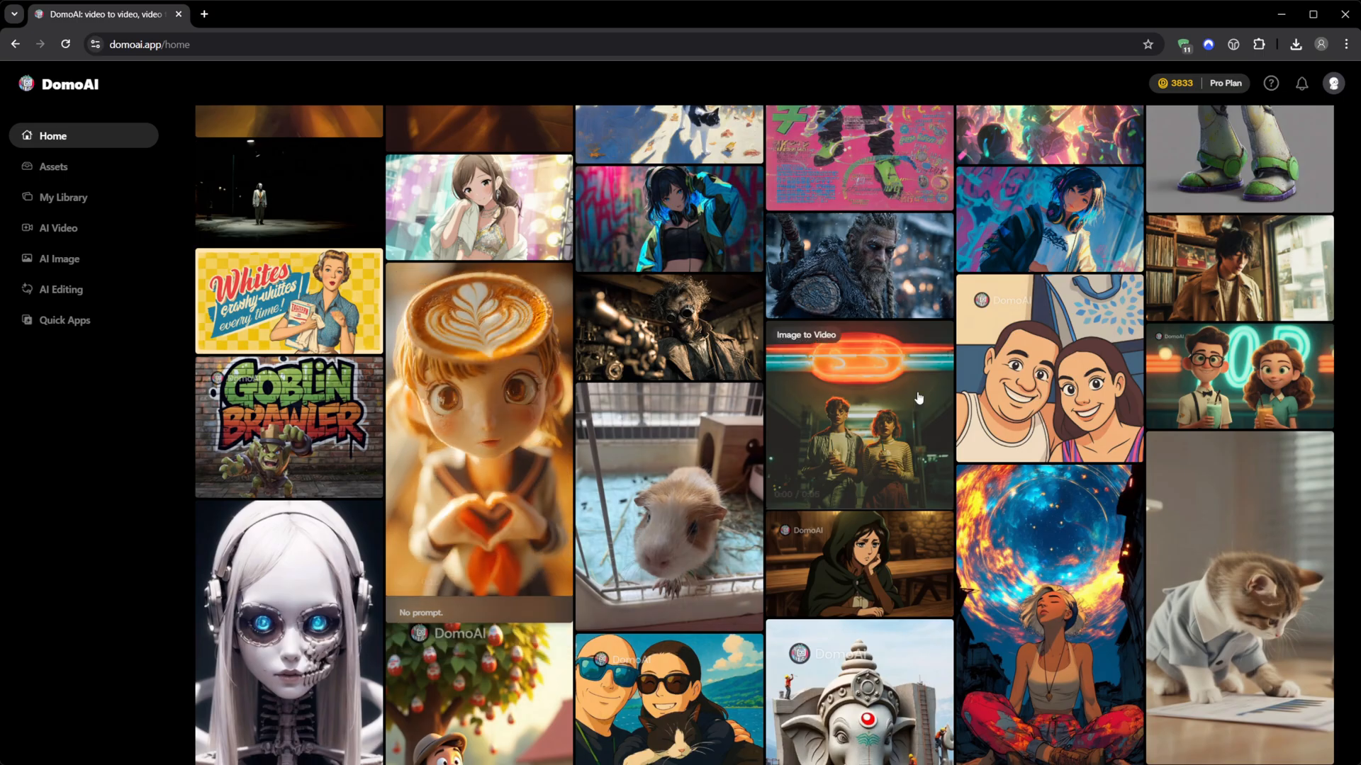
{"action": "scroll", "scroll_direction": "down", "scroll_amount": 3}
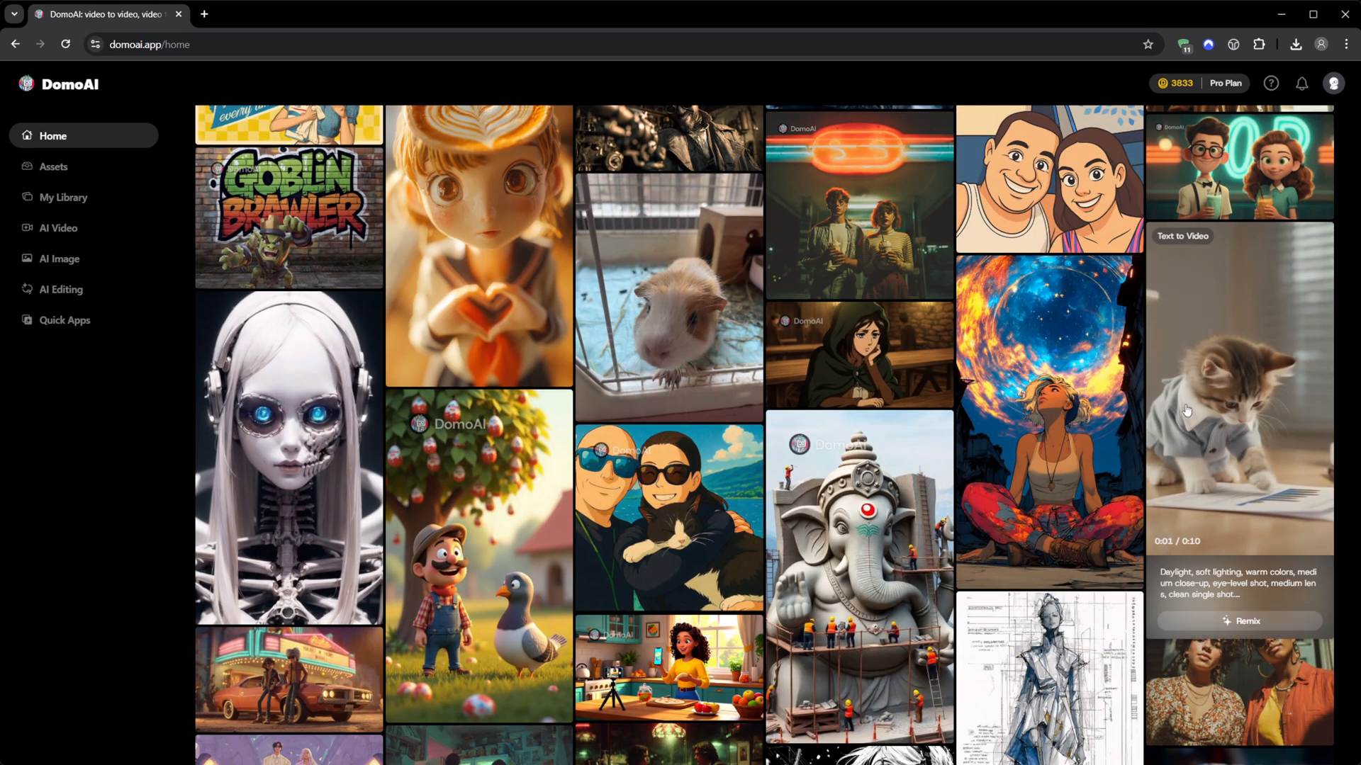
{"action": "scroll", "scroll_direction": "down", "scroll_amount": 3}
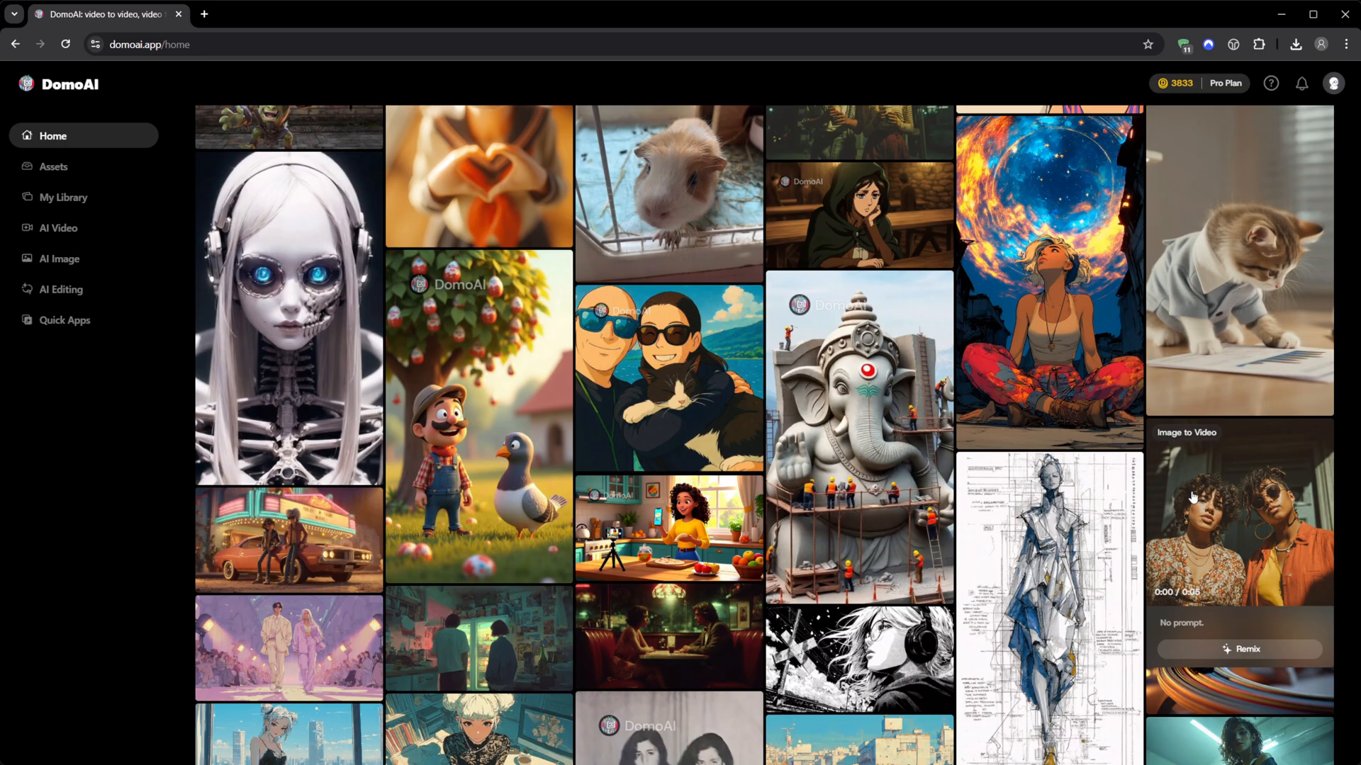
{"action": "scroll", "scroll_direction": "down", "scroll_amount": 3}
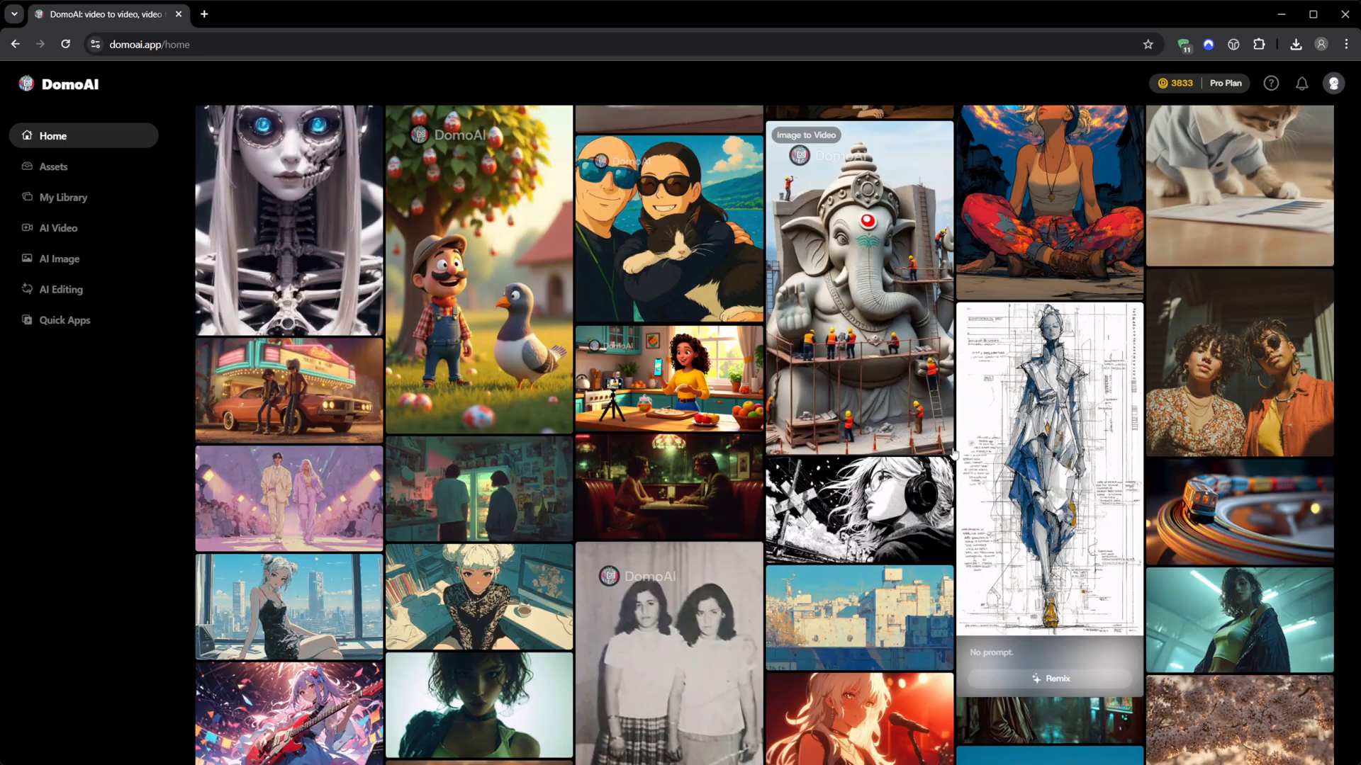
{"action": "scroll", "scroll_direction": "down", "scroll_amount": 3}
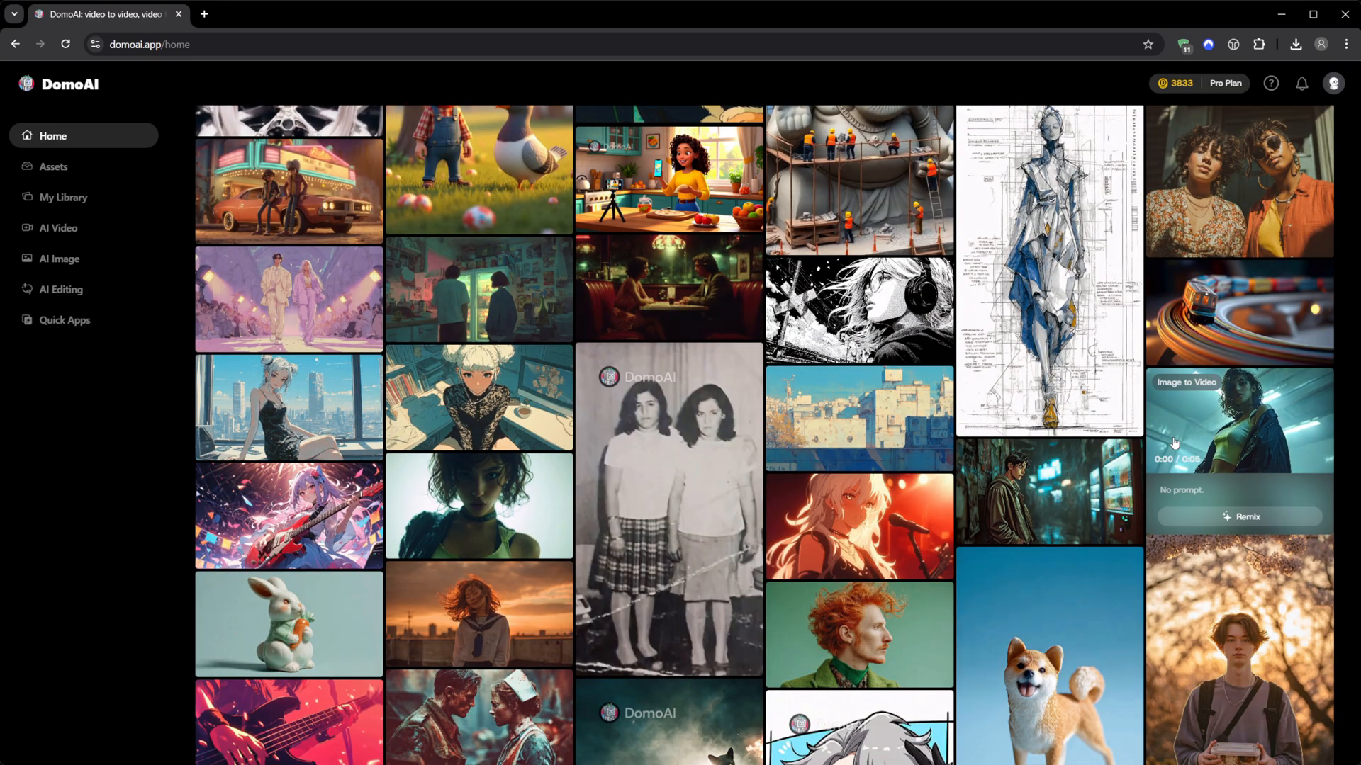
{"action": "scroll", "scroll_direction": "down", "scroll_amount": 3}
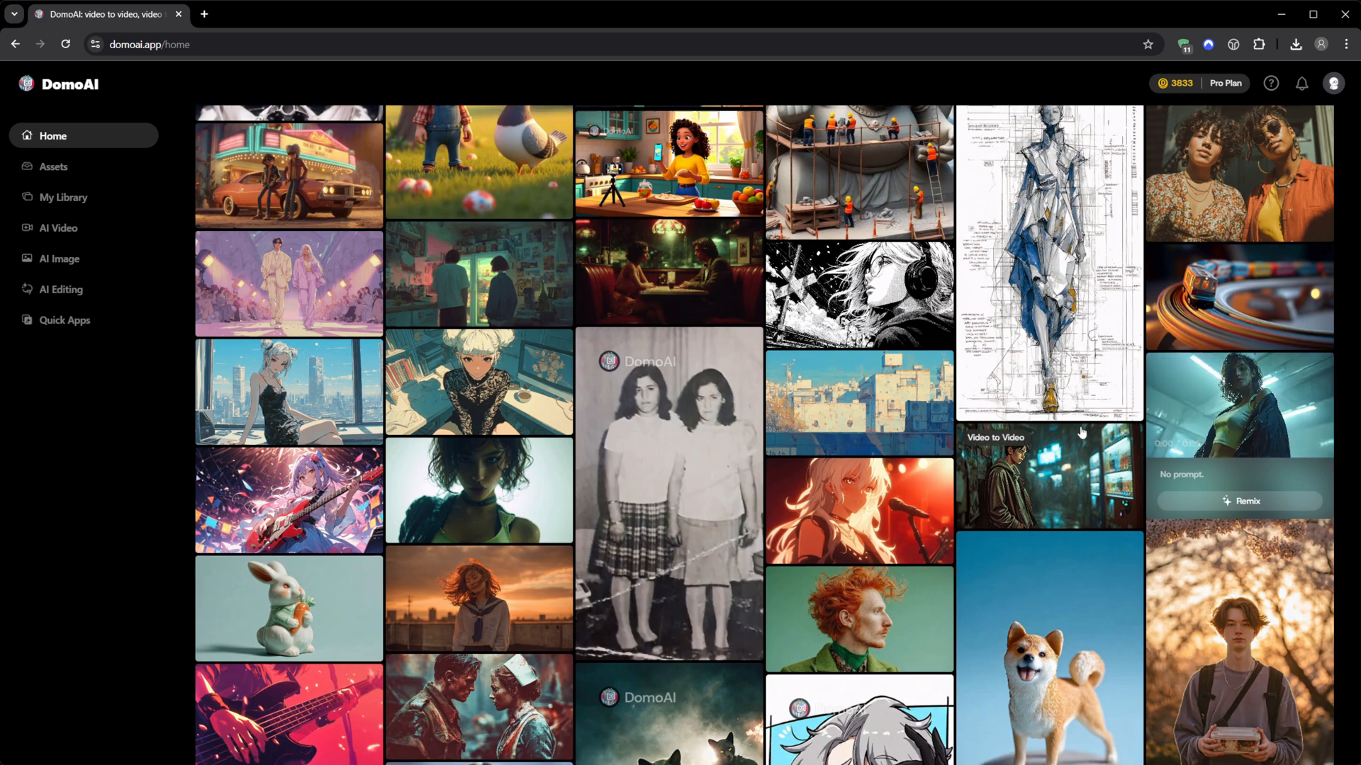
{"action": "scroll", "scroll_direction": "down", "scroll_amount": 3}
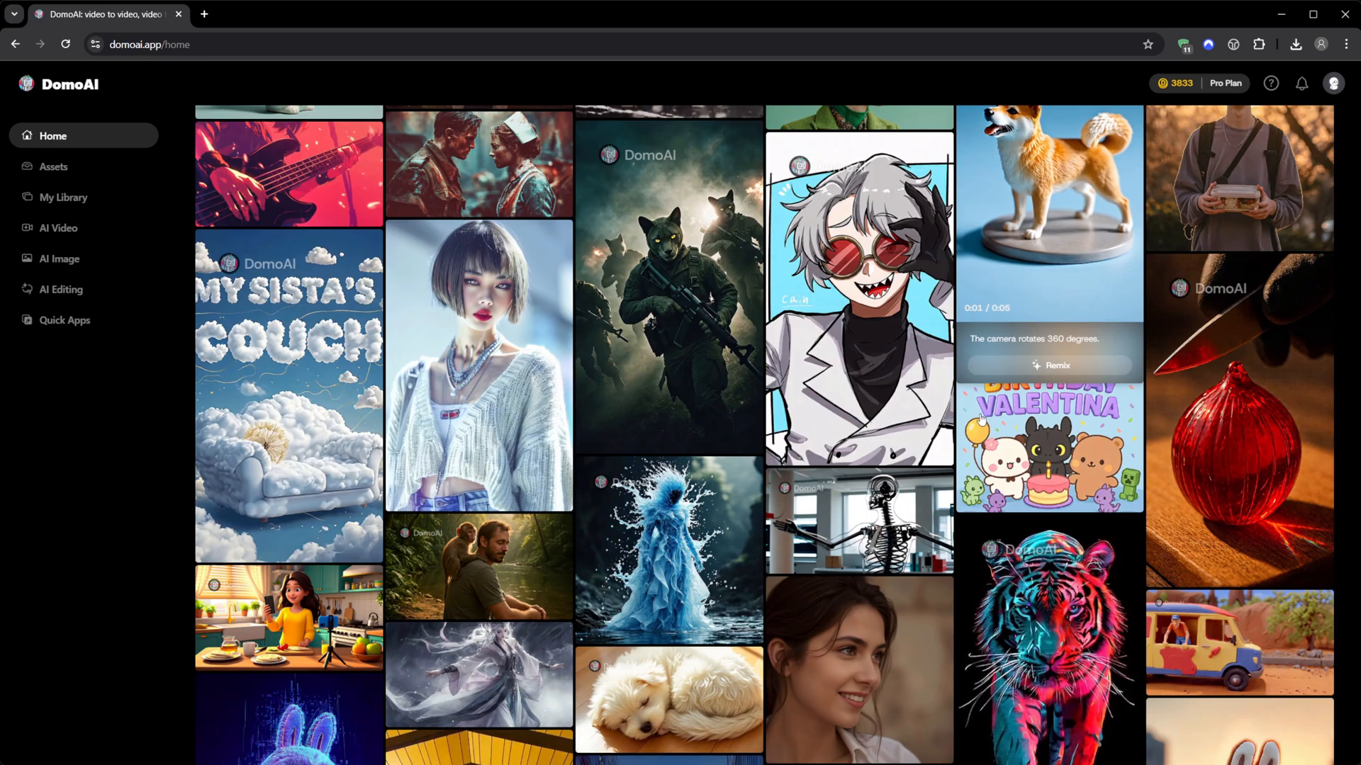
{"action": "scroll", "scroll_direction": "down", "scroll_amount": 3}
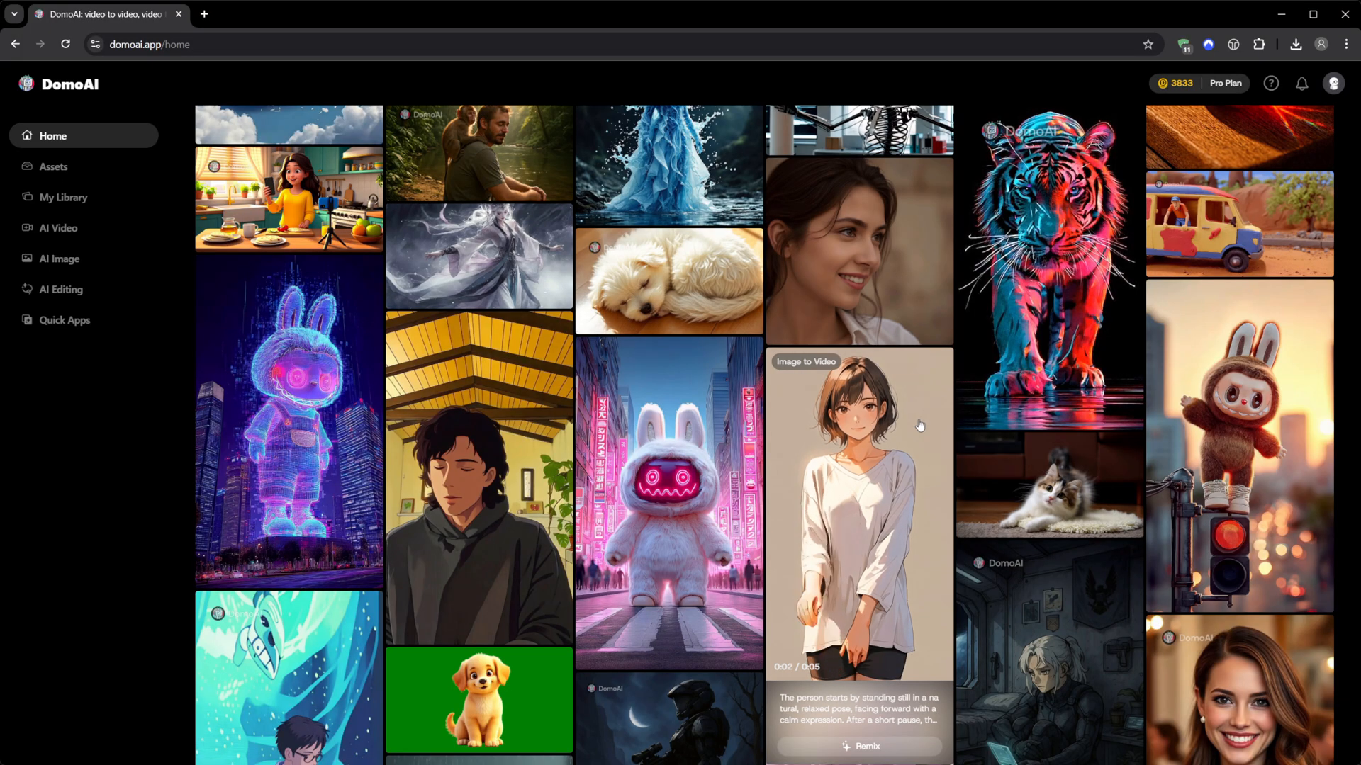
{"action": "scroll", "scroll_direction": "down", "scroll_amount": 3}
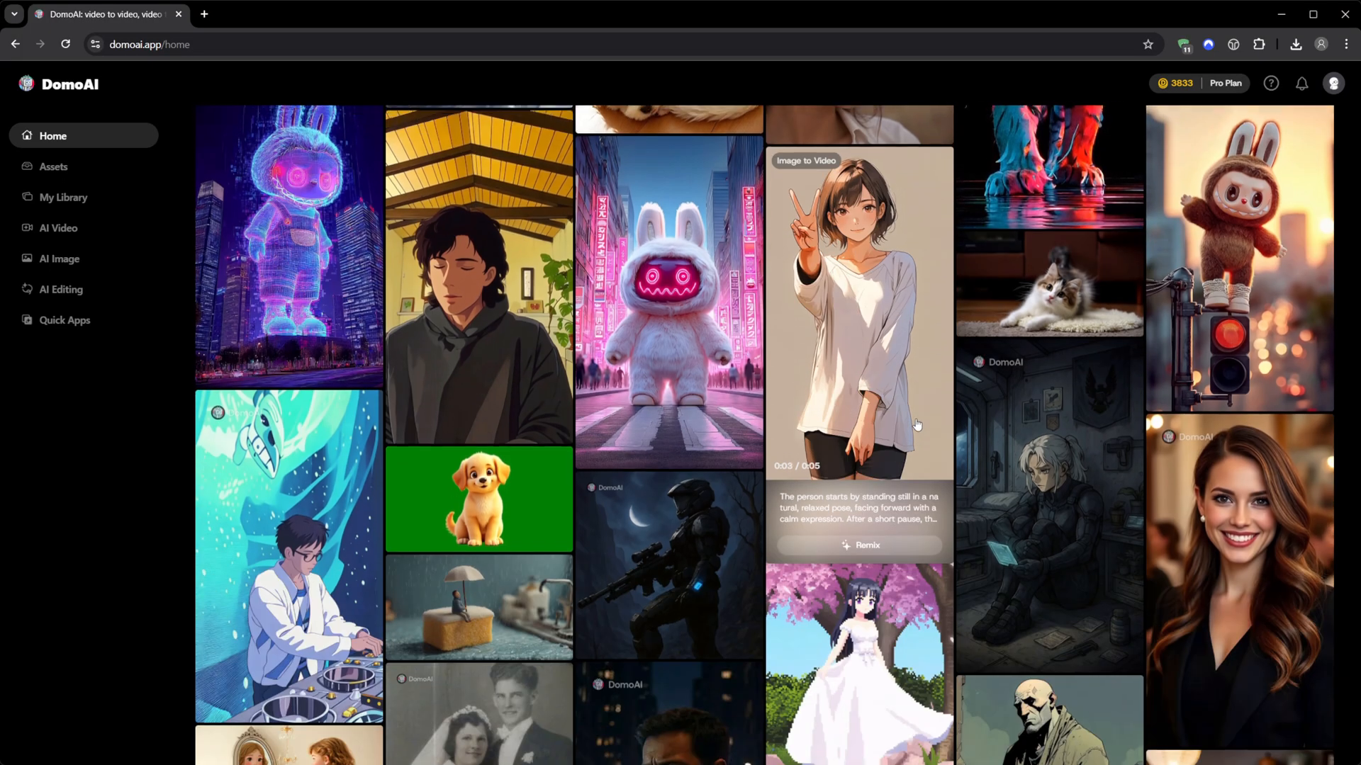
{"action": "scroll", "scroll_direction": "down", "scroll_amount": 3}
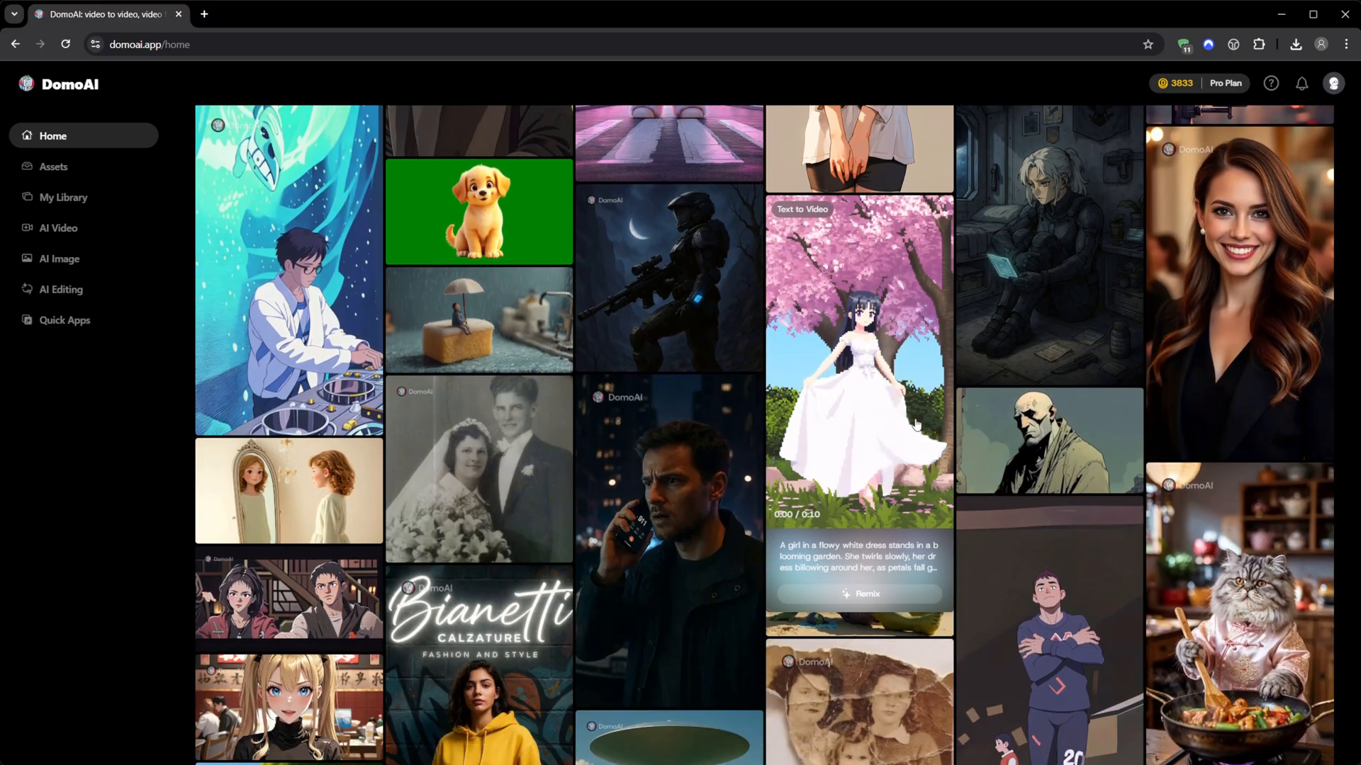
{"action": "scroll", "scroll_direction": "down", "scroll_amount": 3}
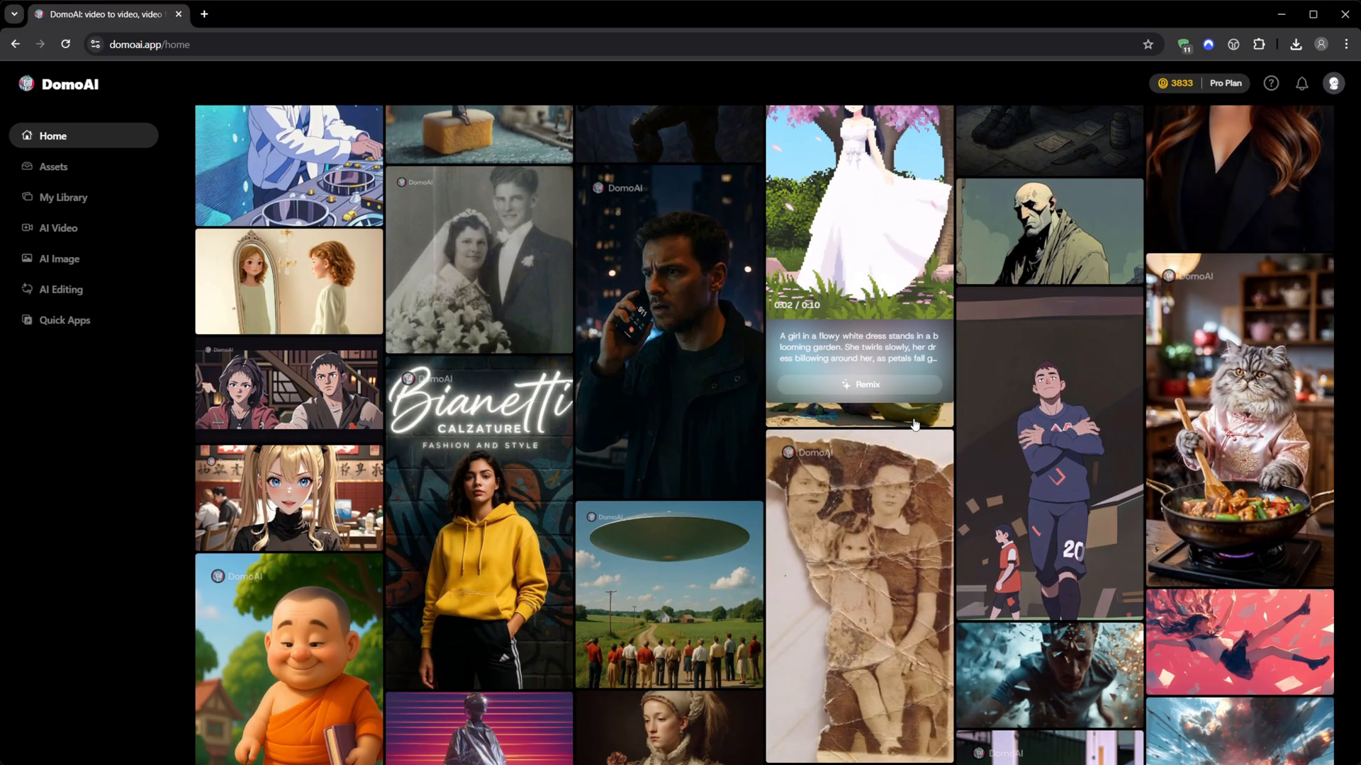
{"action": "scroll", "scroll_direction": "down", "scroll_amount": 3}
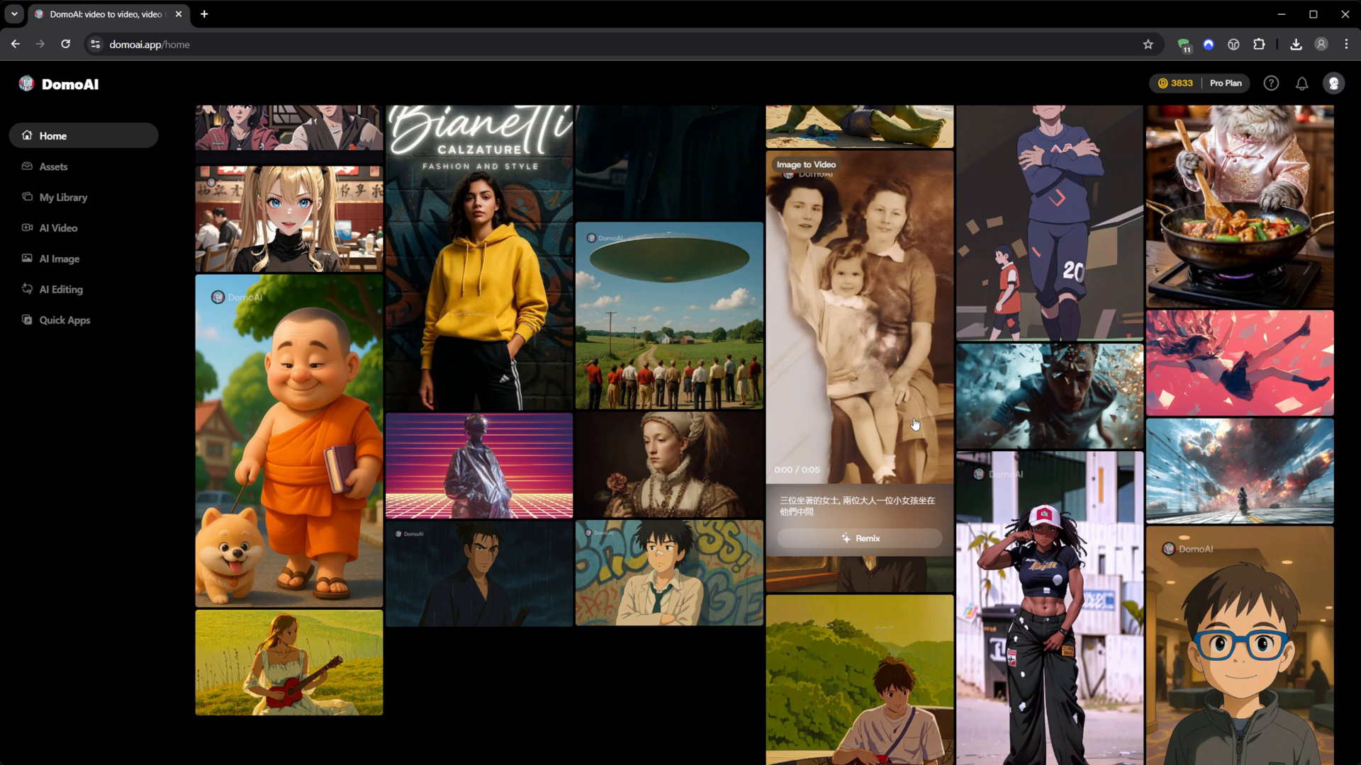
{"action": "scroll", "scroll_direction": "down", "scroll_amount": 3}
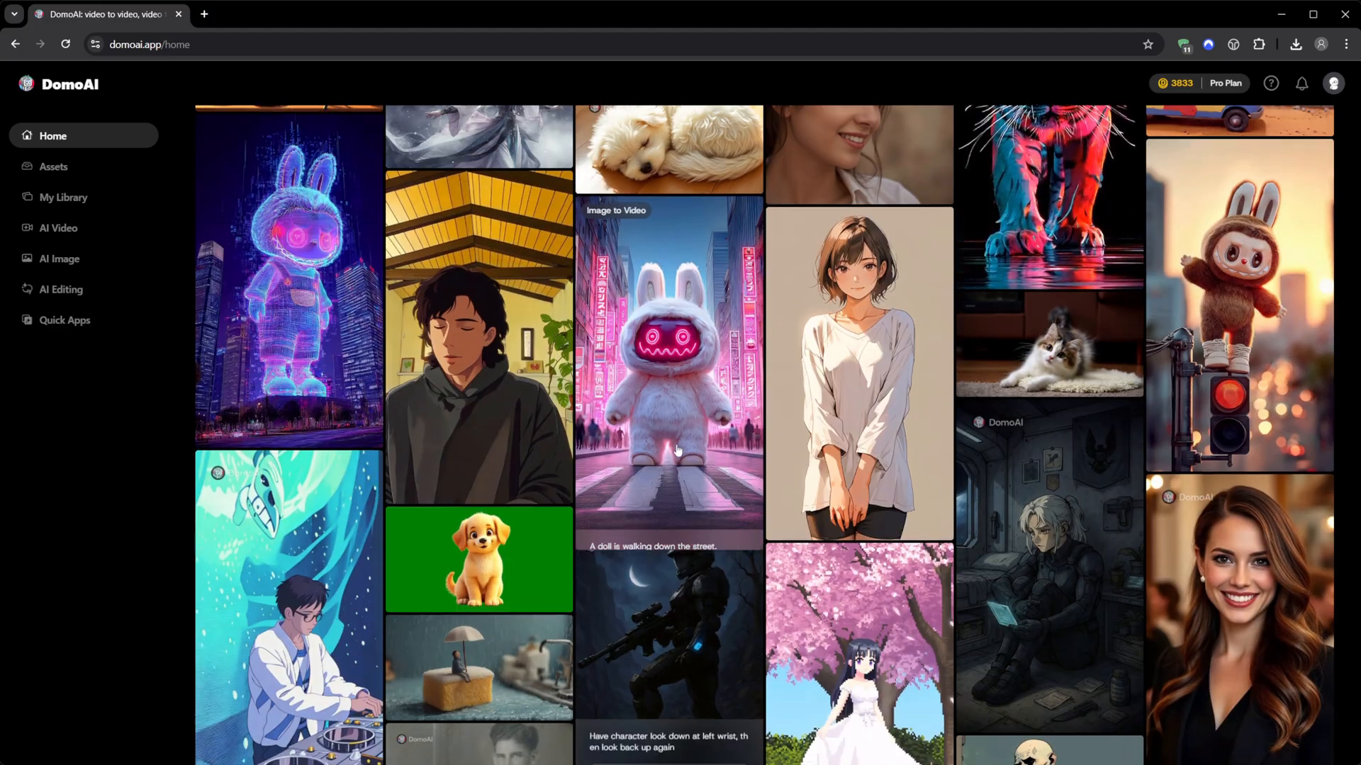
{"action": "scroll", "scroll_direction": "down", "scroll_amount": 3}
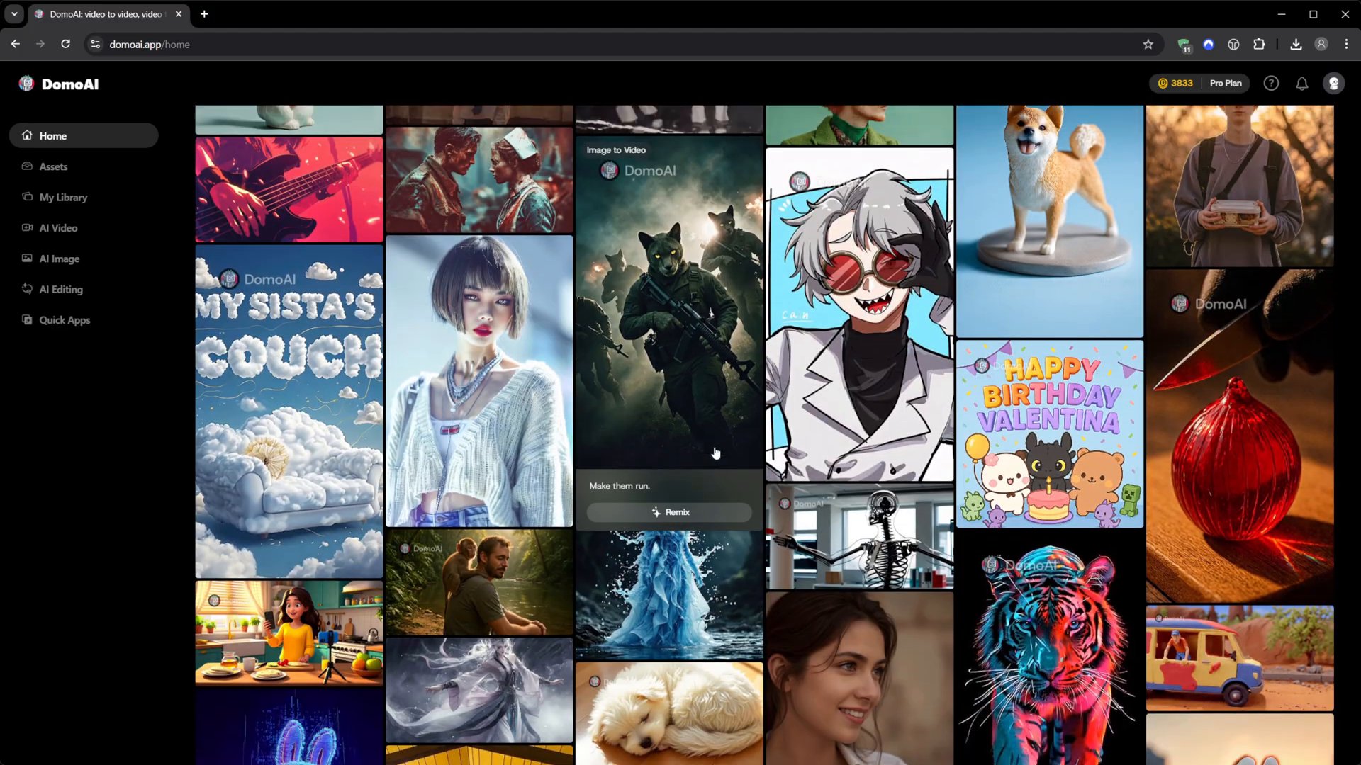
{"action": "scroll", "scroll_direction": "down", "scroll_amount": 3}
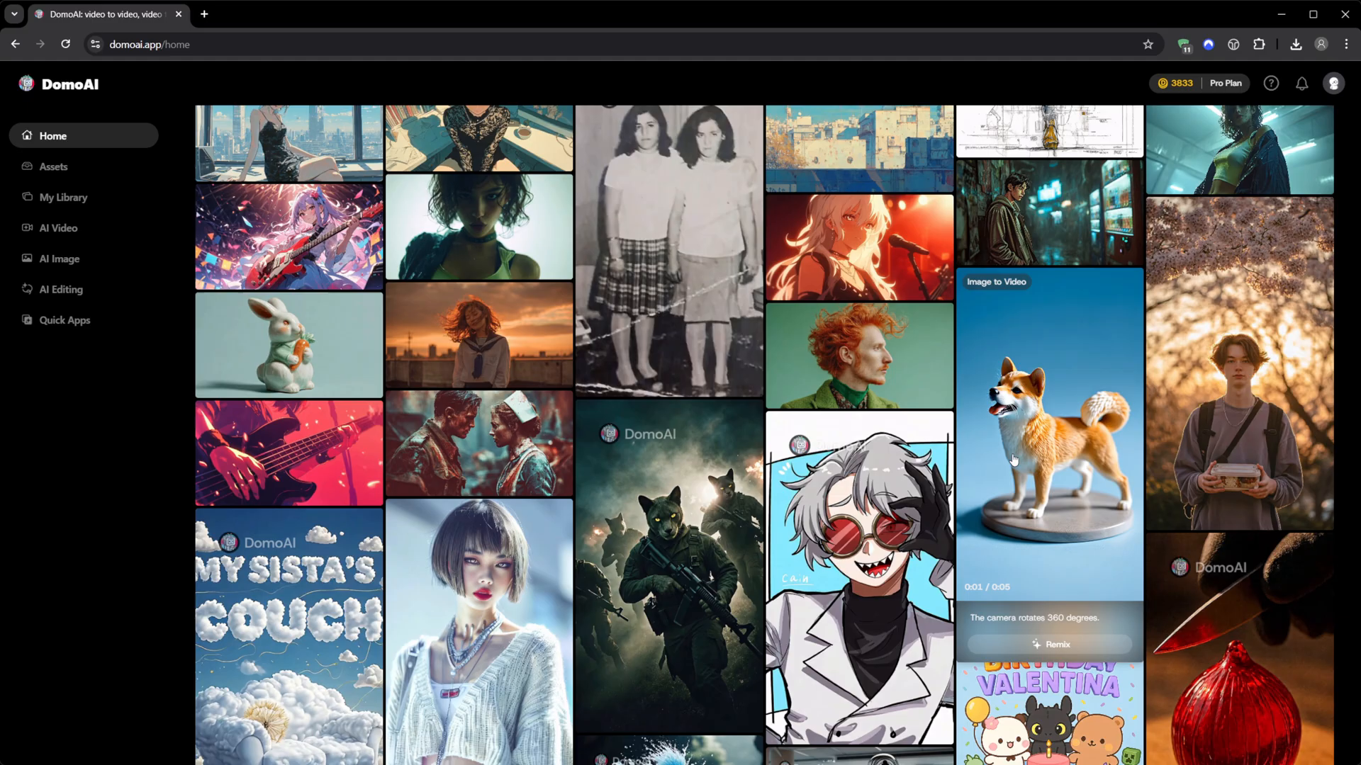
{"action": "scroll", "scroll_direction": "down", "scroll_amount": 3}
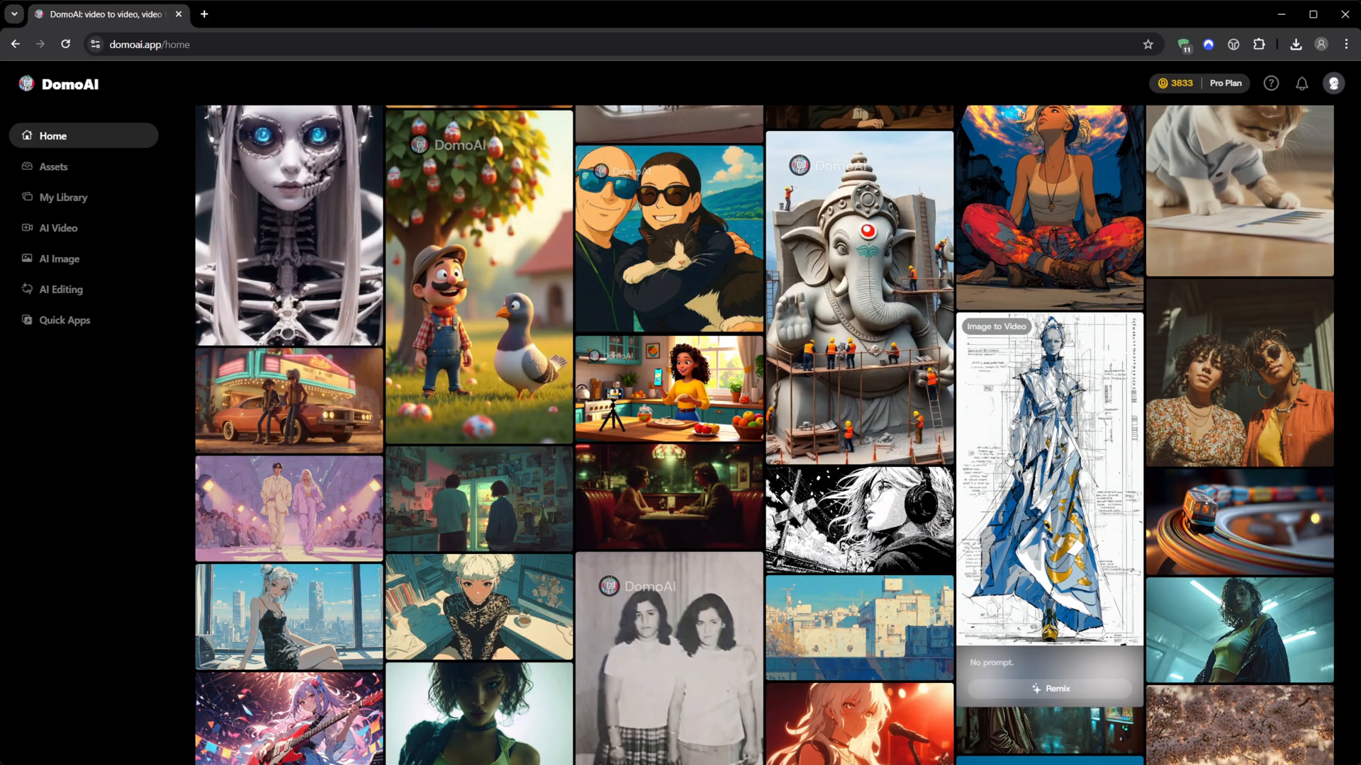
{"action": "scroll", "scroll_direction": "down", "scroll_amount": 3}
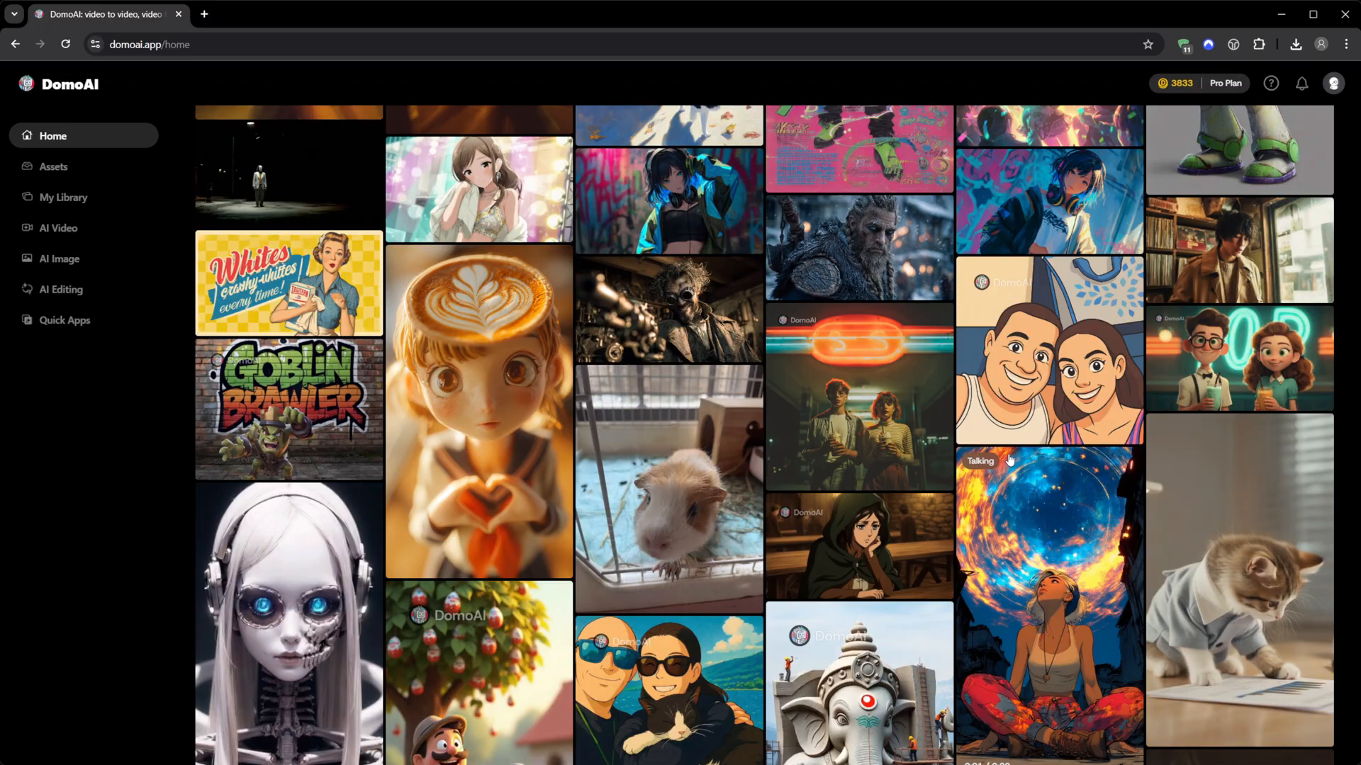